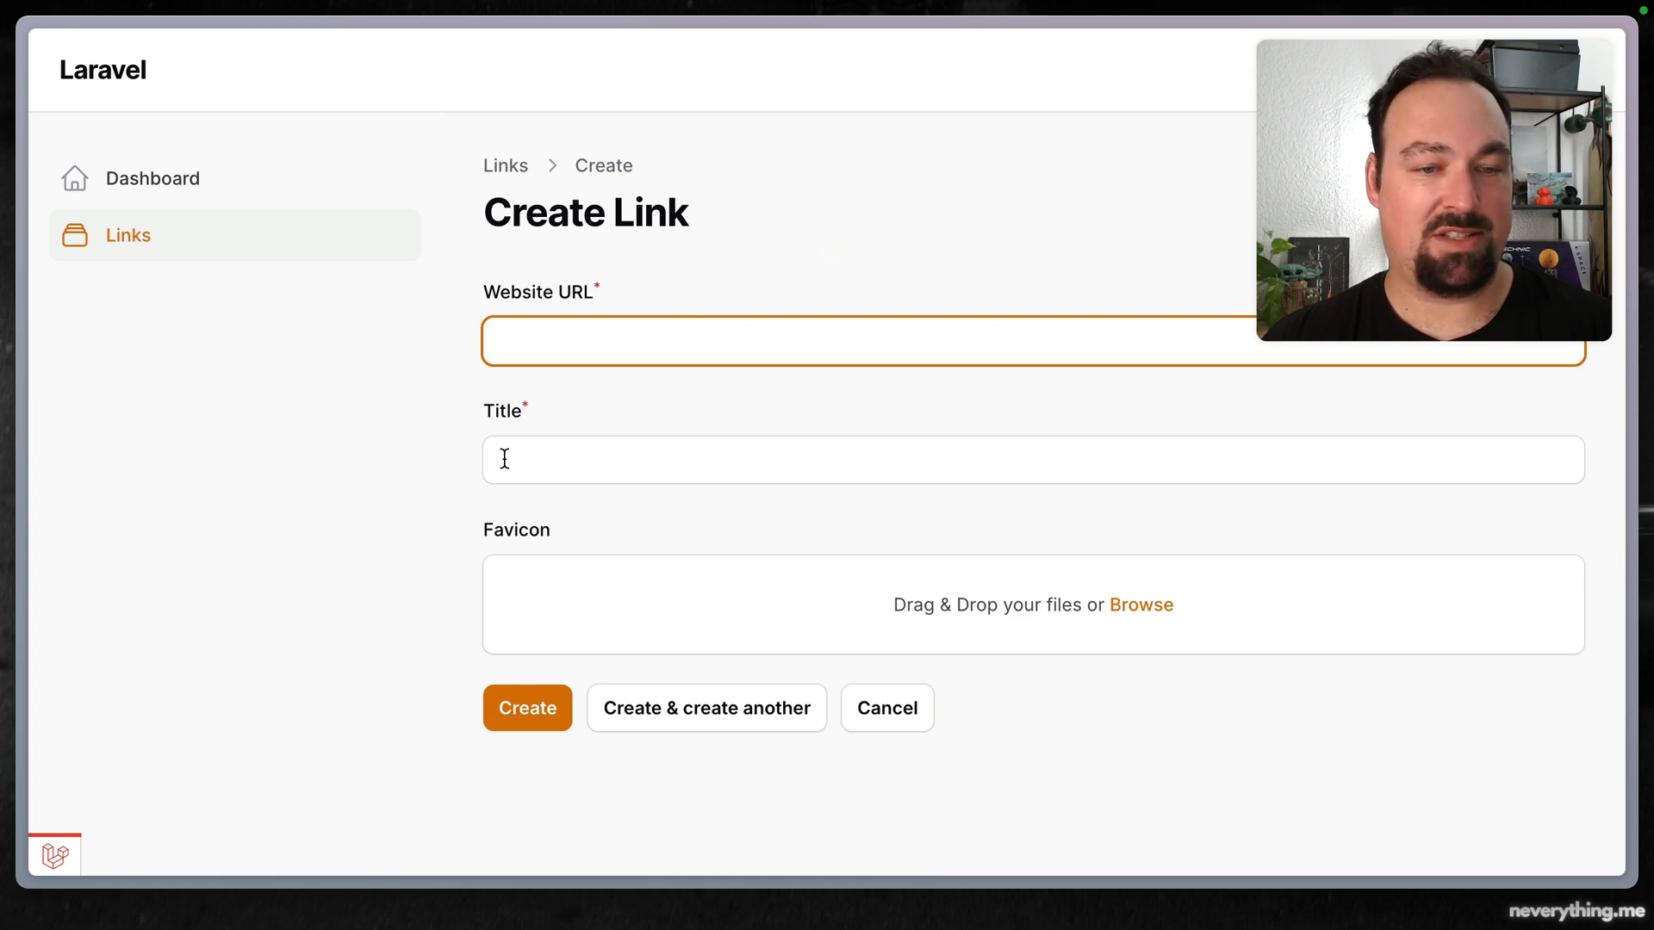
mouse_move(738, 399)
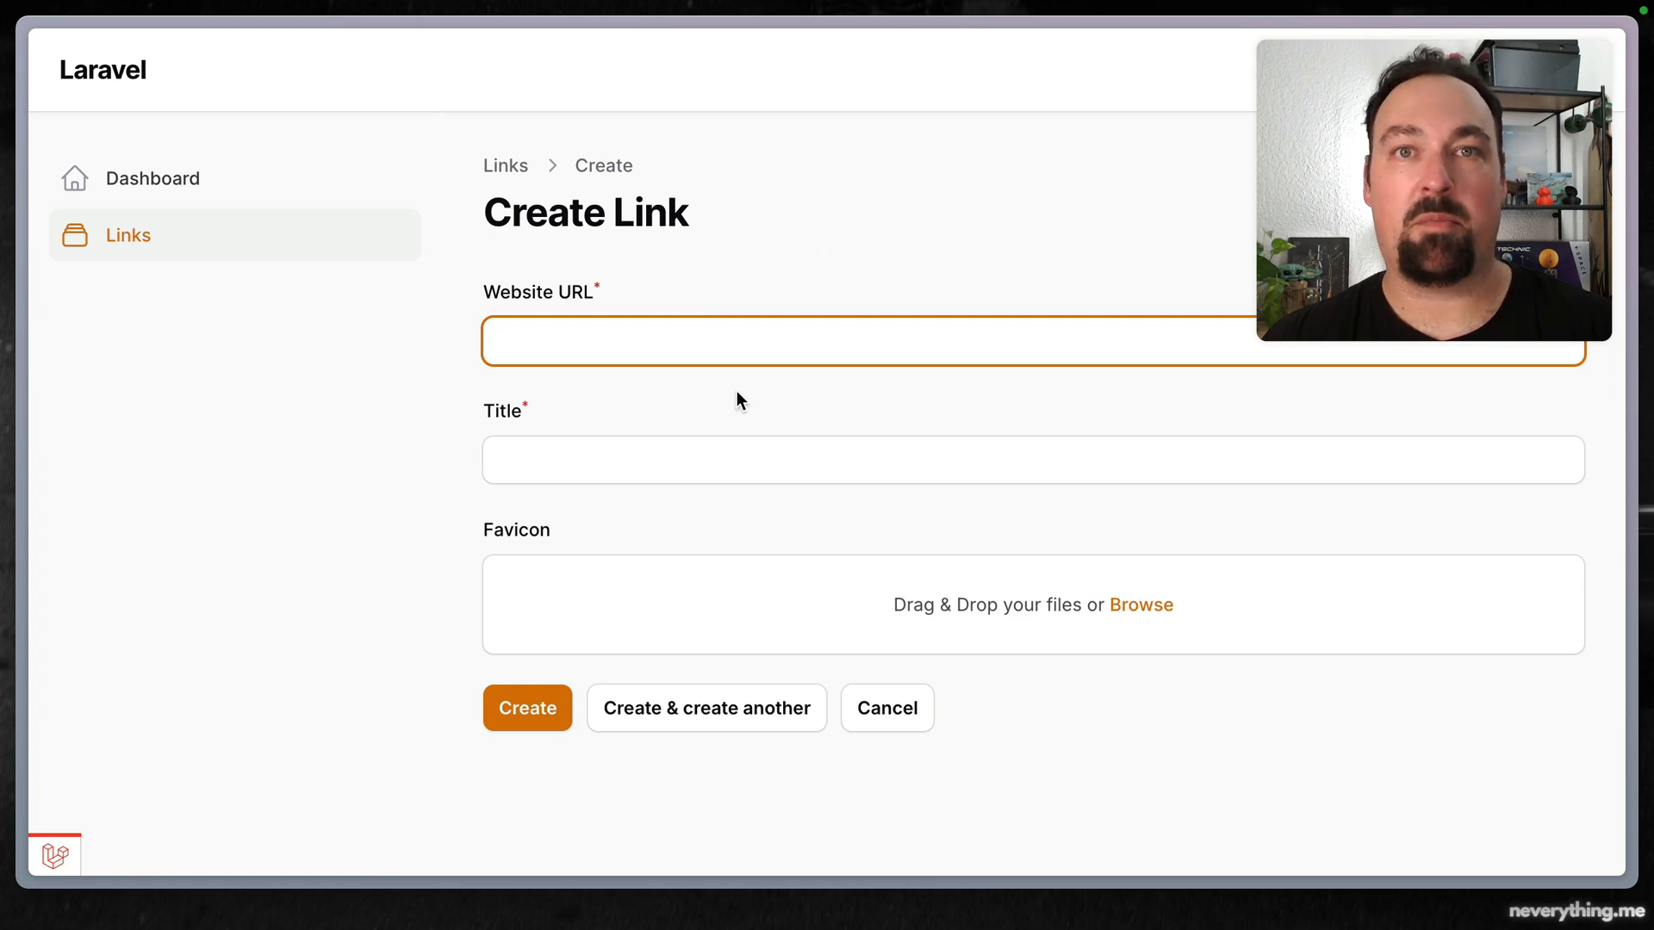
Make the URL input live on blur and derive a title-cased title from its domain
click(526, 708)
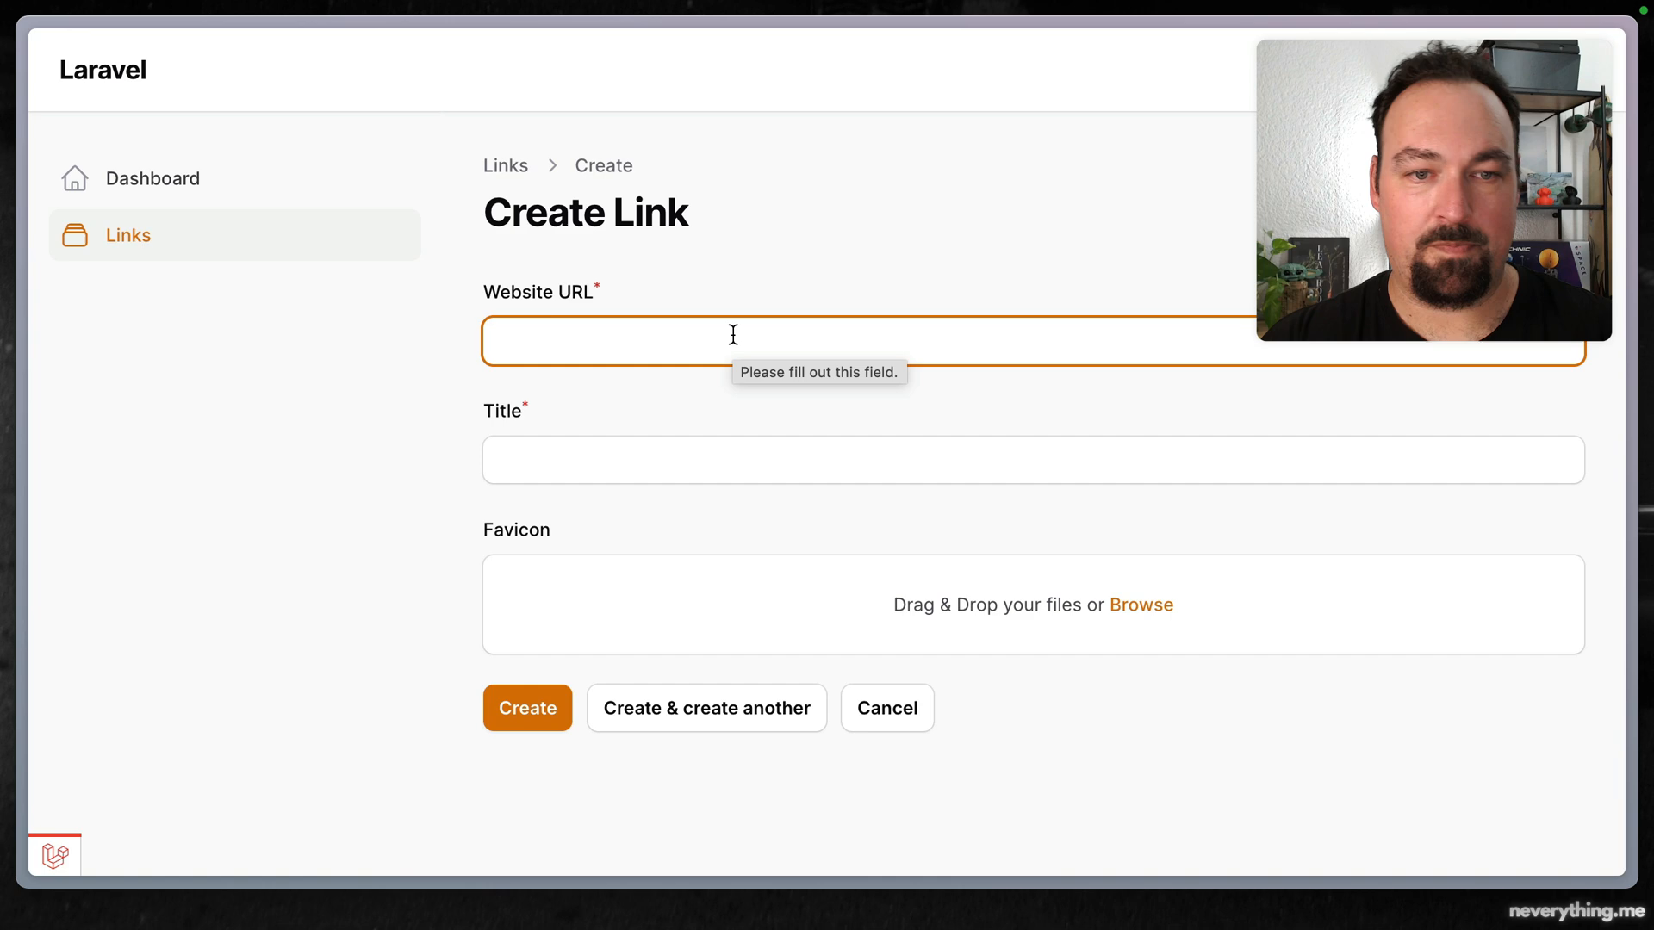
text(https:/)
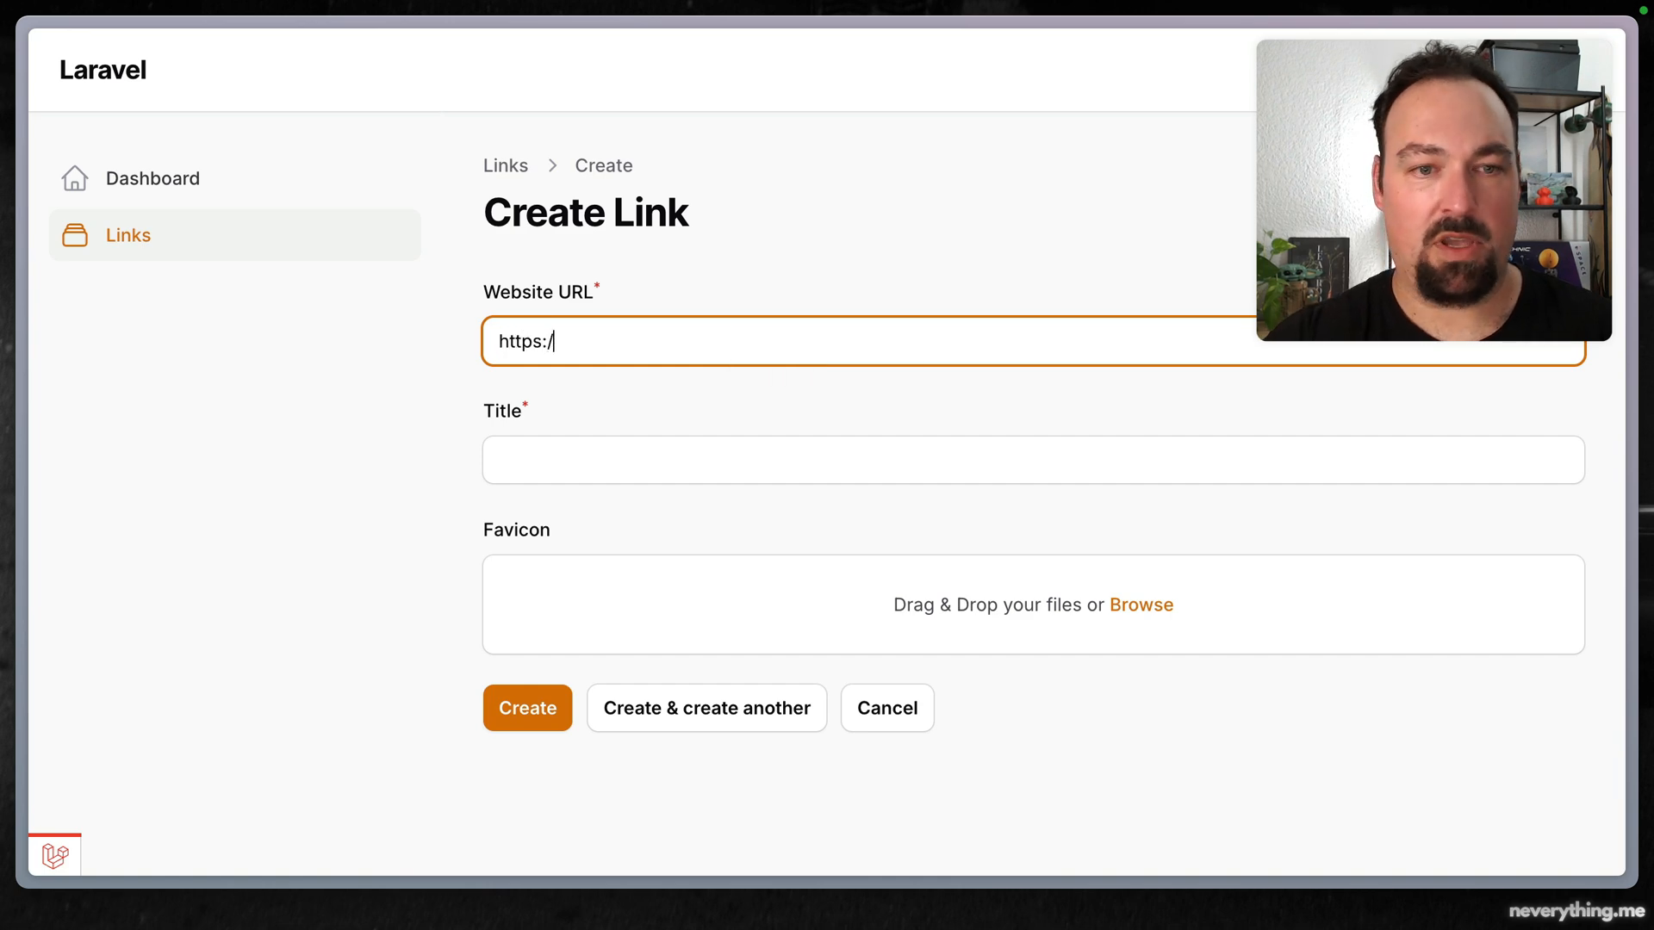
text(silvanhagen.)
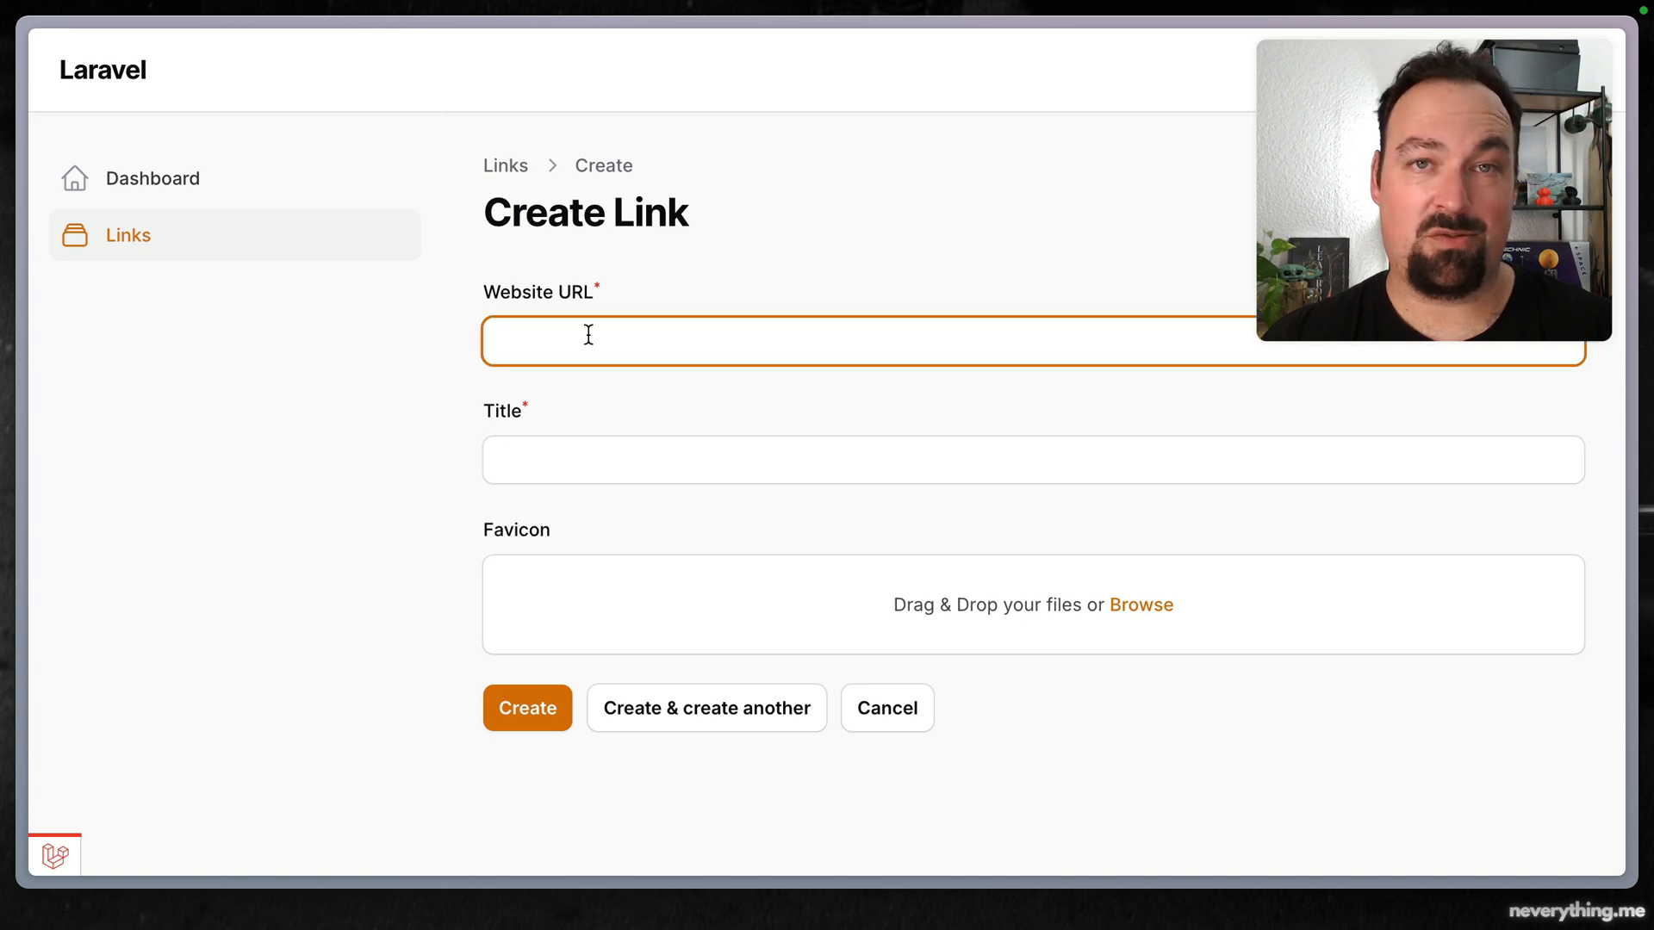
mouse_move(580, 358)
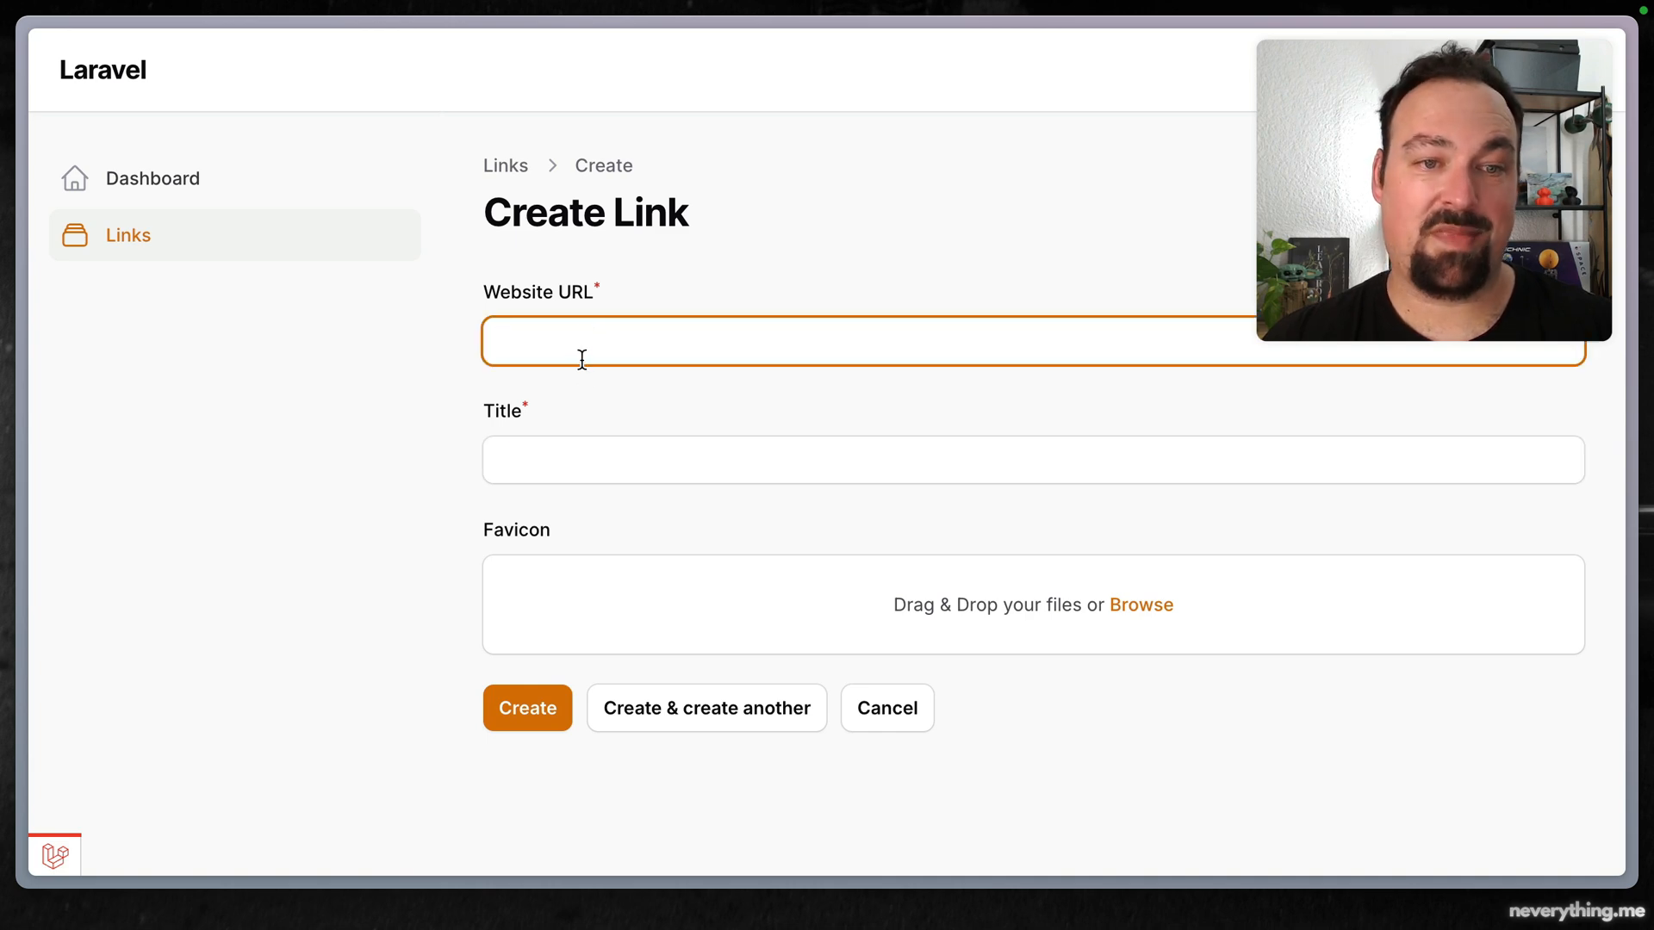
click(526, 708)
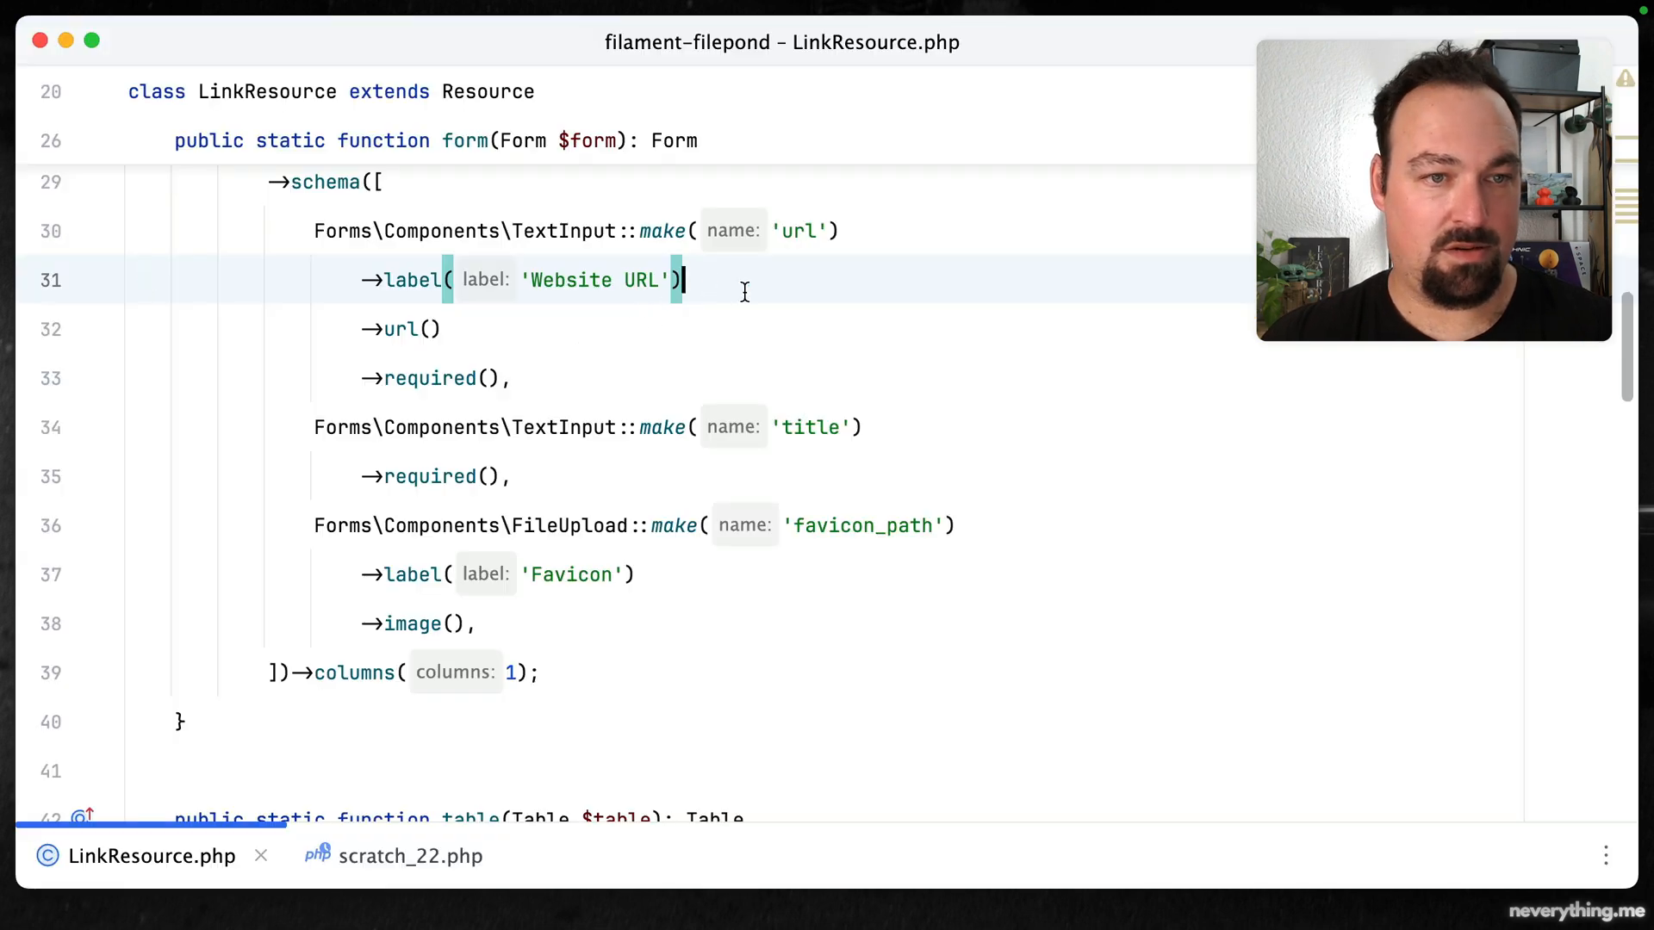
mouse_move(610, 302)
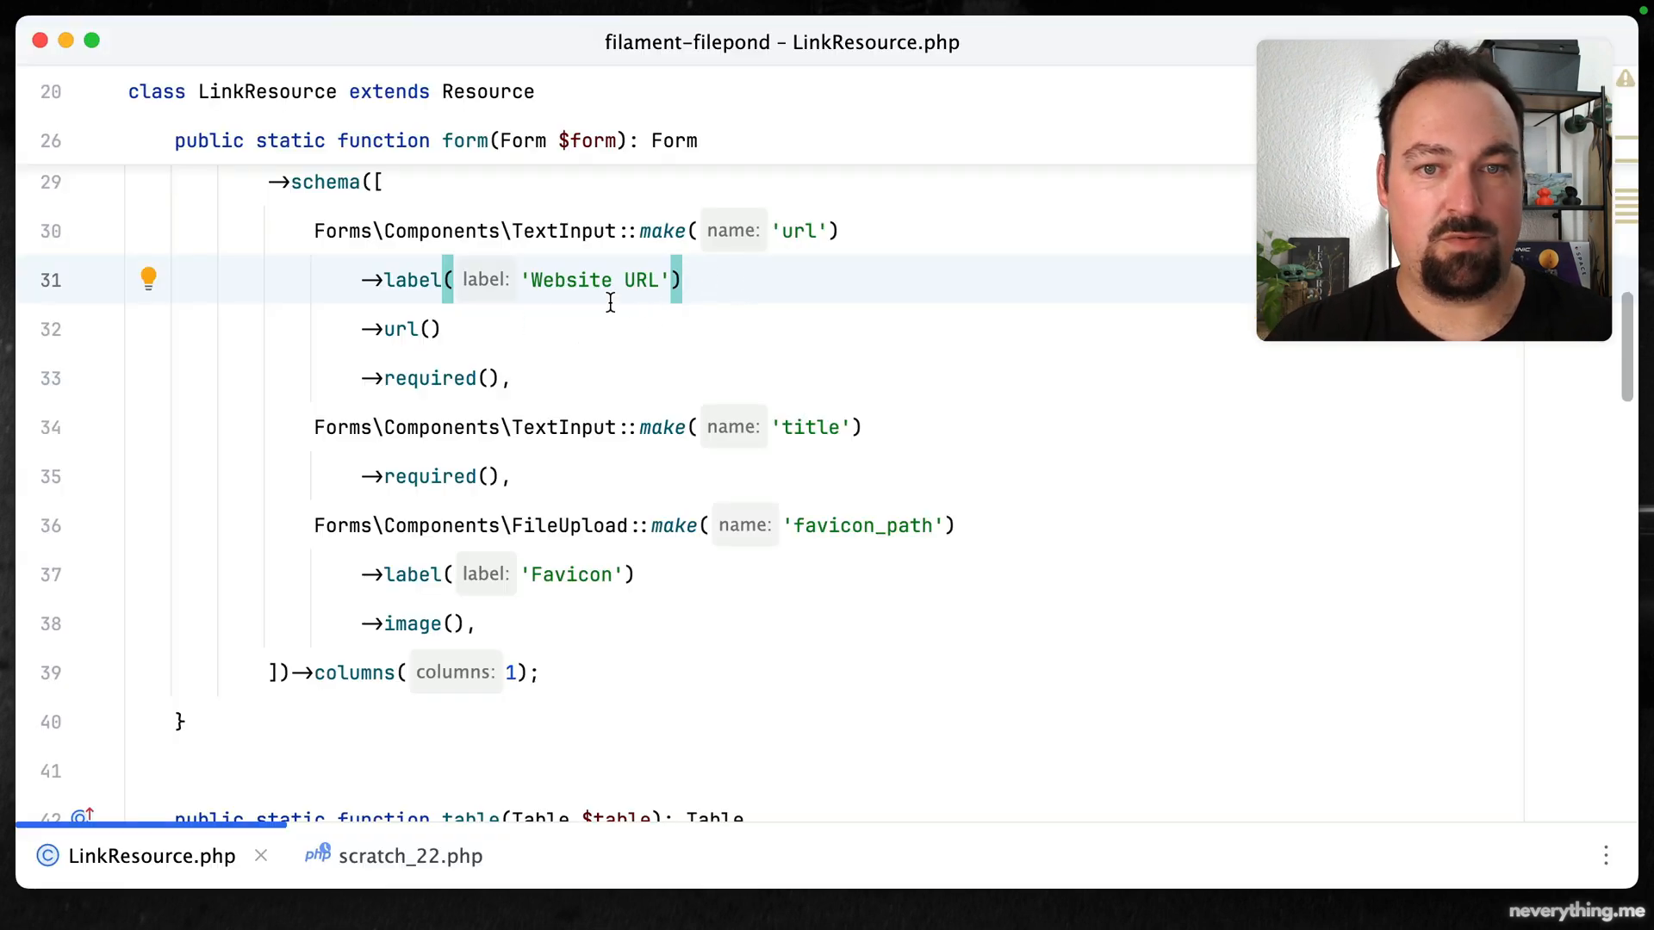
text(live(onBlur: true)
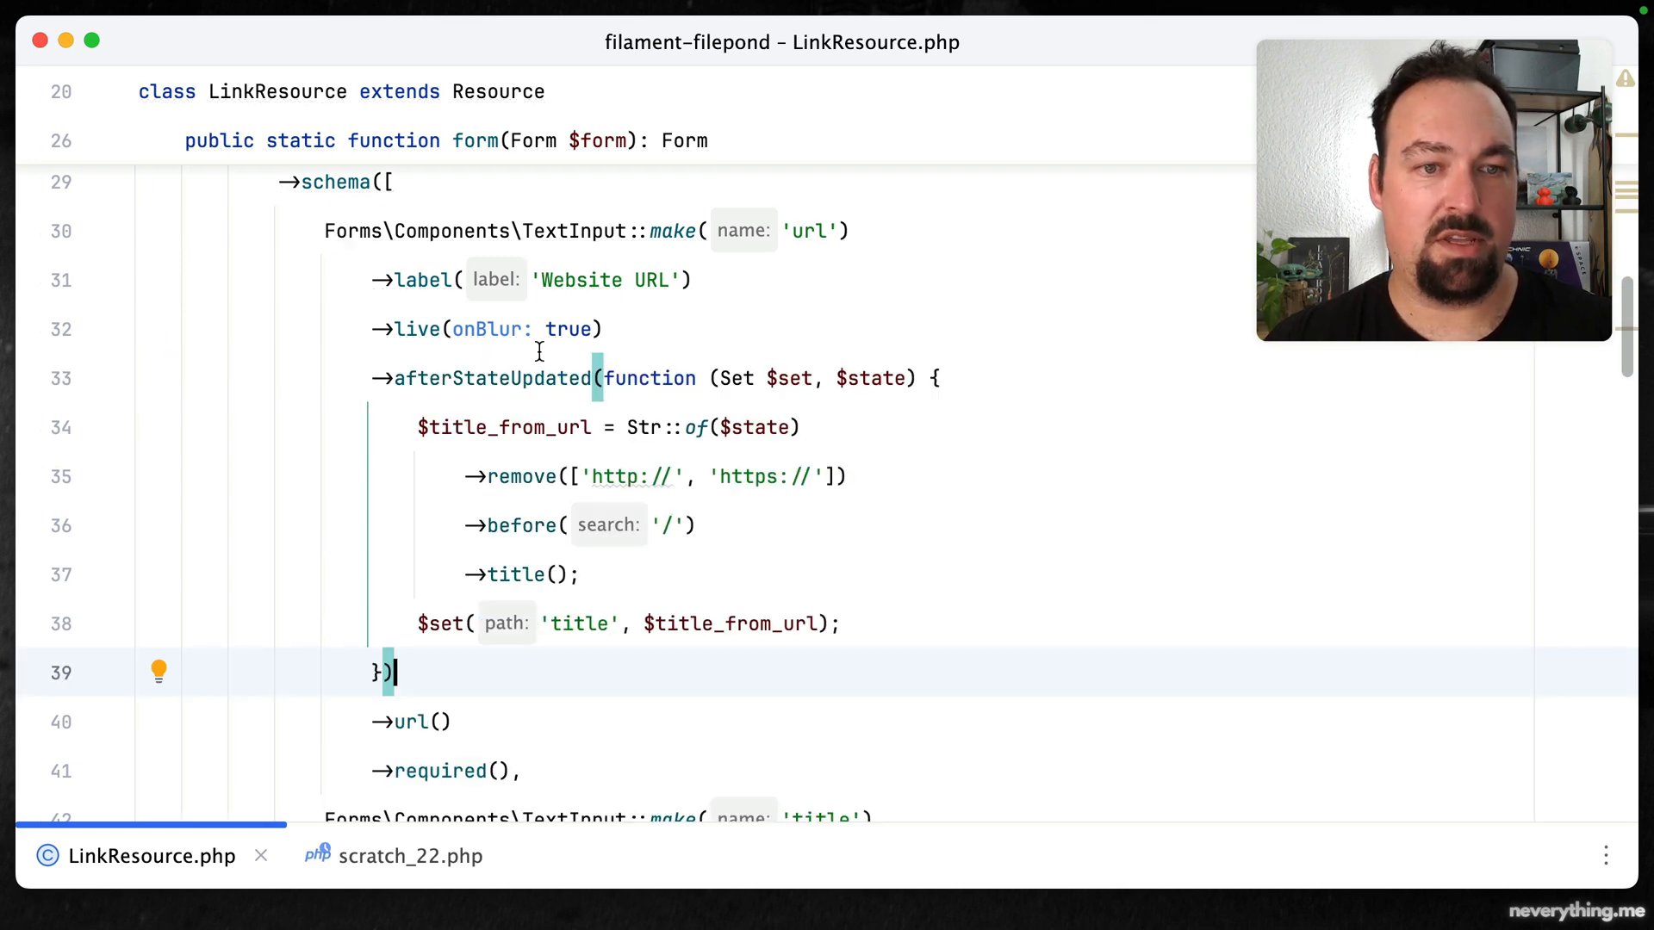
mouse_move(530, 377)
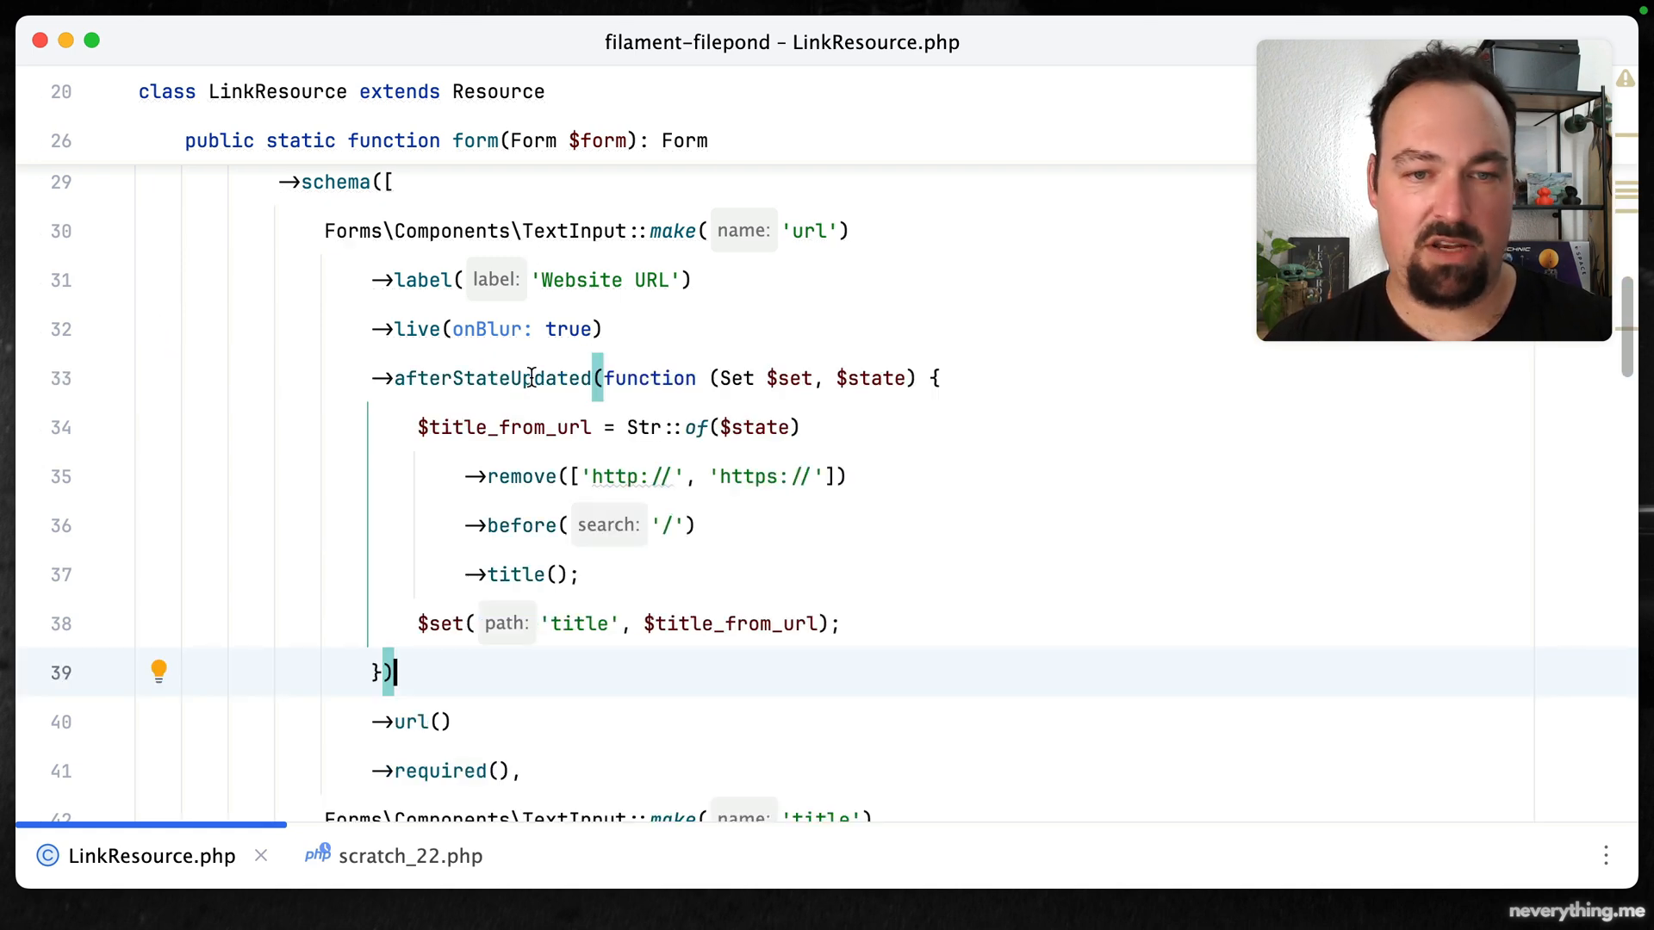
mouse_move(755, 409)
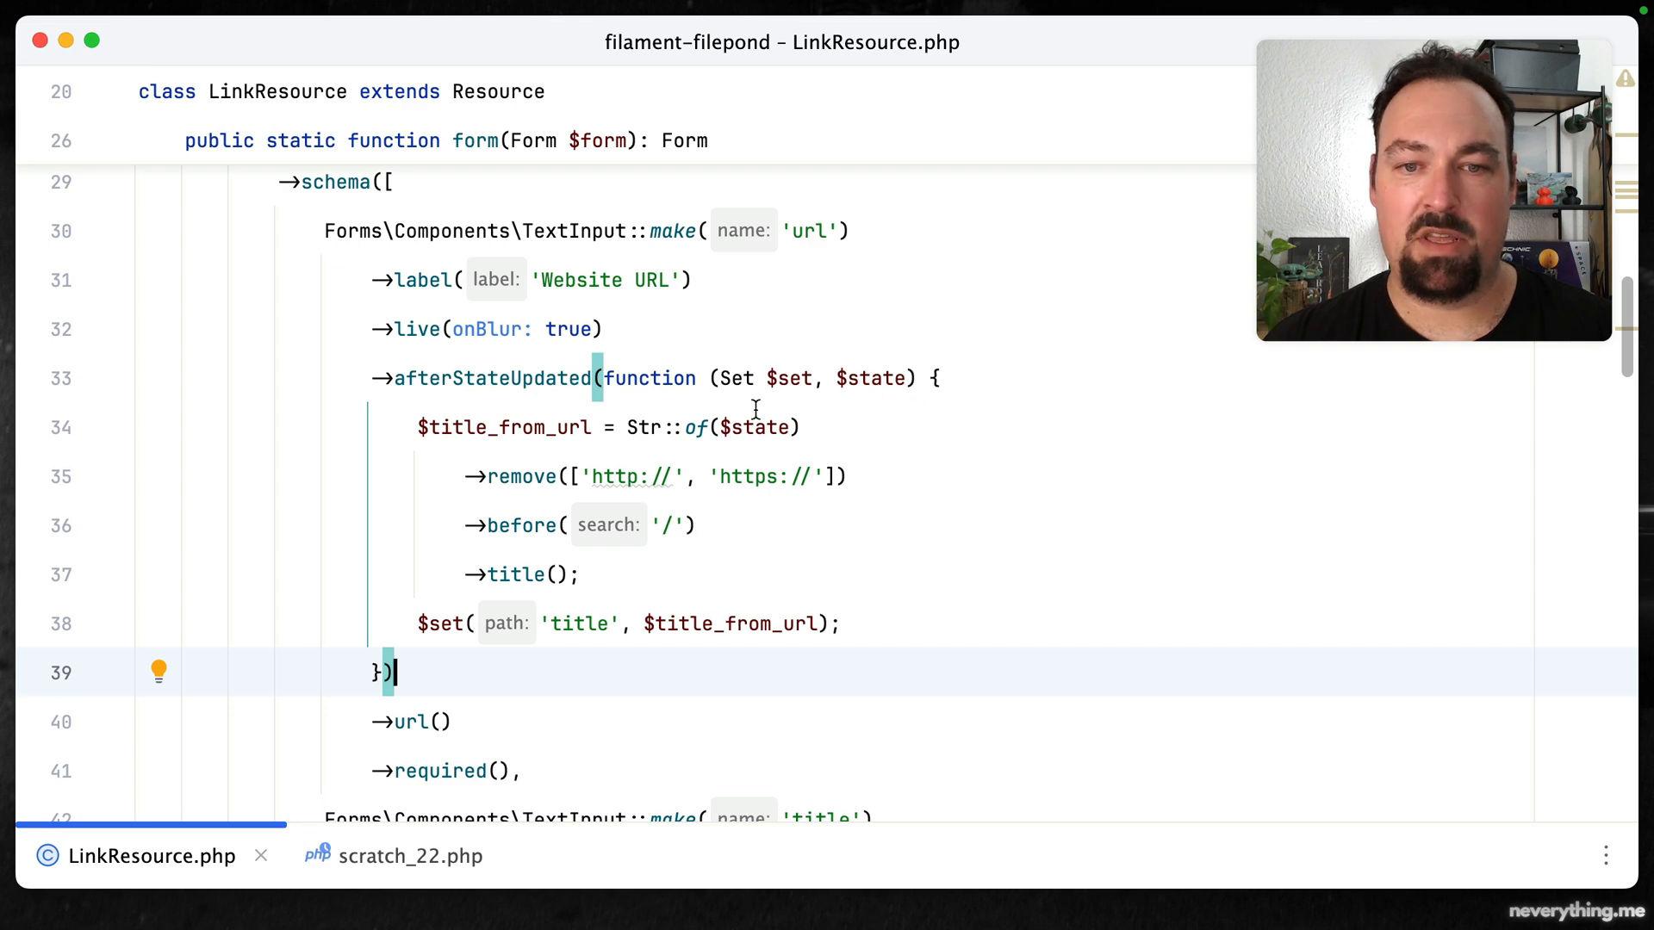
mouse_move(833, 371)
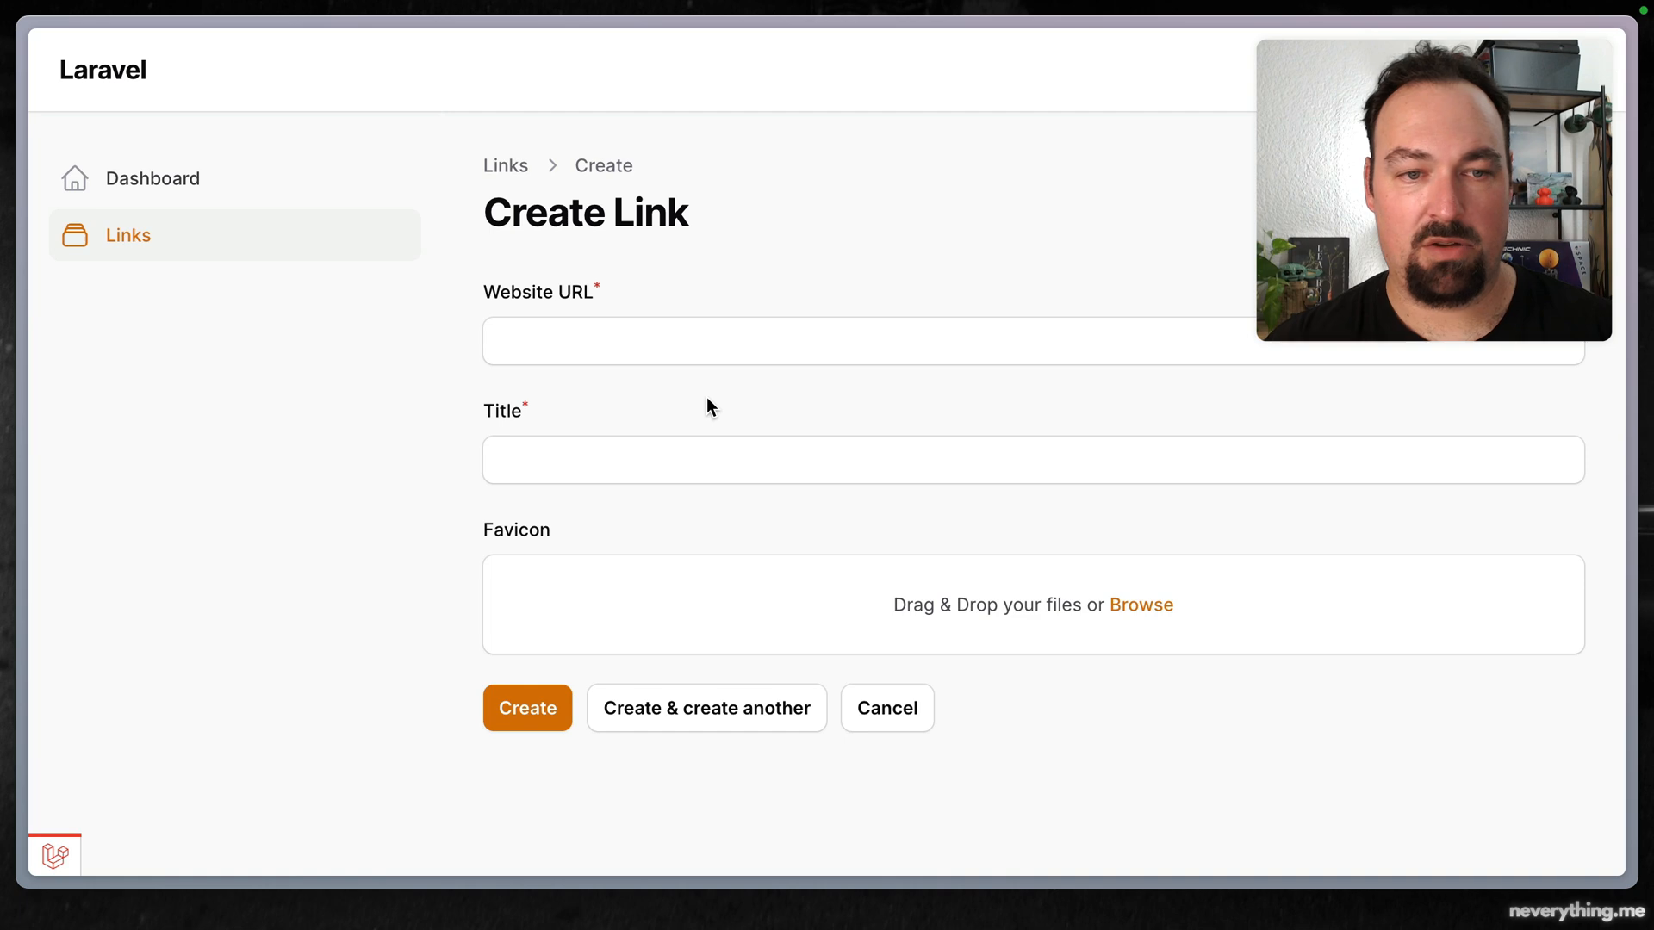
text(h)
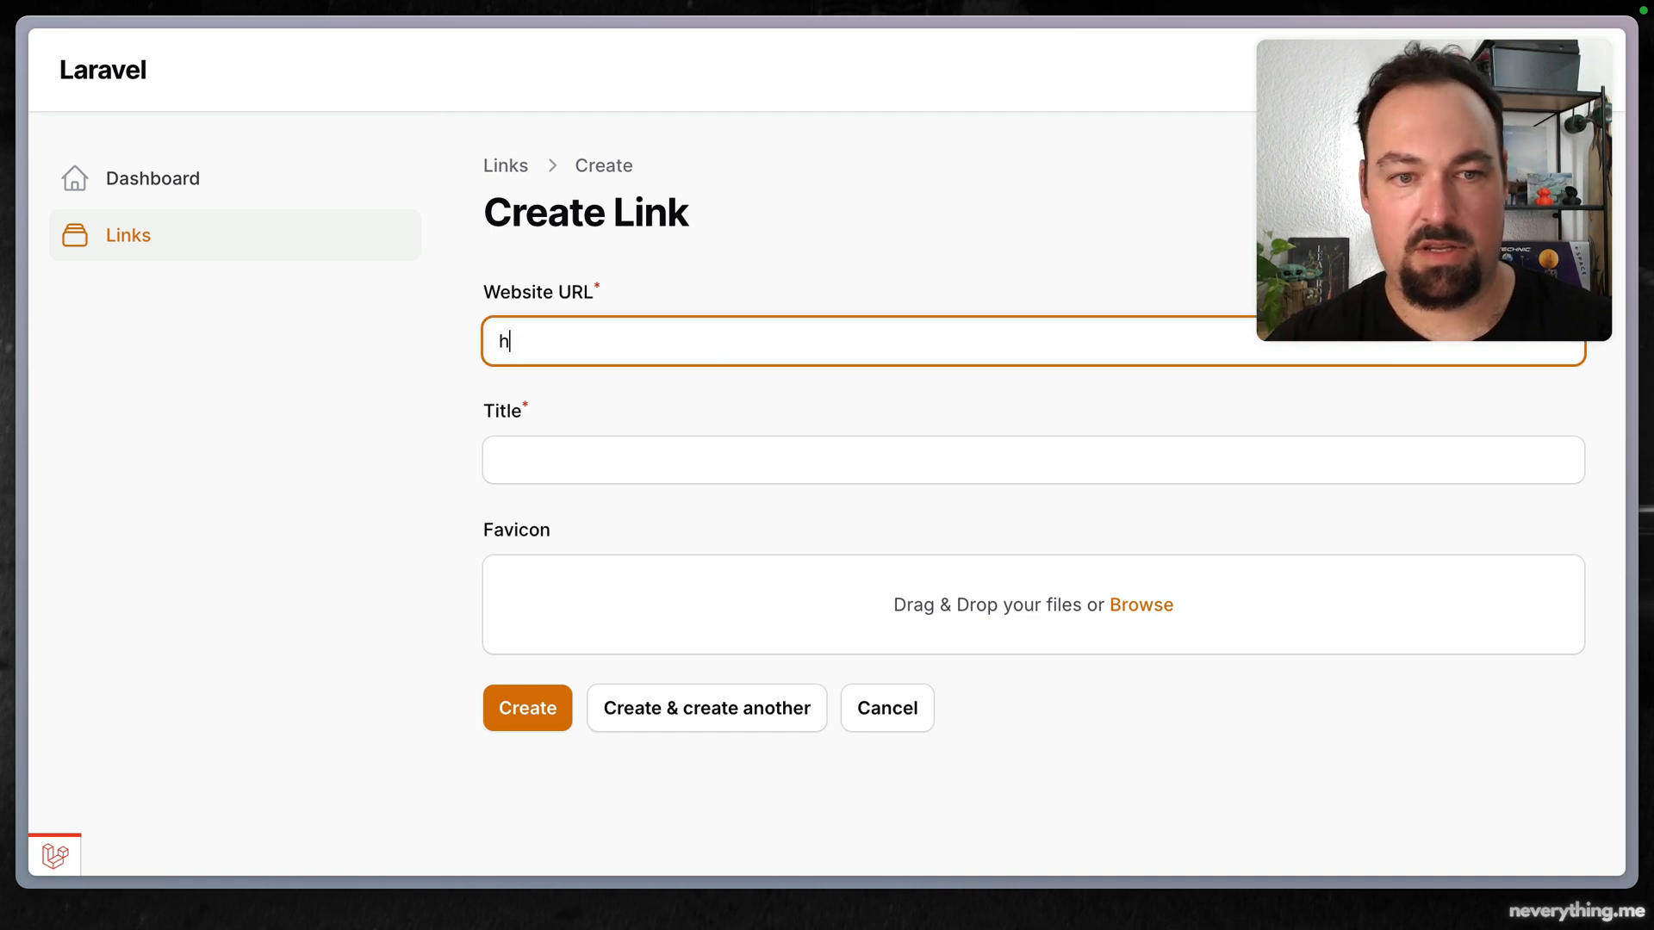
text(ttps://)
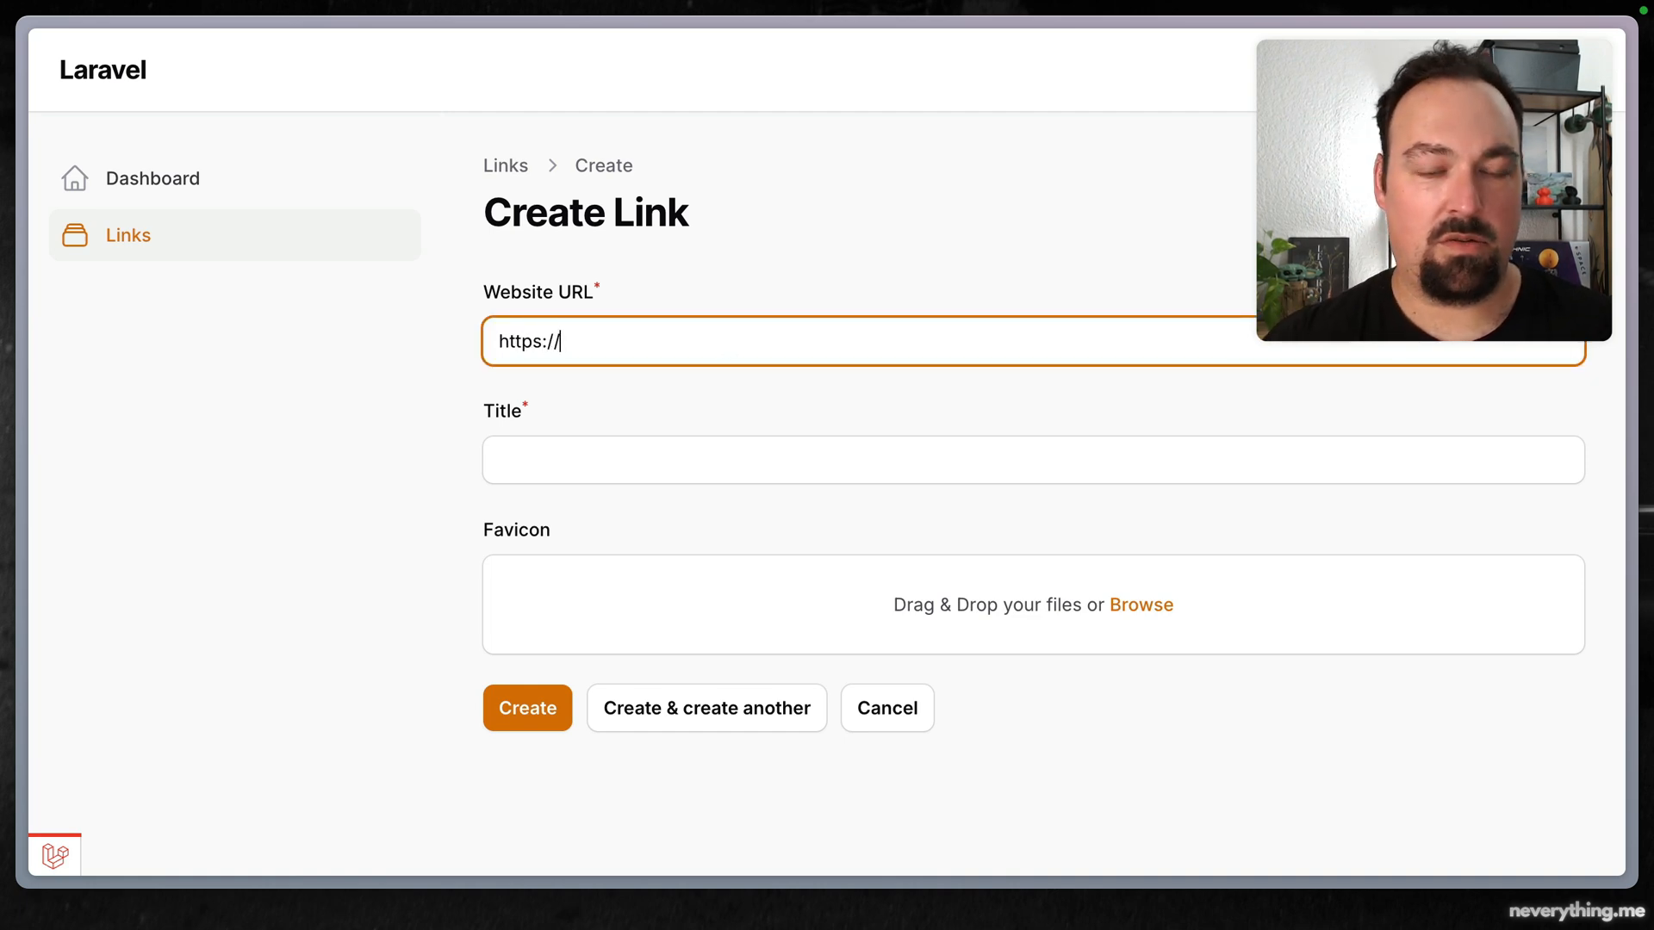
text(laravel.com)
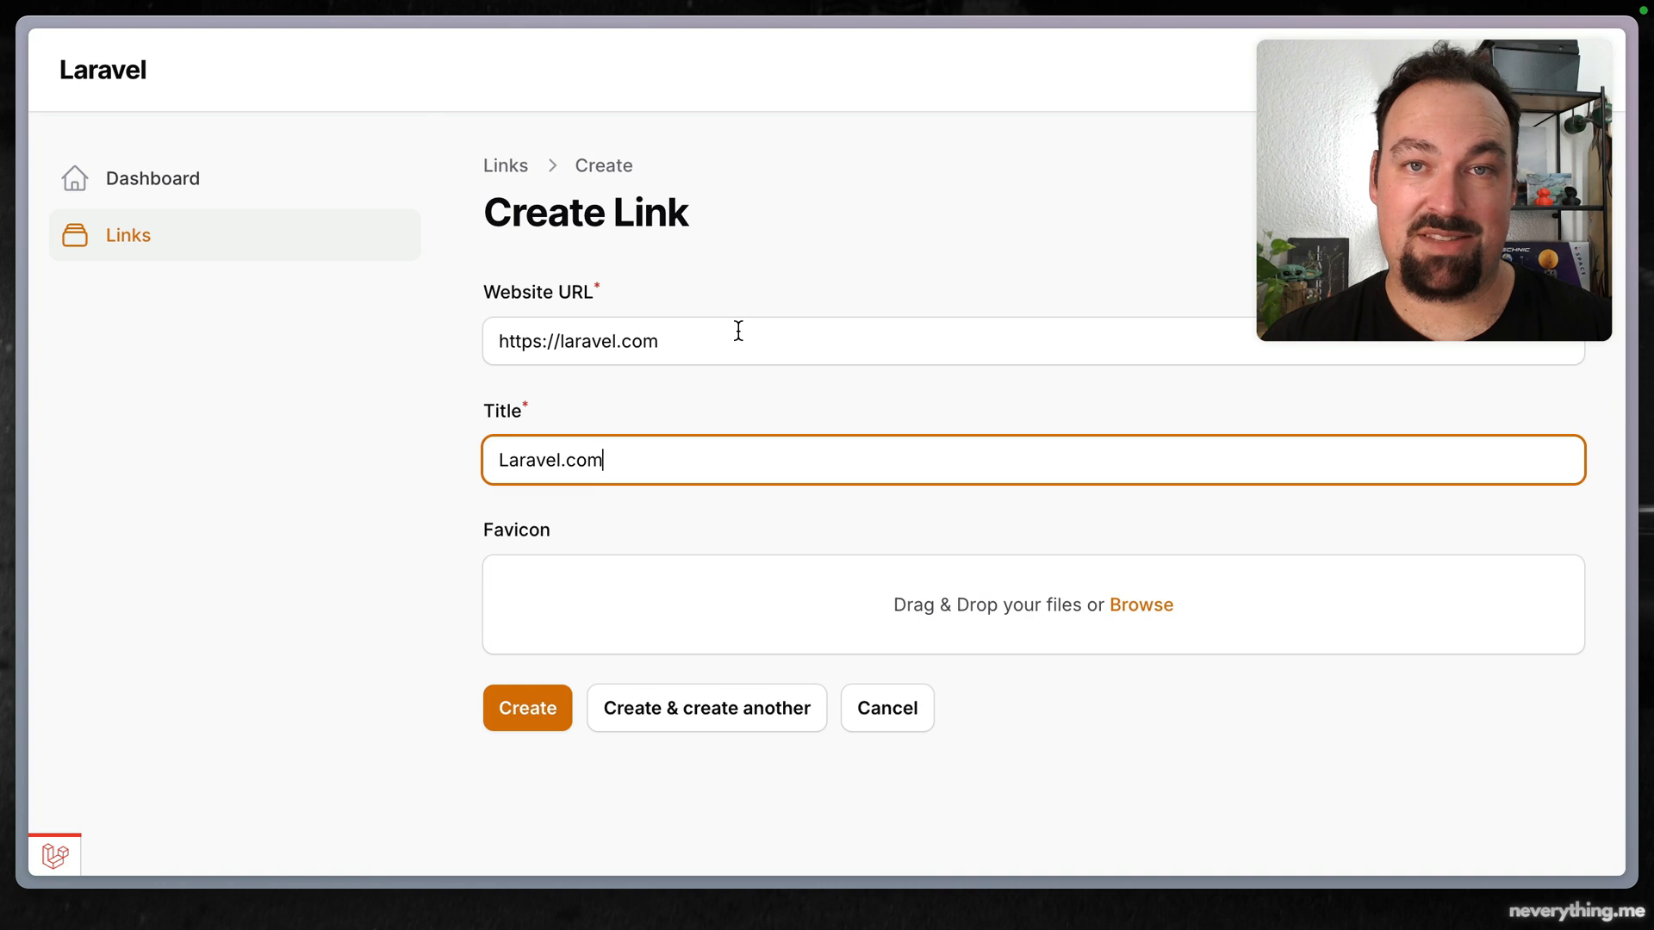
click(1023, 341)
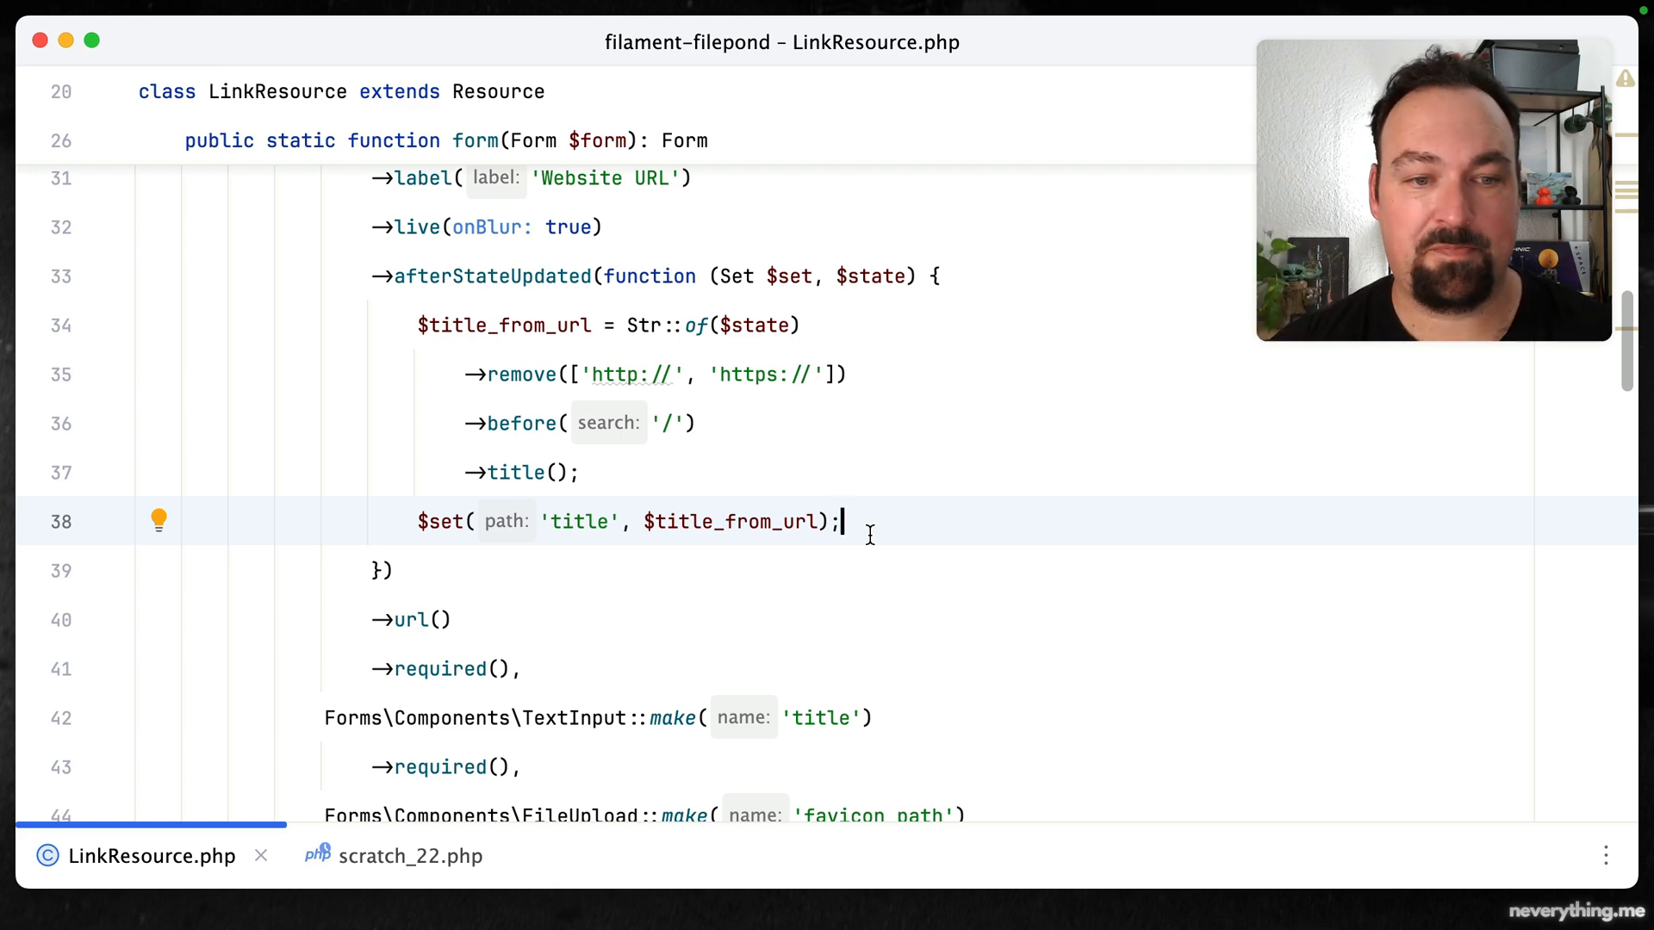
Fetch the largest favicon with Favicon::fetchAll and set its content into favicon_path
text(// Step 1: Save the file to a temporary location)
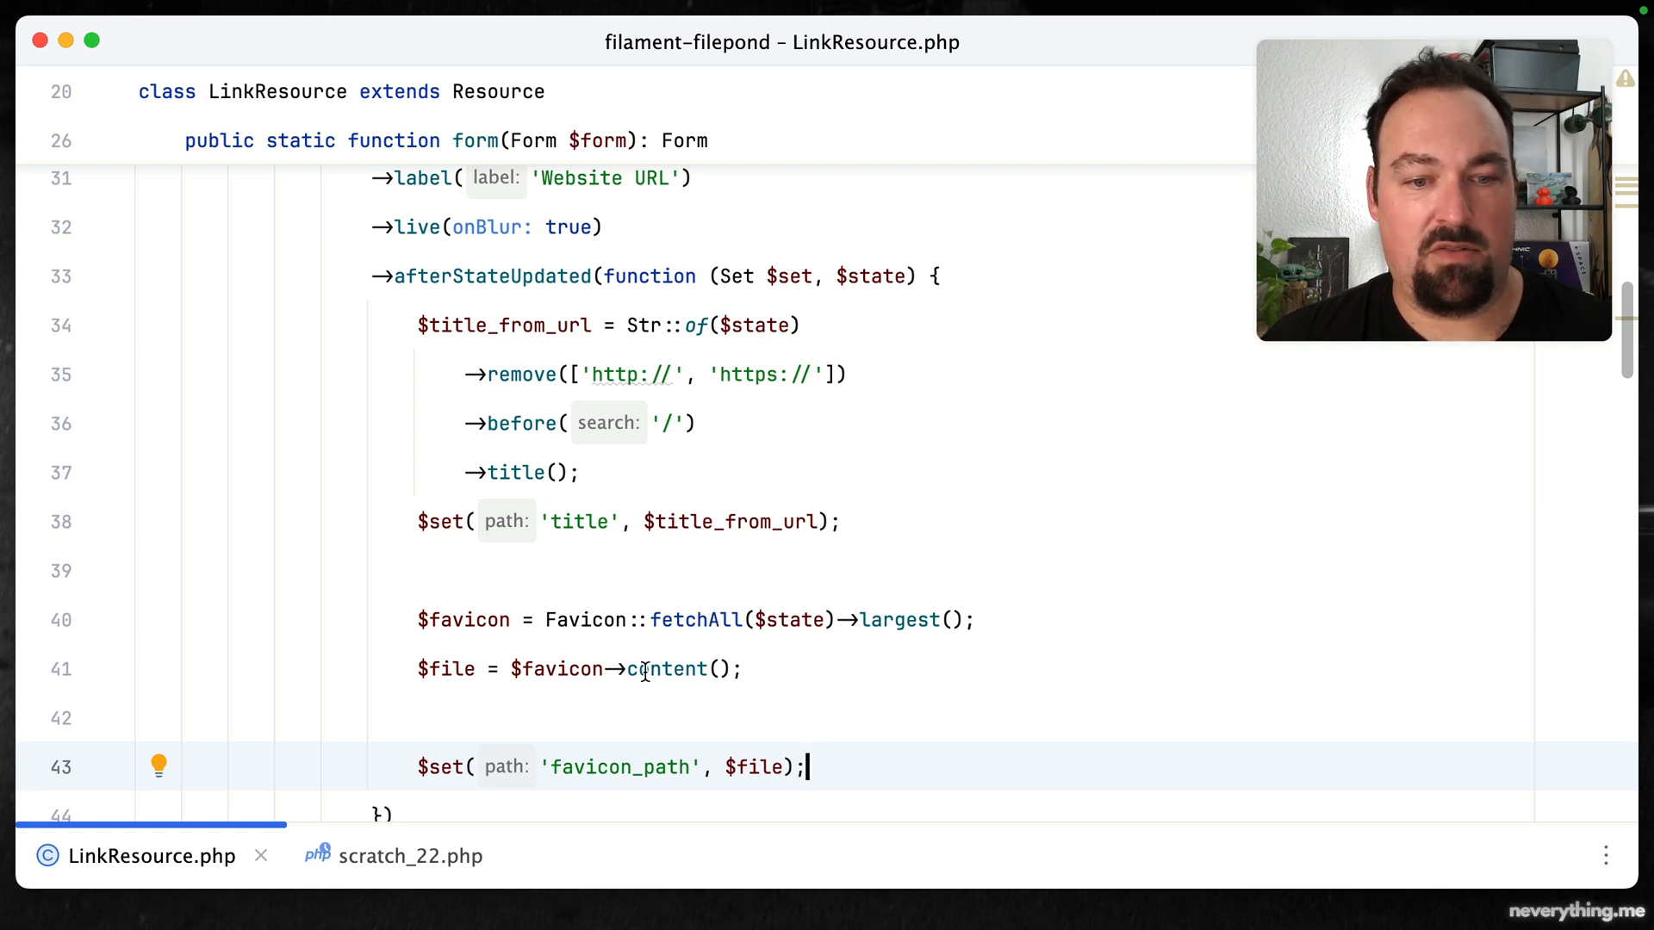
double_click(667, 668)
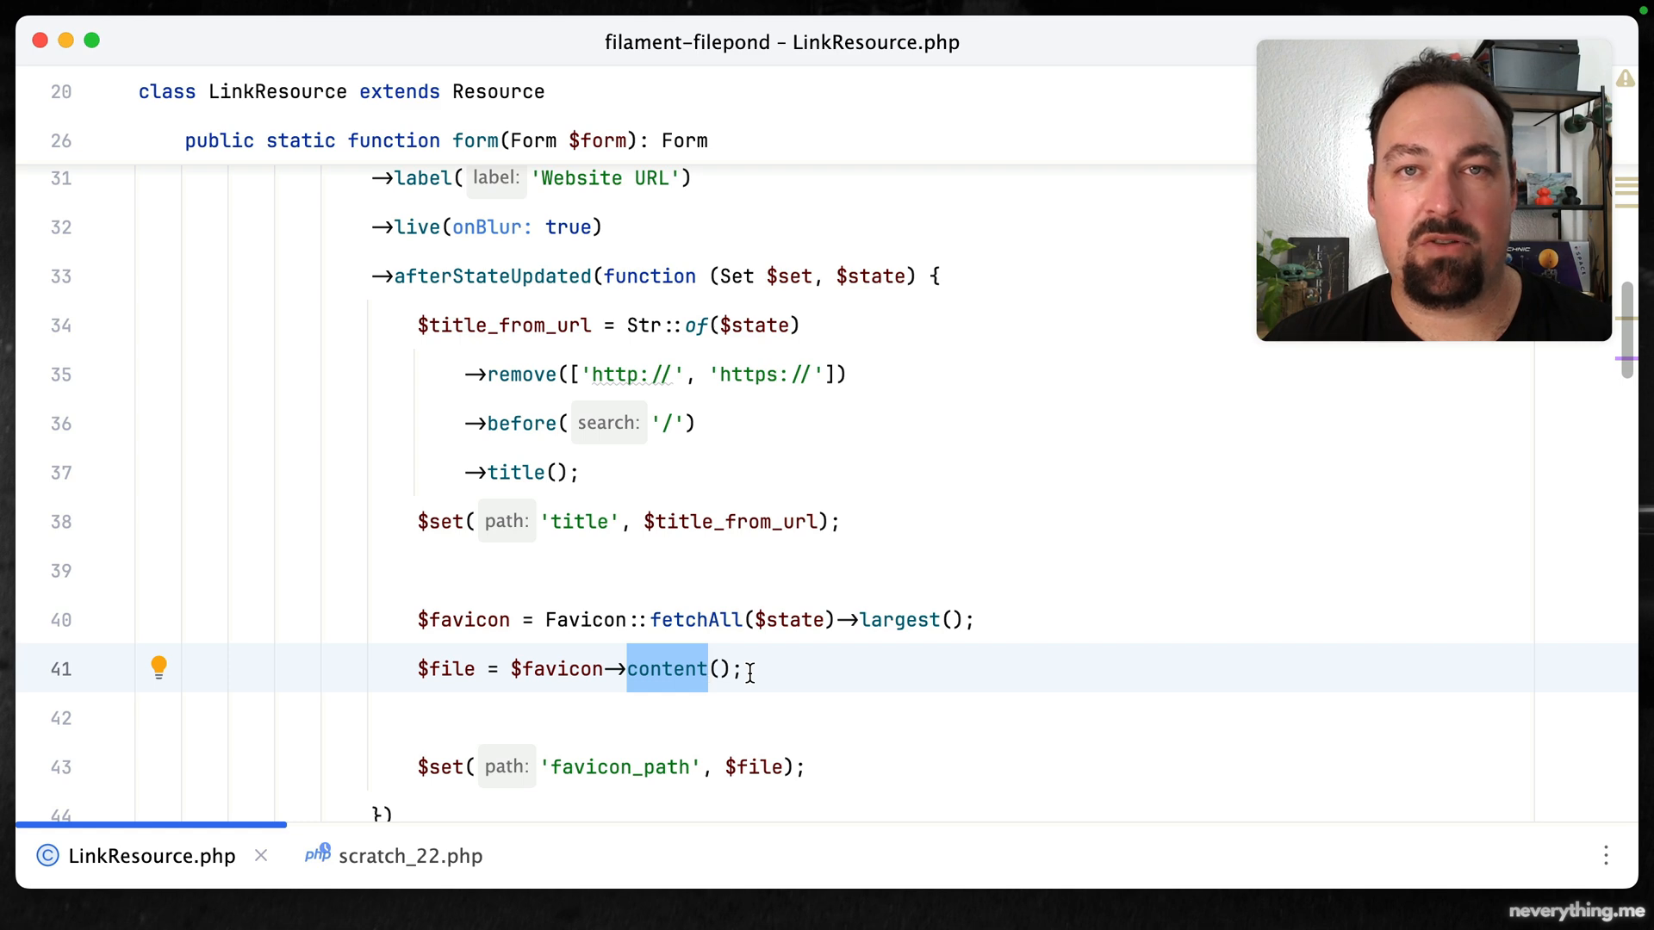
scroll(down, 3)
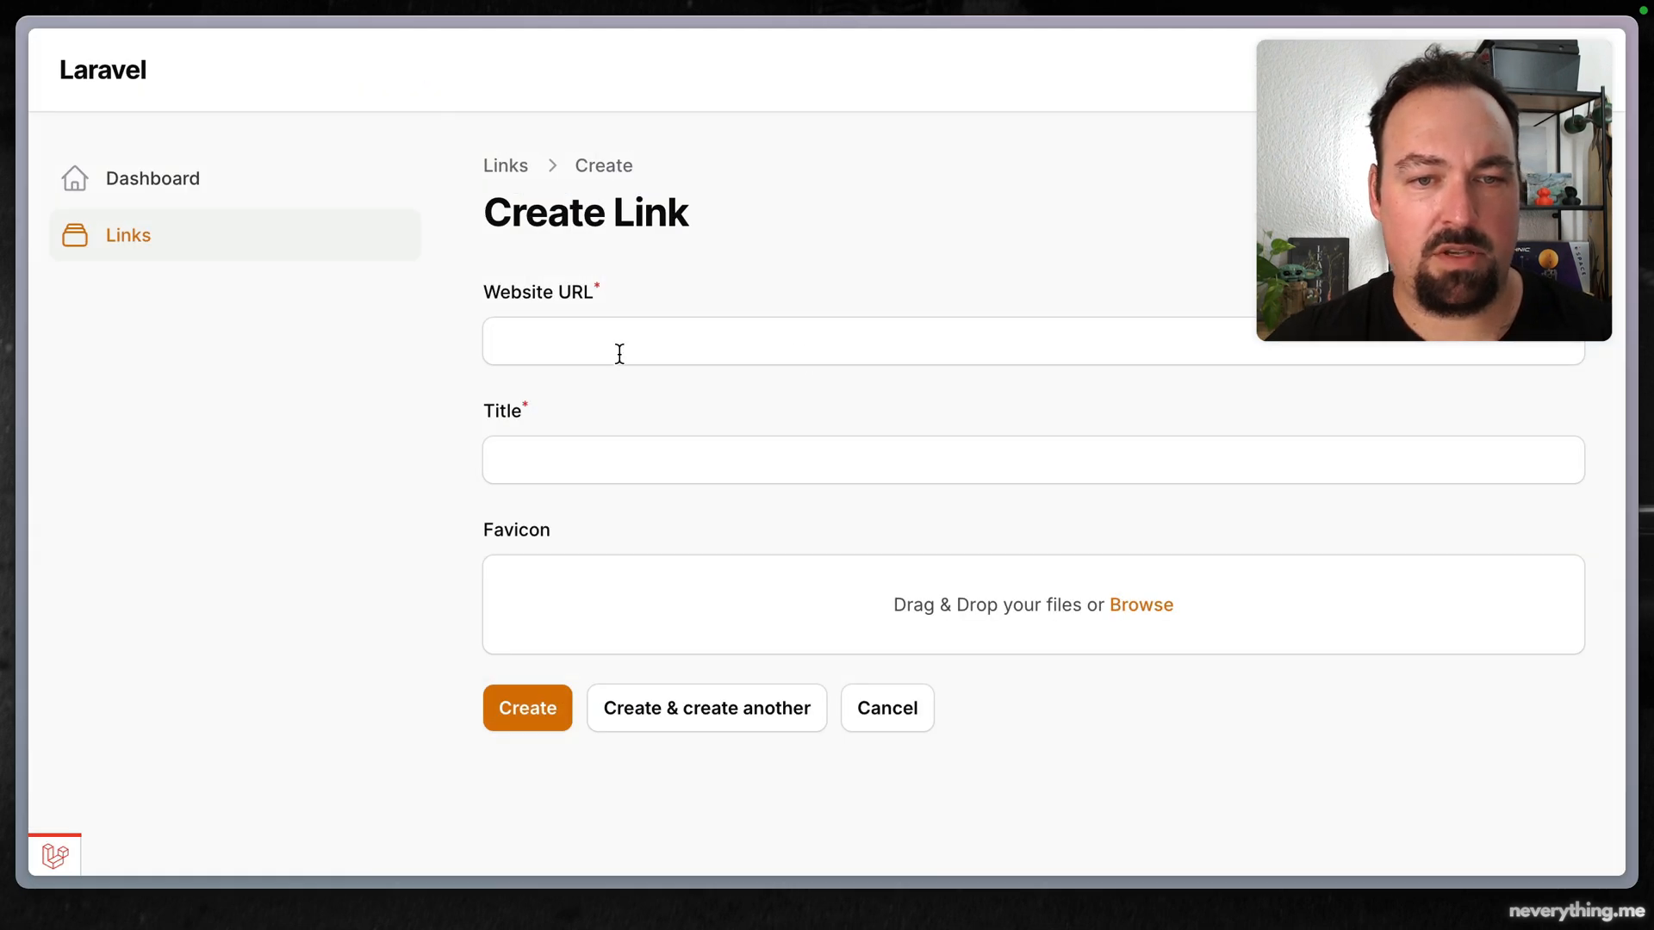
text(https://si)
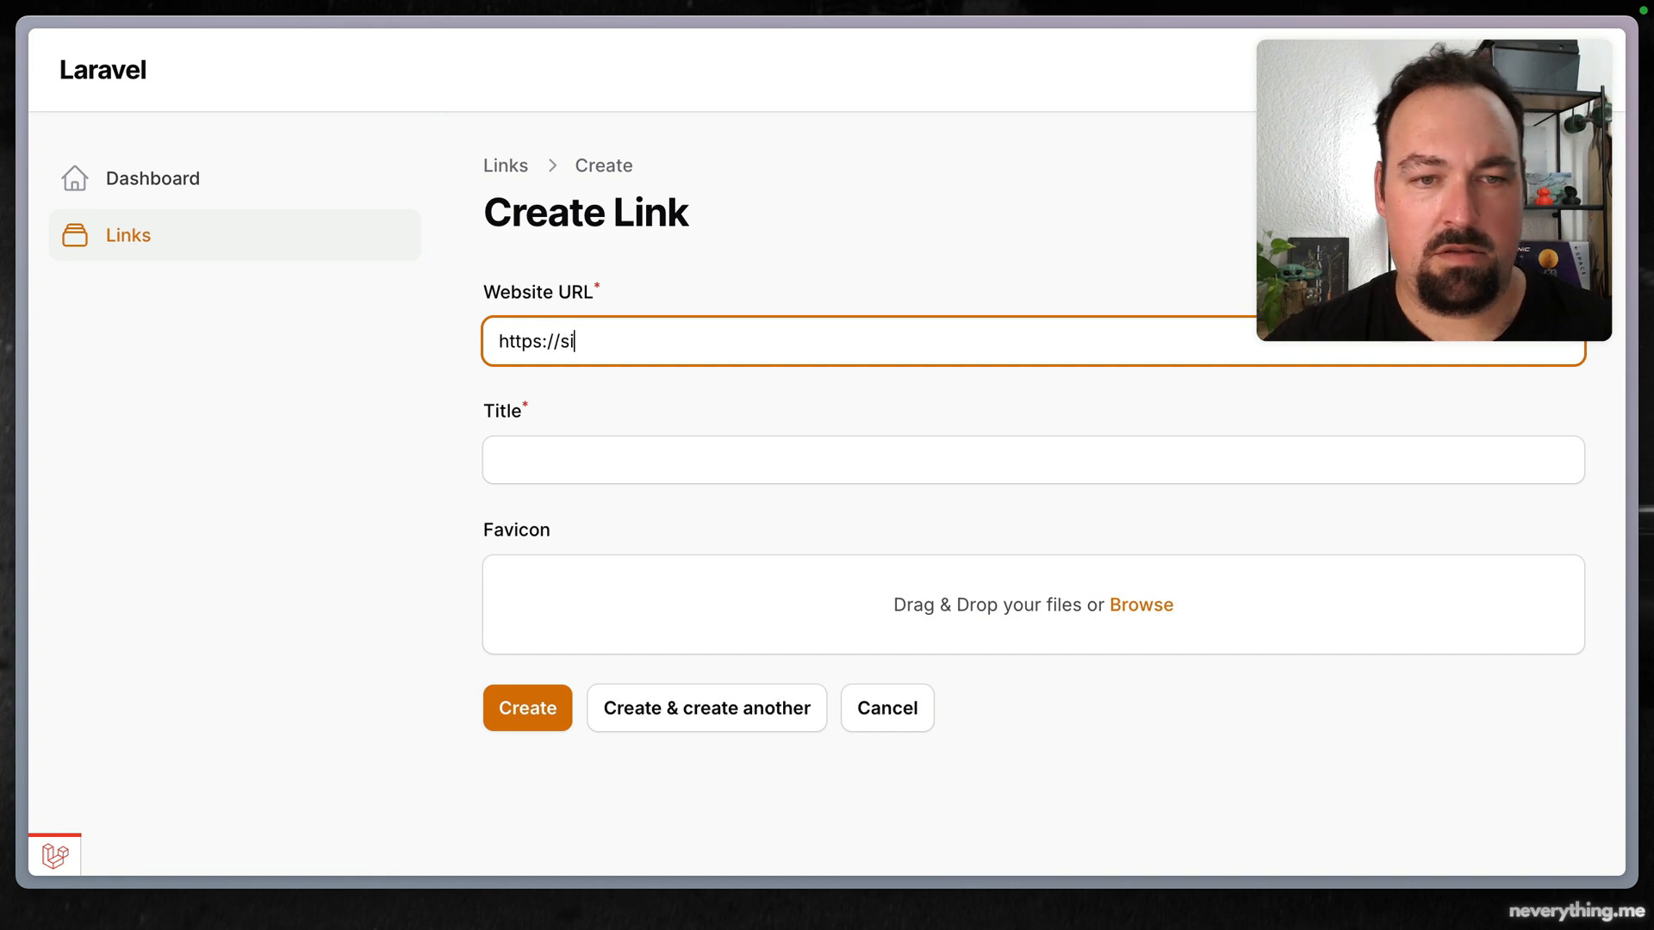
text(lvanhagen.co)
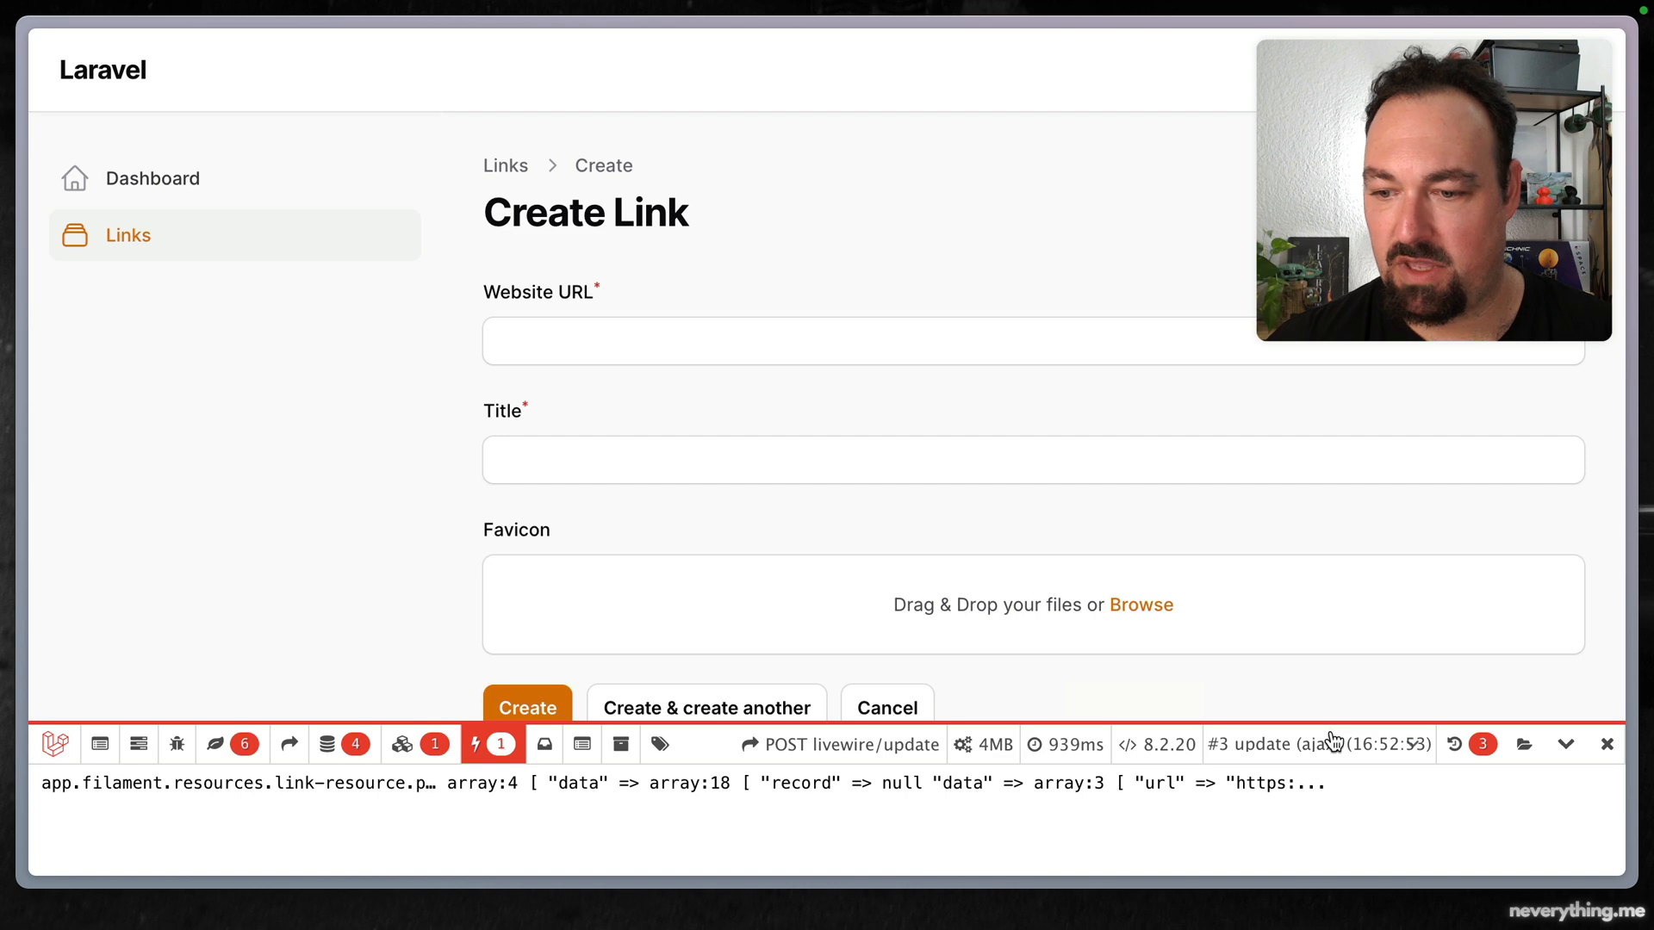
Inspect the latest Livewire update request in Debugbar, revealing favicon_path holds raw PNG bytes
click(1319, 743)
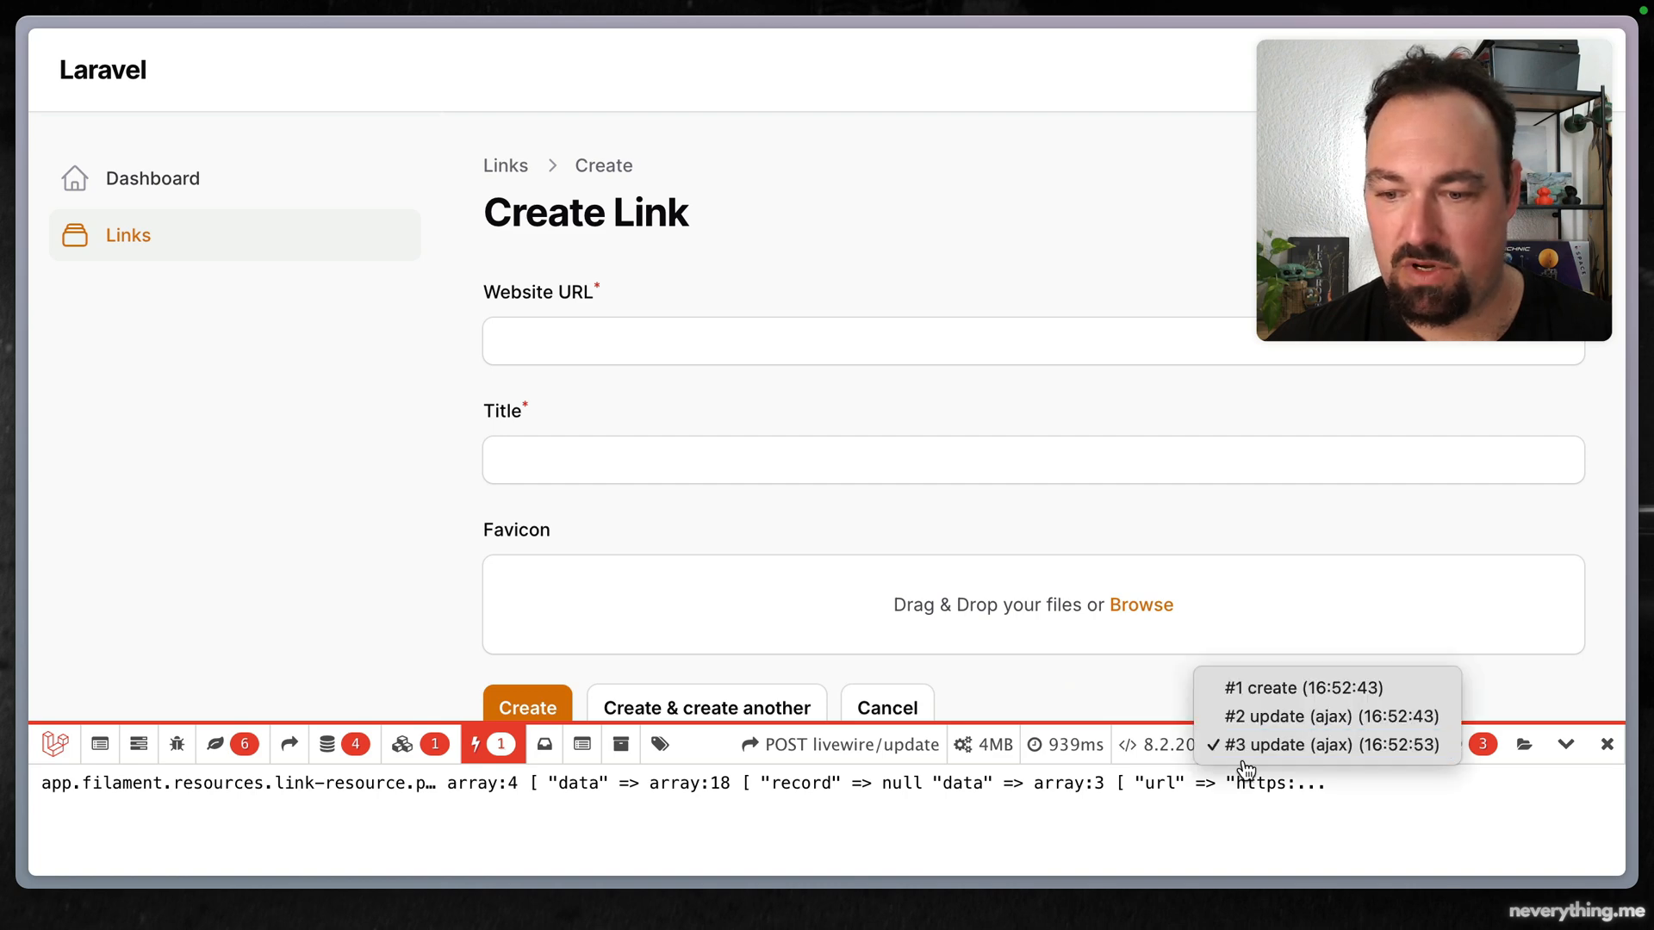
click(1323, 744)
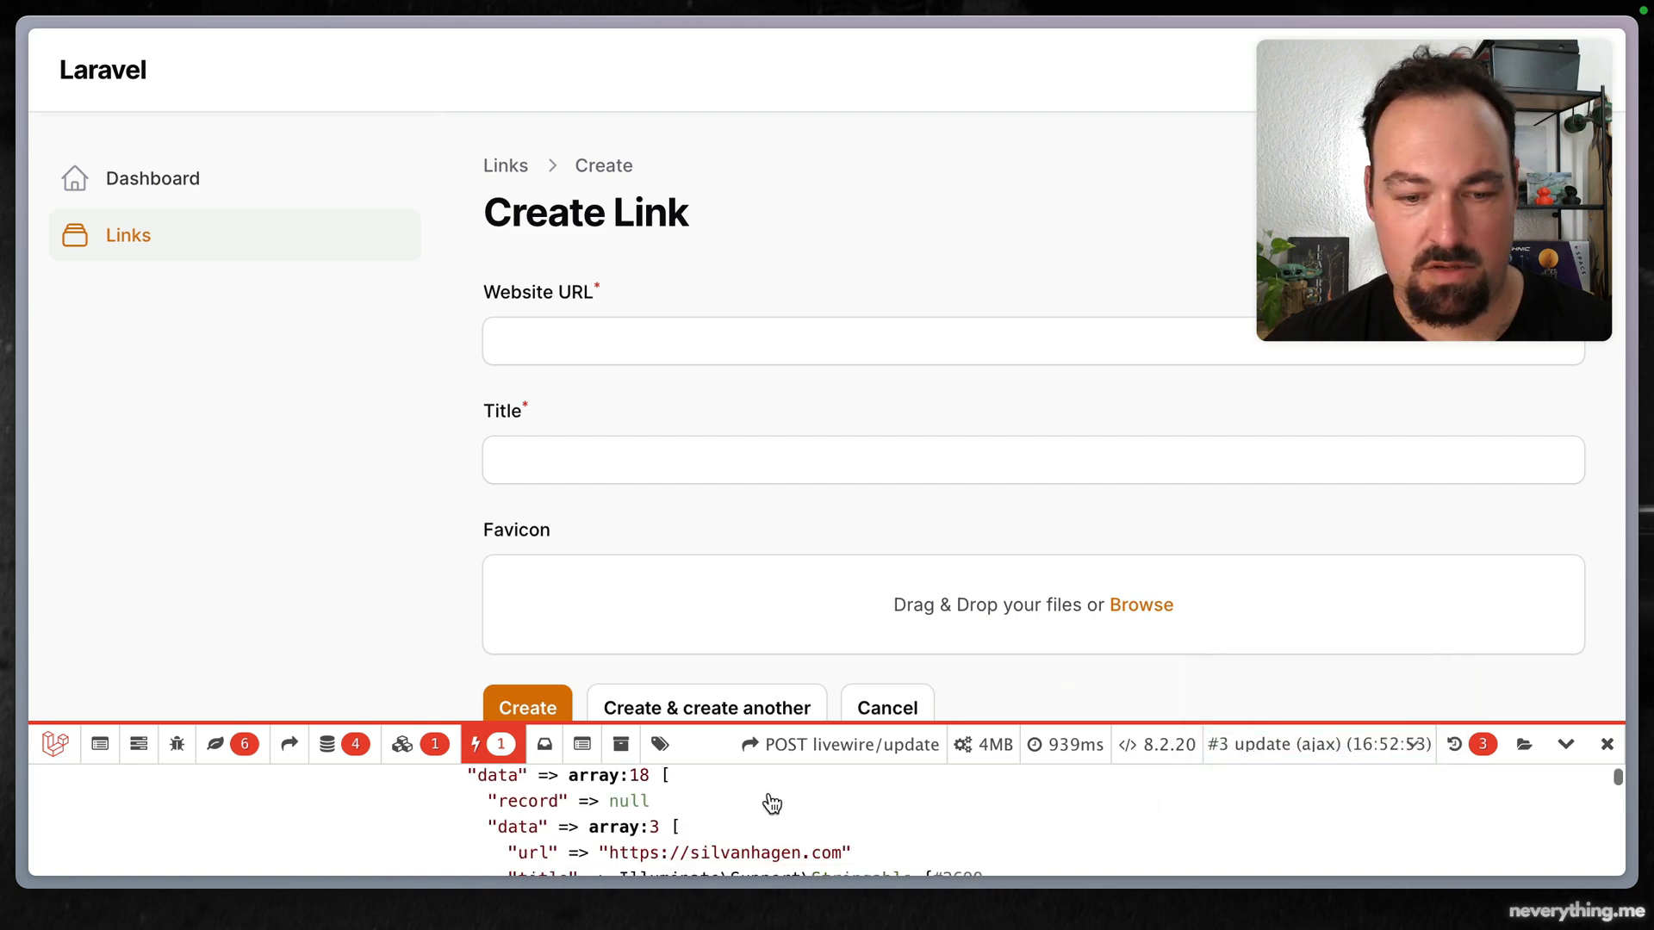
scroll(down, 3)
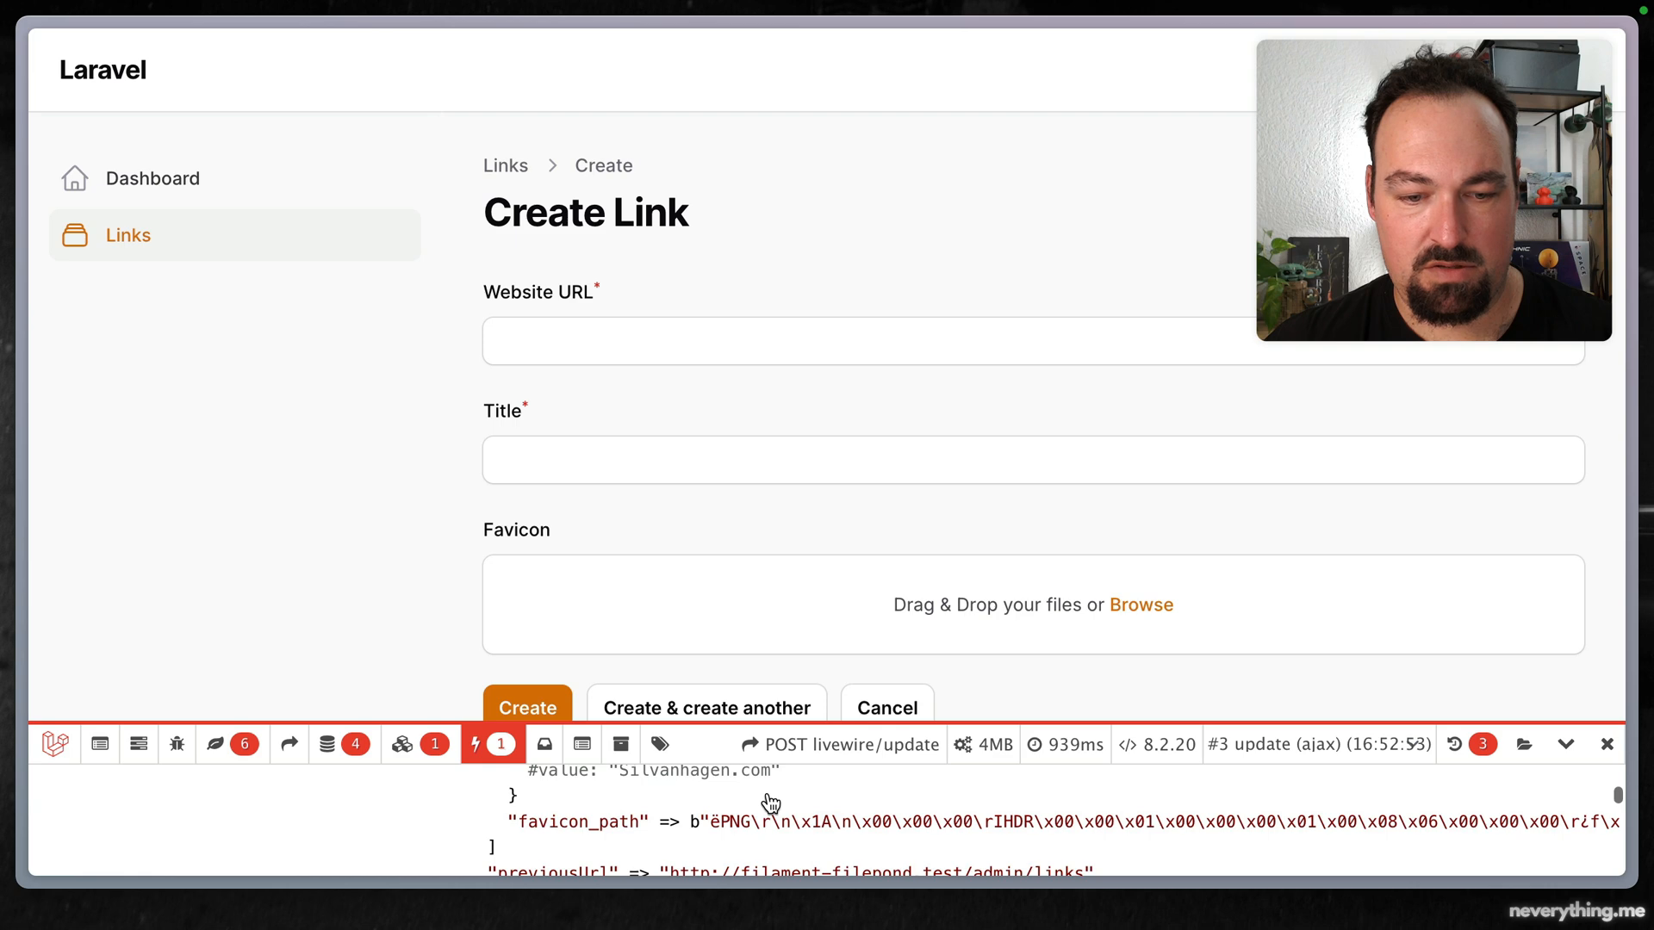
mouse_move(748, 844)
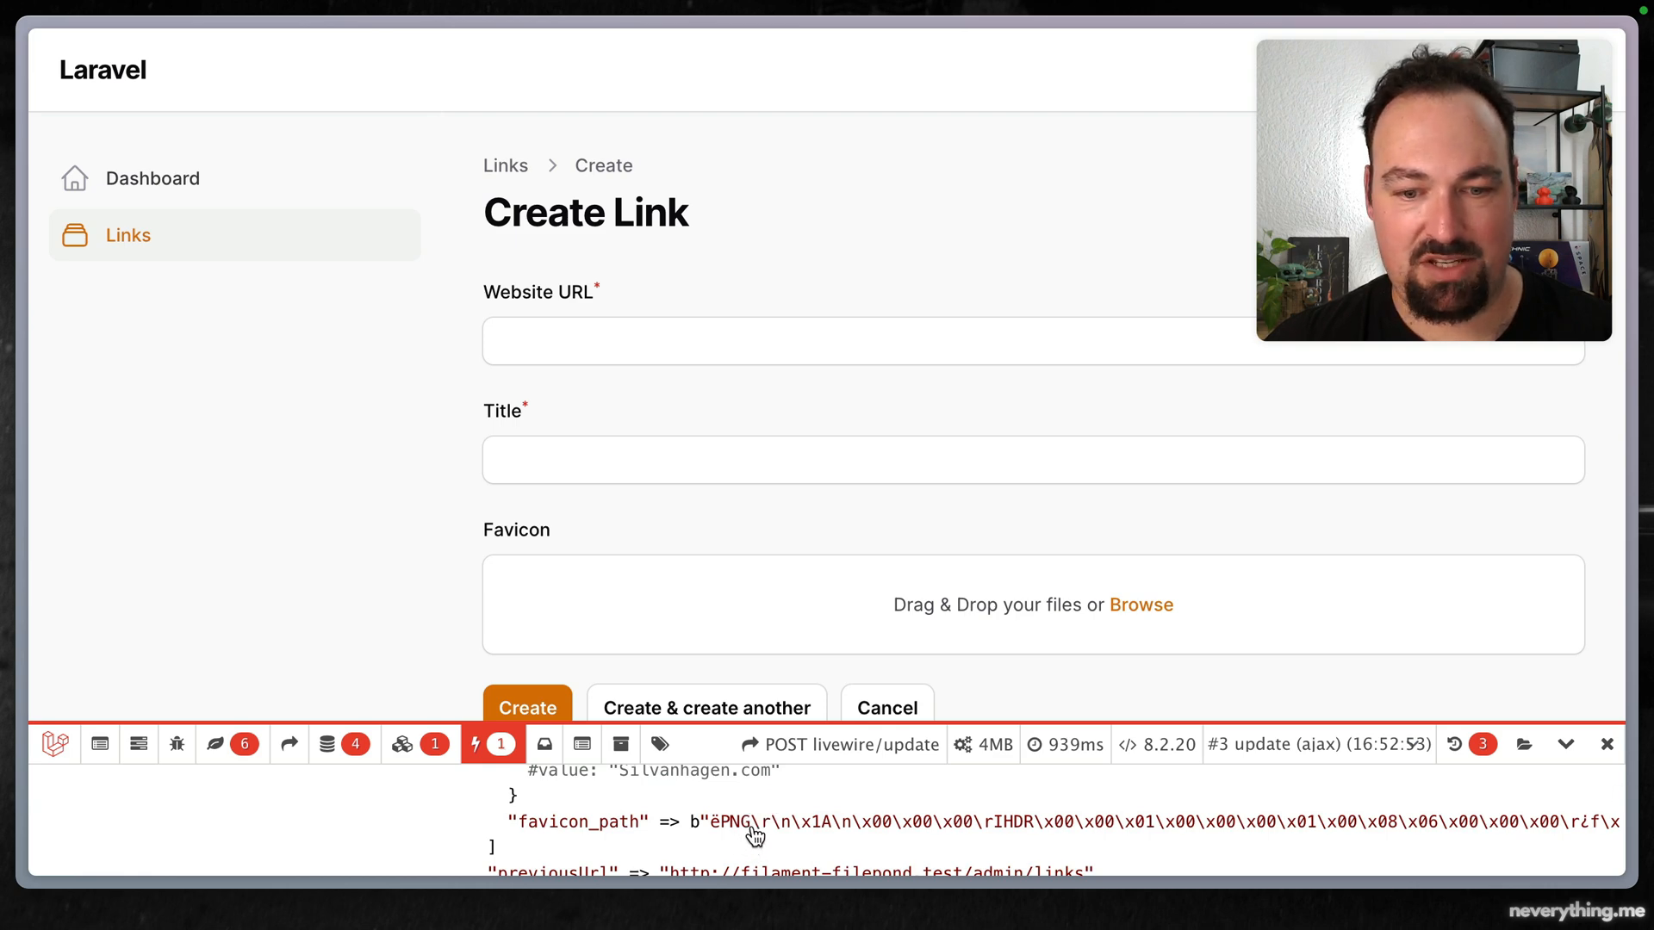
mouse_move(821, 796)
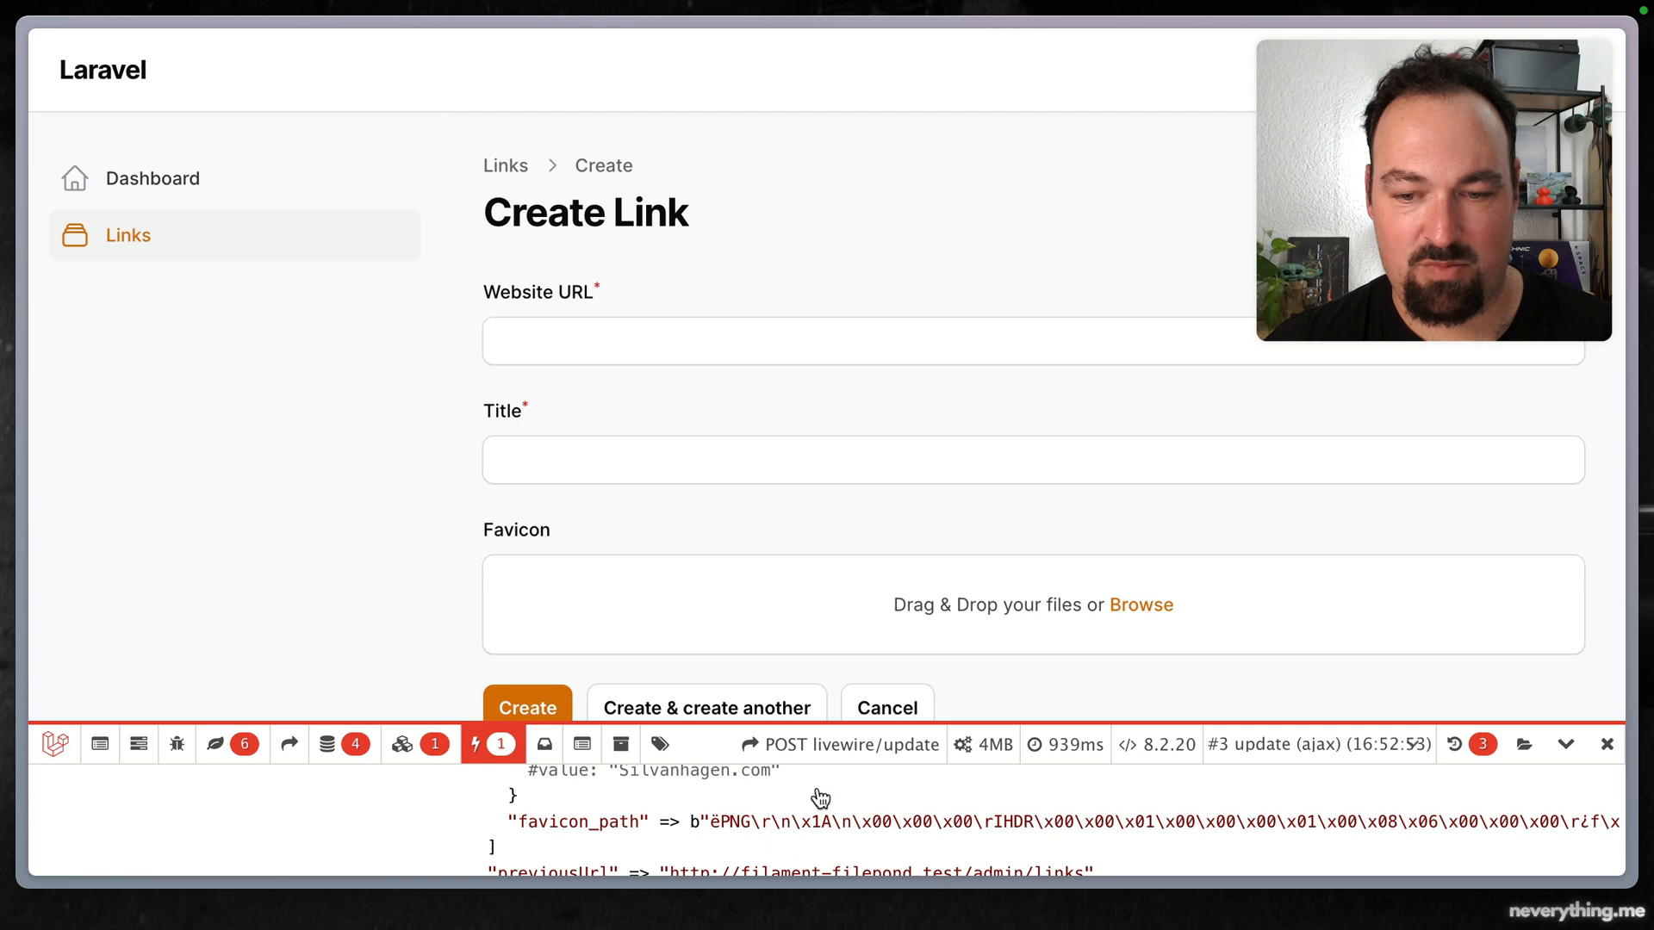
mouse_move(883, 801)
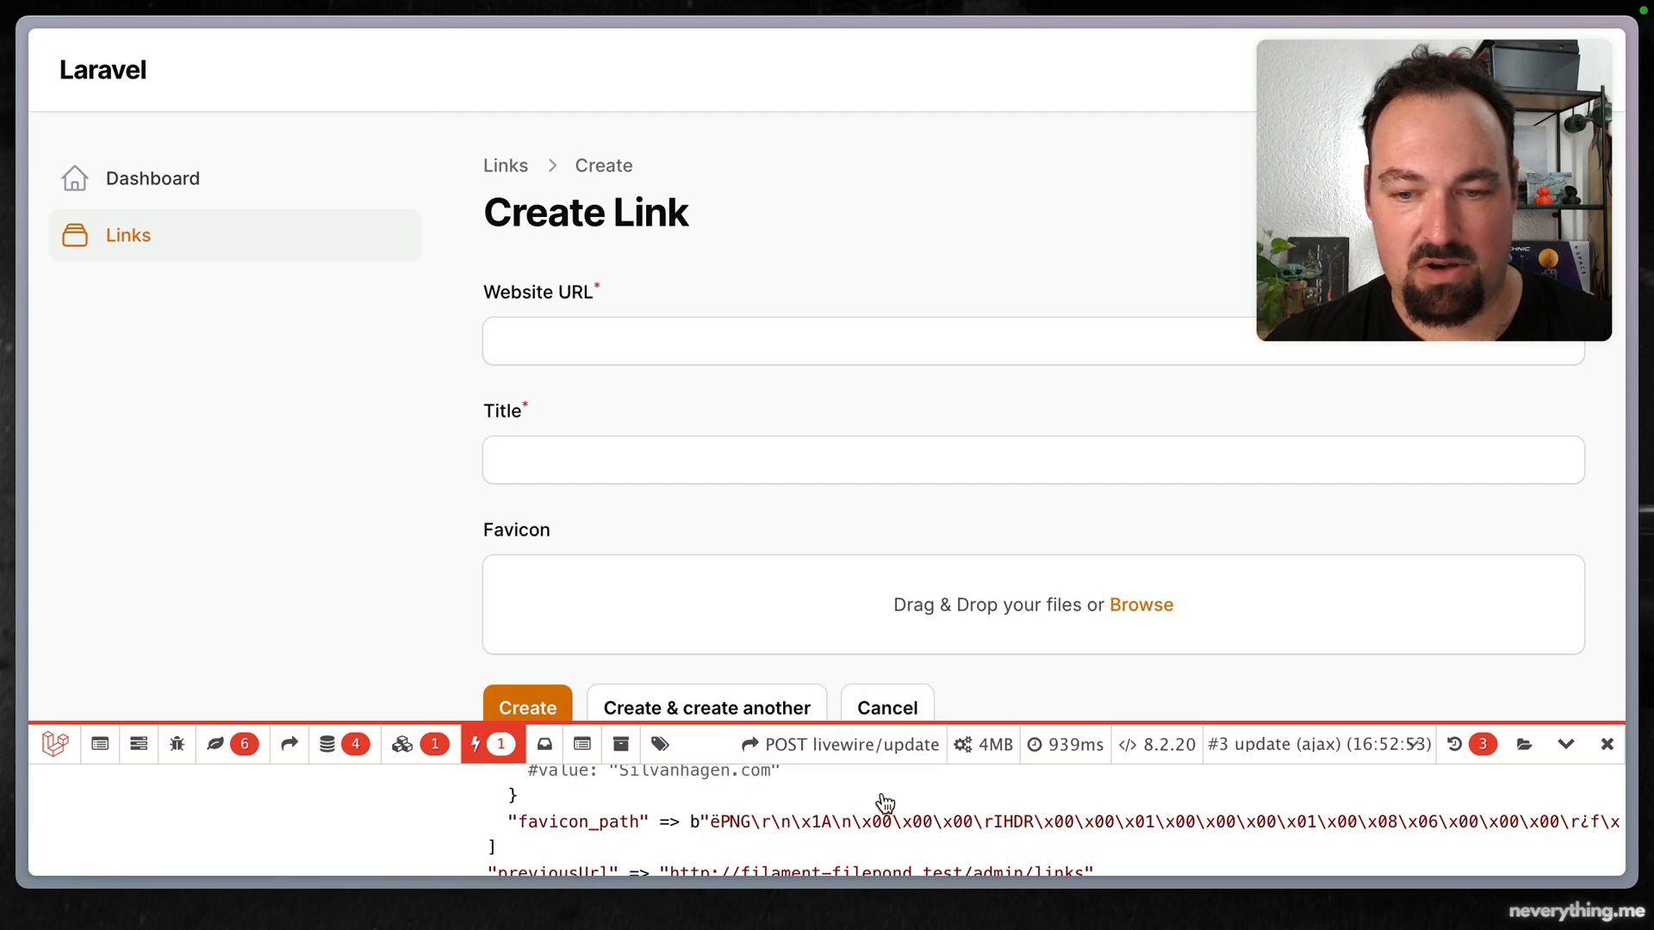
Manually upload a favicon image to see the UUID-keyed TemporaryUploadedFile, then close the debug panel
click(1141, 605)
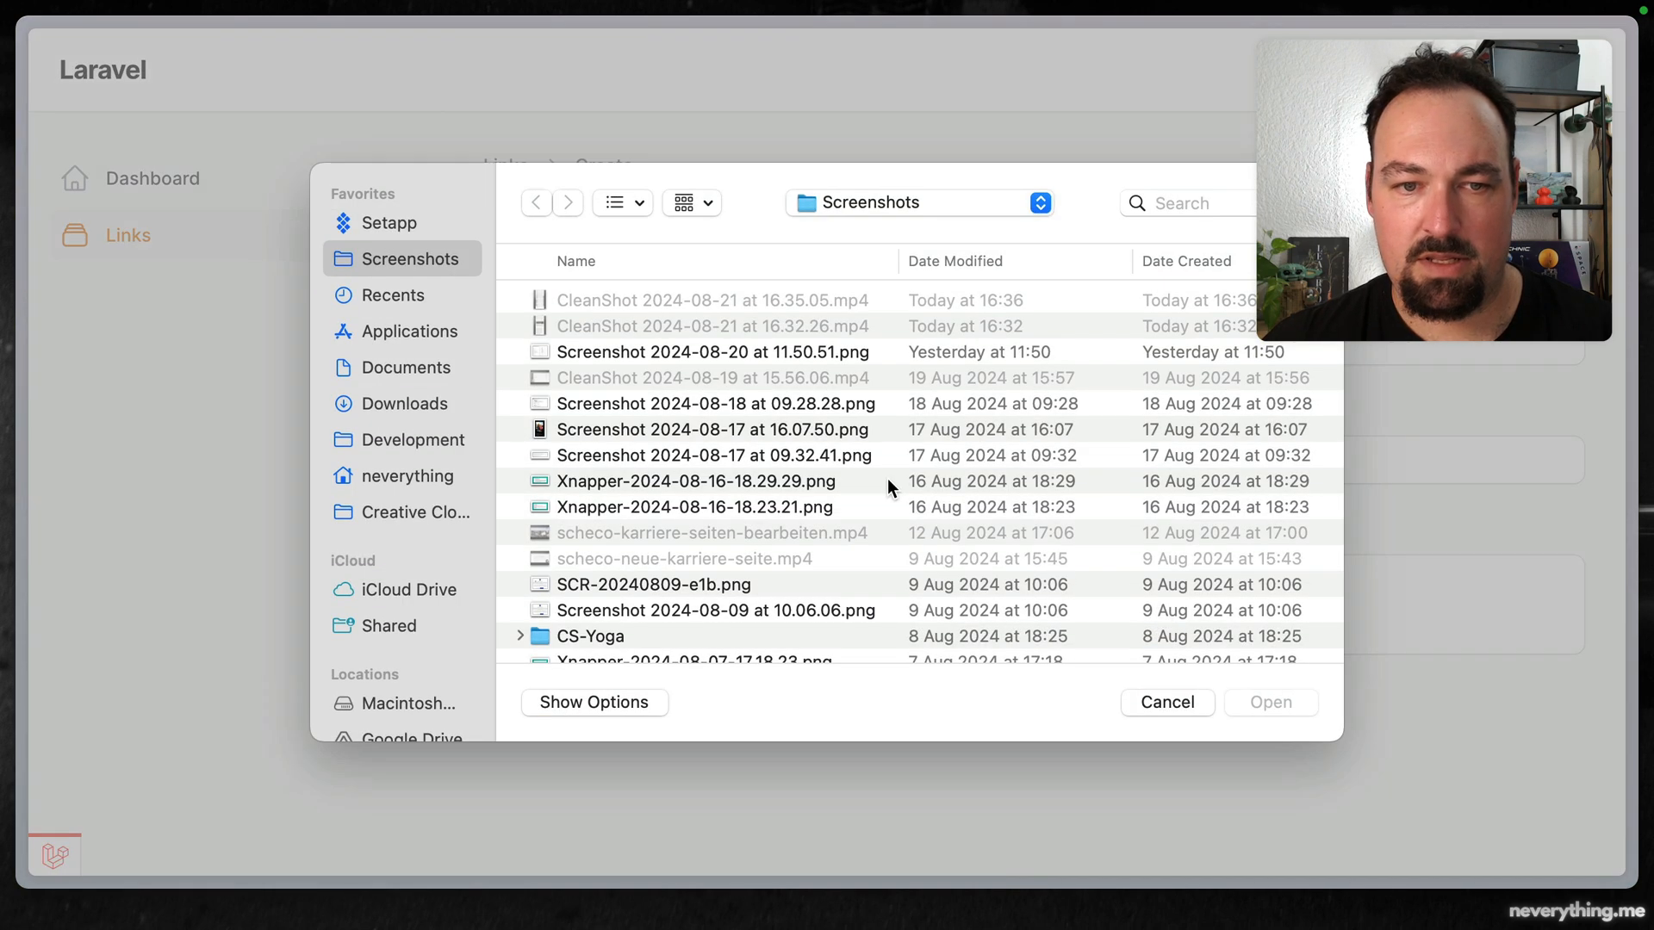
mouse_move(656, 490)
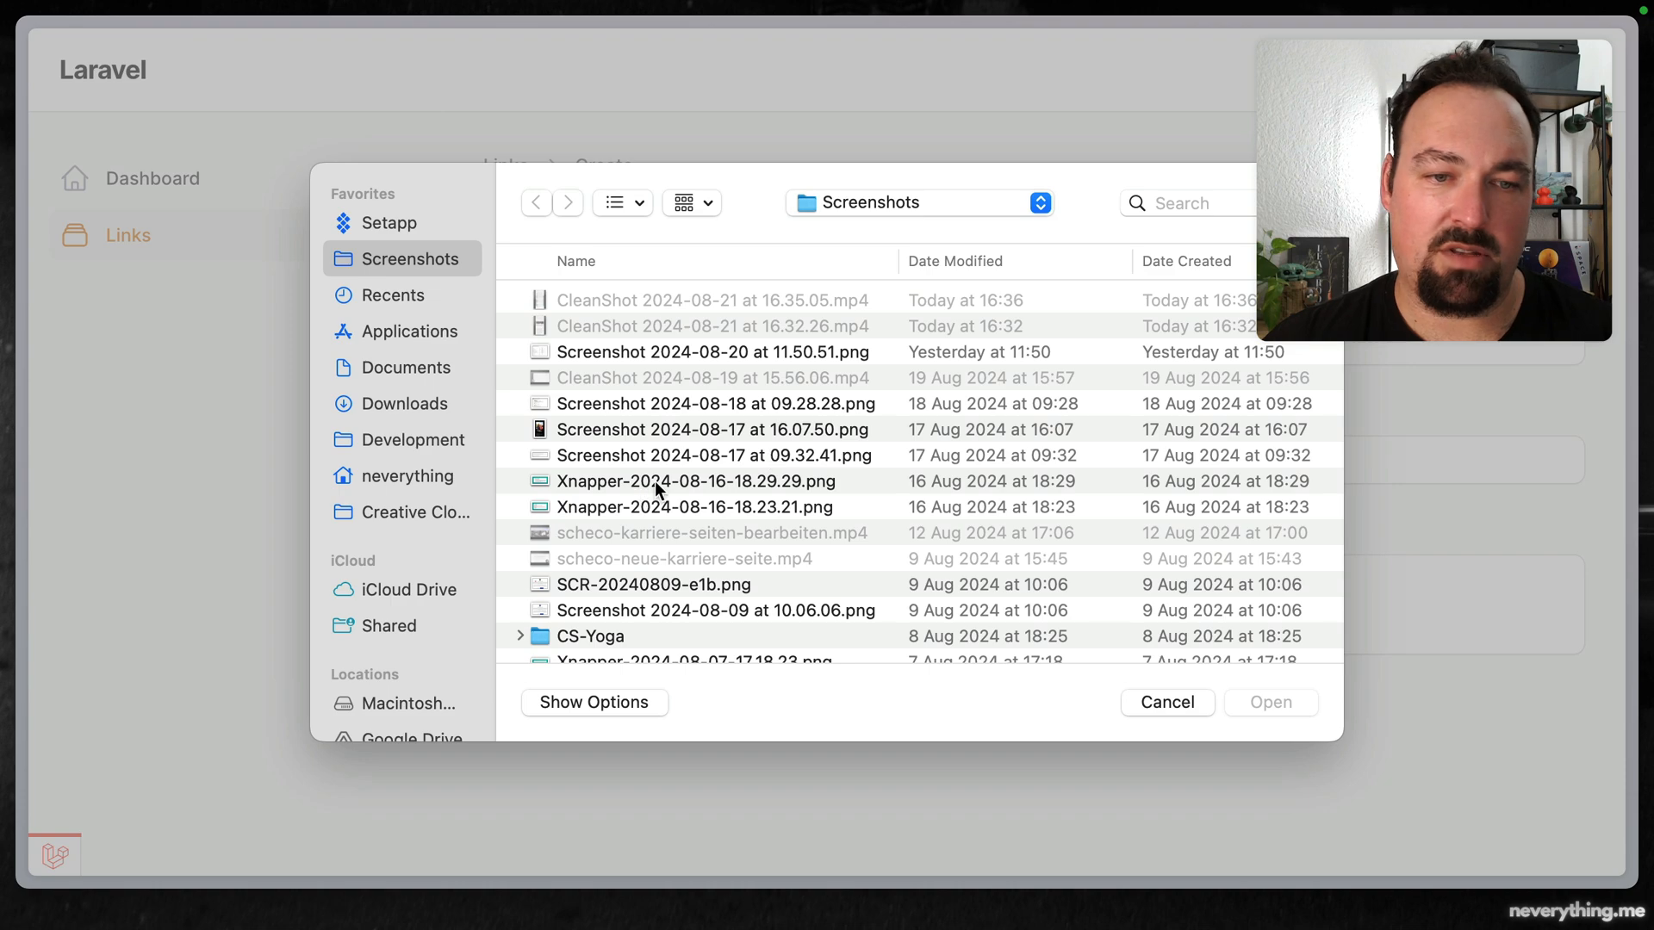
click(695, 507)
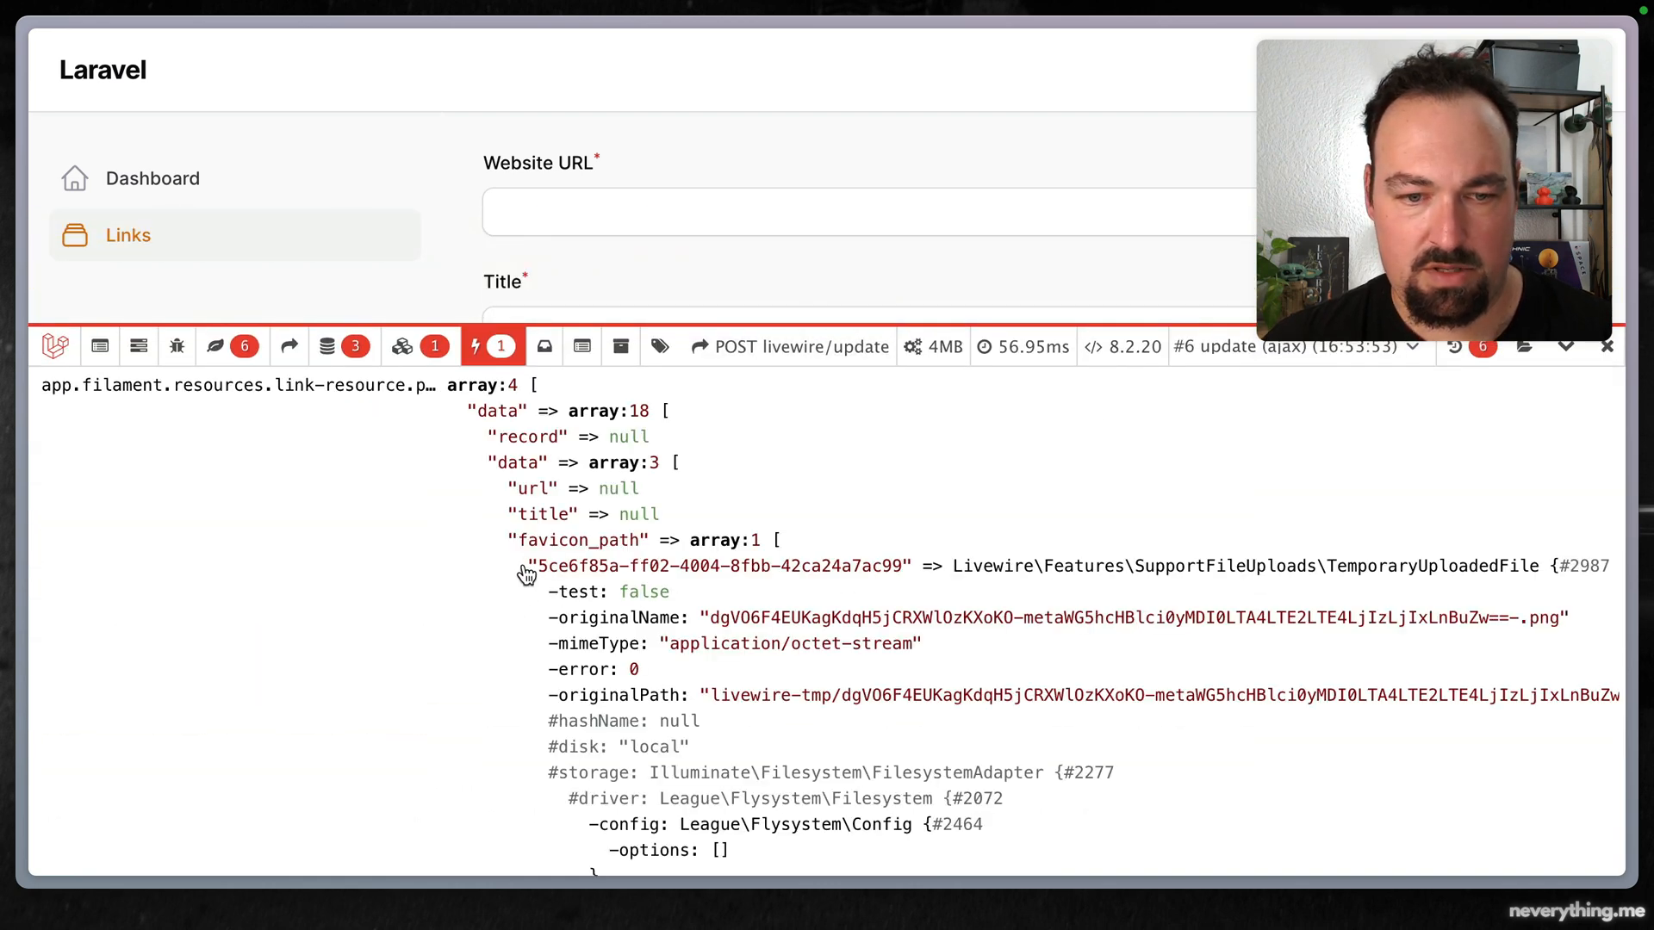
mouse_move(896, 569)
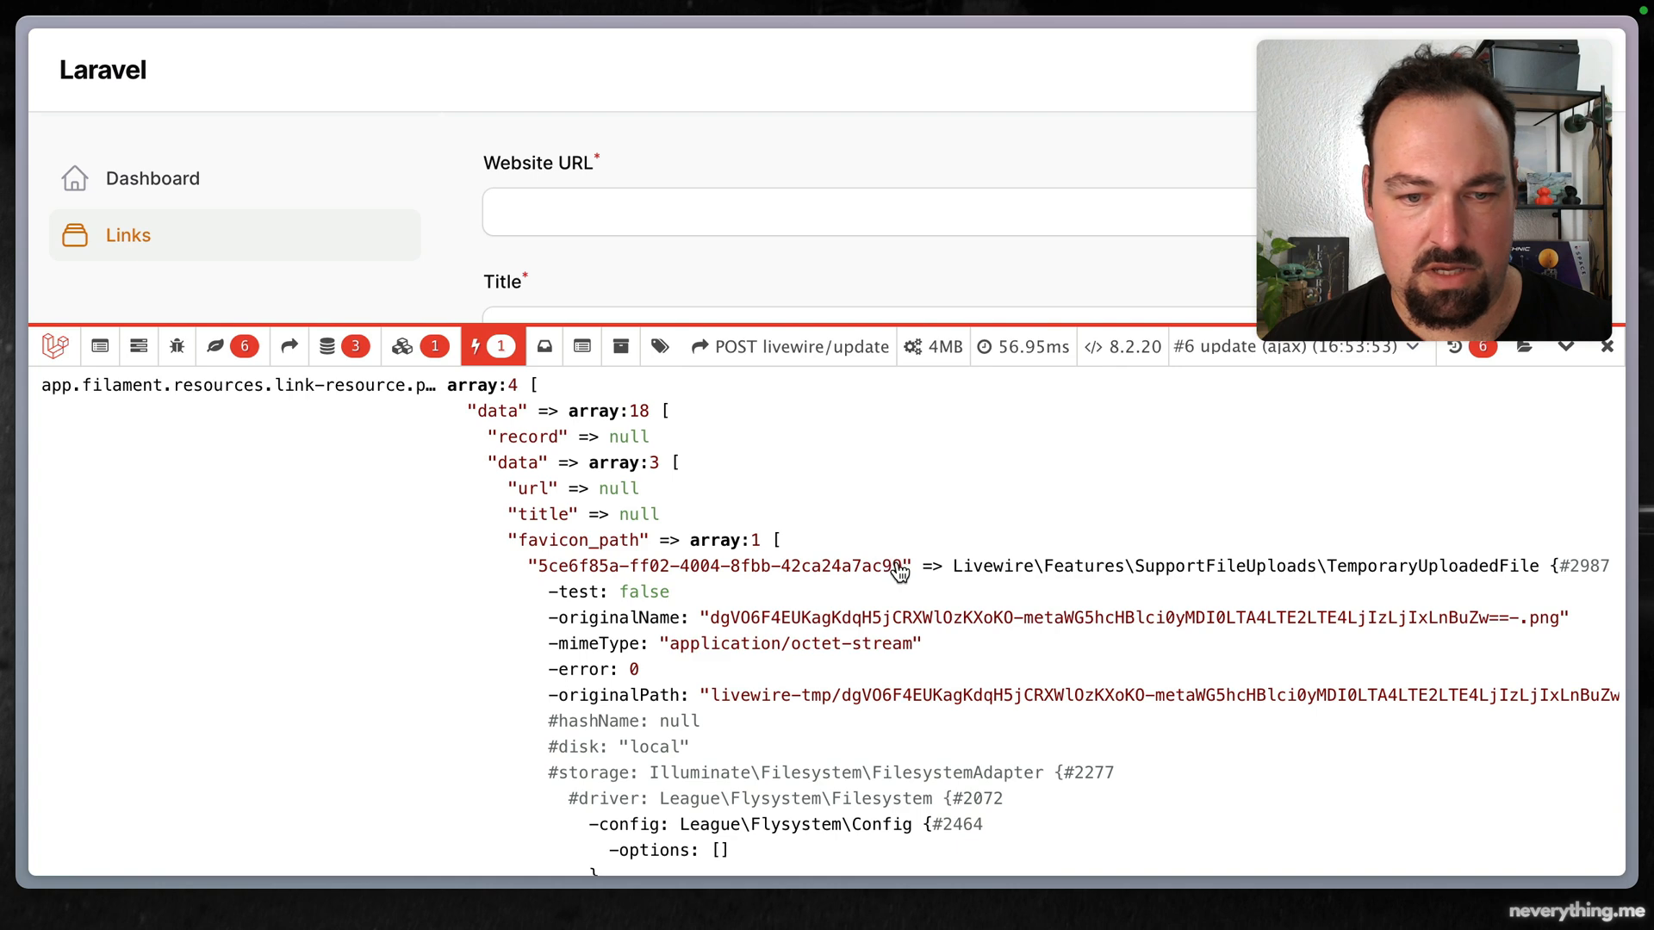
mouse_move(1285, 586)
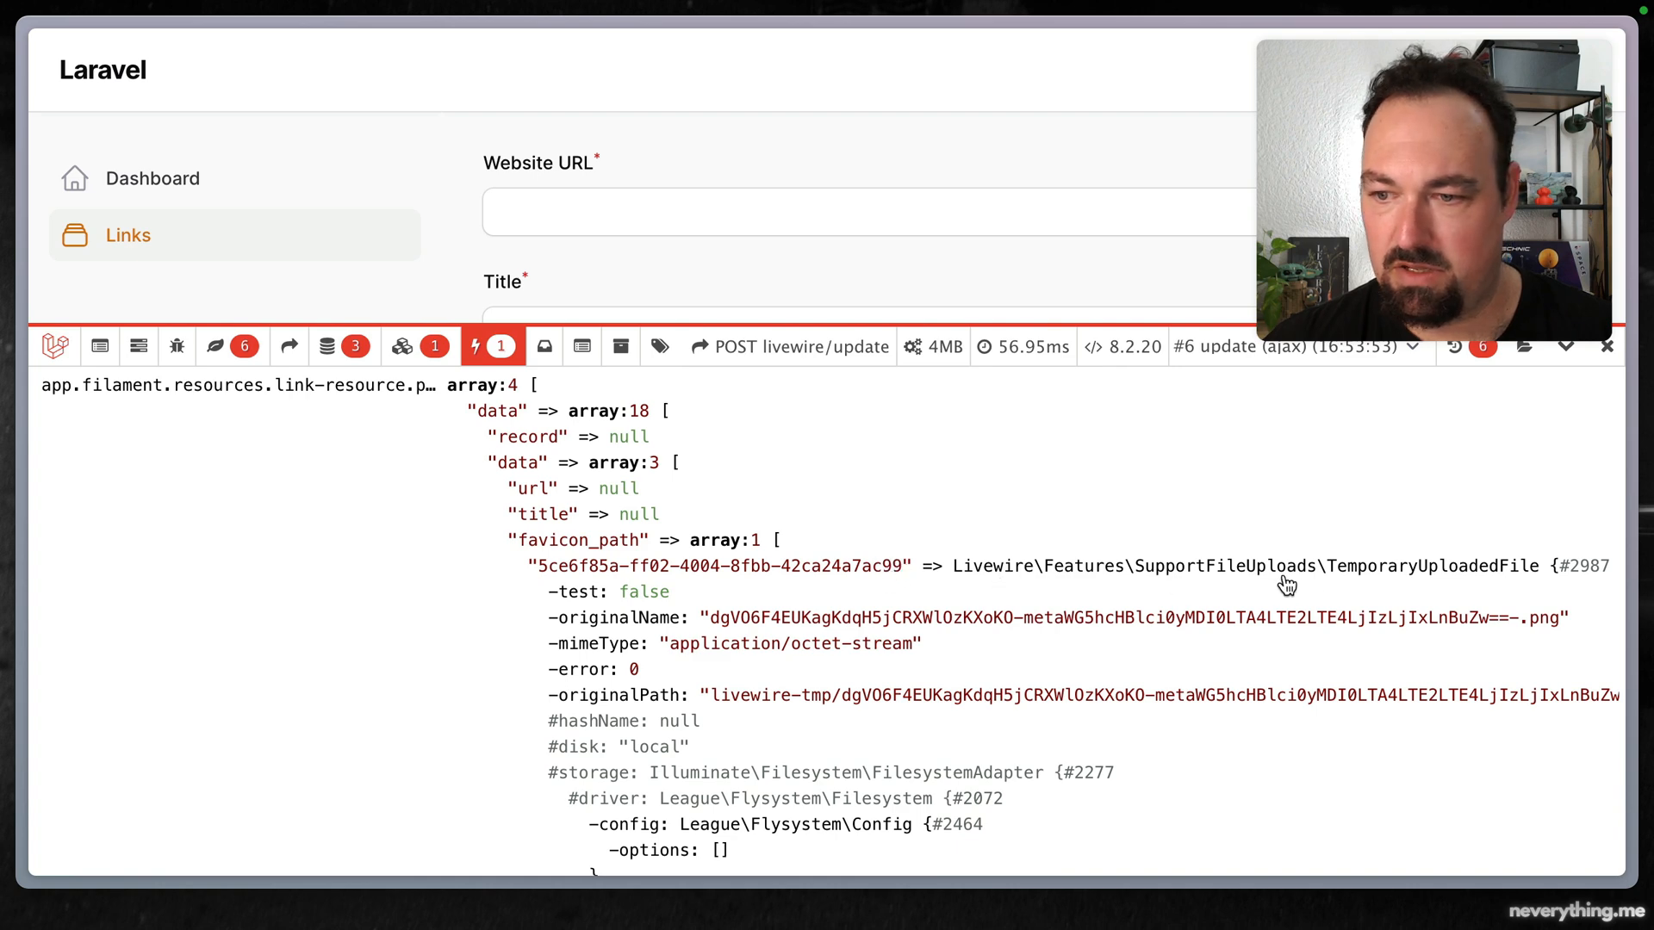
mouse_move(1465, 579)
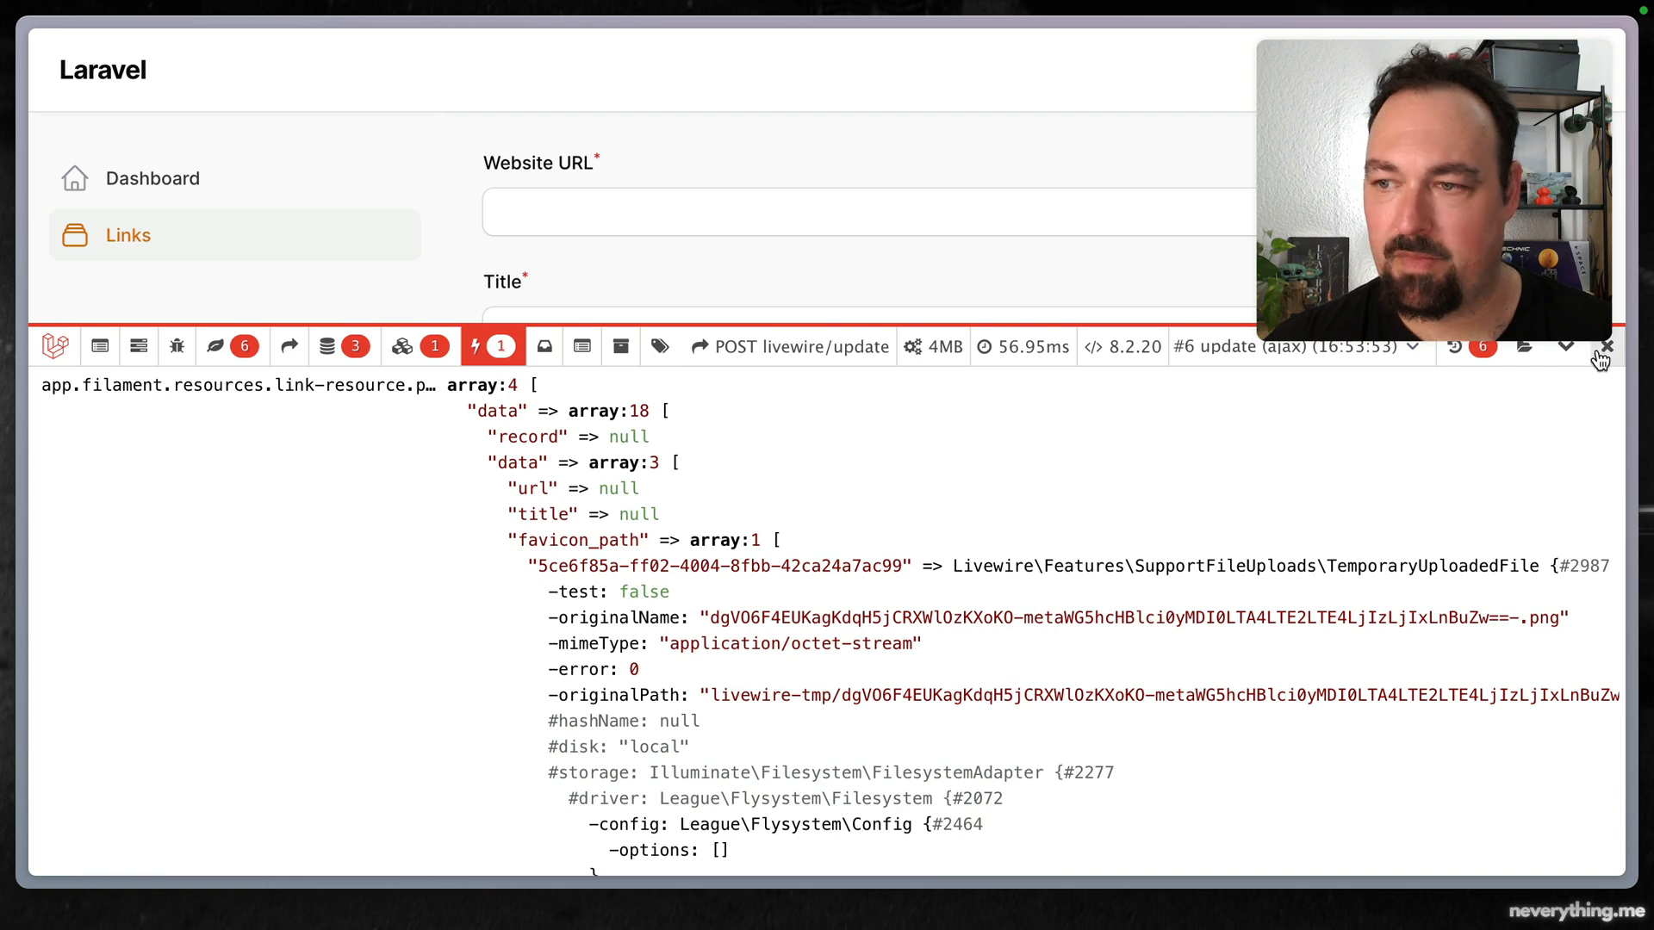
click(1608, 346)
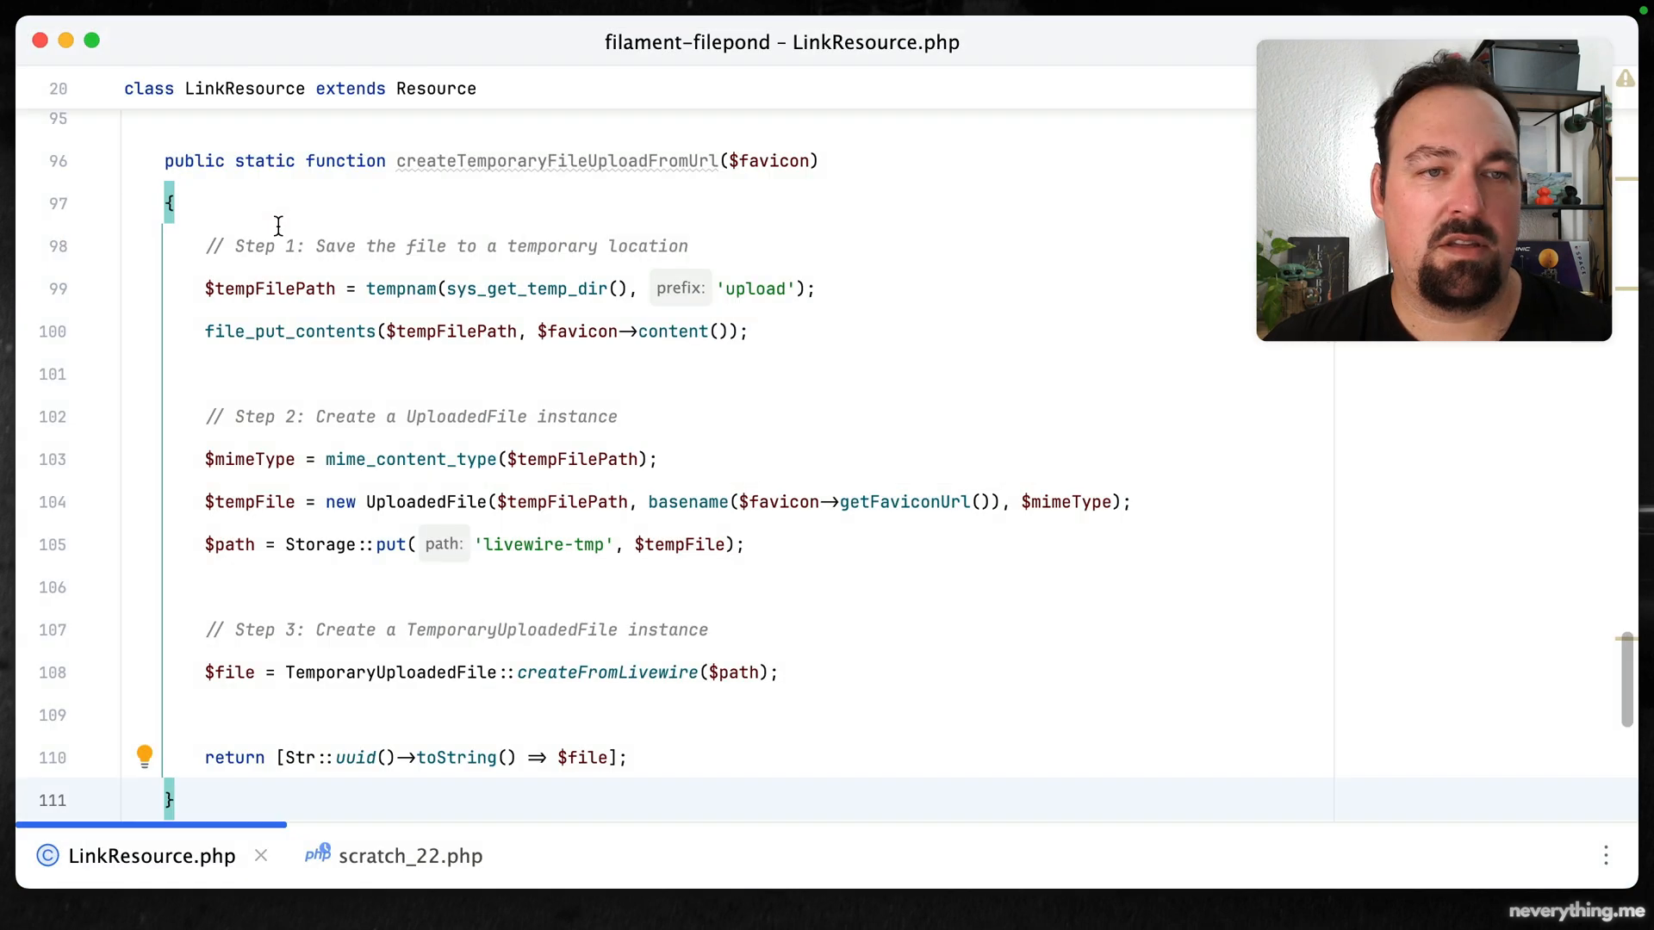
mouse_move(596, 169)
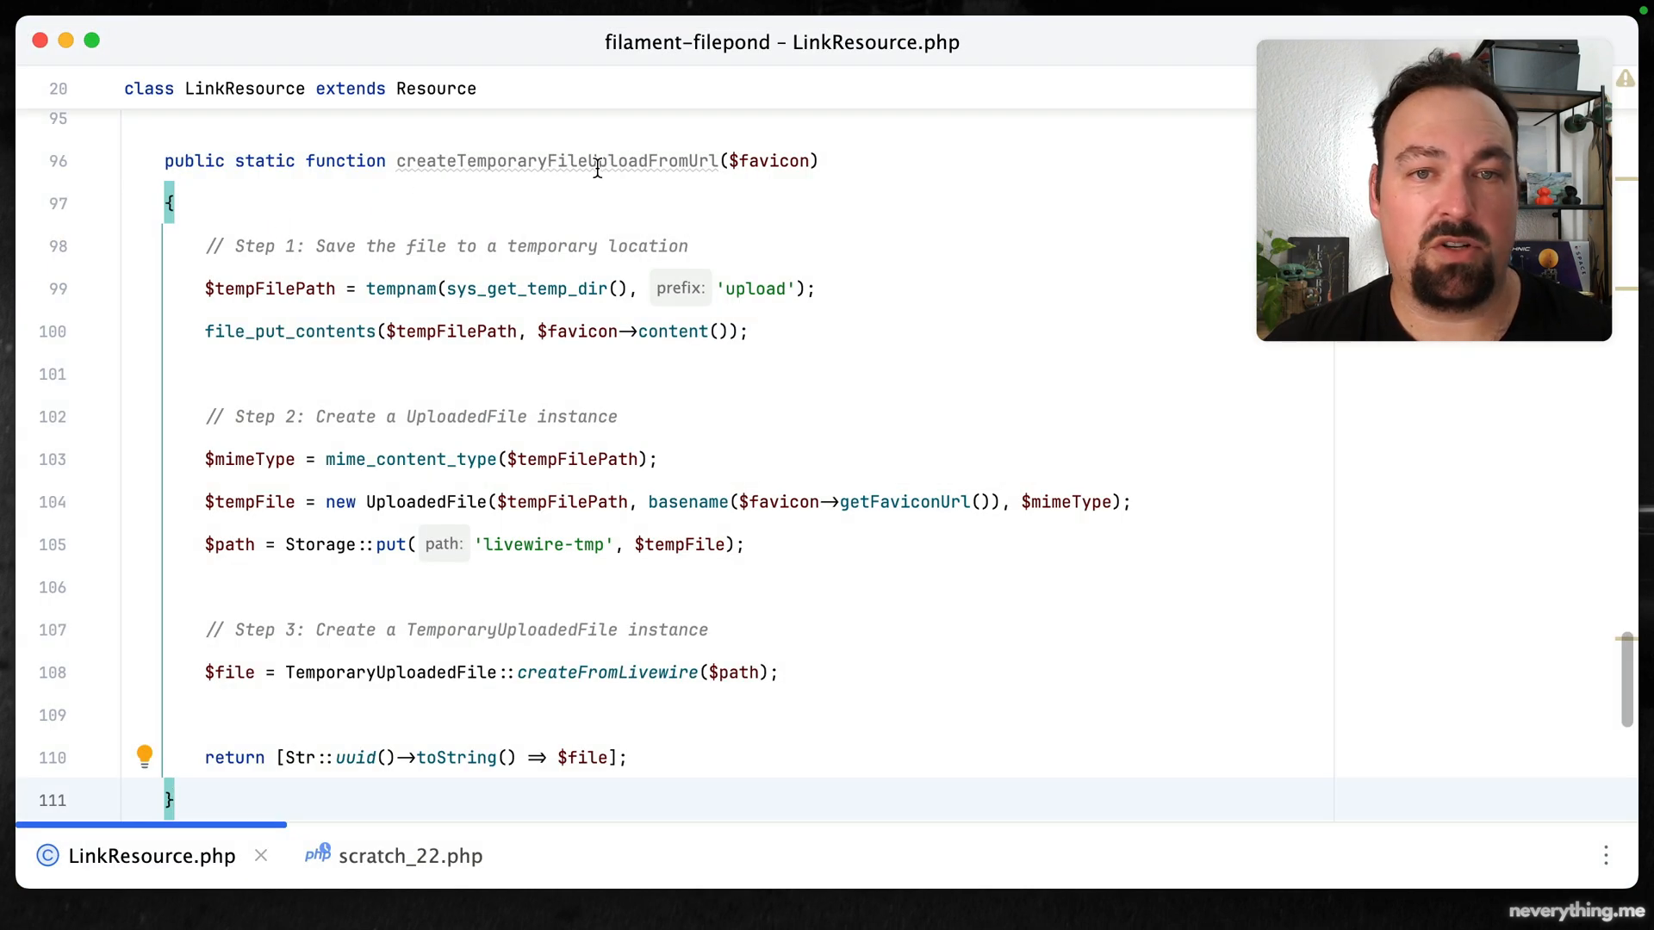
mouse_move(515, 186)
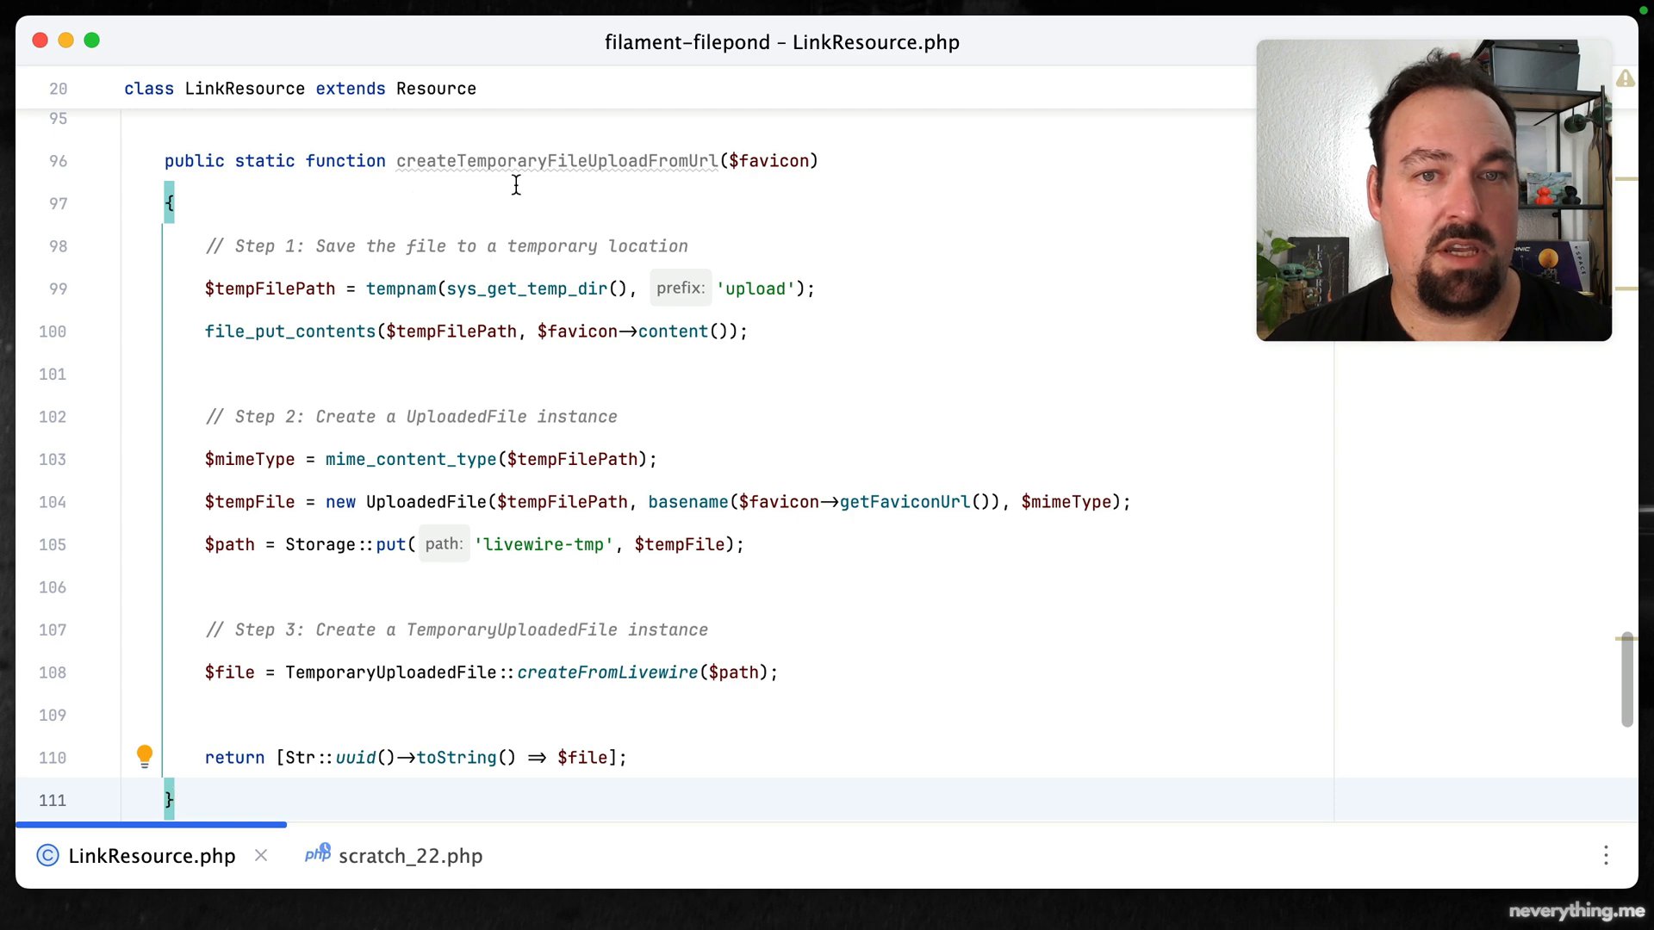
mouse_move(314, 260)
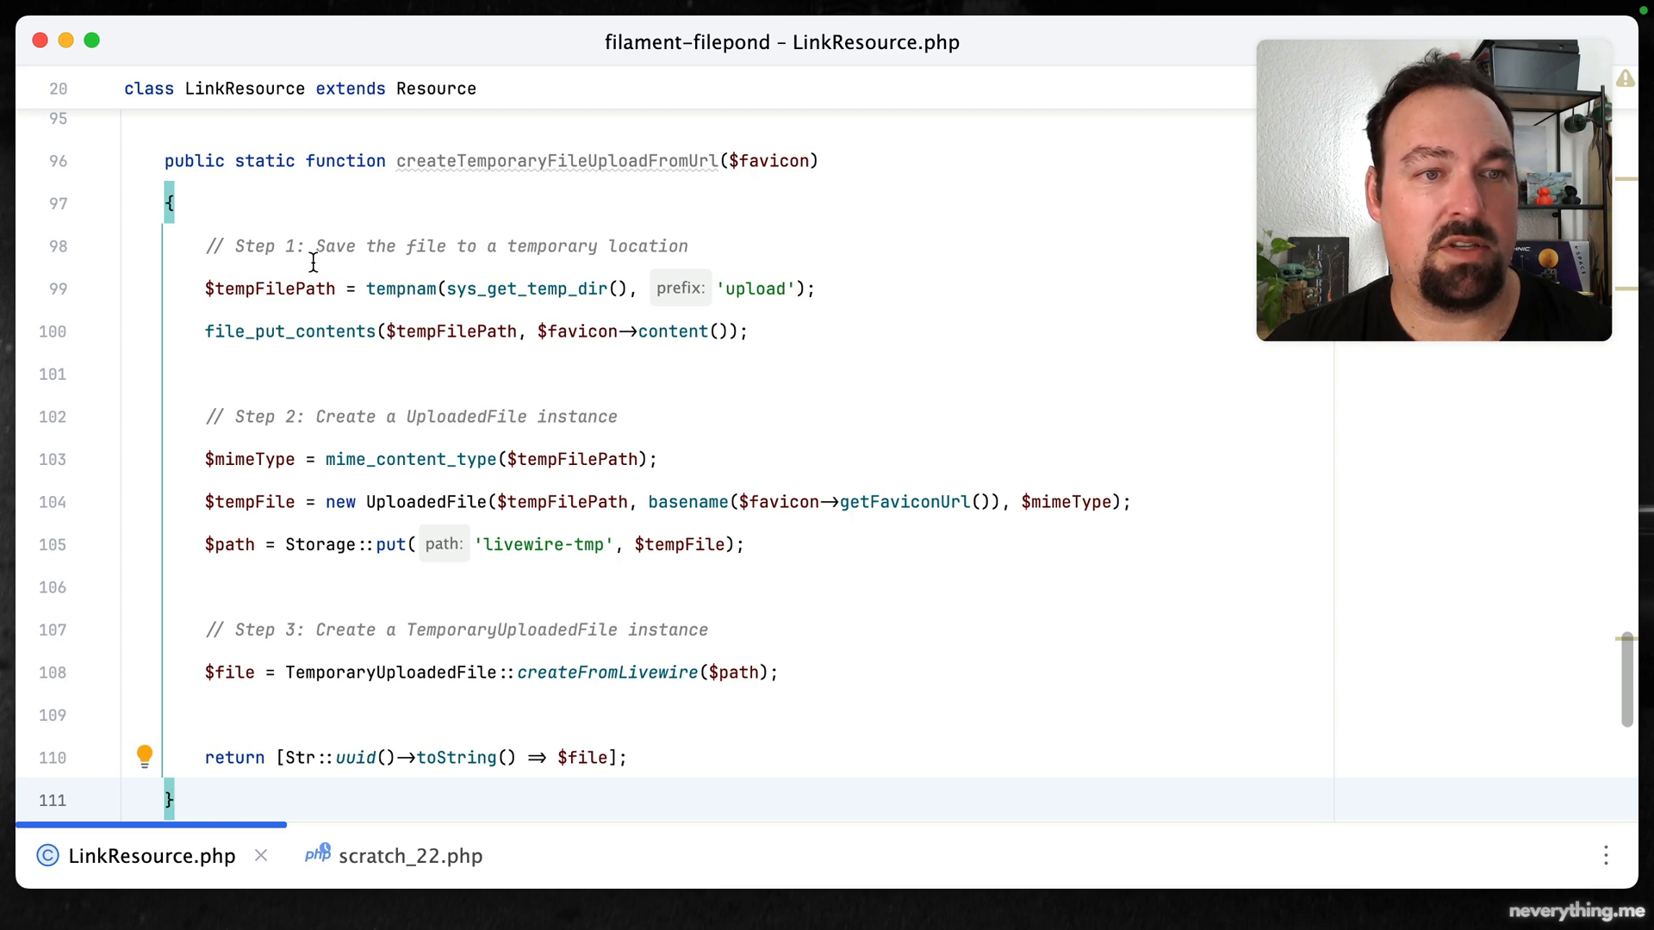
mouse_move(427, 427)
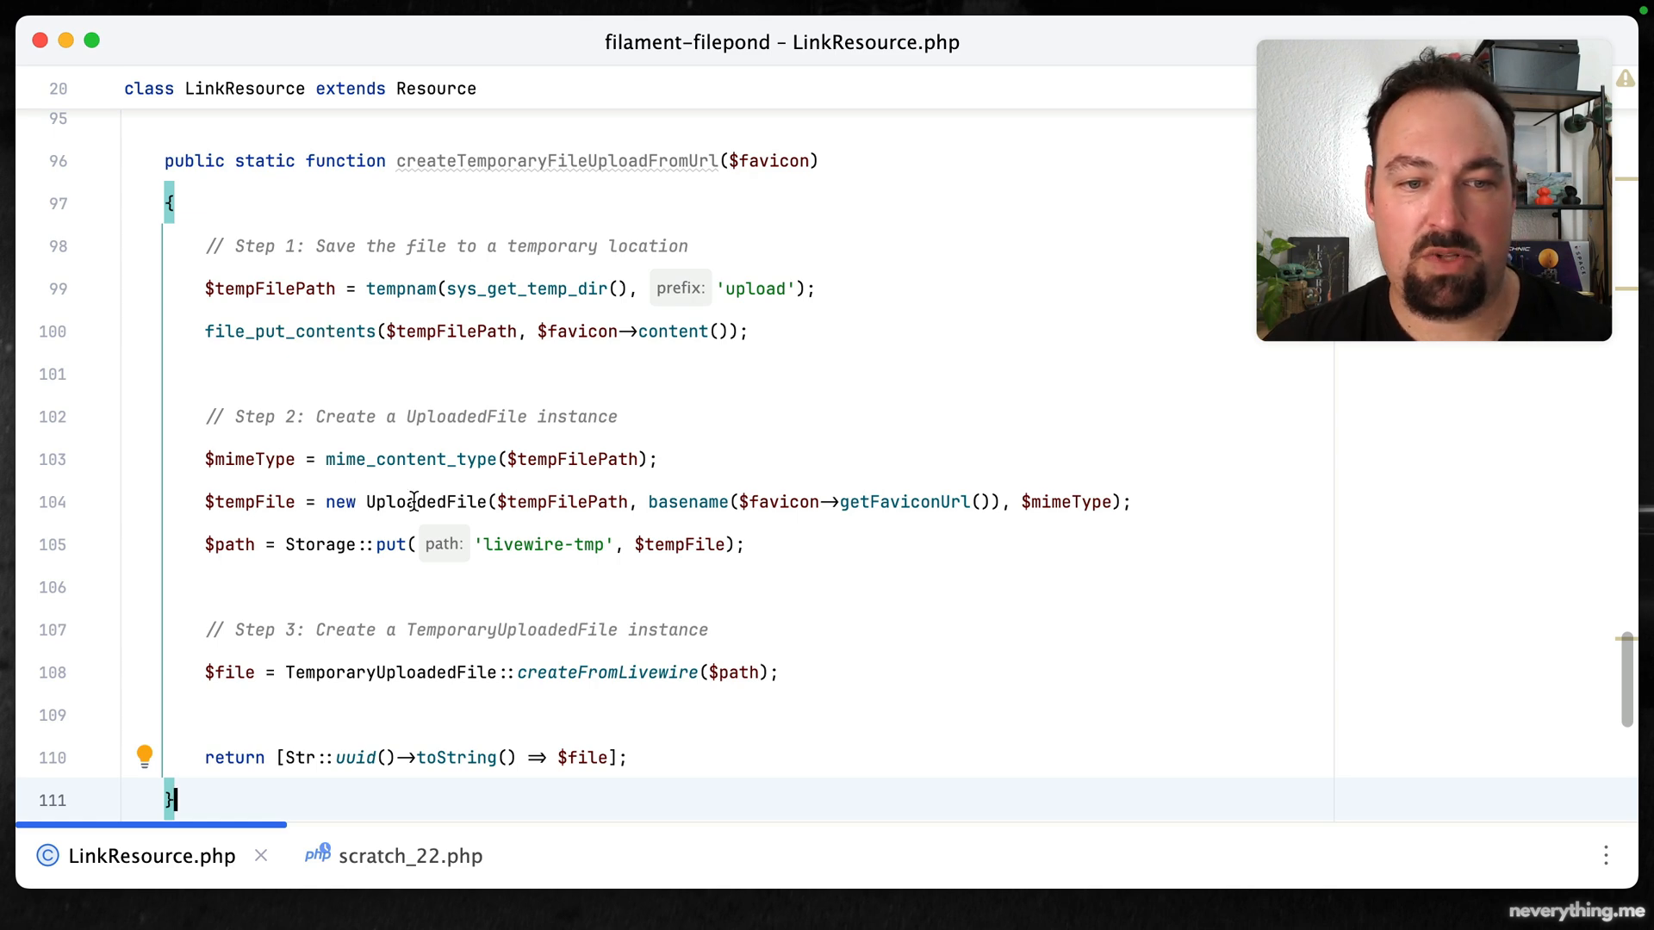
mouse_move(549, 551)
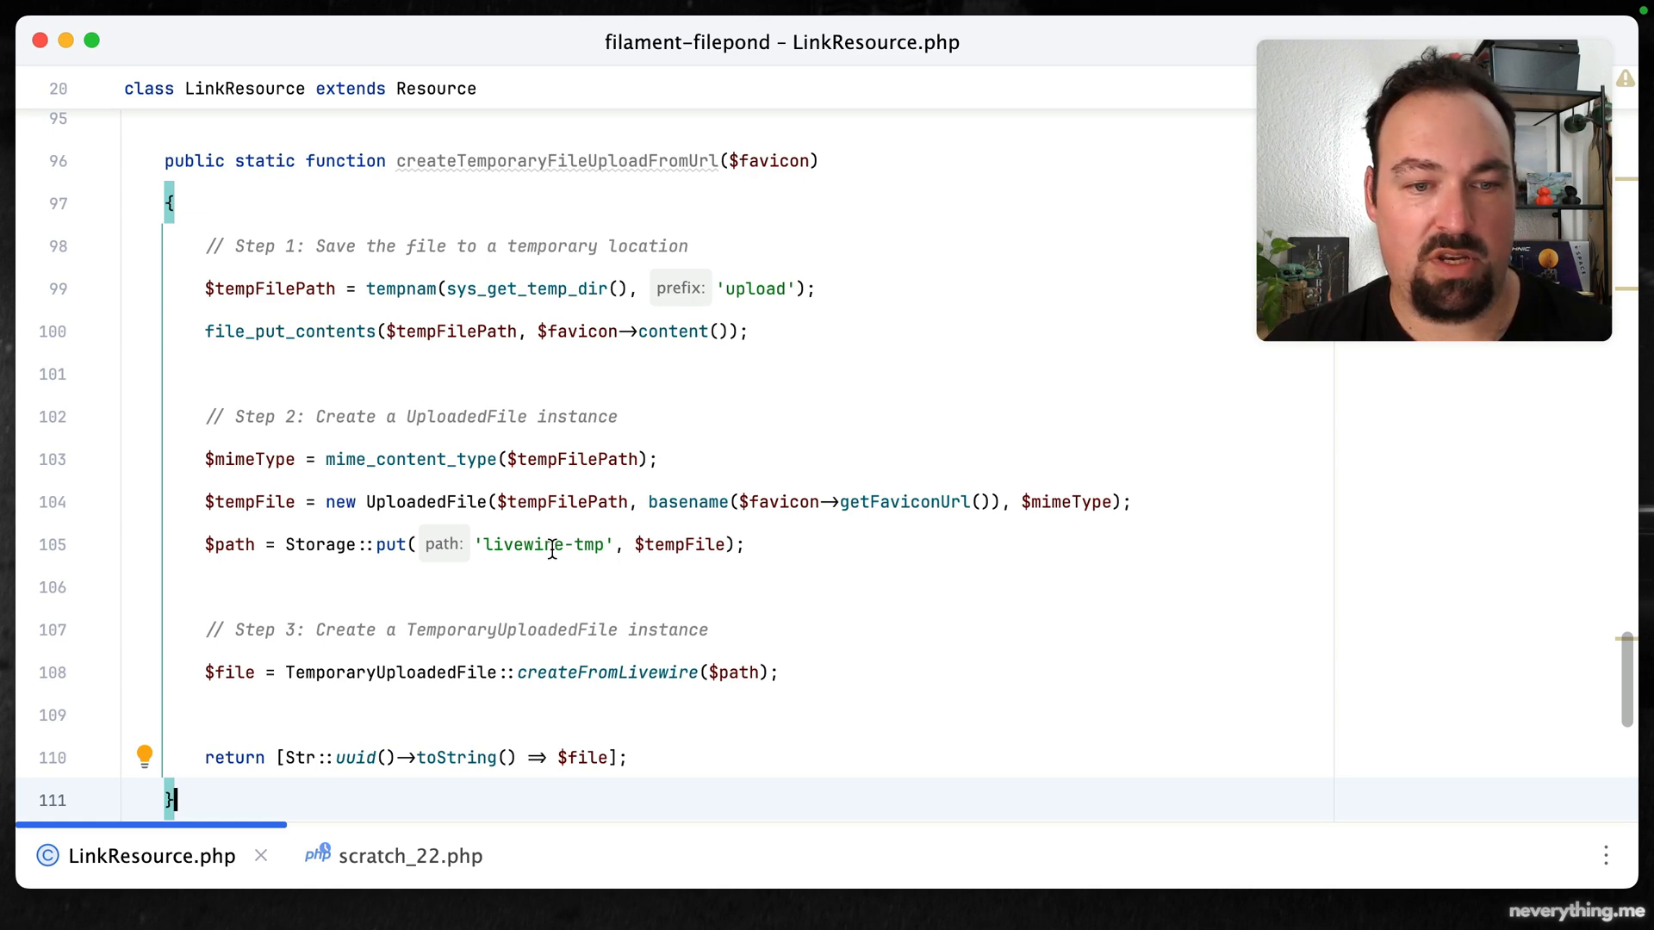
mouse_move(795, 540)
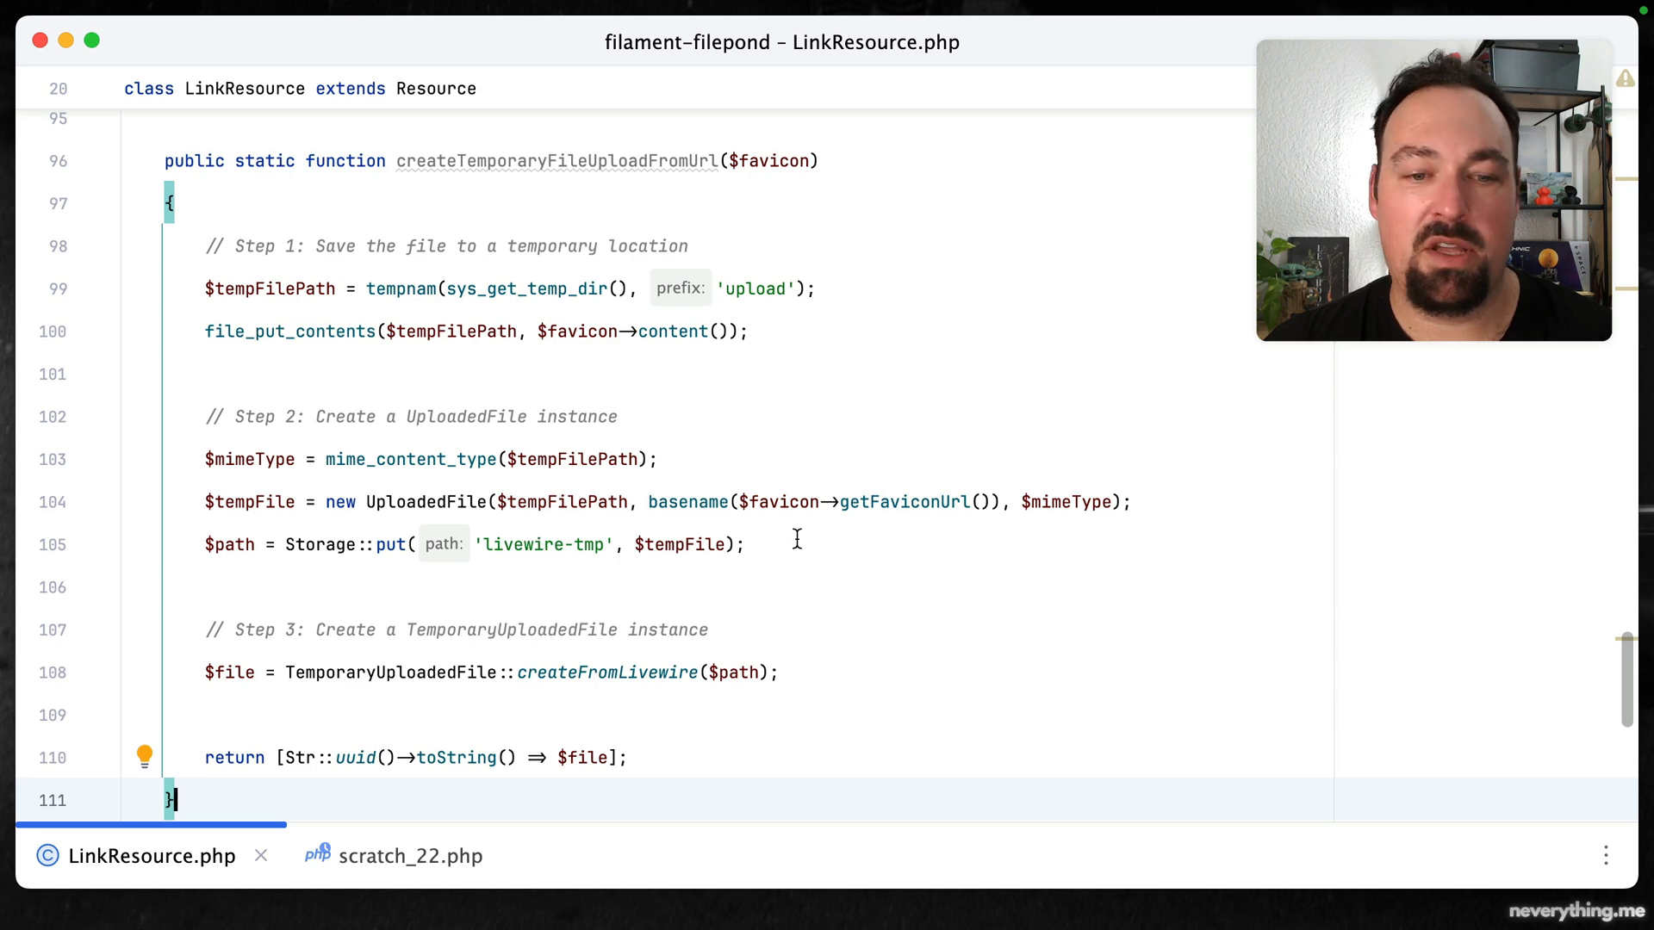
Set $file from self::createTemporaryFileUploadFromUrl($favicon) instead of the raw favicon content
scroll(down, 3)
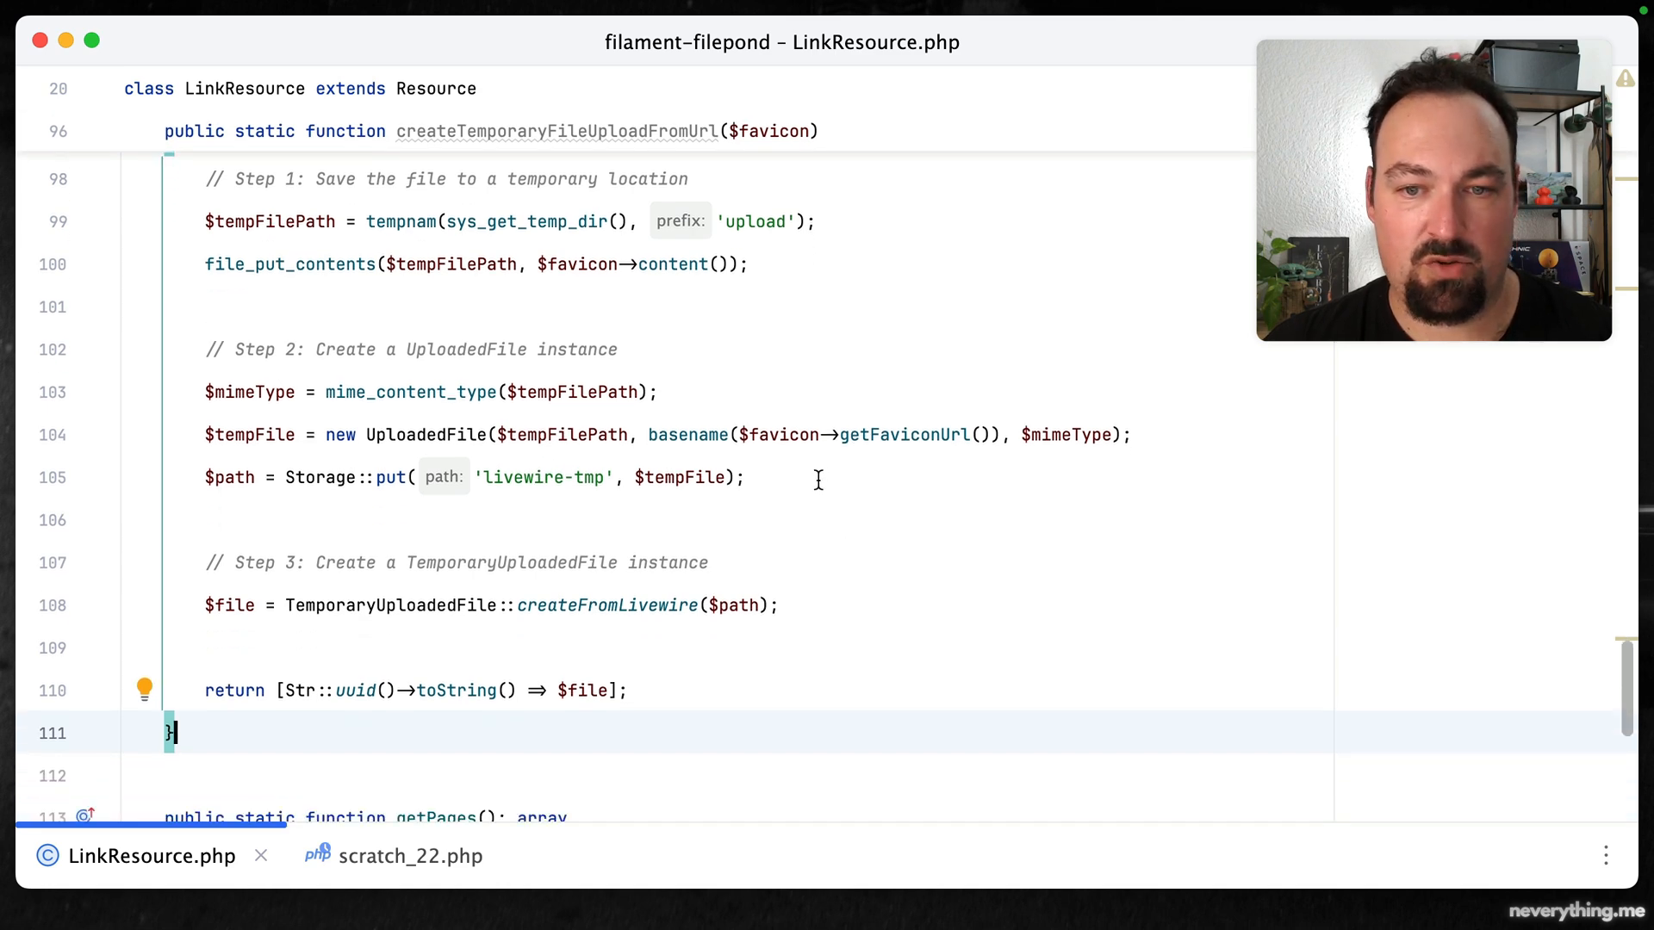
scroll(down, 3)
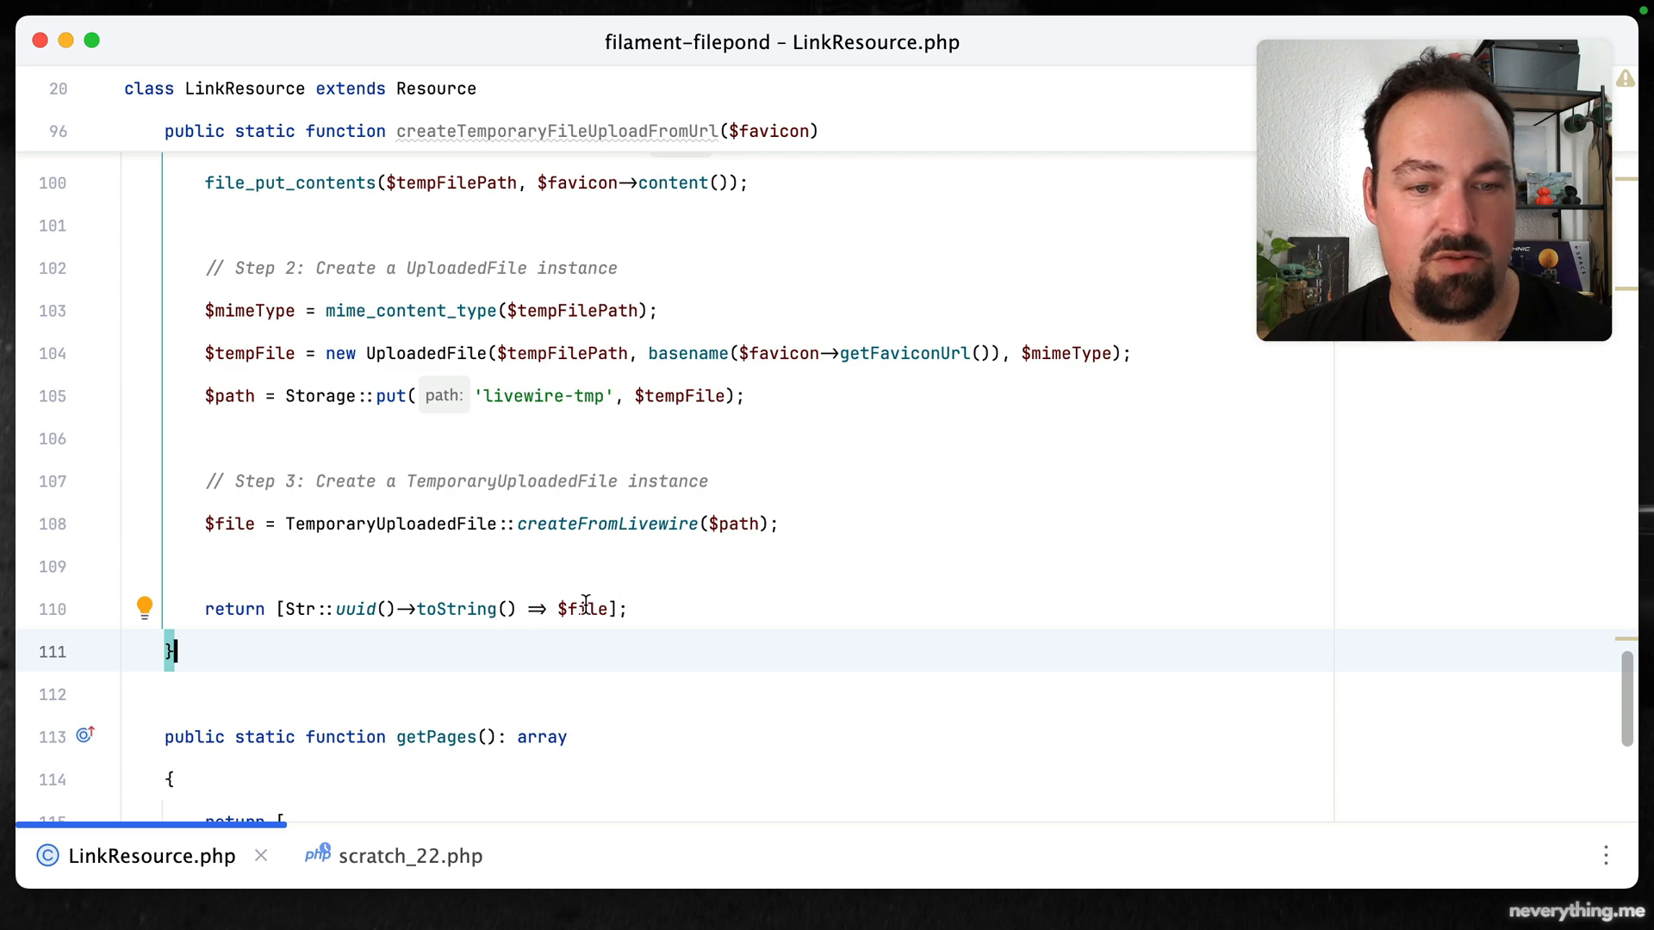
mouse_move(478, 525)
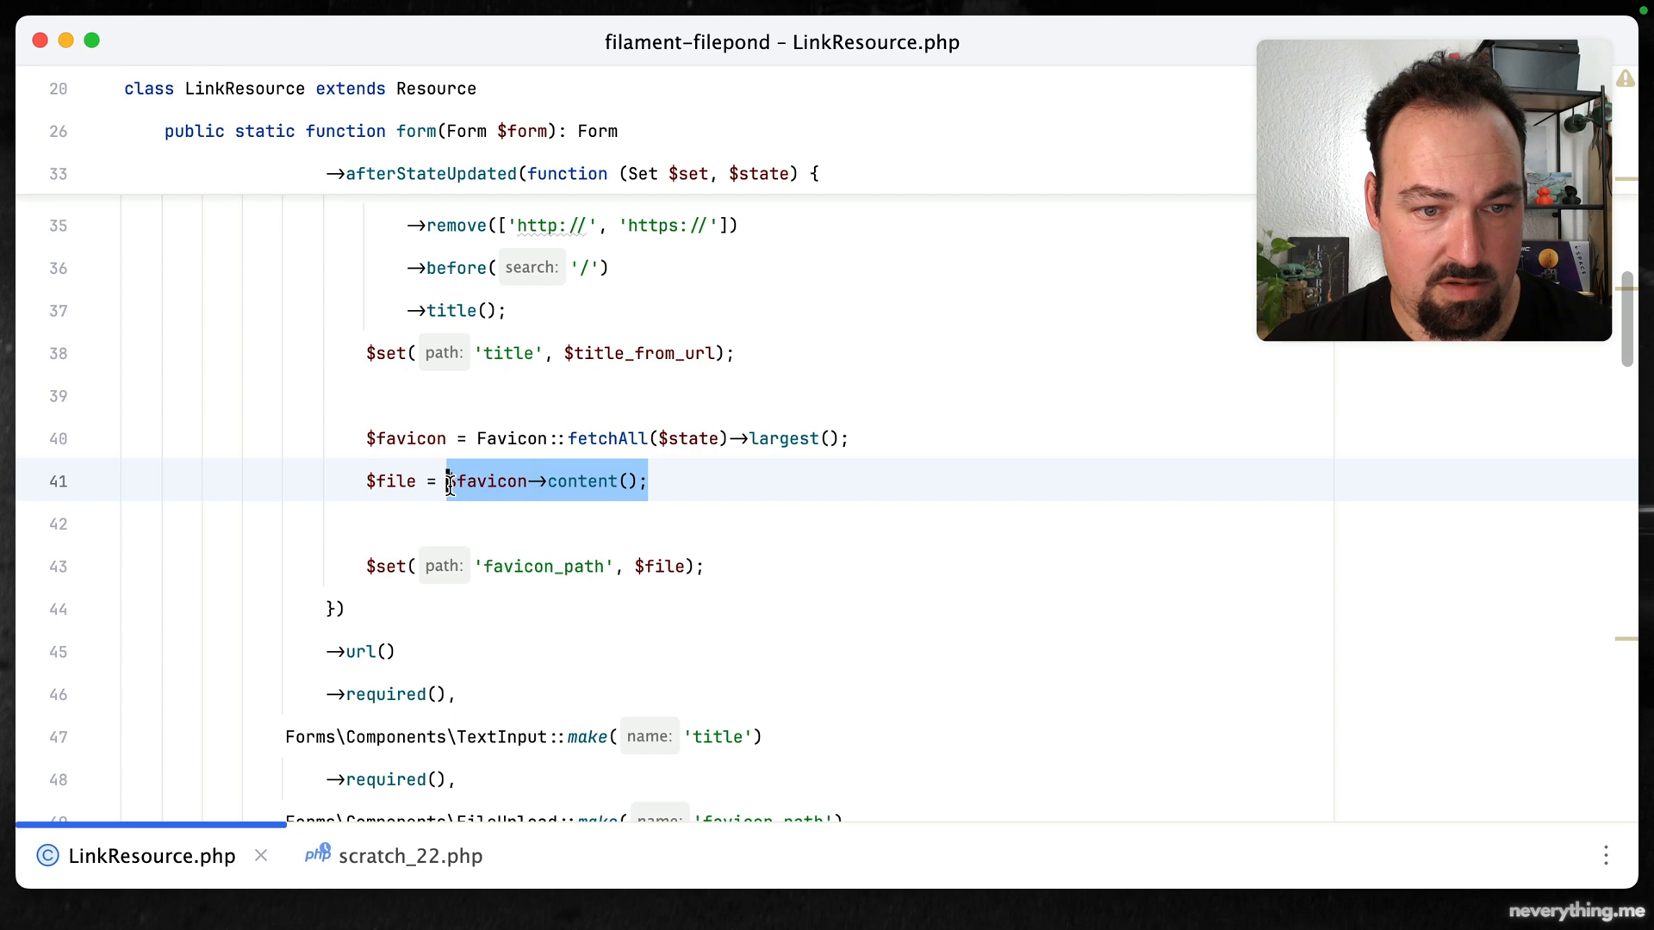
text(self)
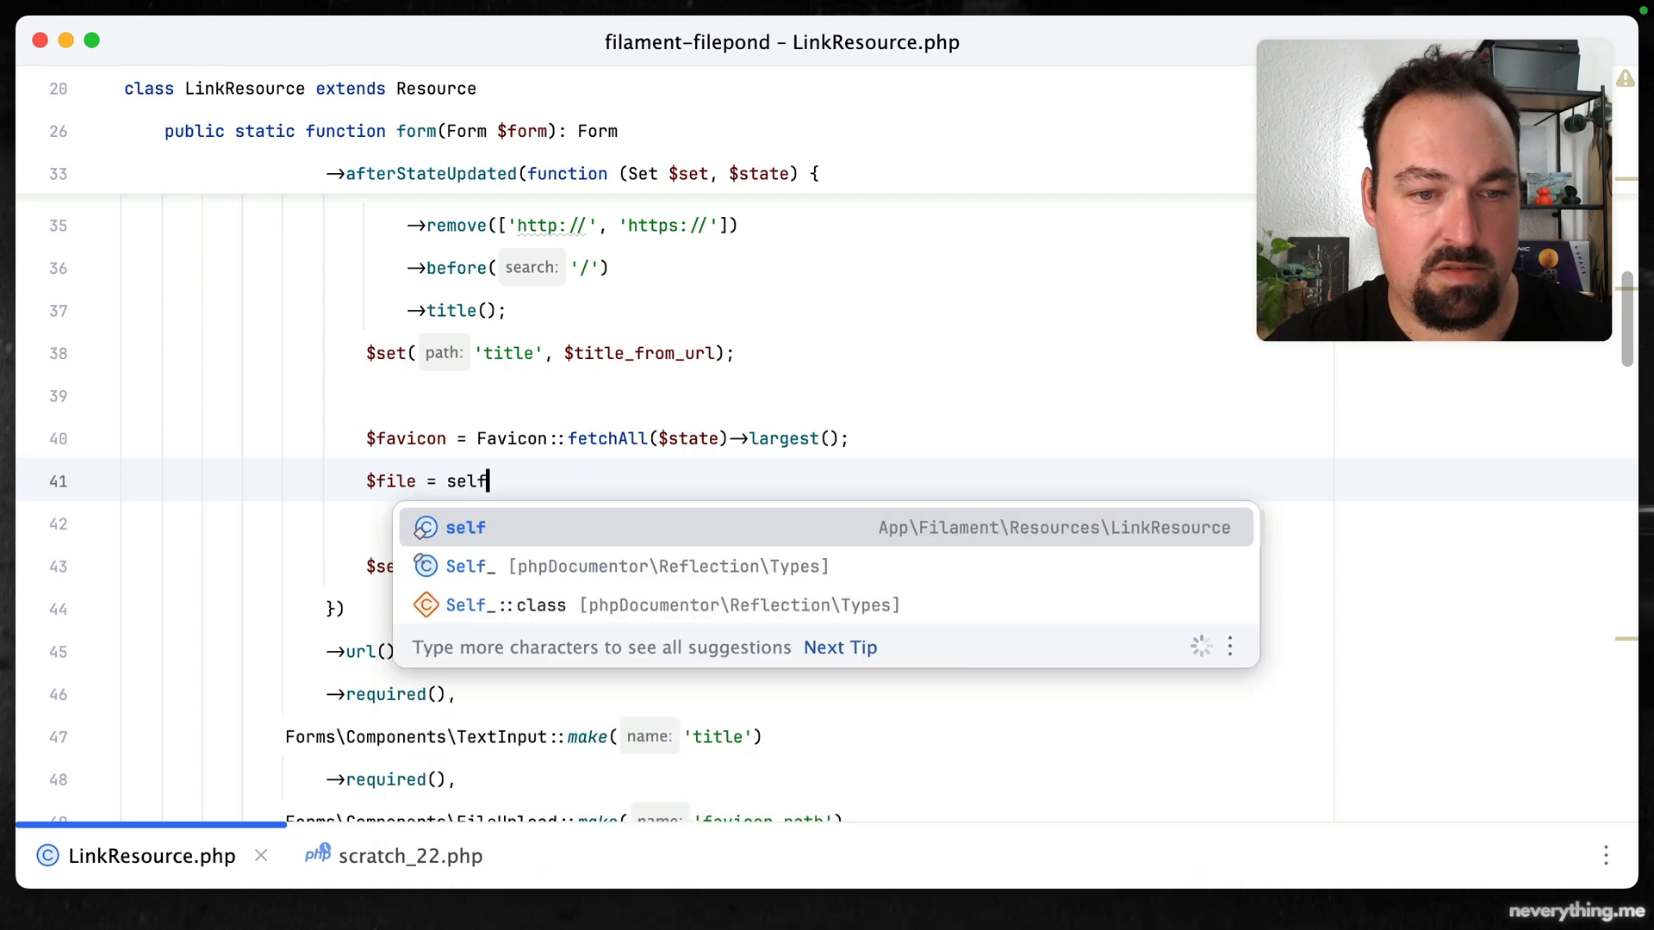
text(::createTemporaryFileUploadFromUrl($favicon);)
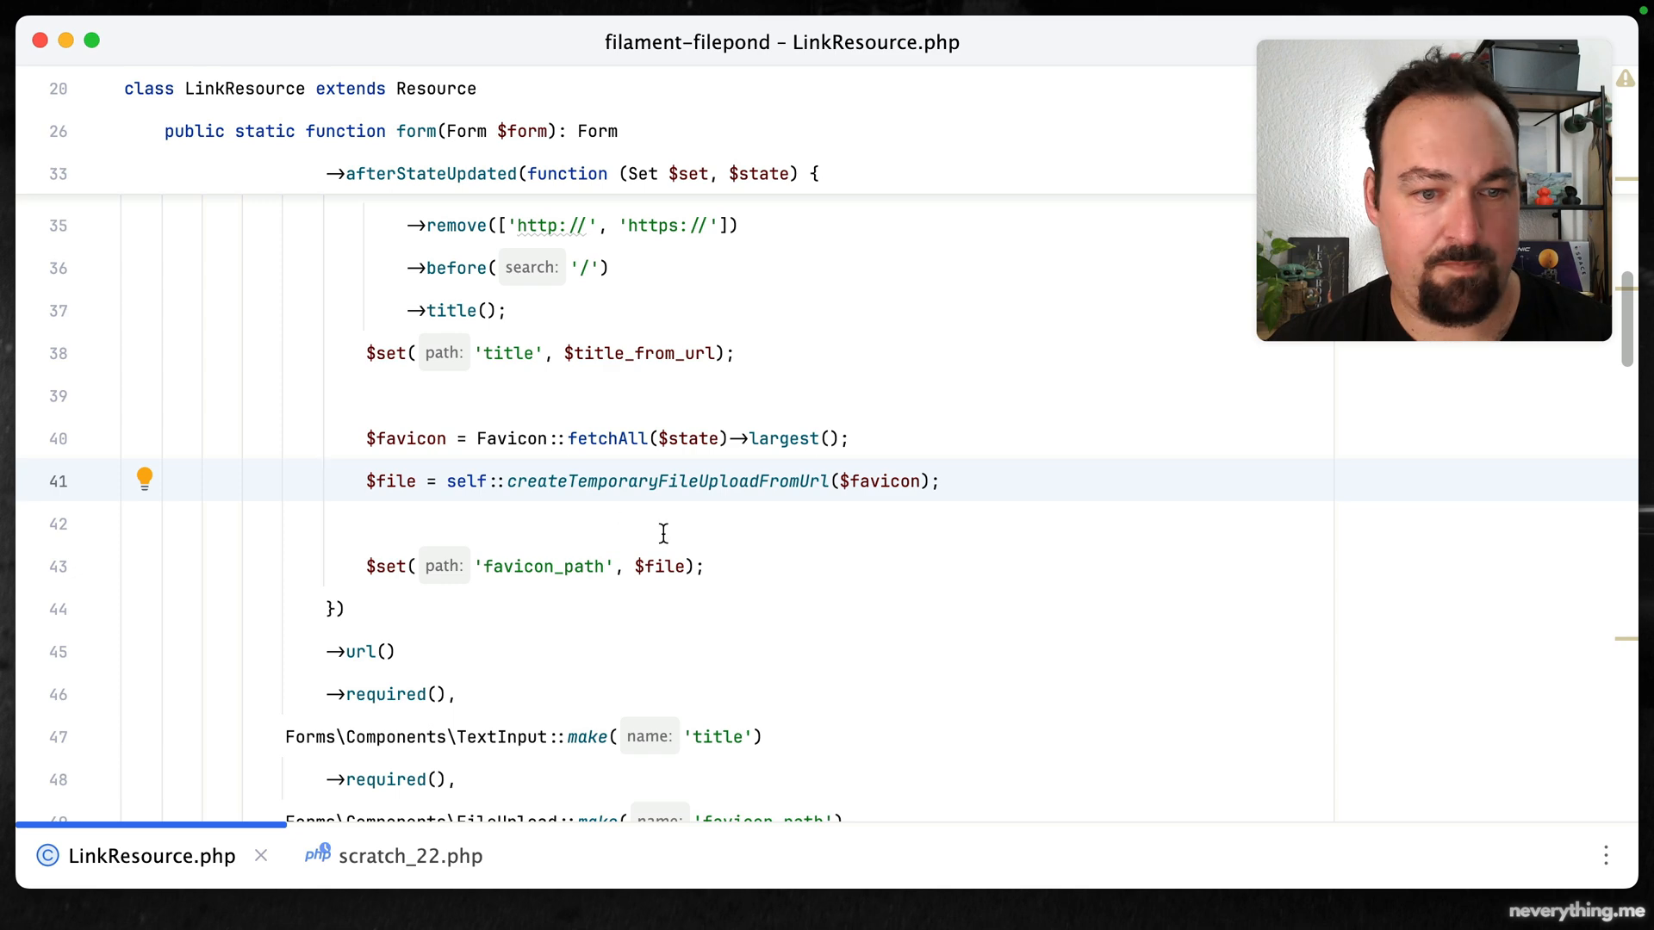
click(562, 566)
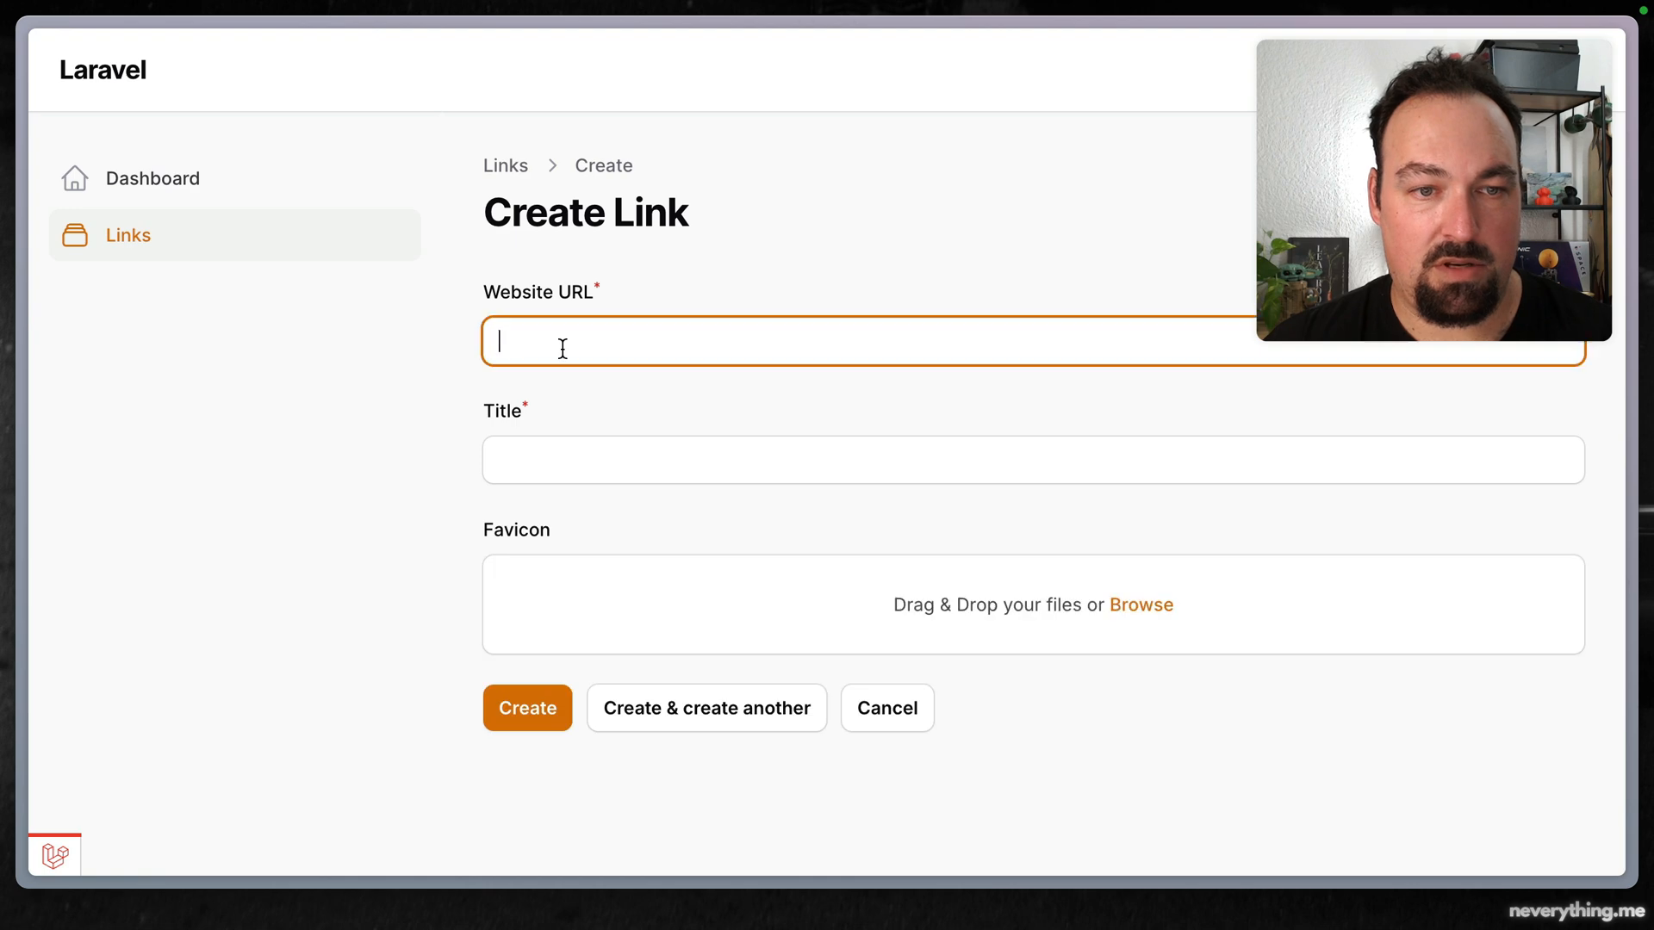
text(https://laravel.com)
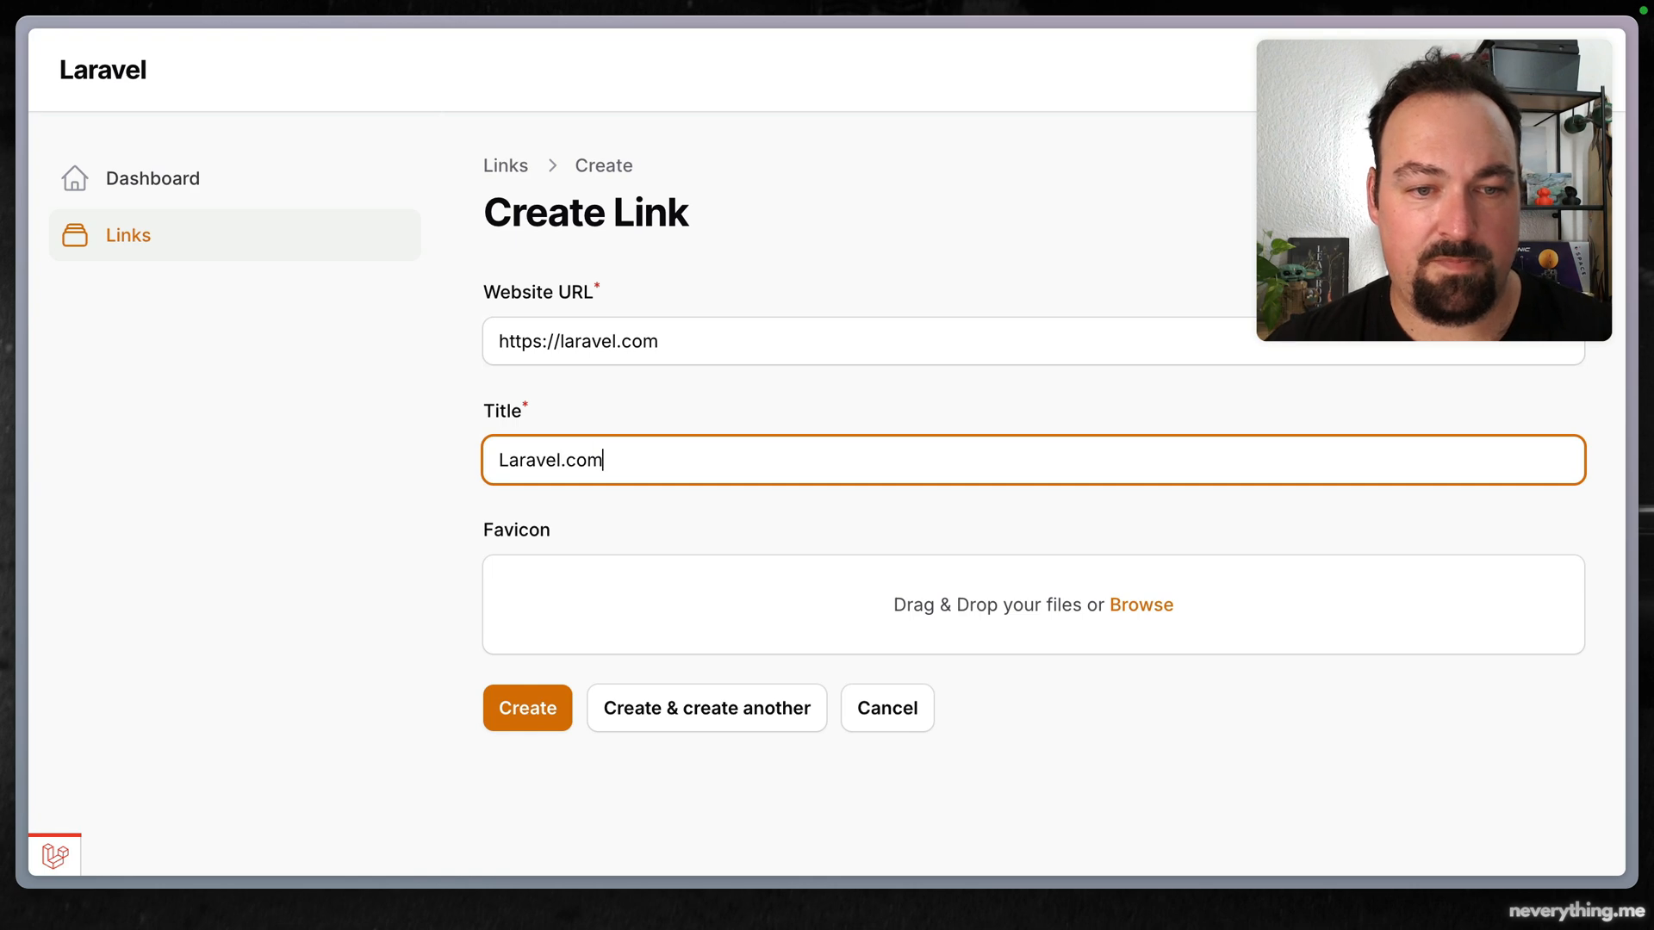
click(527, 708)
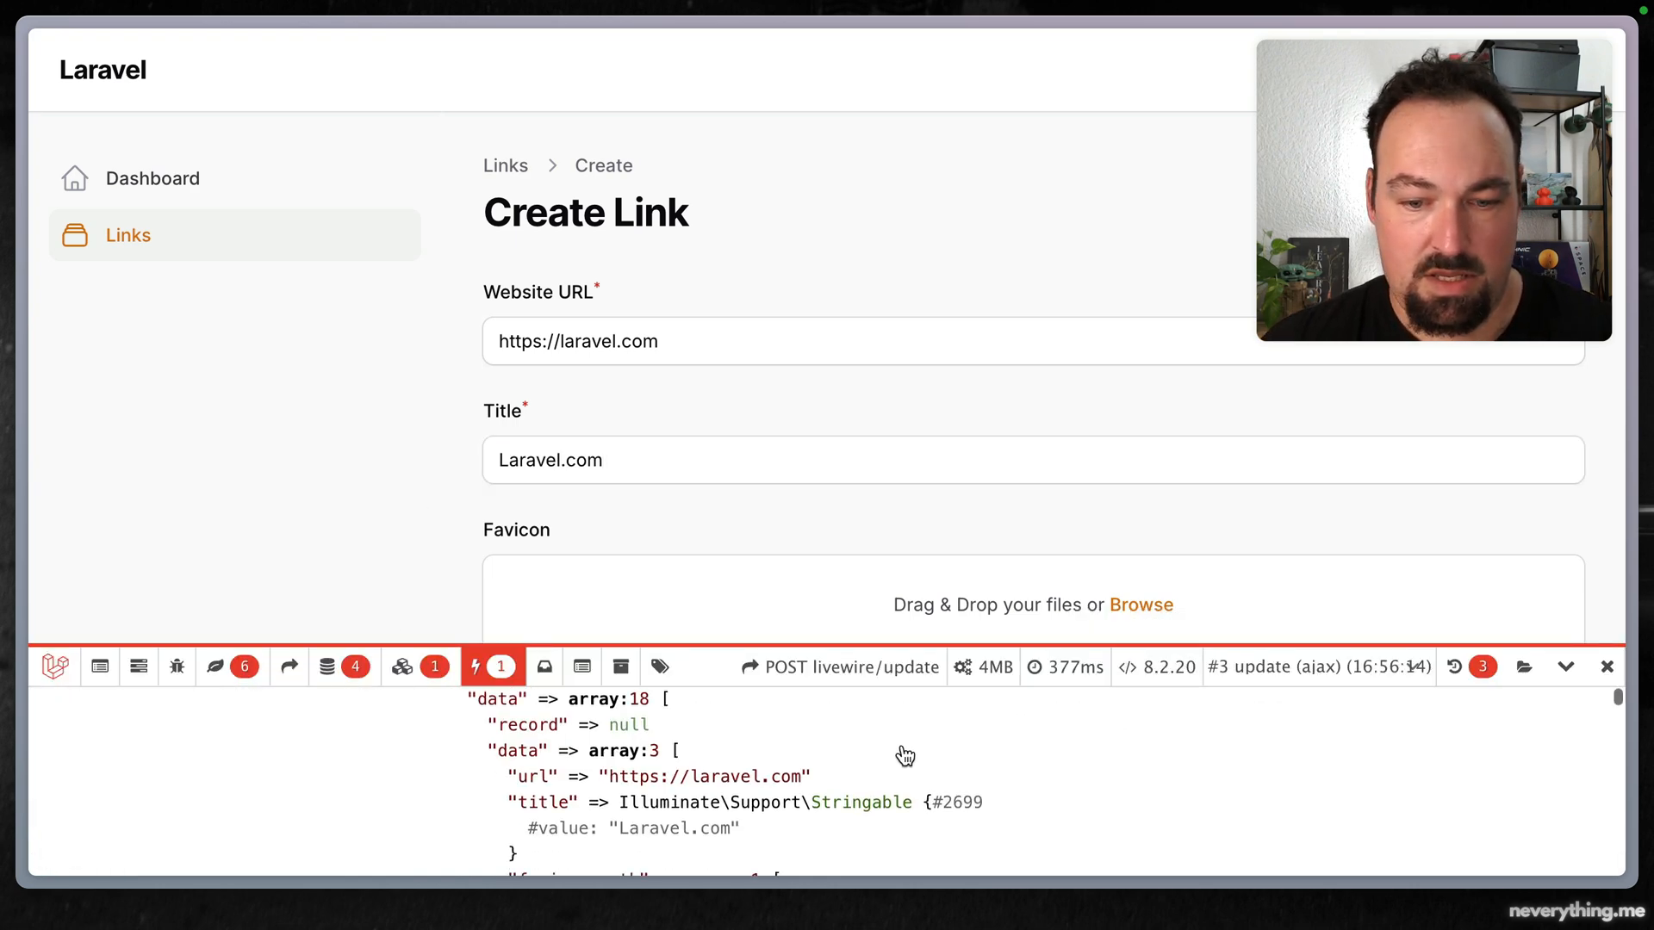
scroll(down, 3)
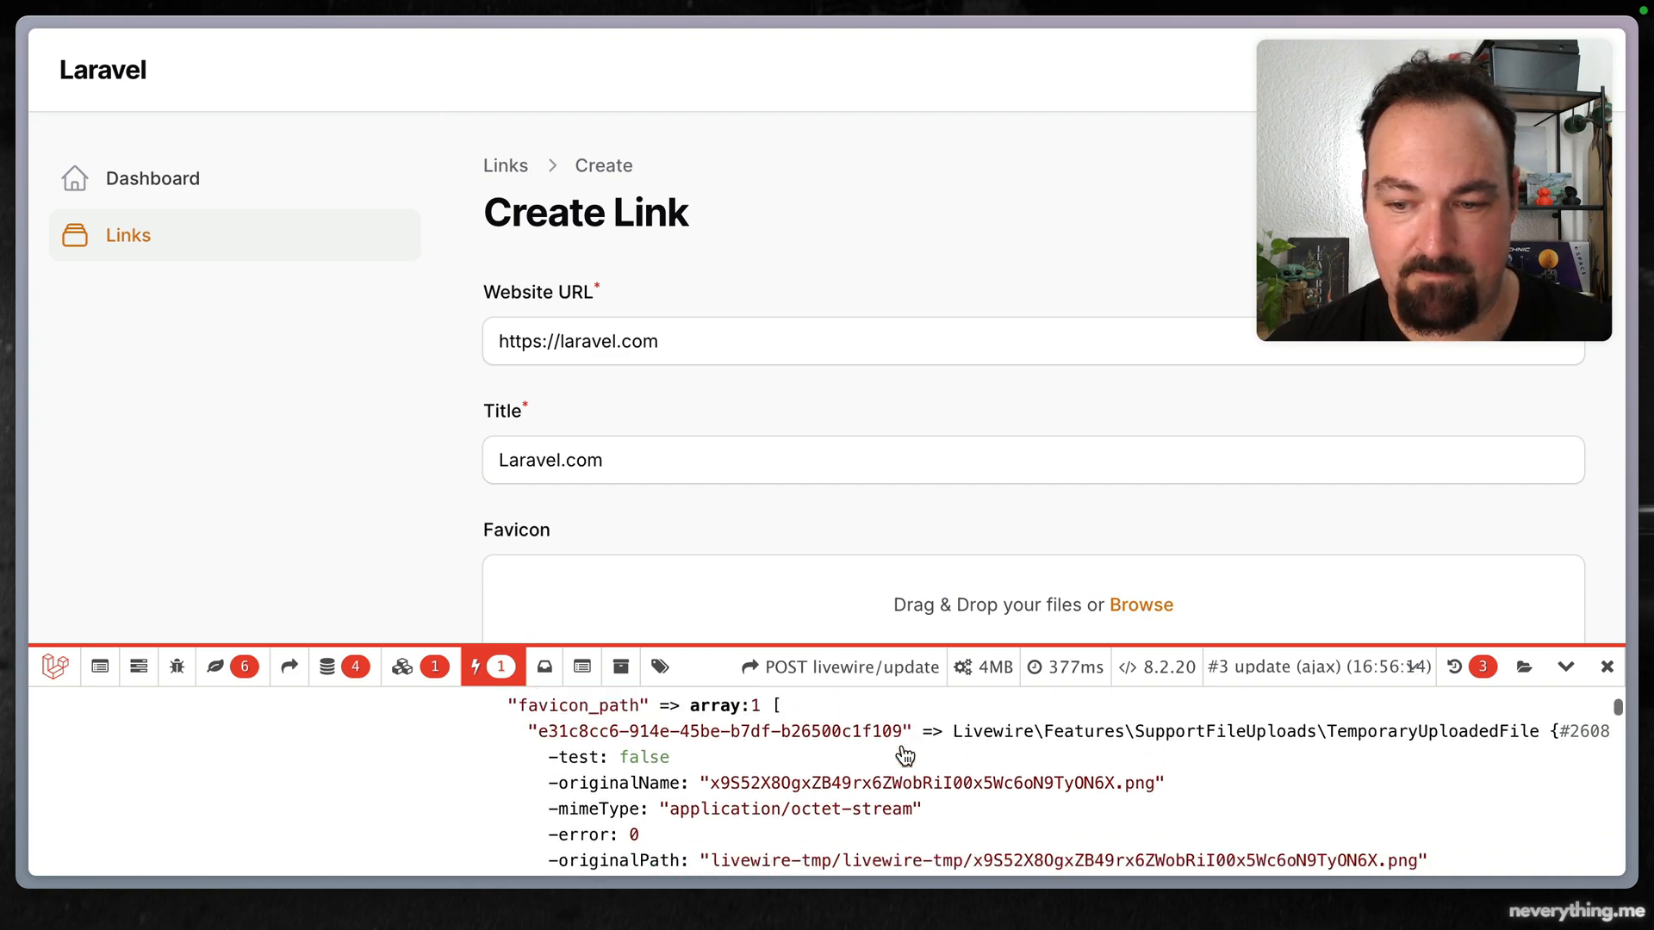
mouse_move(1146, 770)
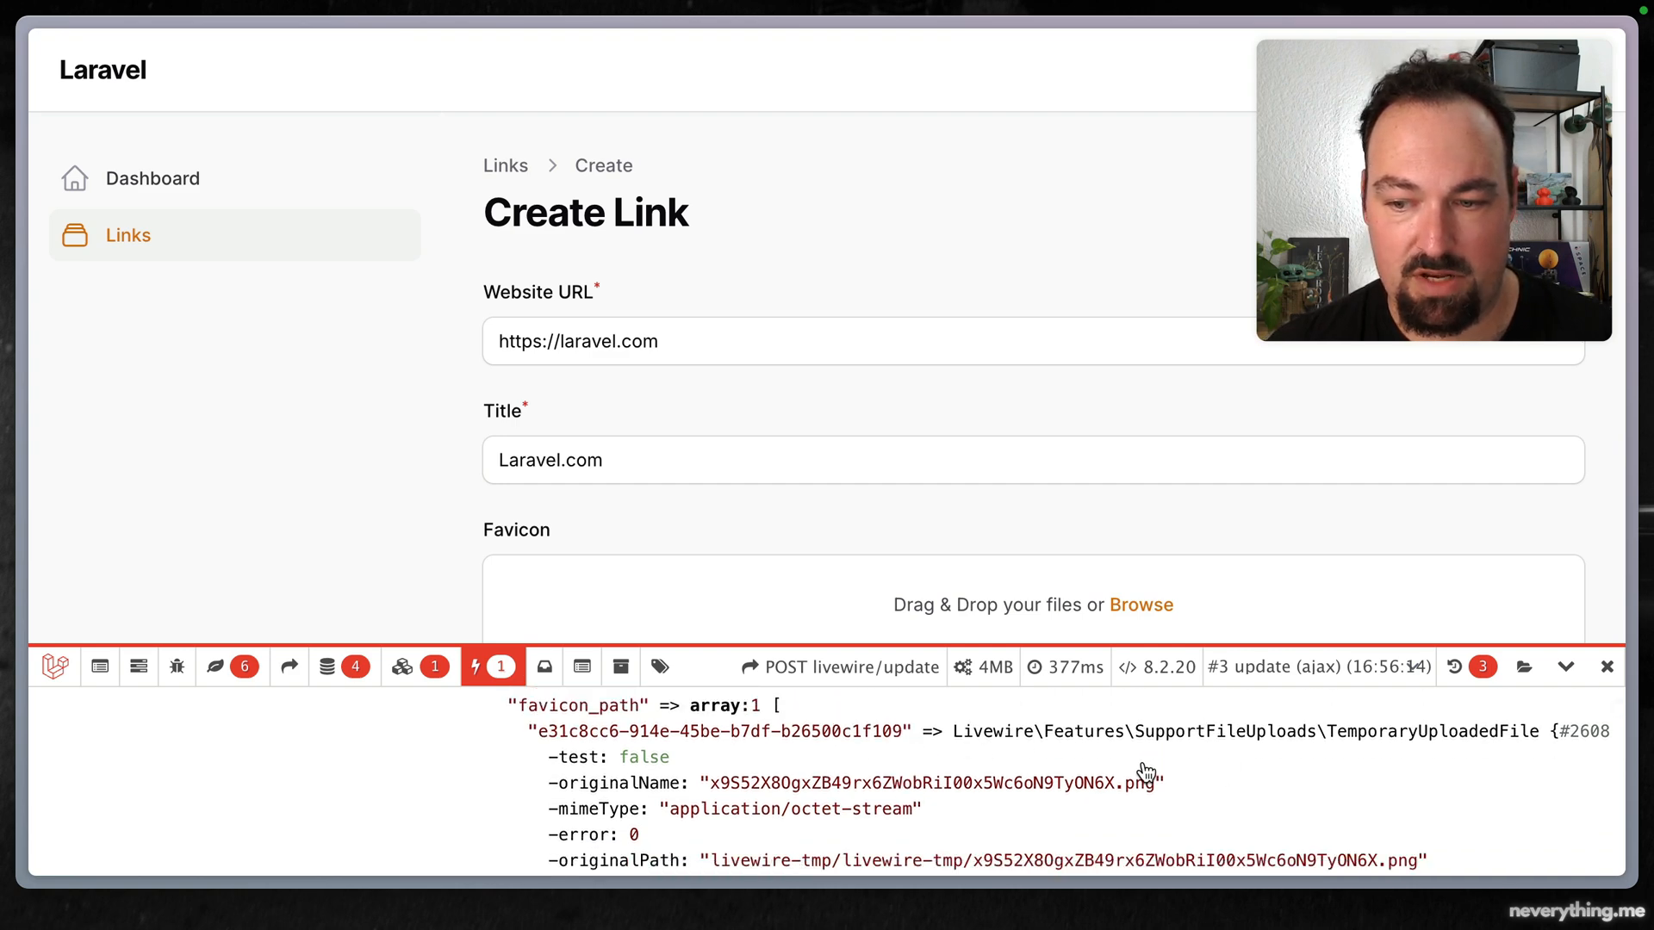
scroll(down, 3)
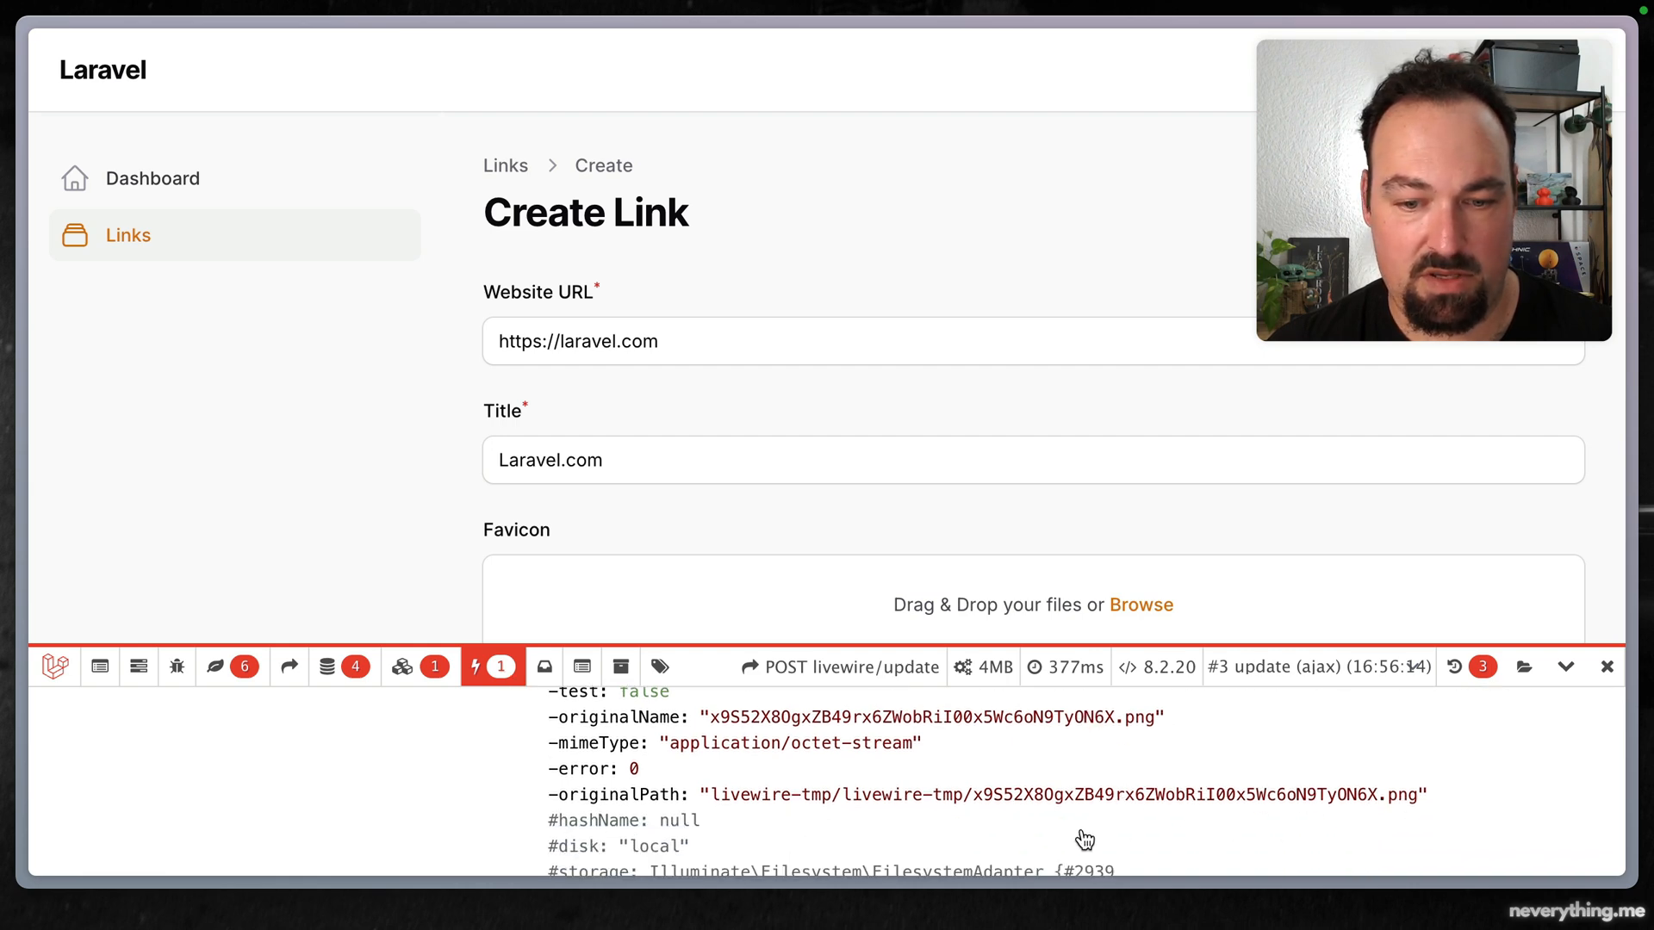
scroll(up, 3)
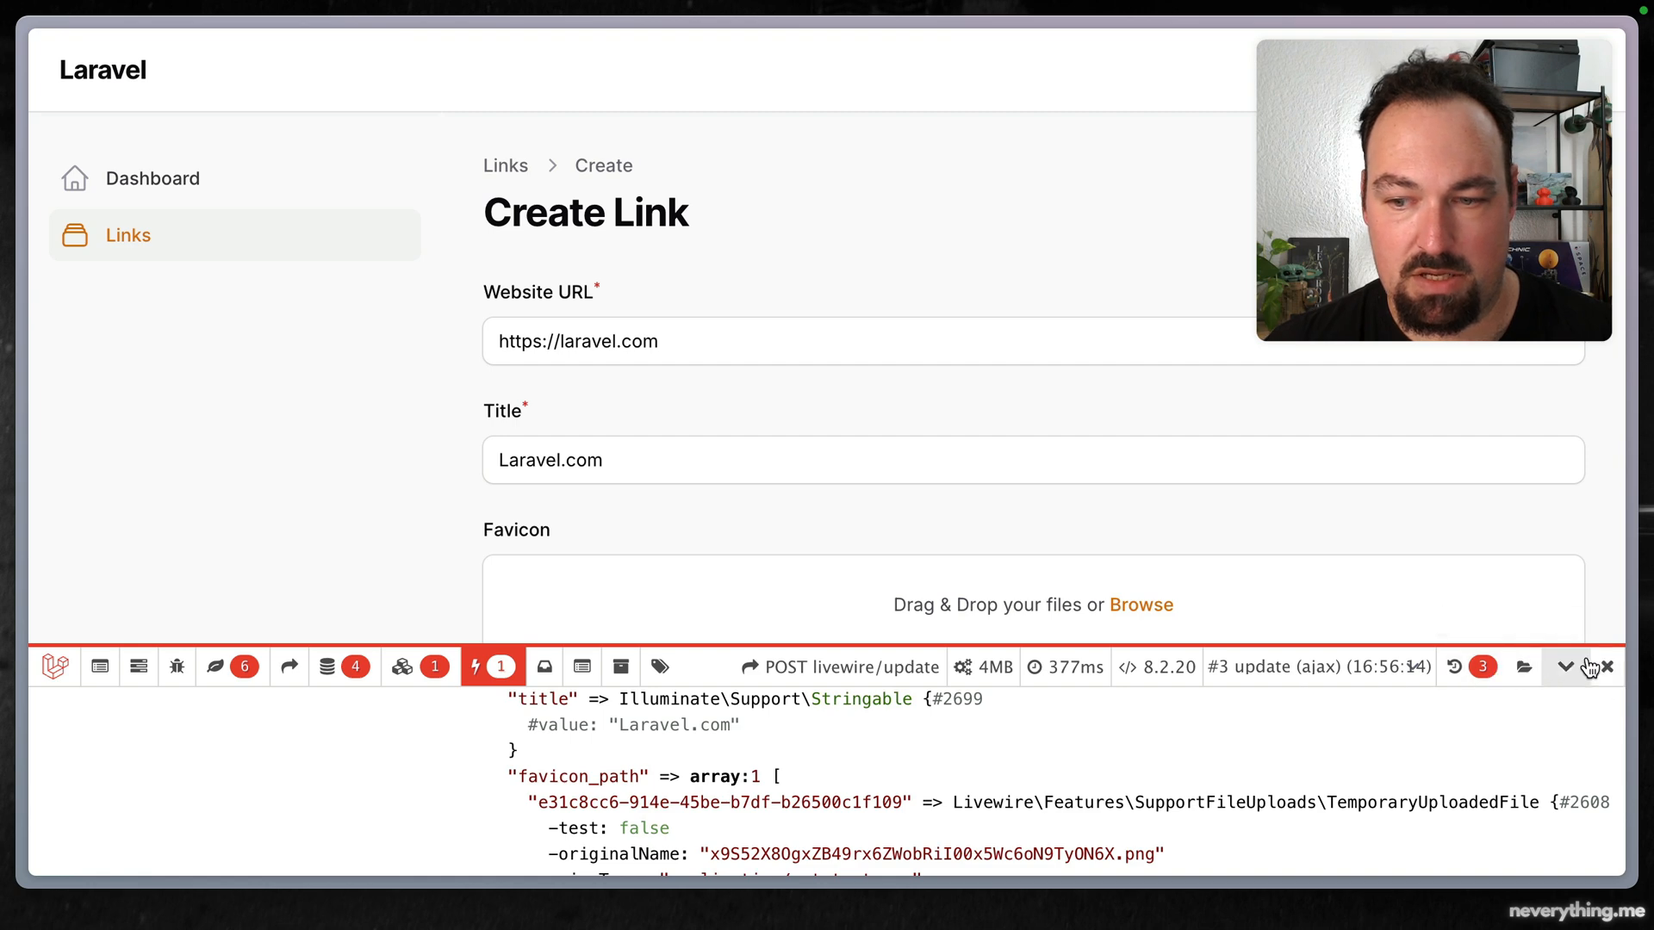
click(1565, 667)
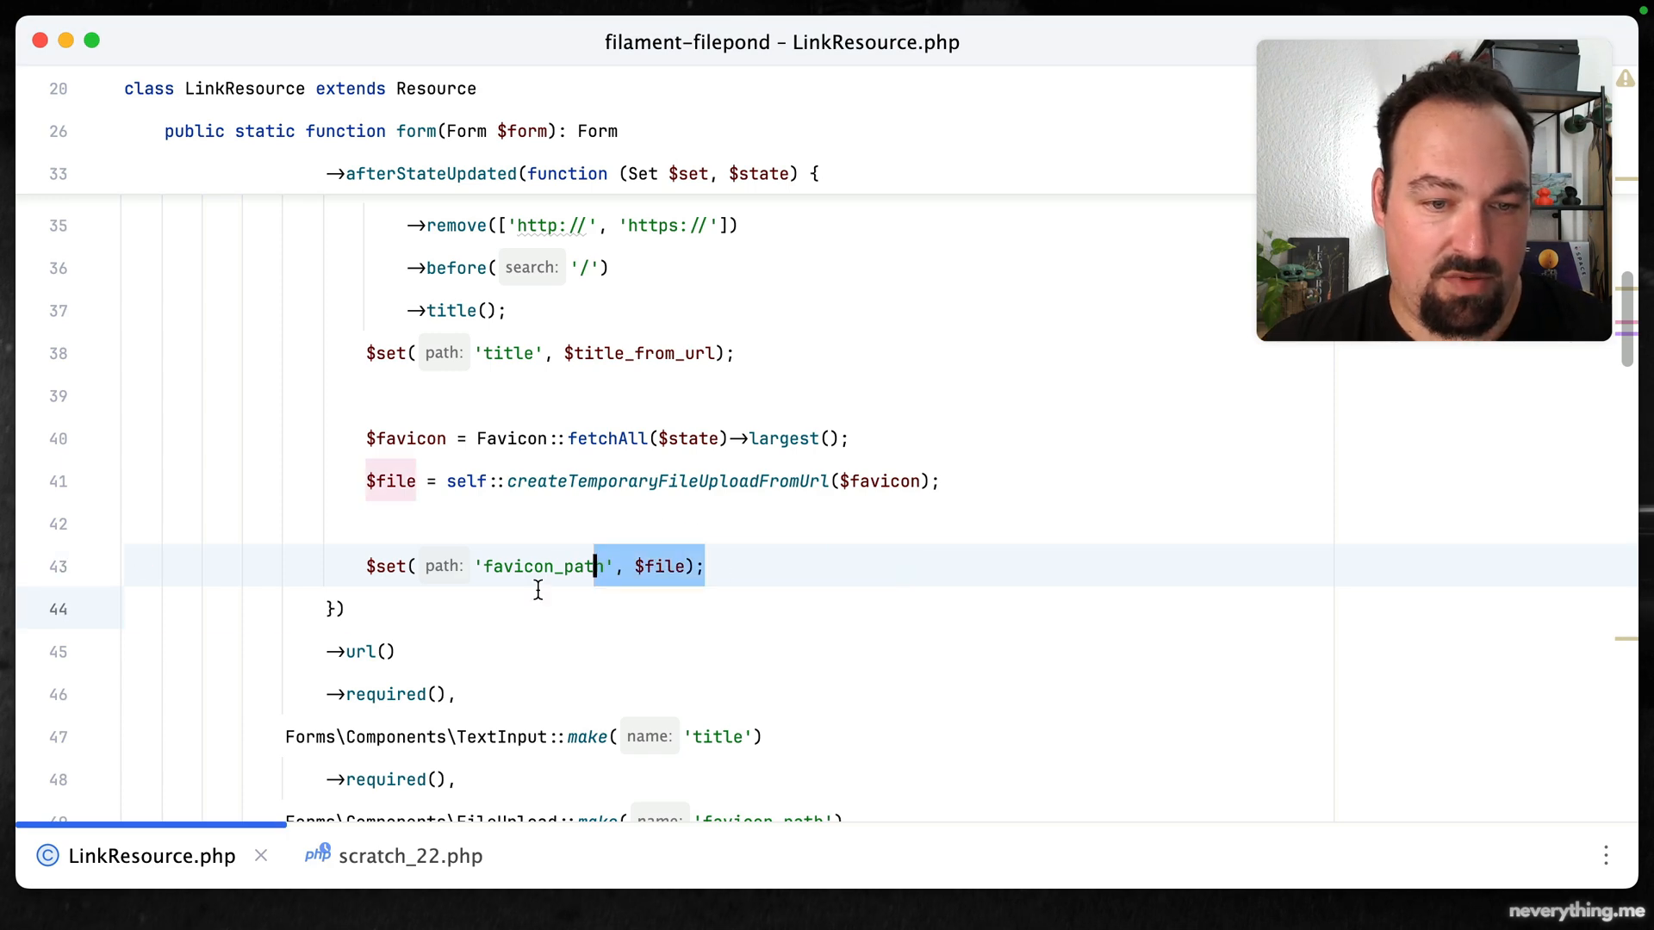
Replace the favicon_path set line with a dispatch of an 'add-favicon' event carrying $file
key(Delete)
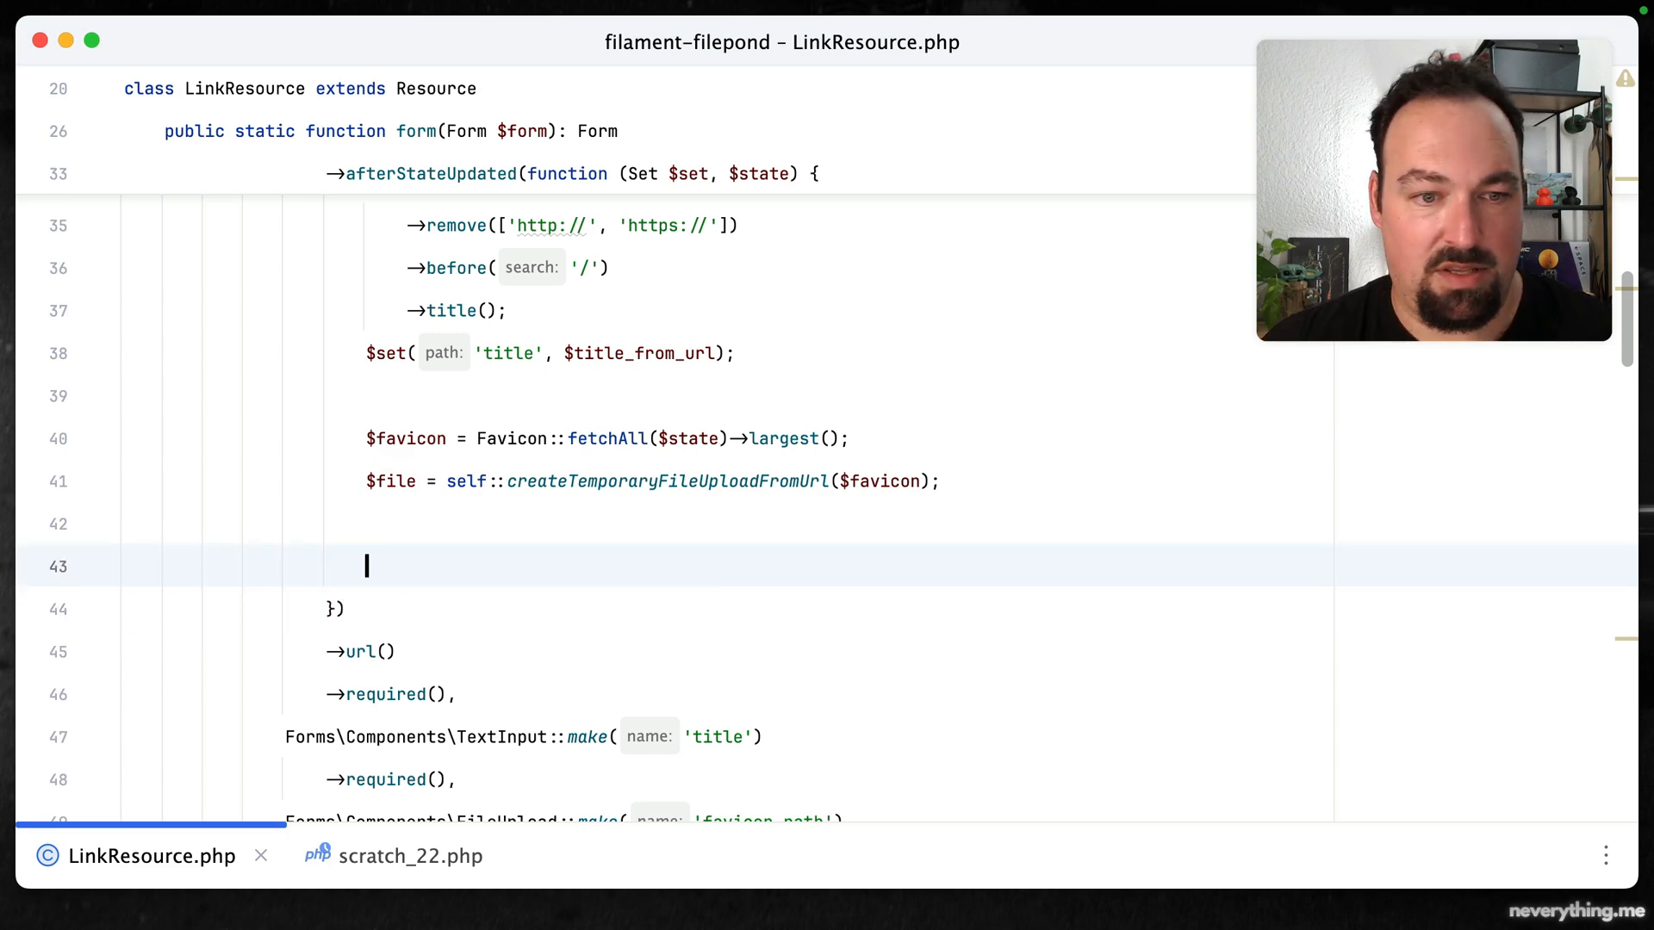
text($set('favicon_path', $file);)
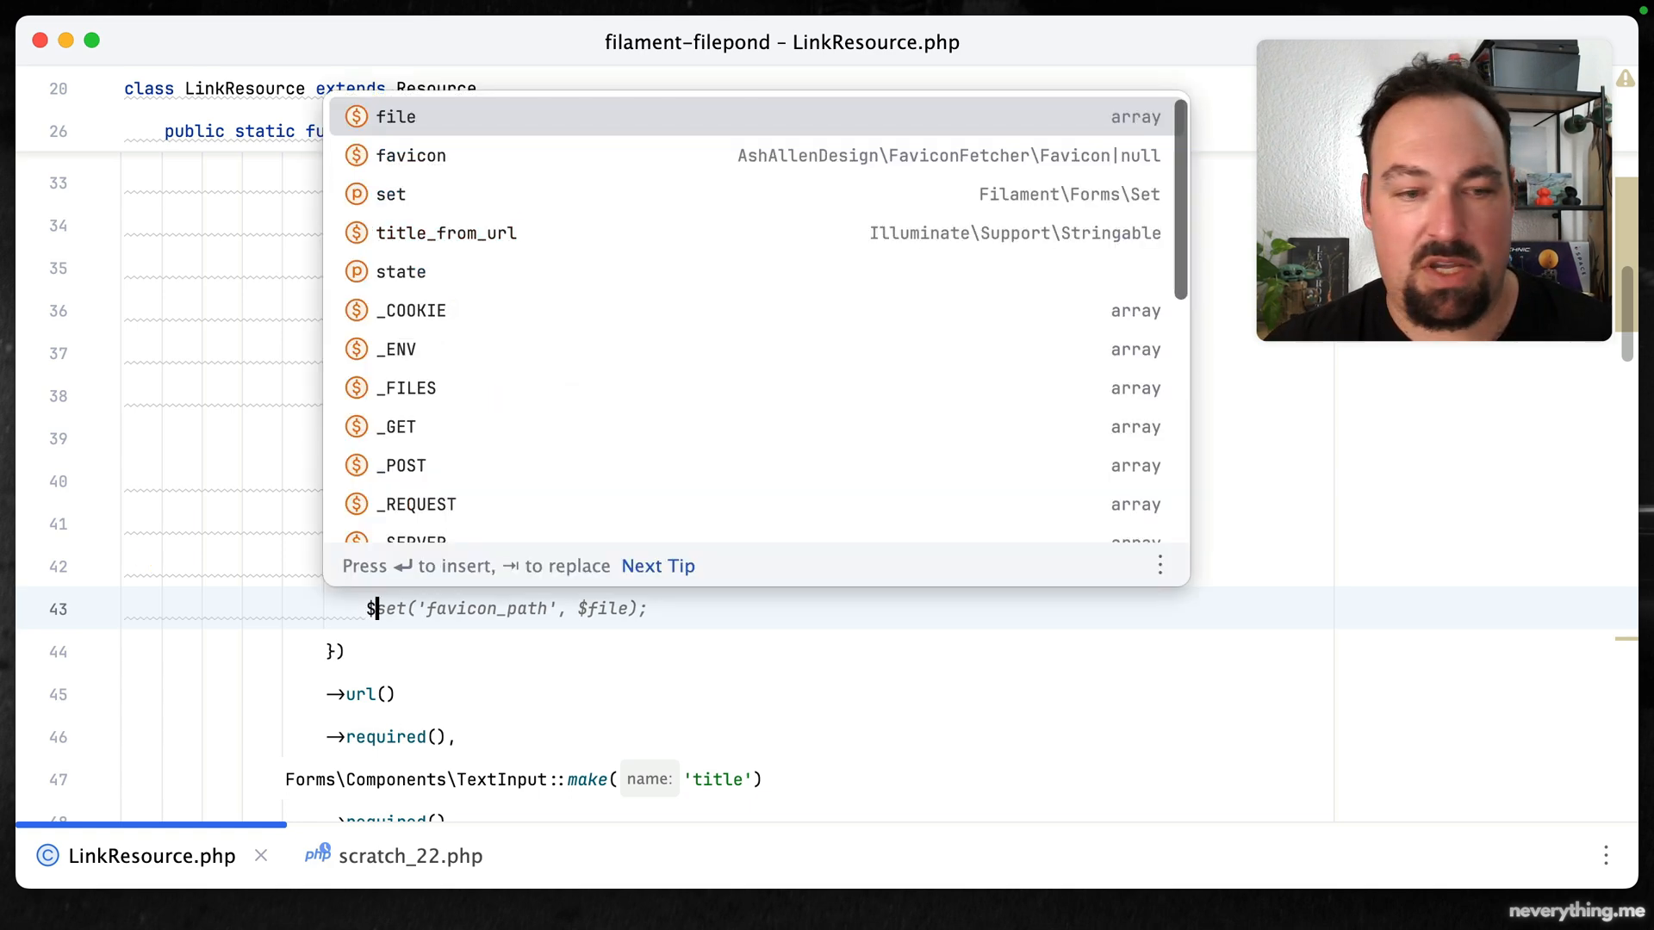
key(Escape)
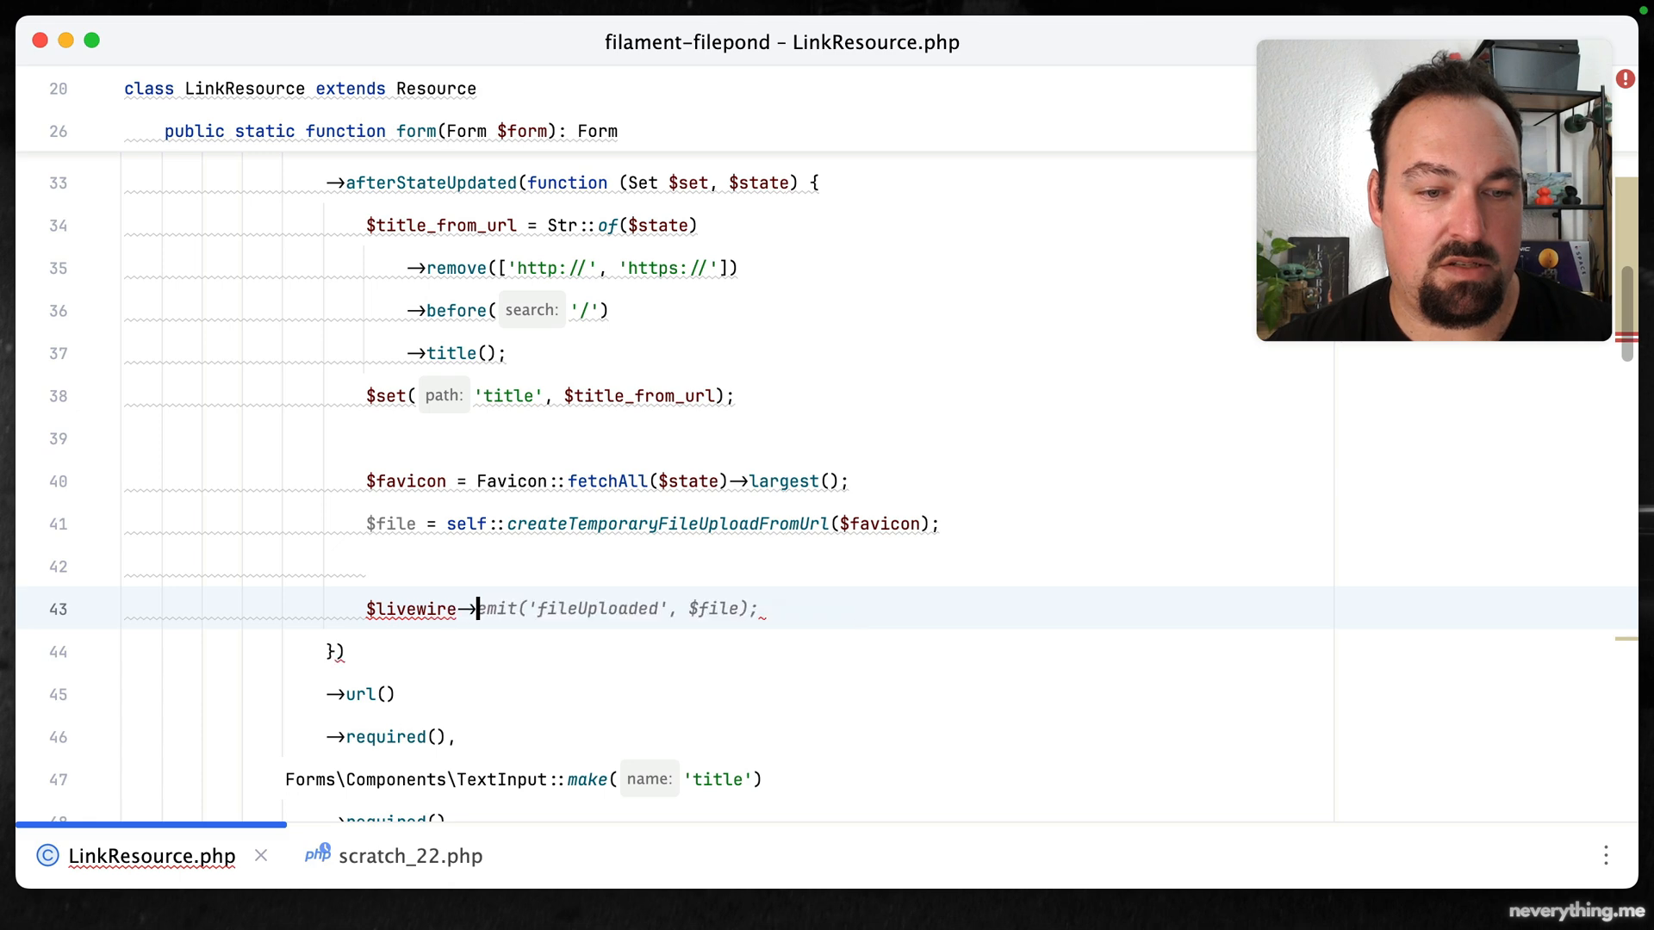
text(dispatch('add', $file);)
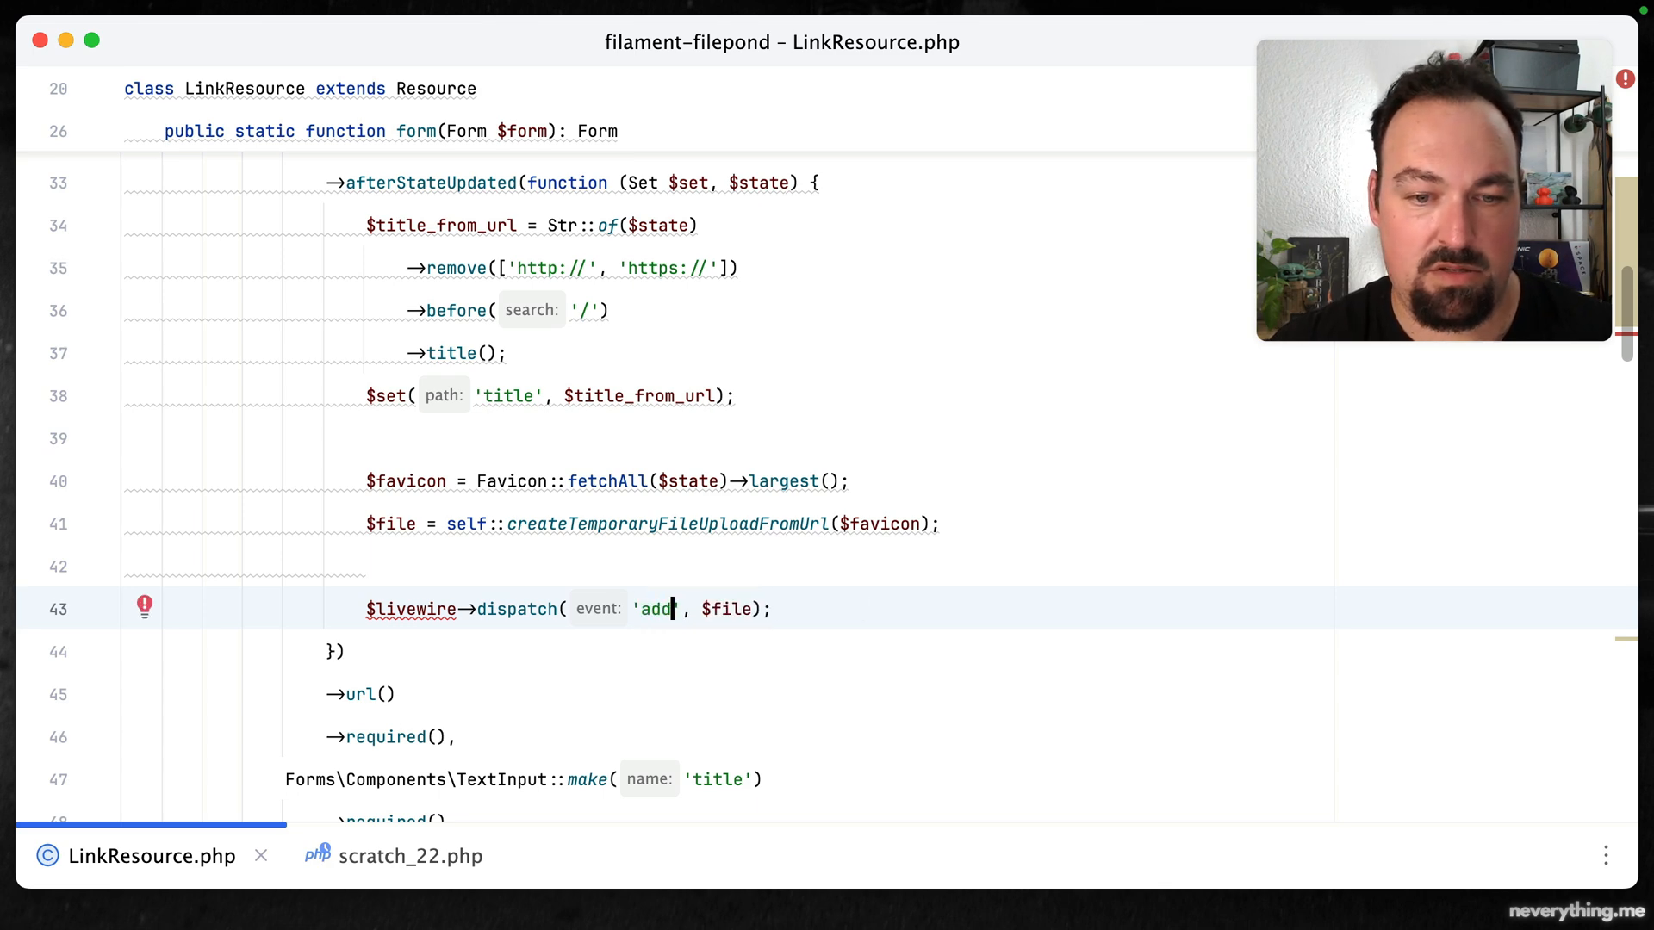
text(-favicon)
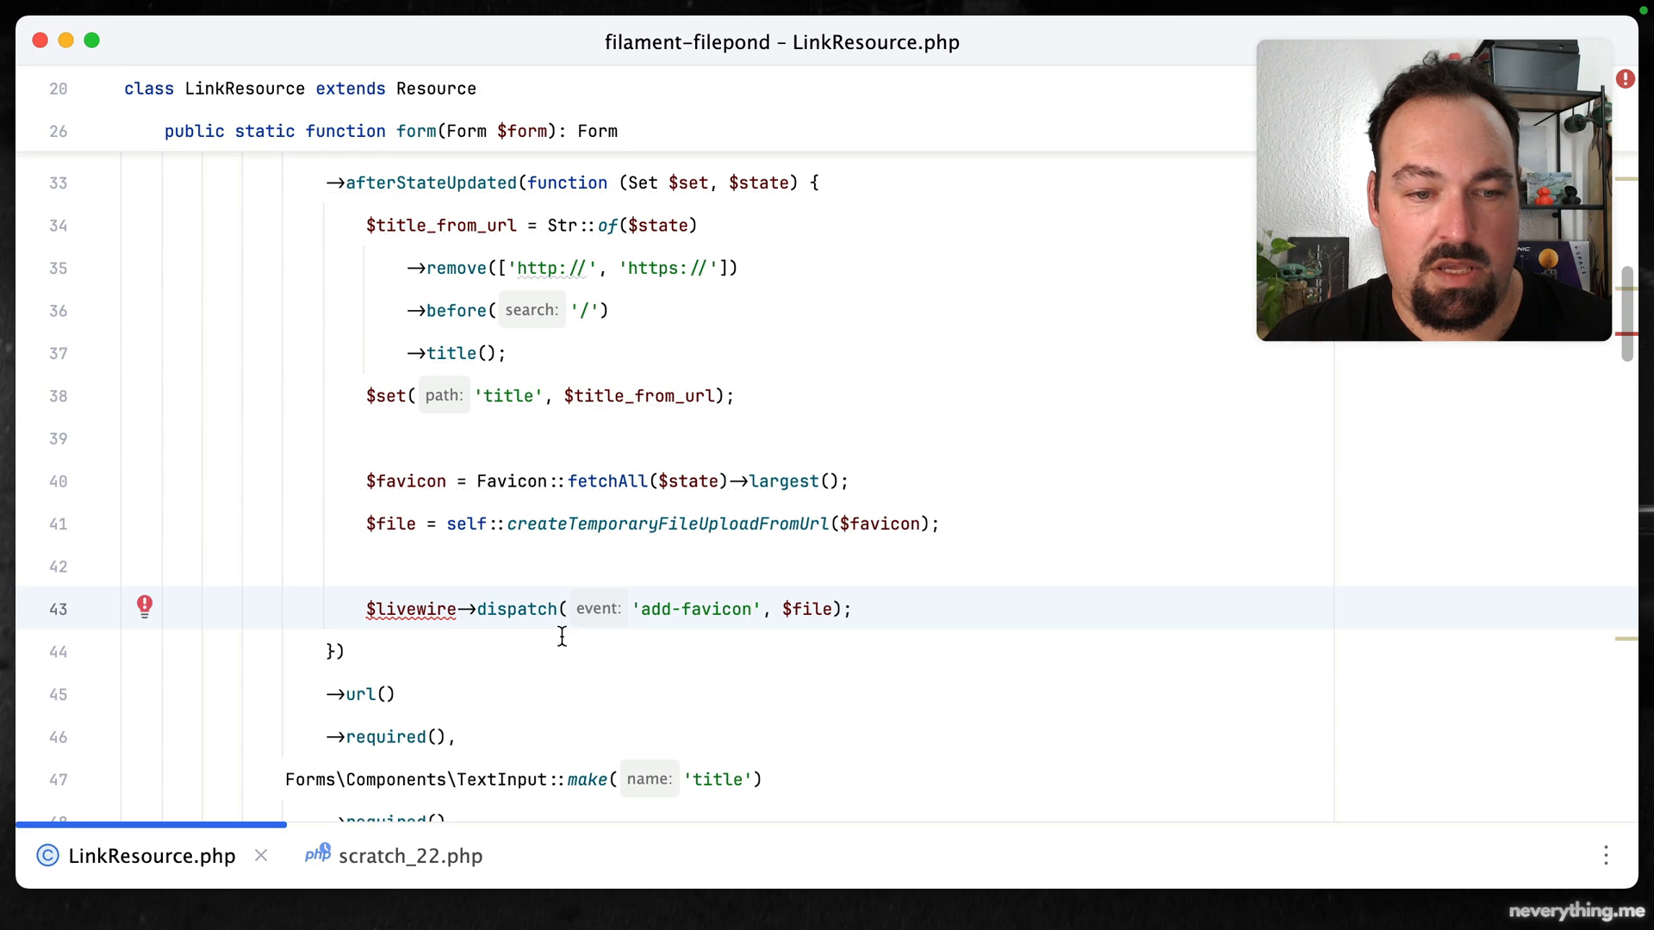
Add a $livewire parameter to the afterStateUpdated closure for dispatching the event
scroll(up, 3)
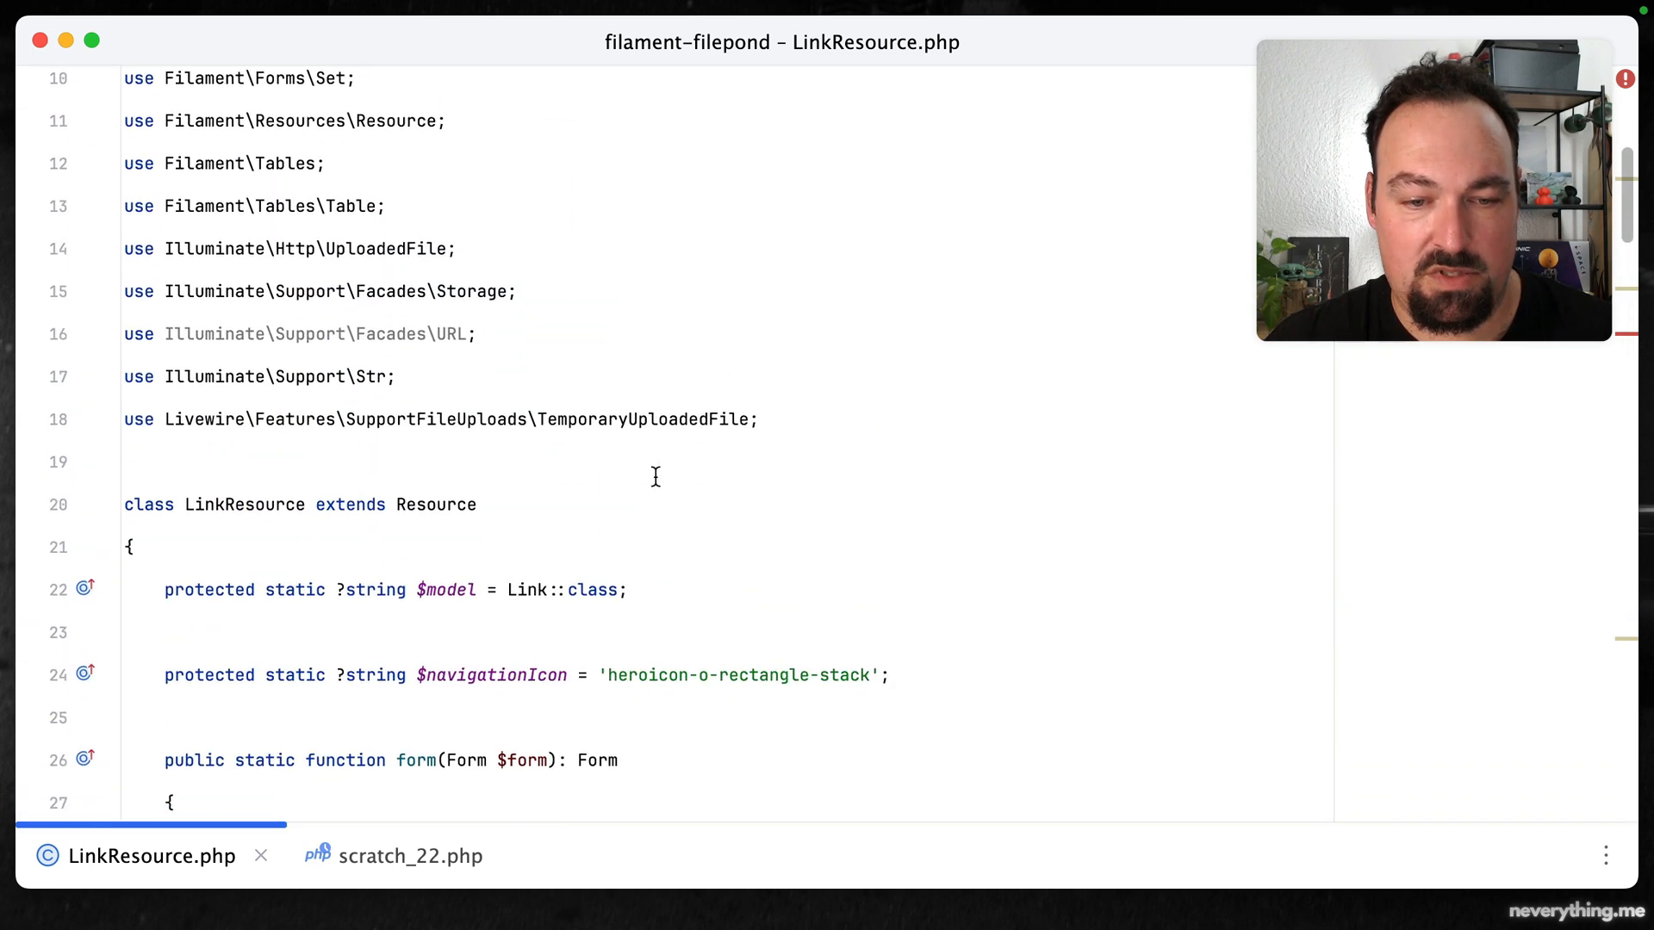
scroll(down, 3)
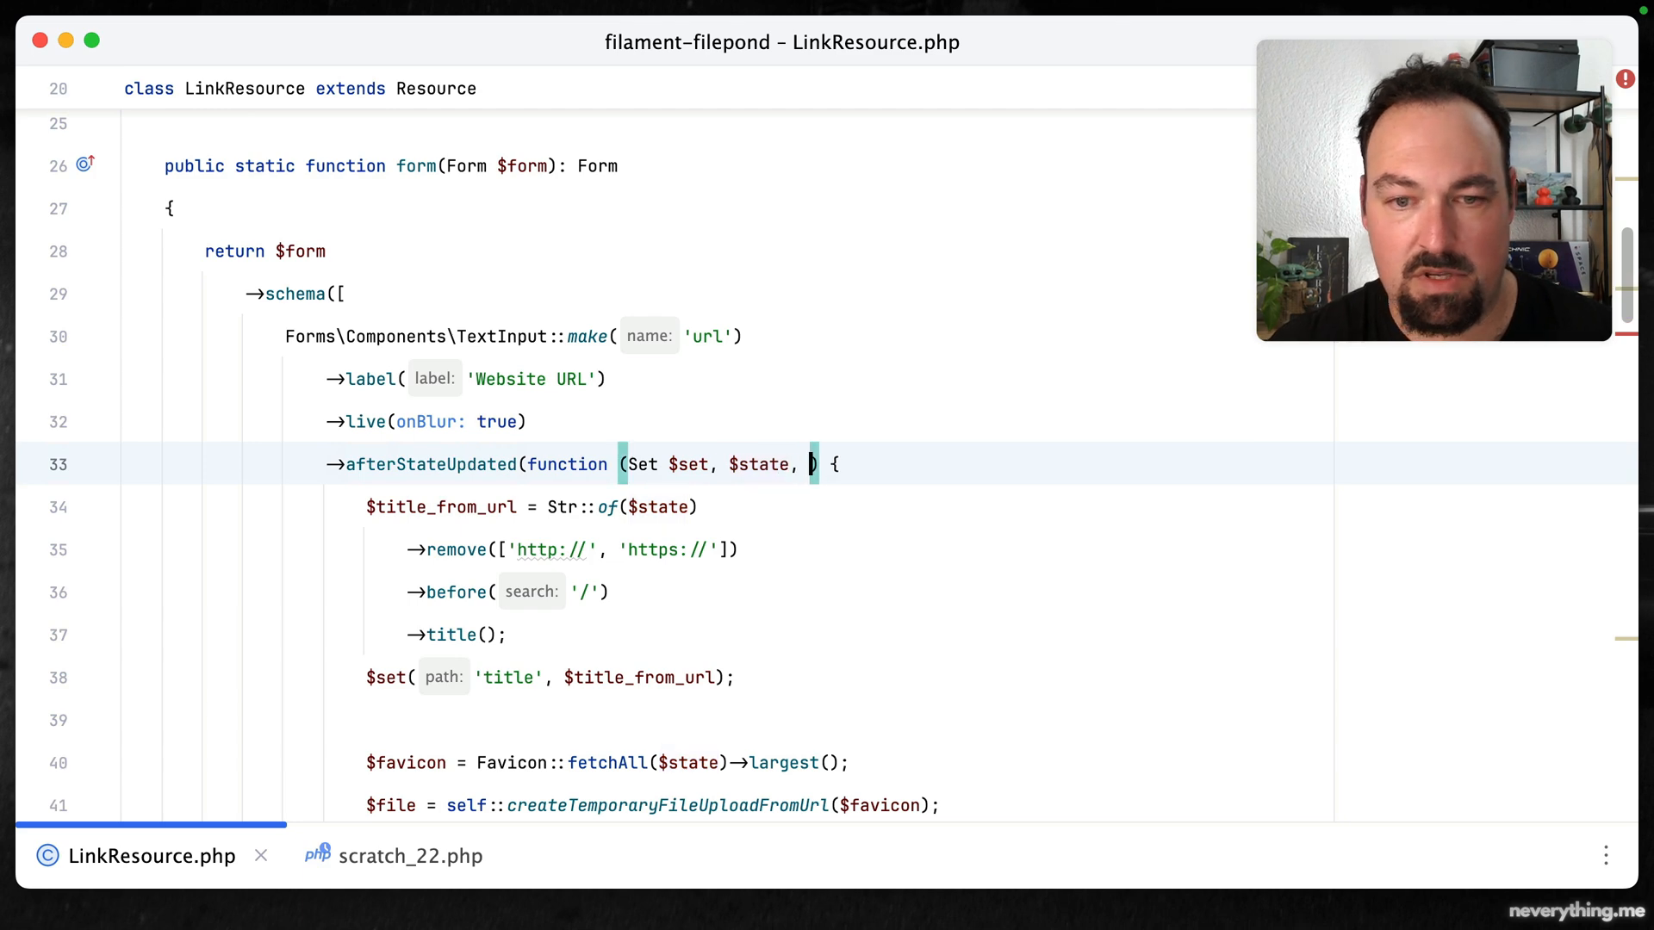
text($livewire)
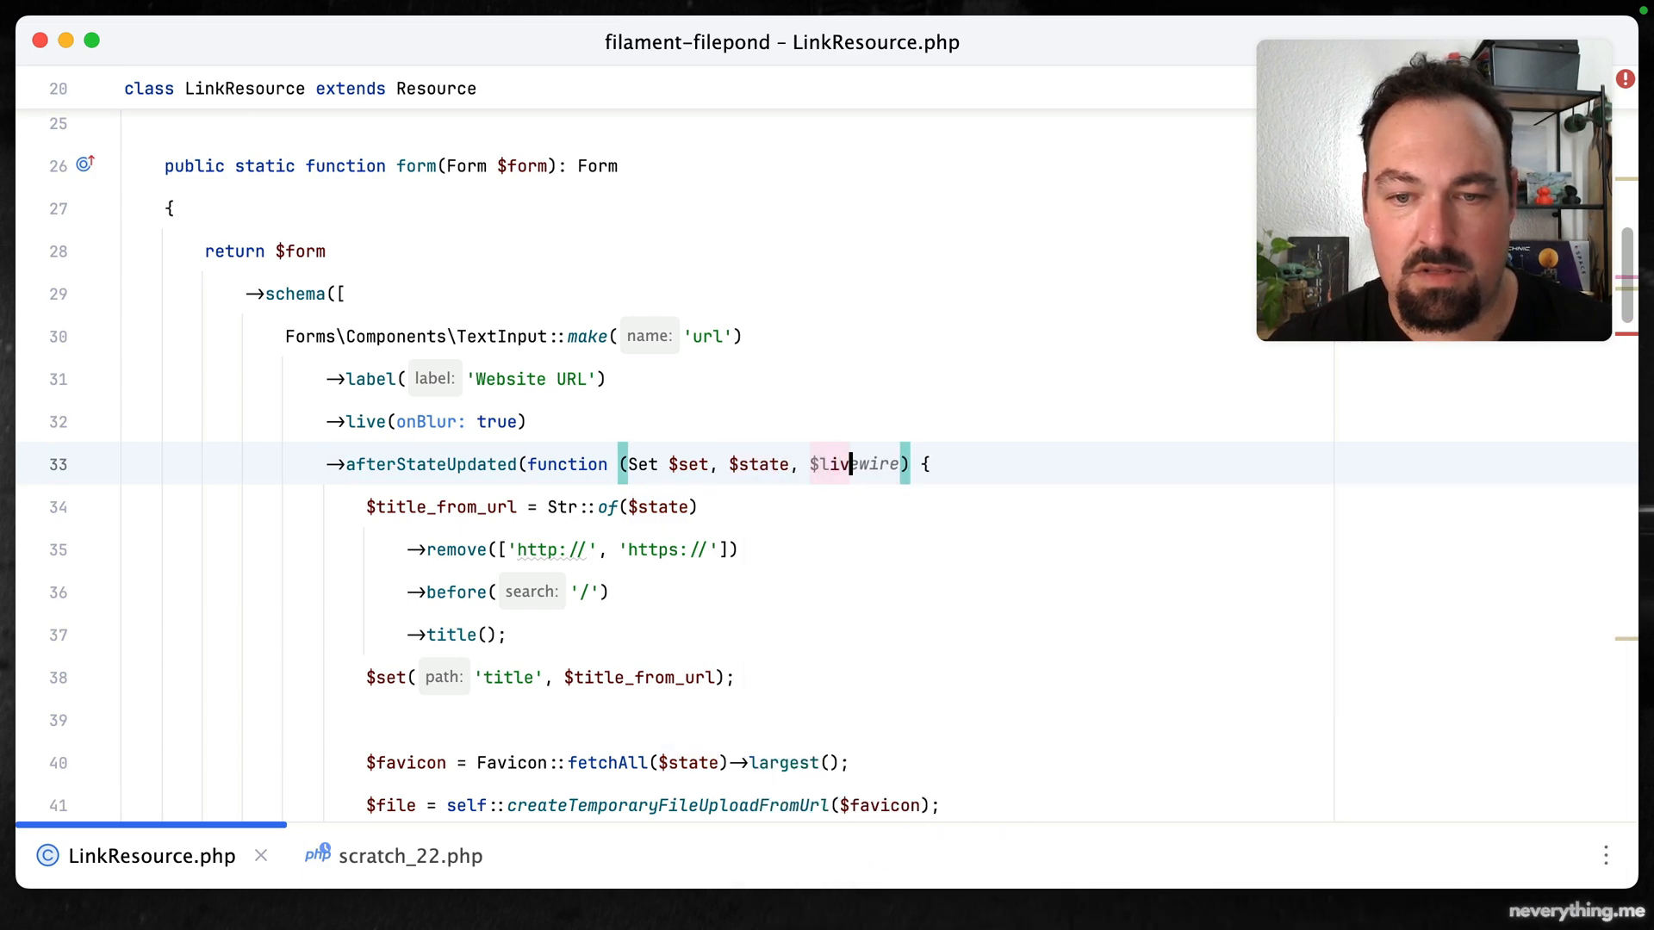
scroll(down, 3)
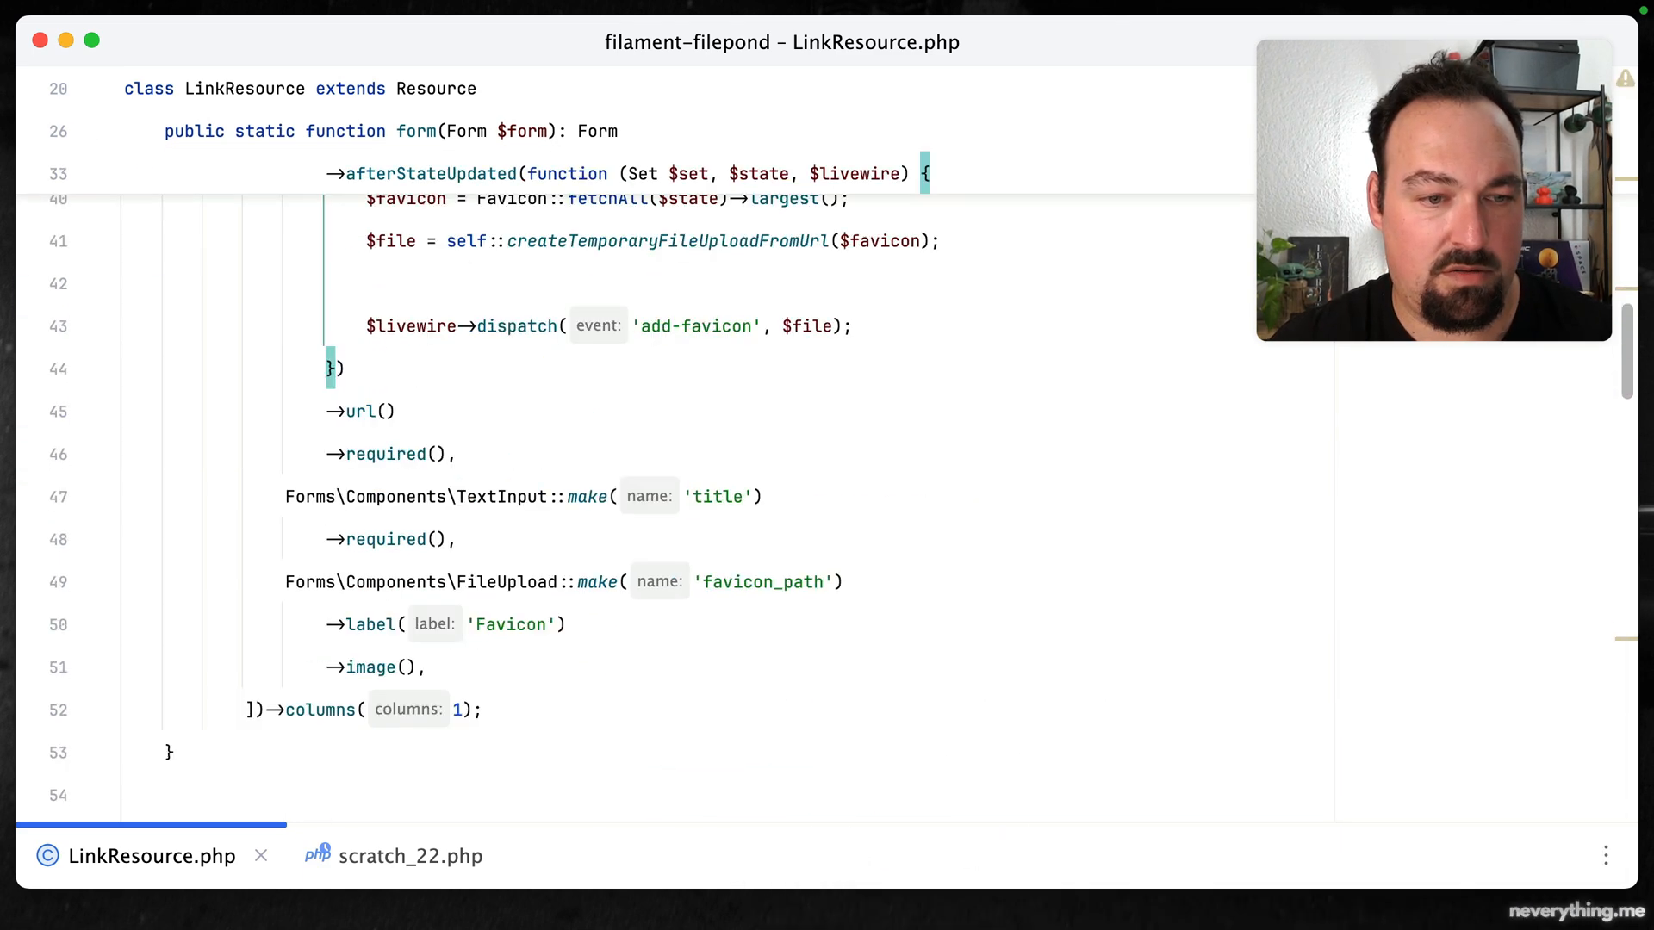
scroll(up, 3)
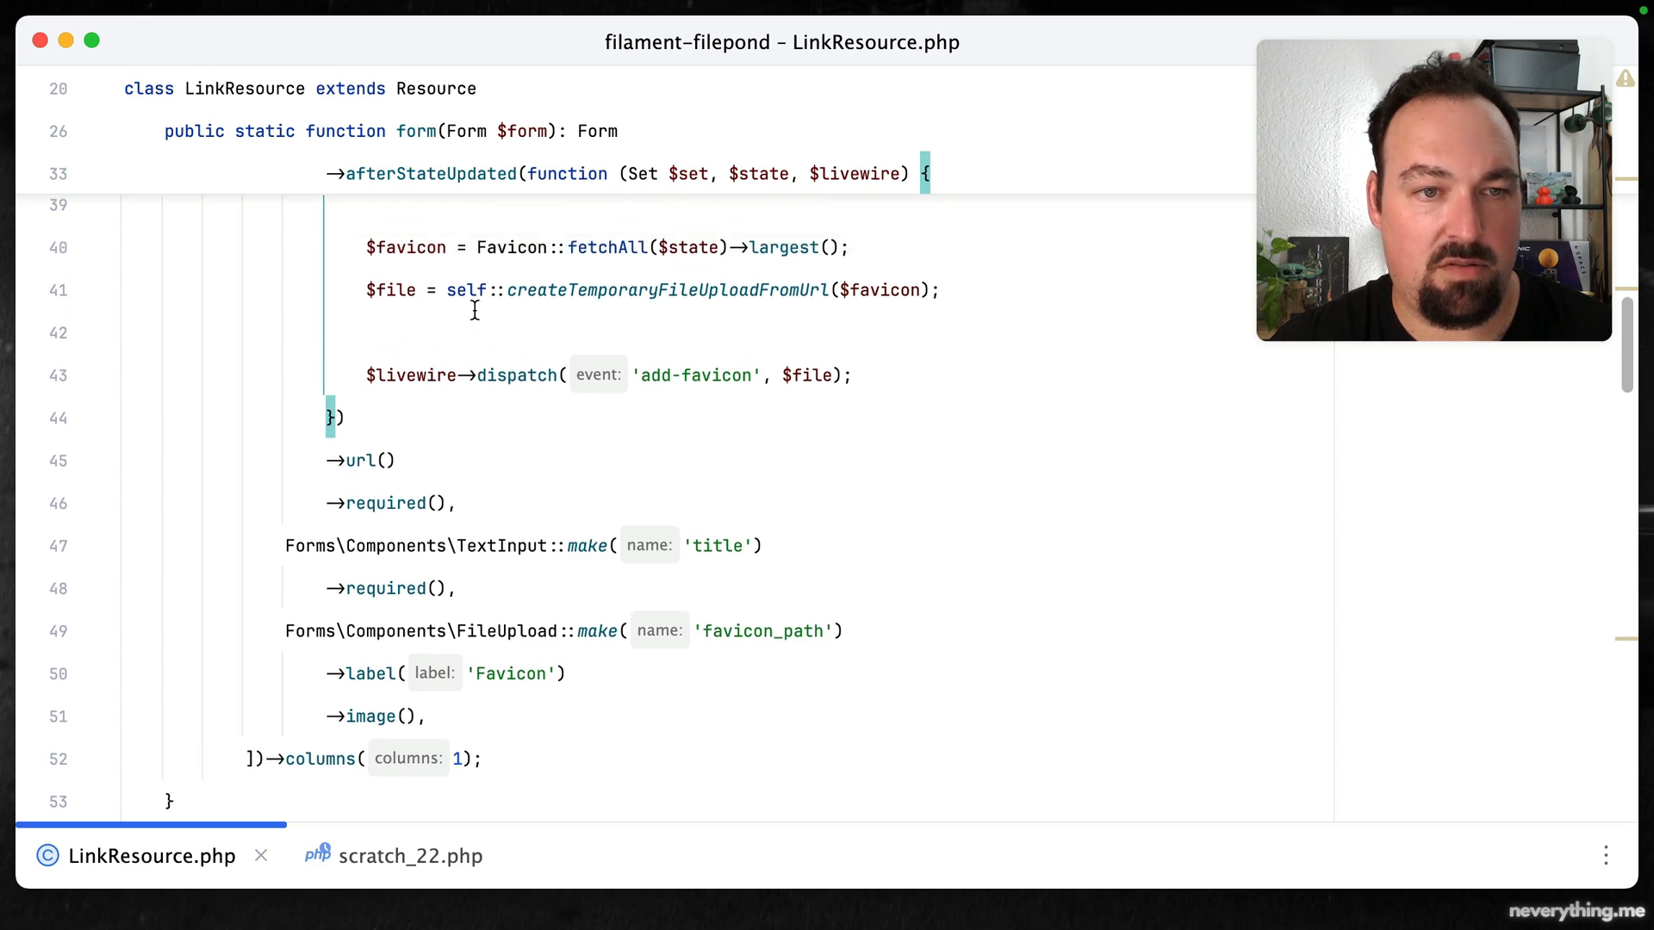
scroll(up, 3)
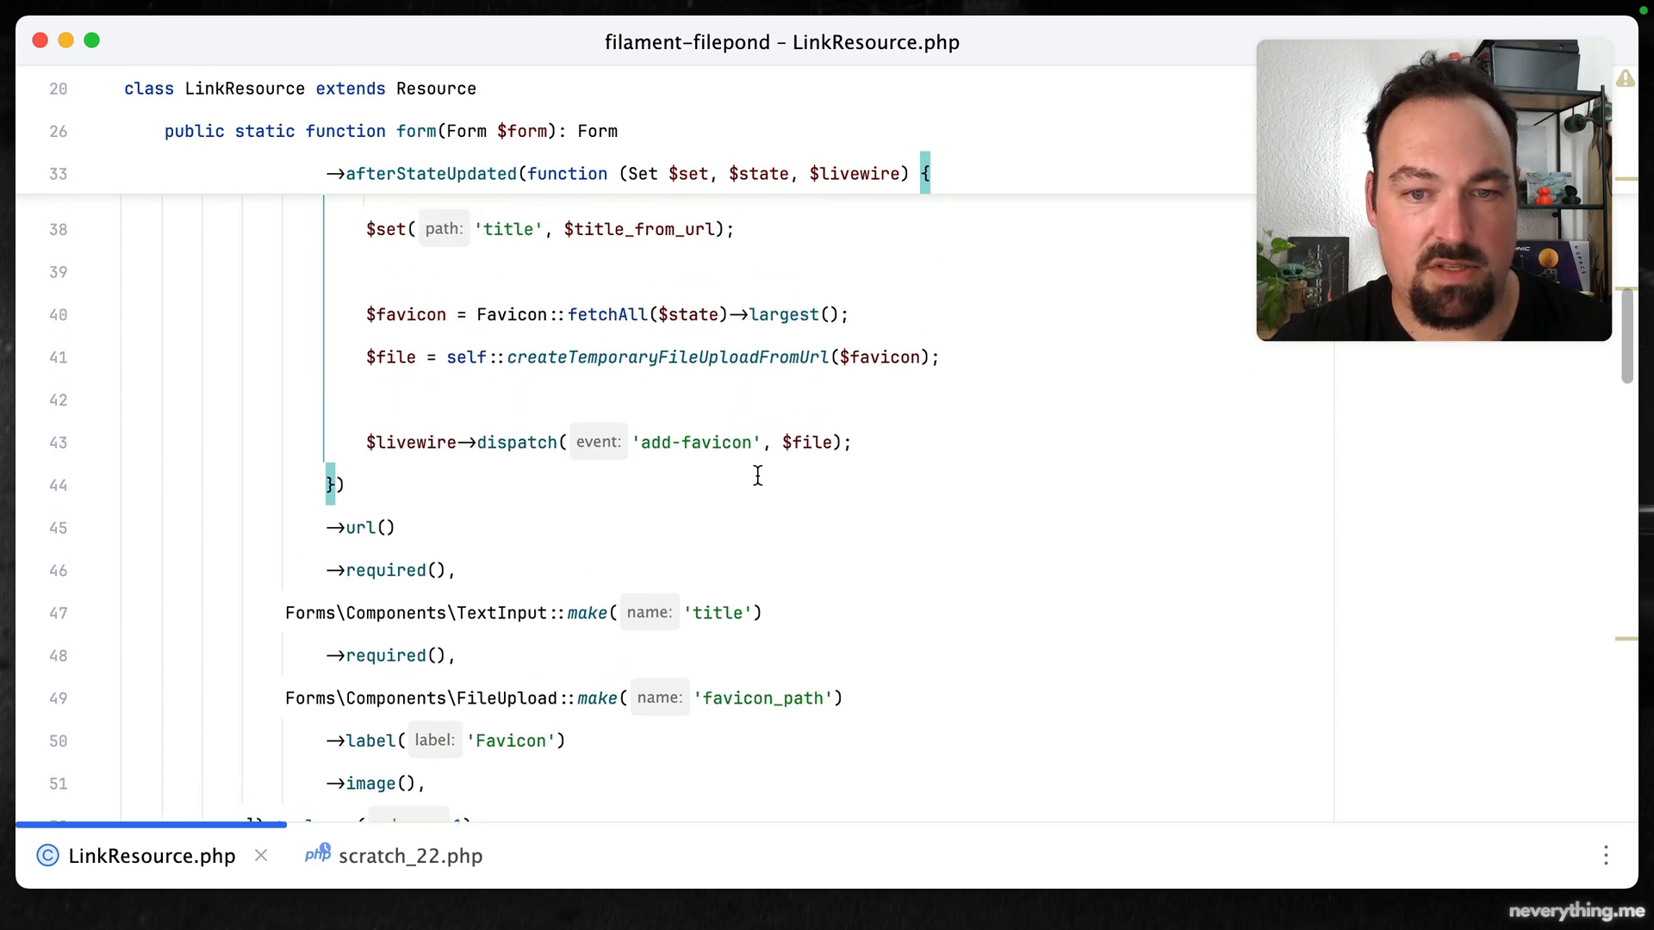
click(854, 442)
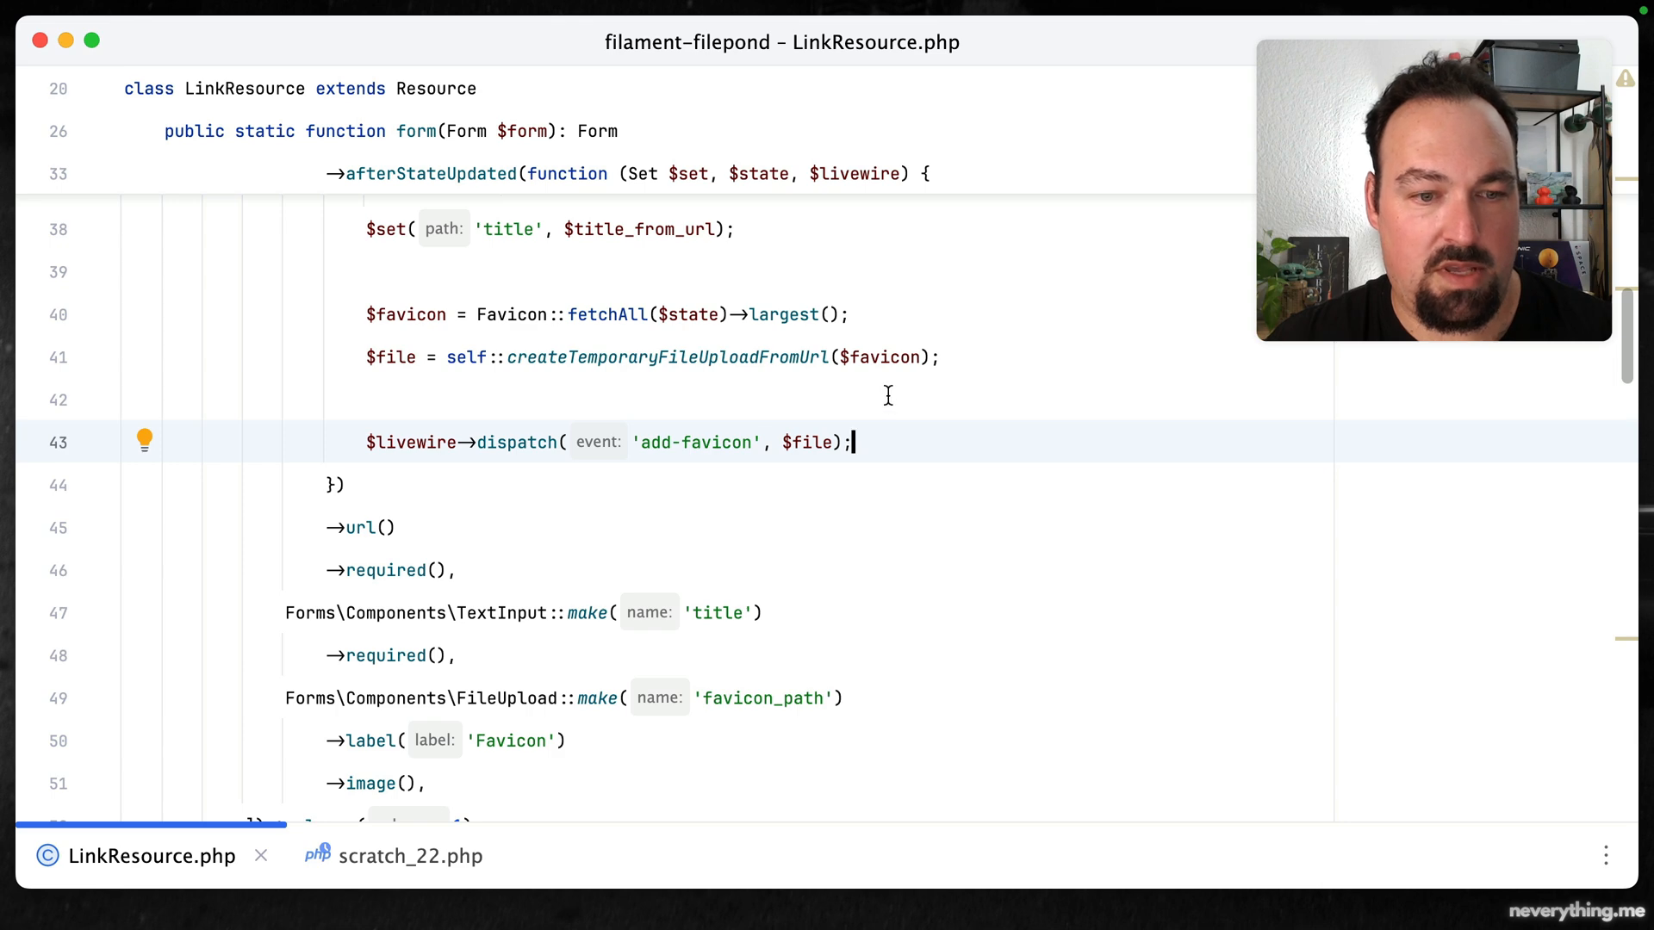
scroll(down, 3)
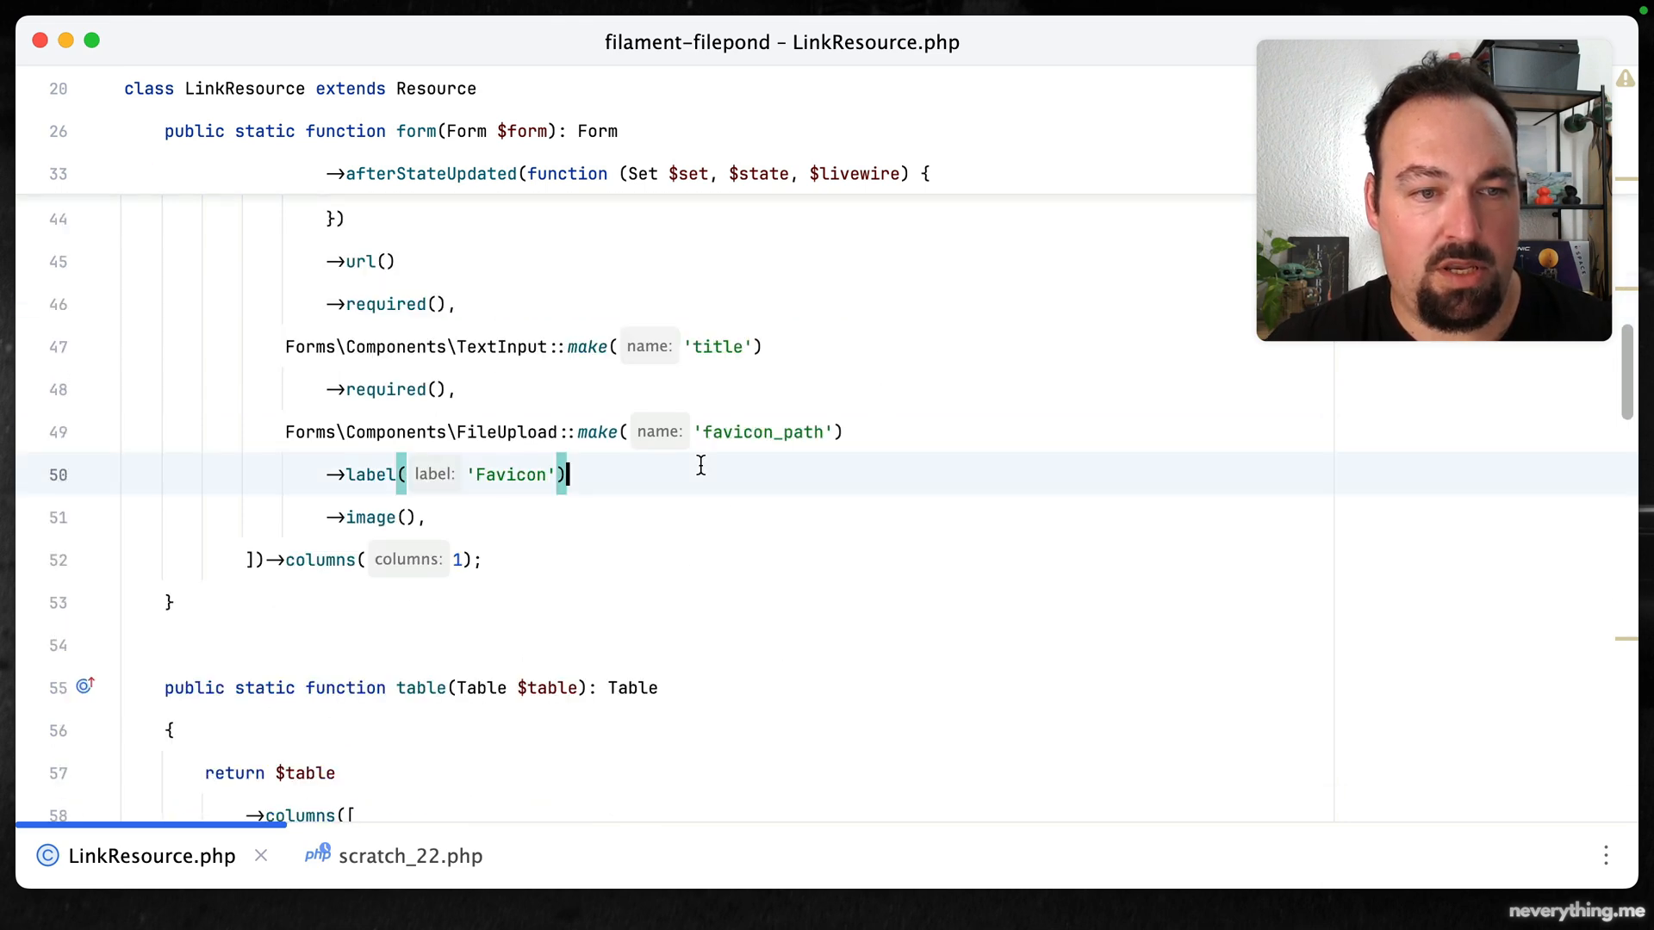
Chain extraAlpineAttributes with an x-on:add-favicon handler that finds the FilePond instance
key(Enter)
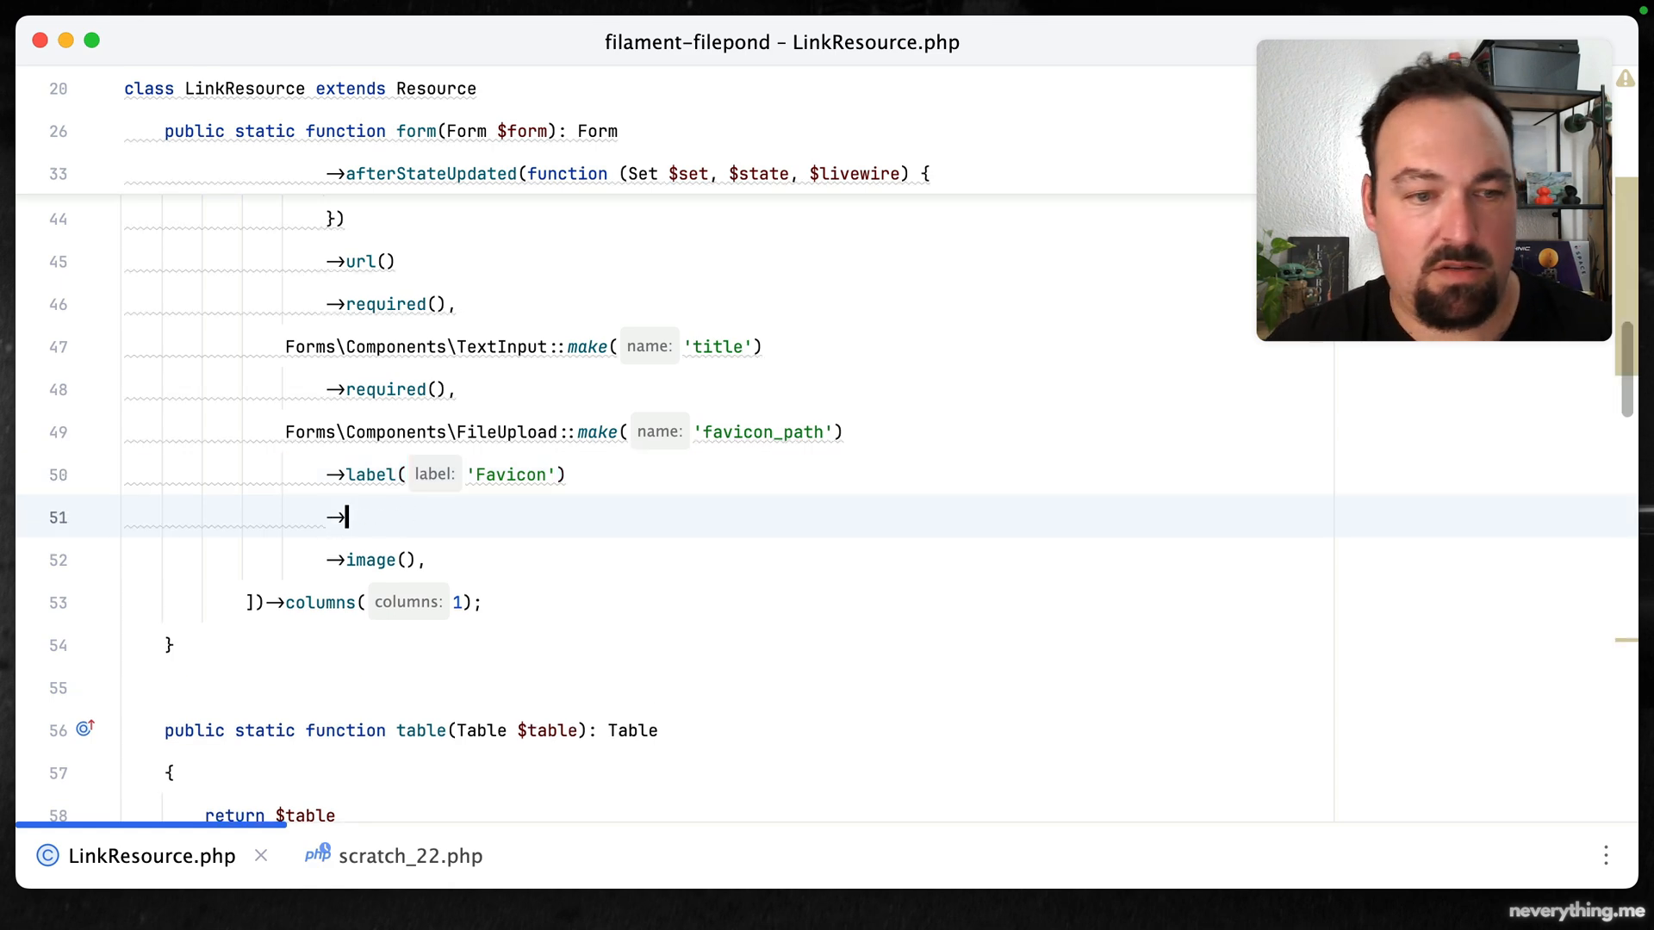
key(ctrl+space)
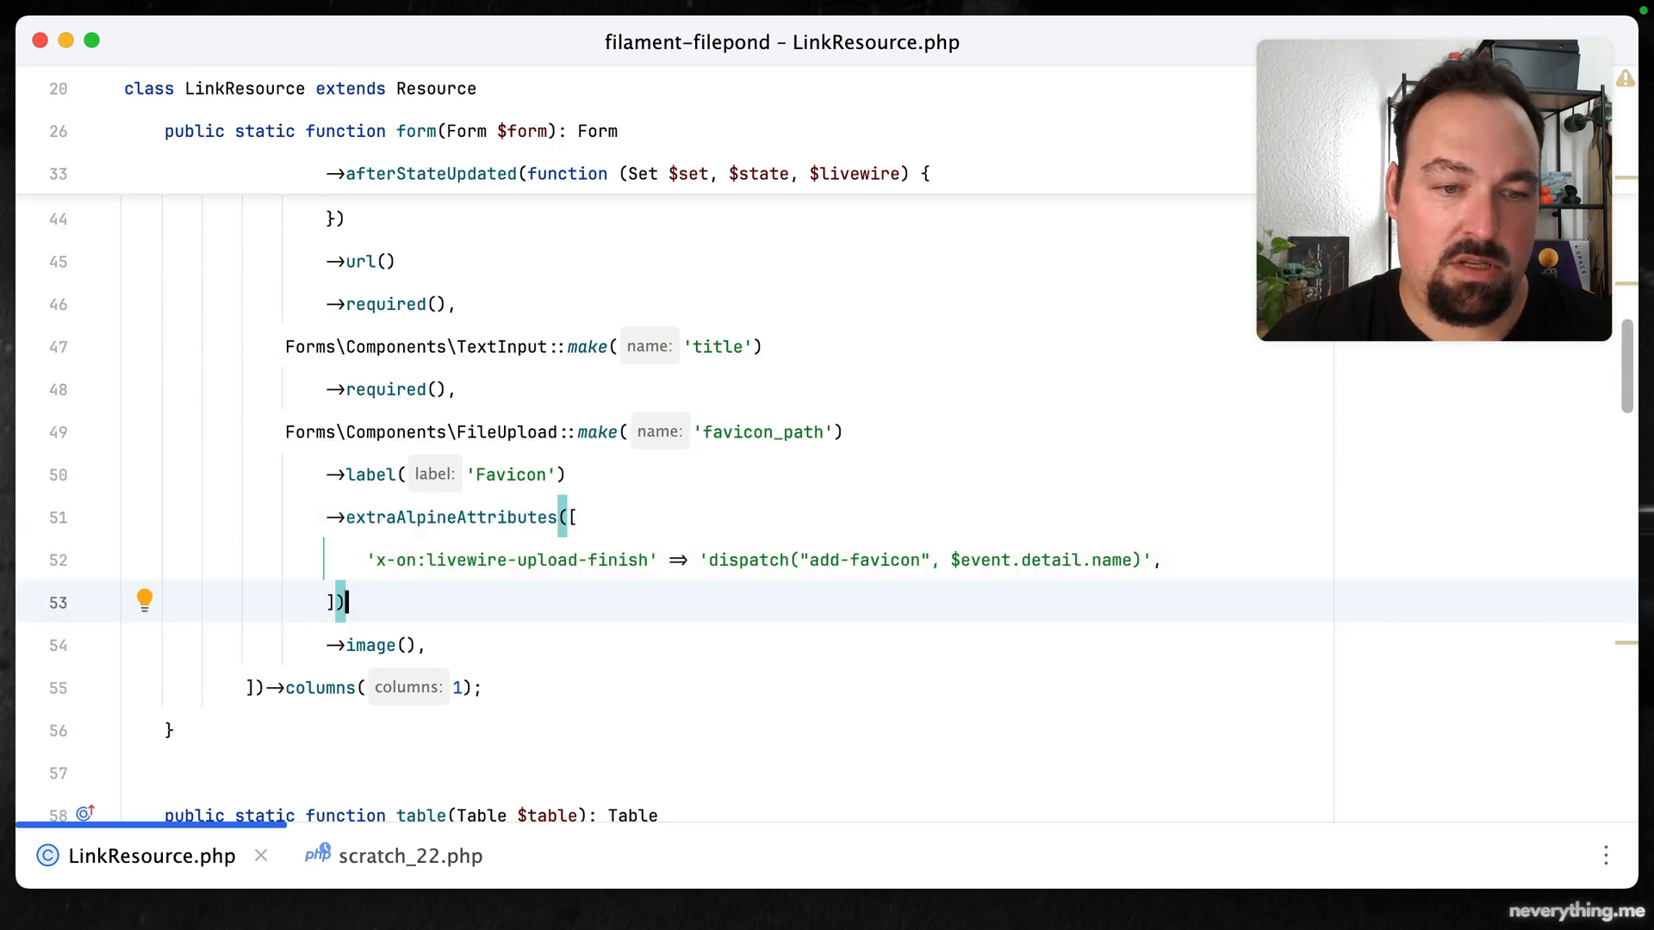
click(431, 559)
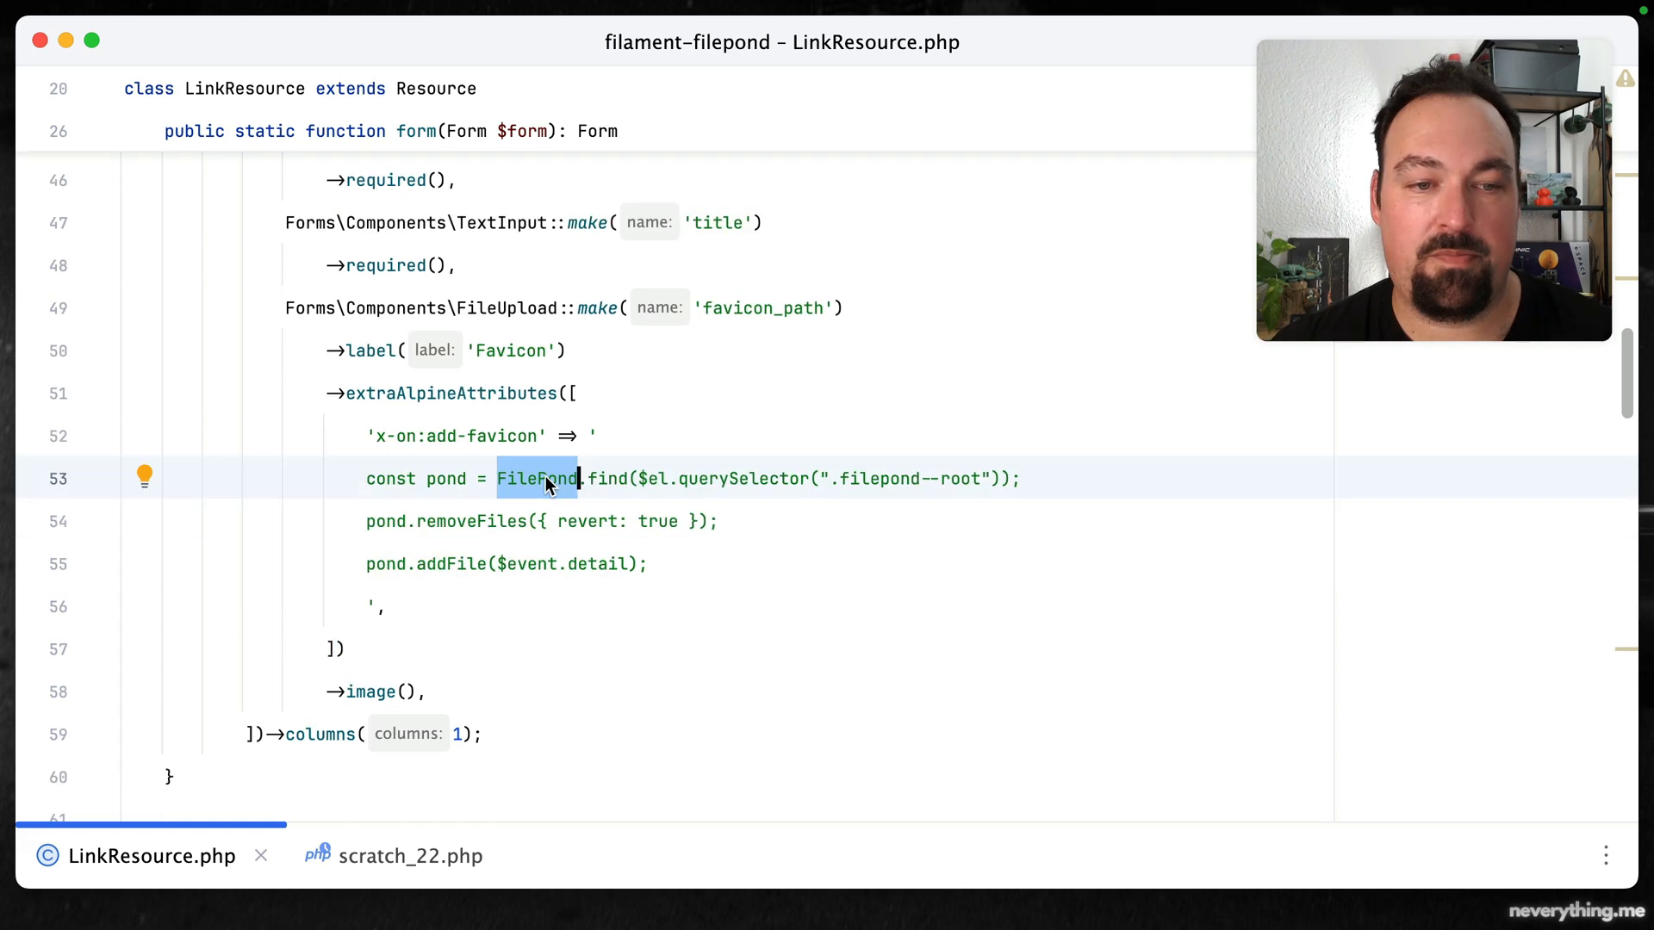
mouse_move(480, 497)
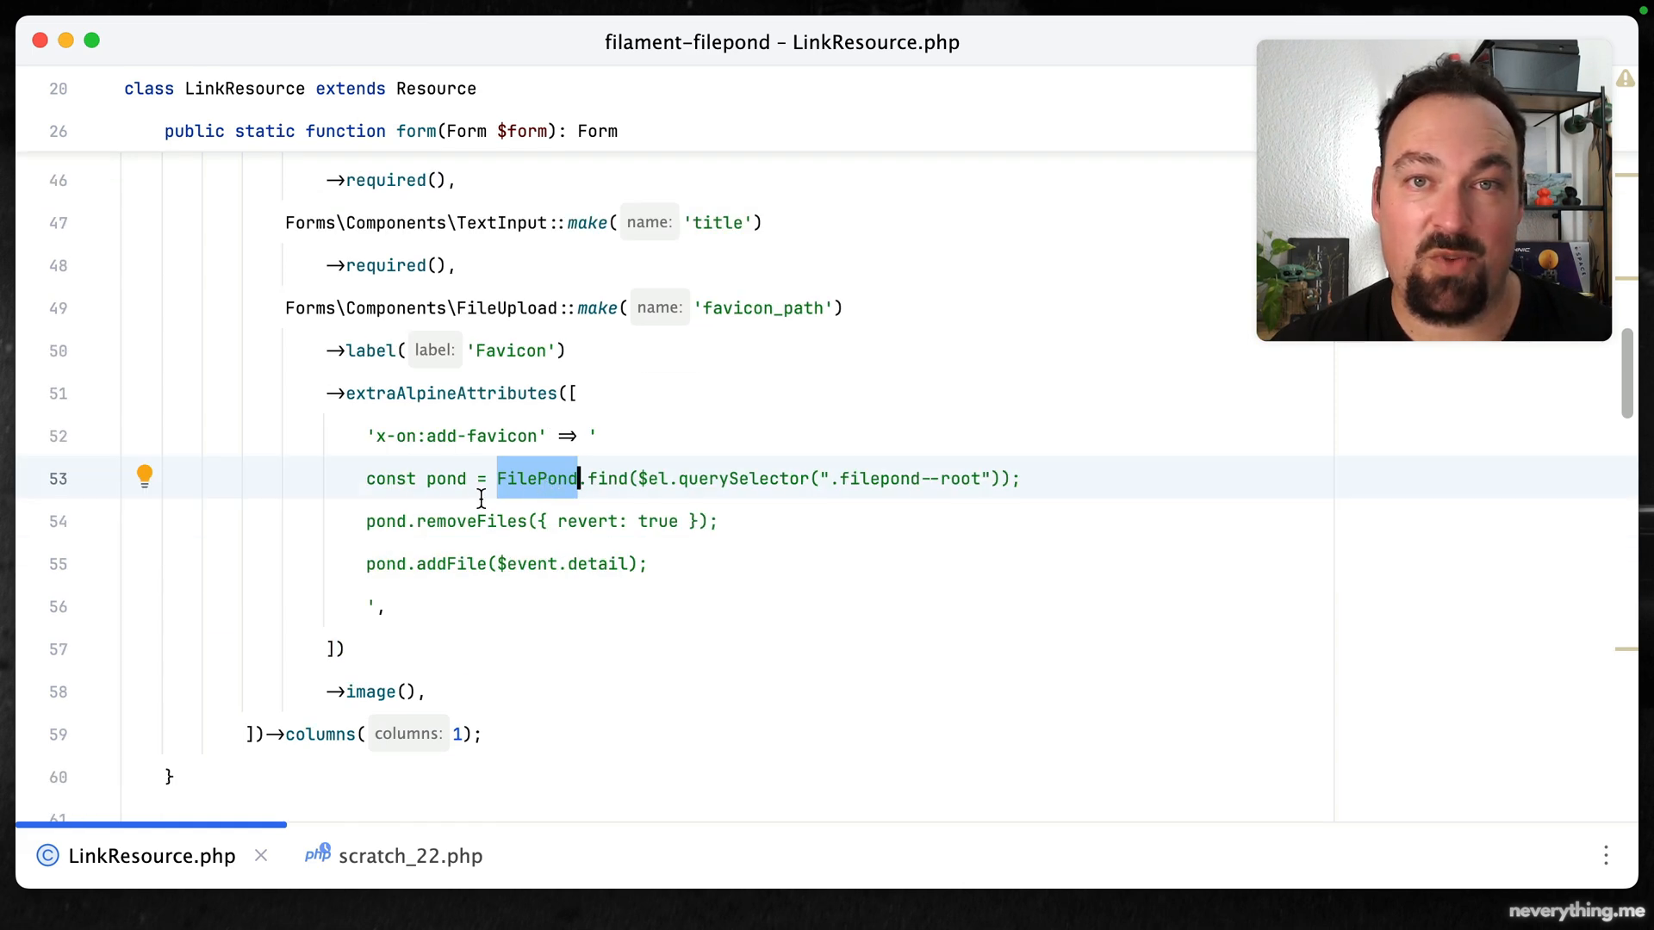
mouse_move(1081, 480)
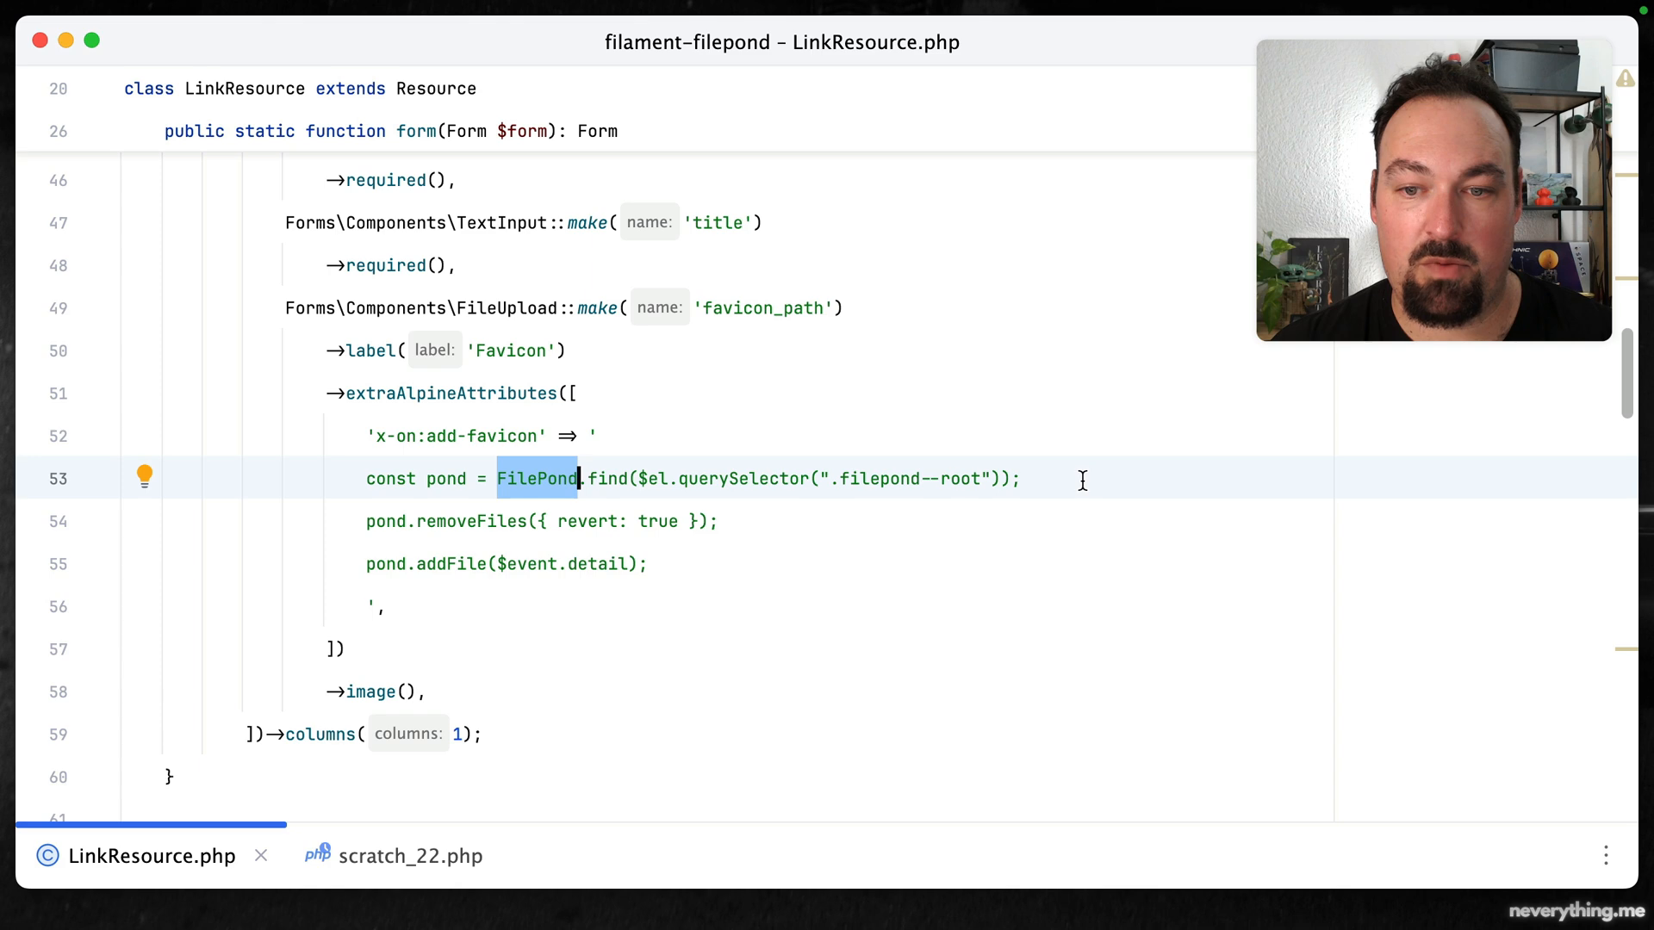
mouse_move(766, 472)
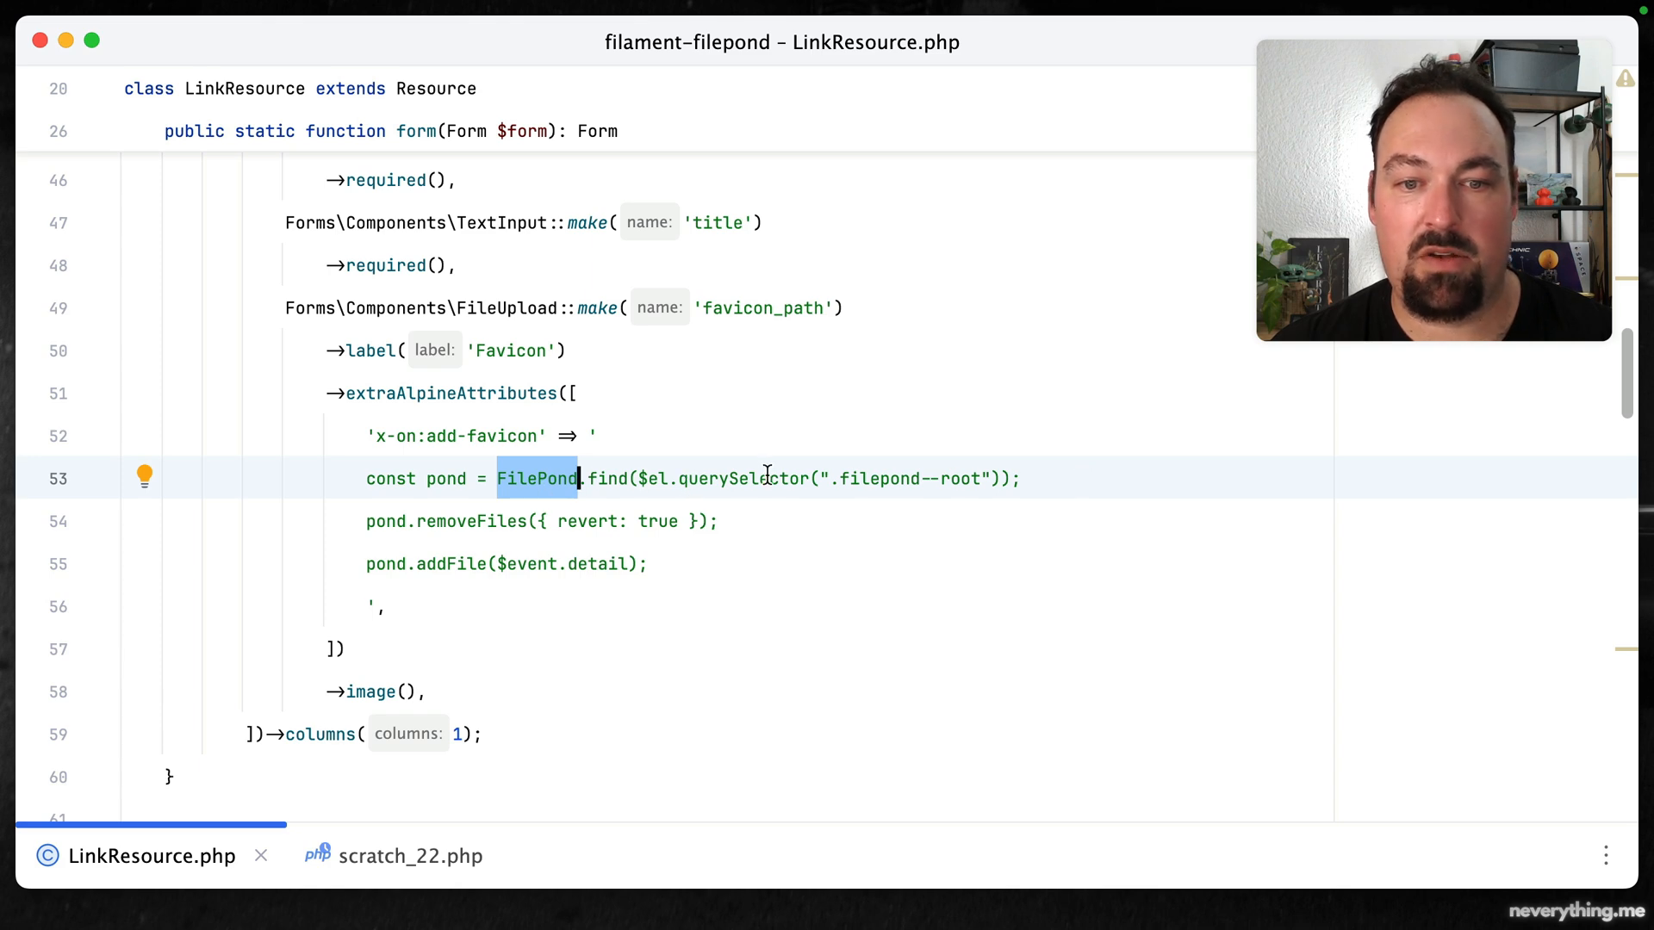
mouse_move(477, 495)
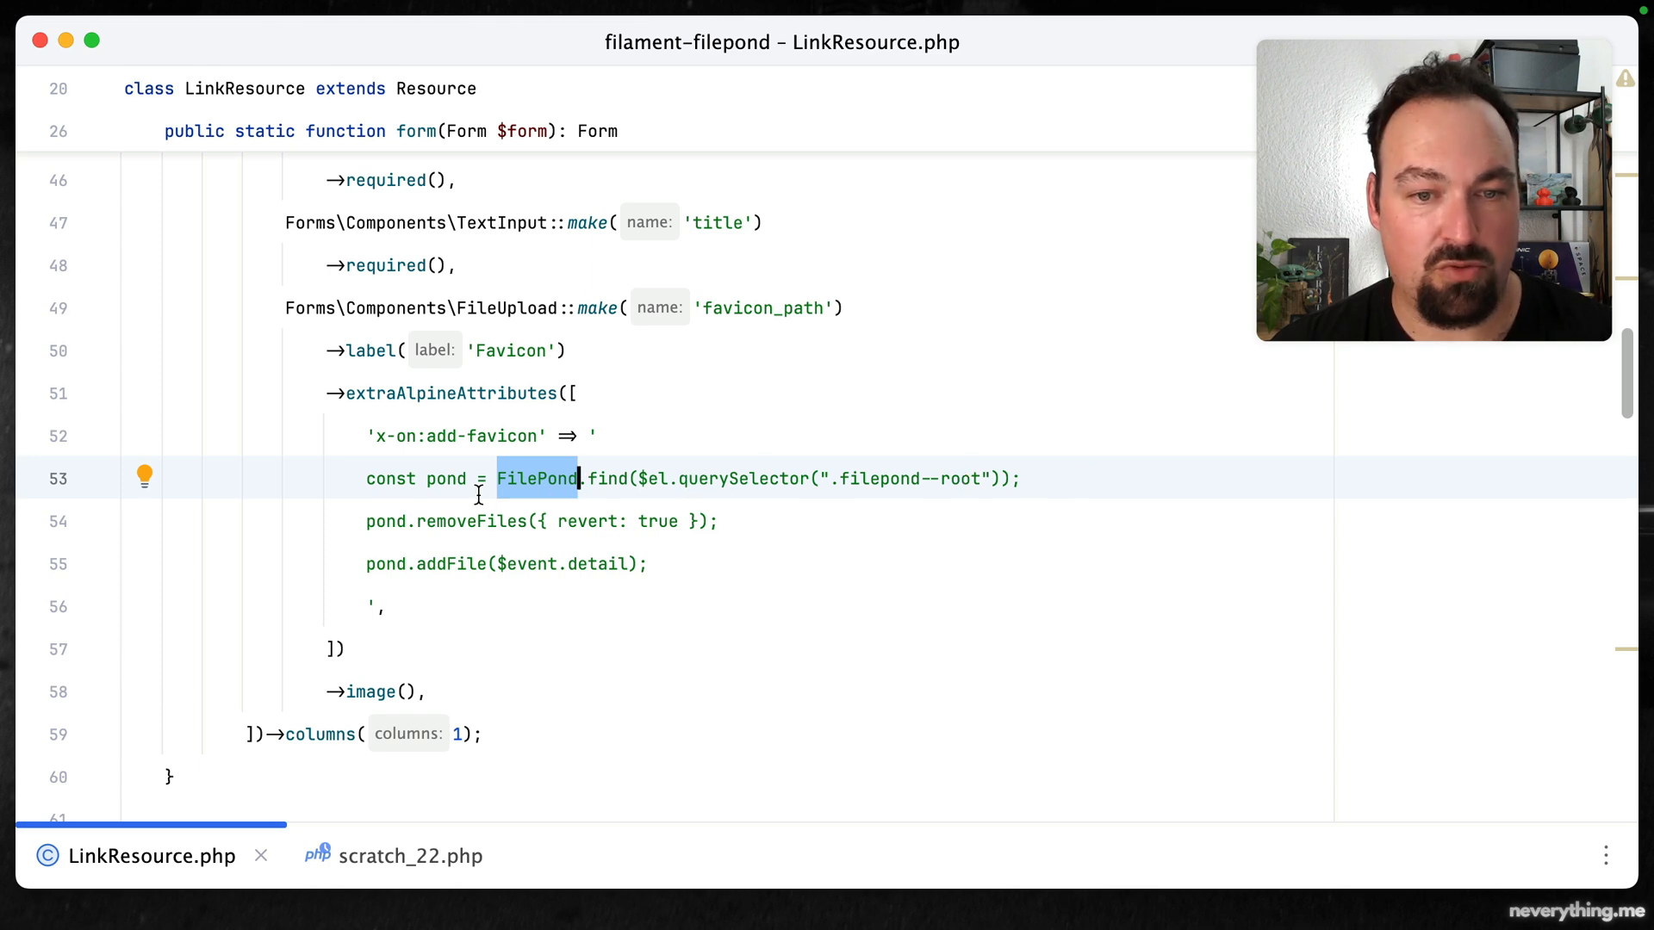
double_click(445, 478)
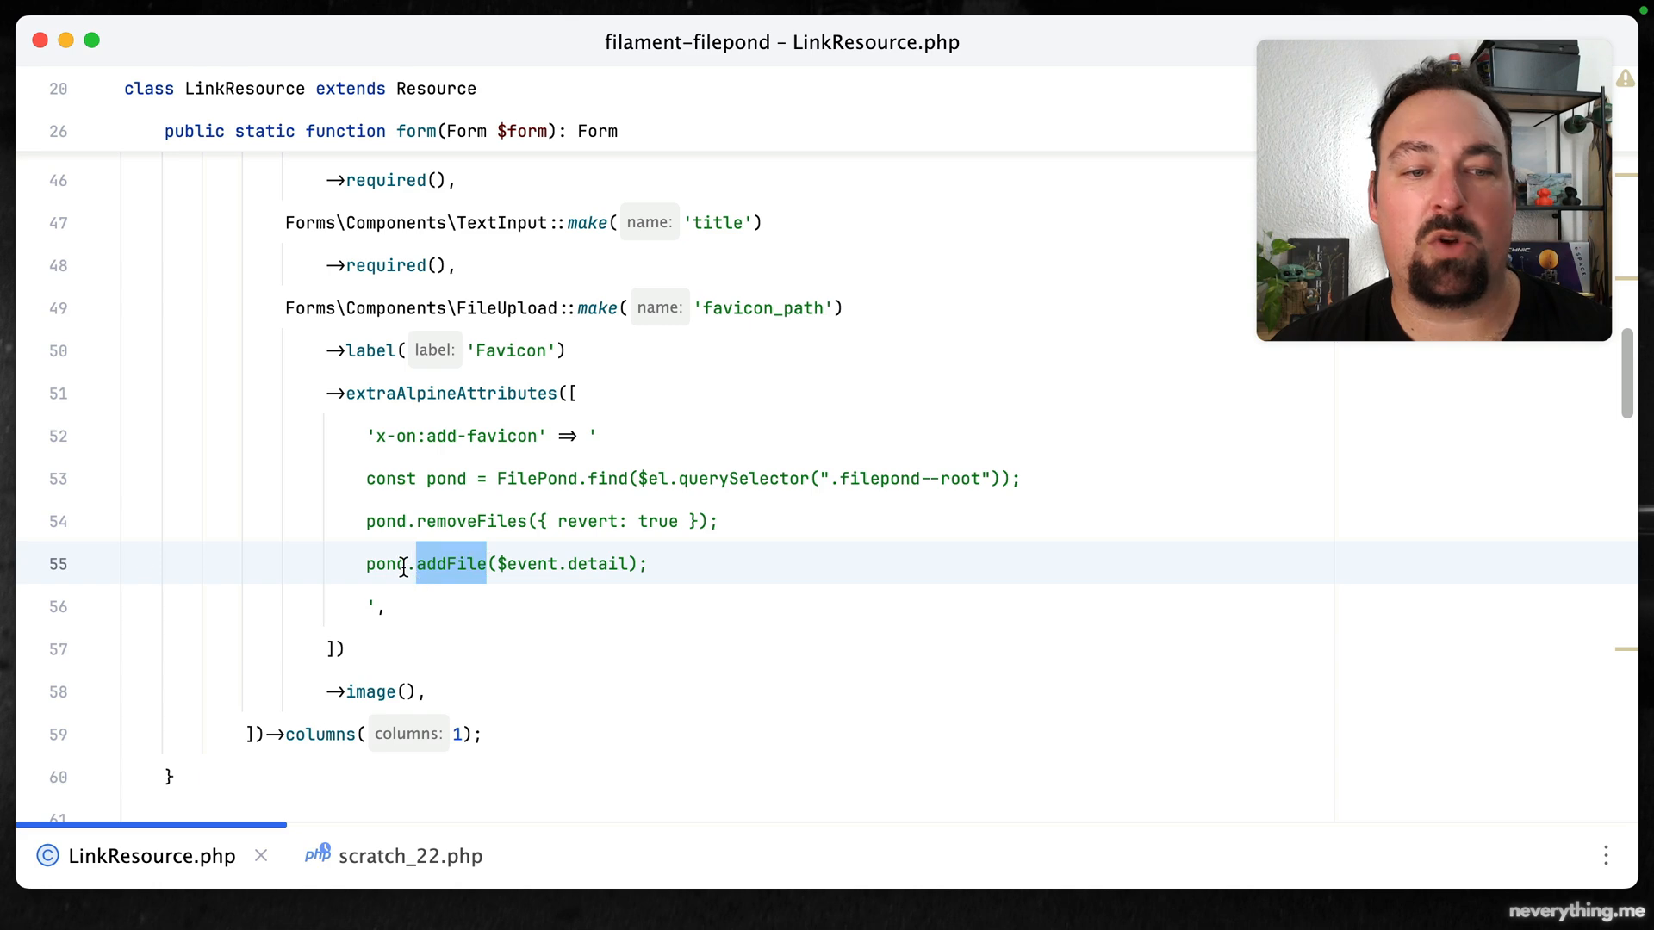
Have the handler remove existing files and add the dispatched $event.detail file
click(719, 563)
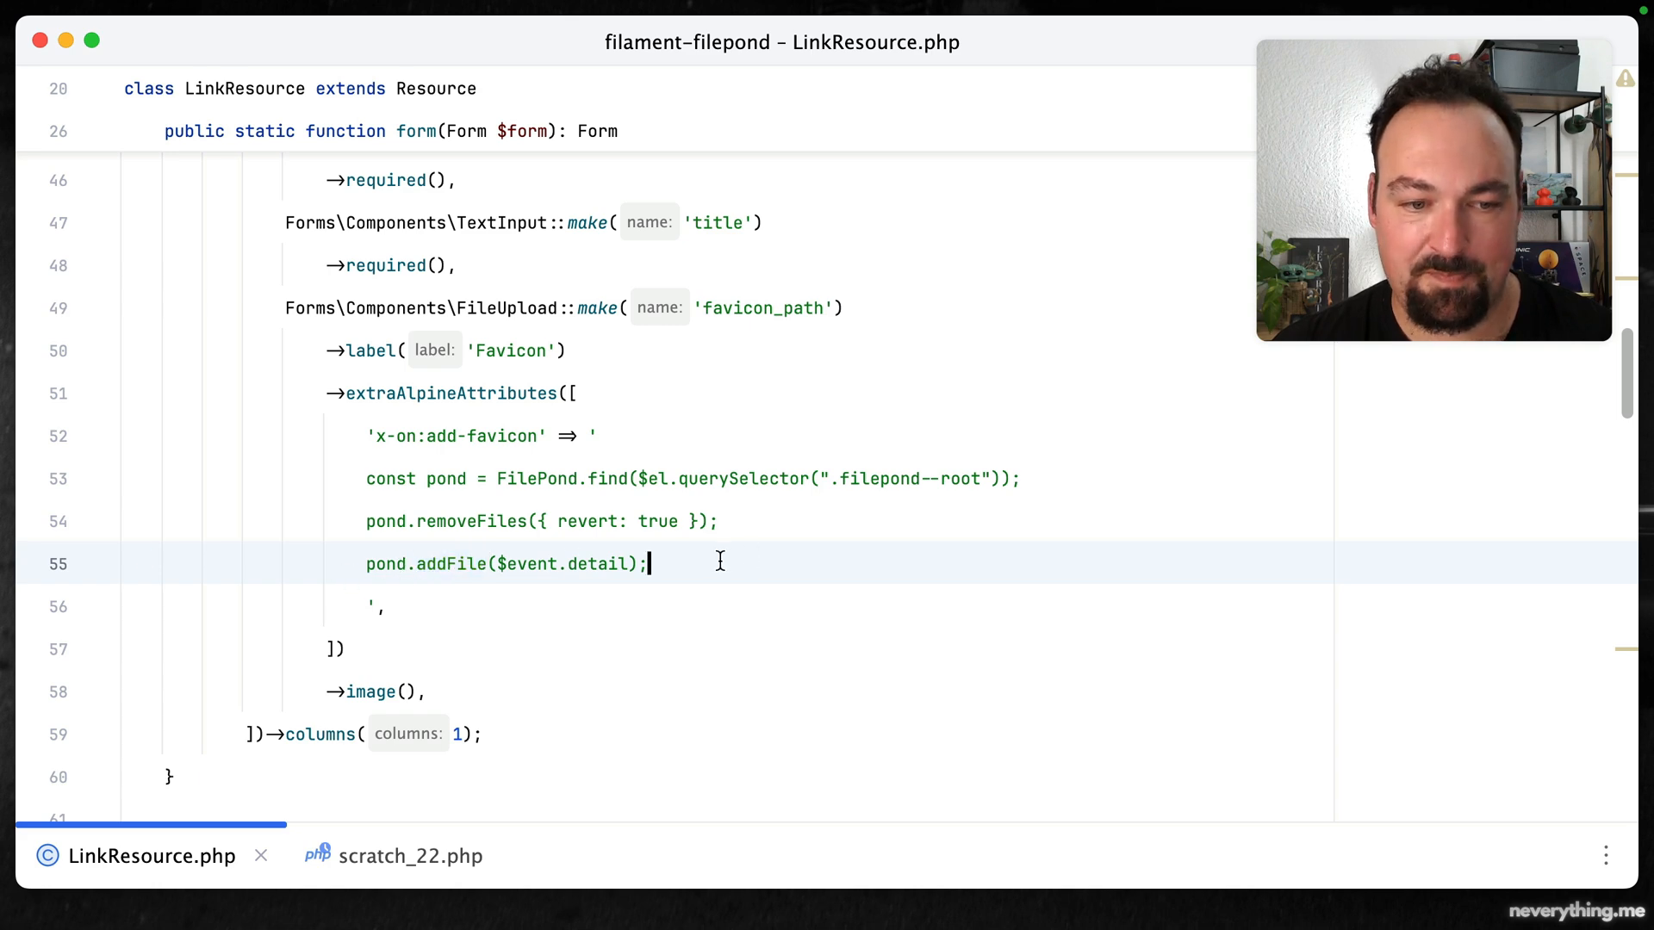
double_click(596, 563)
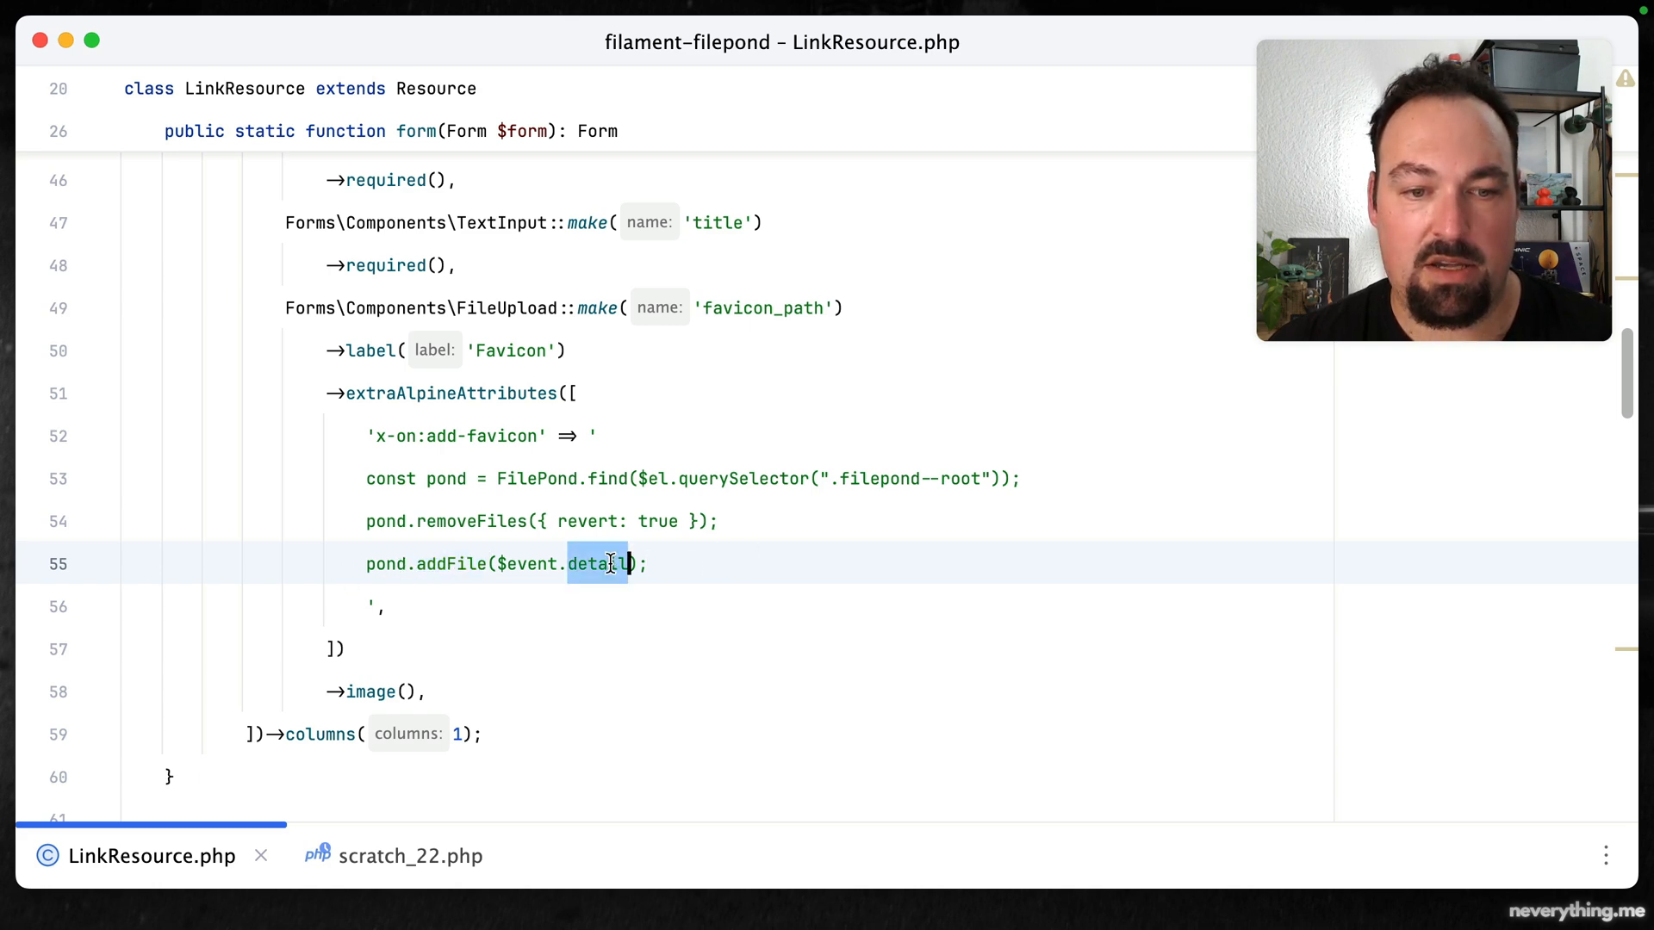
scroll(up, 3)
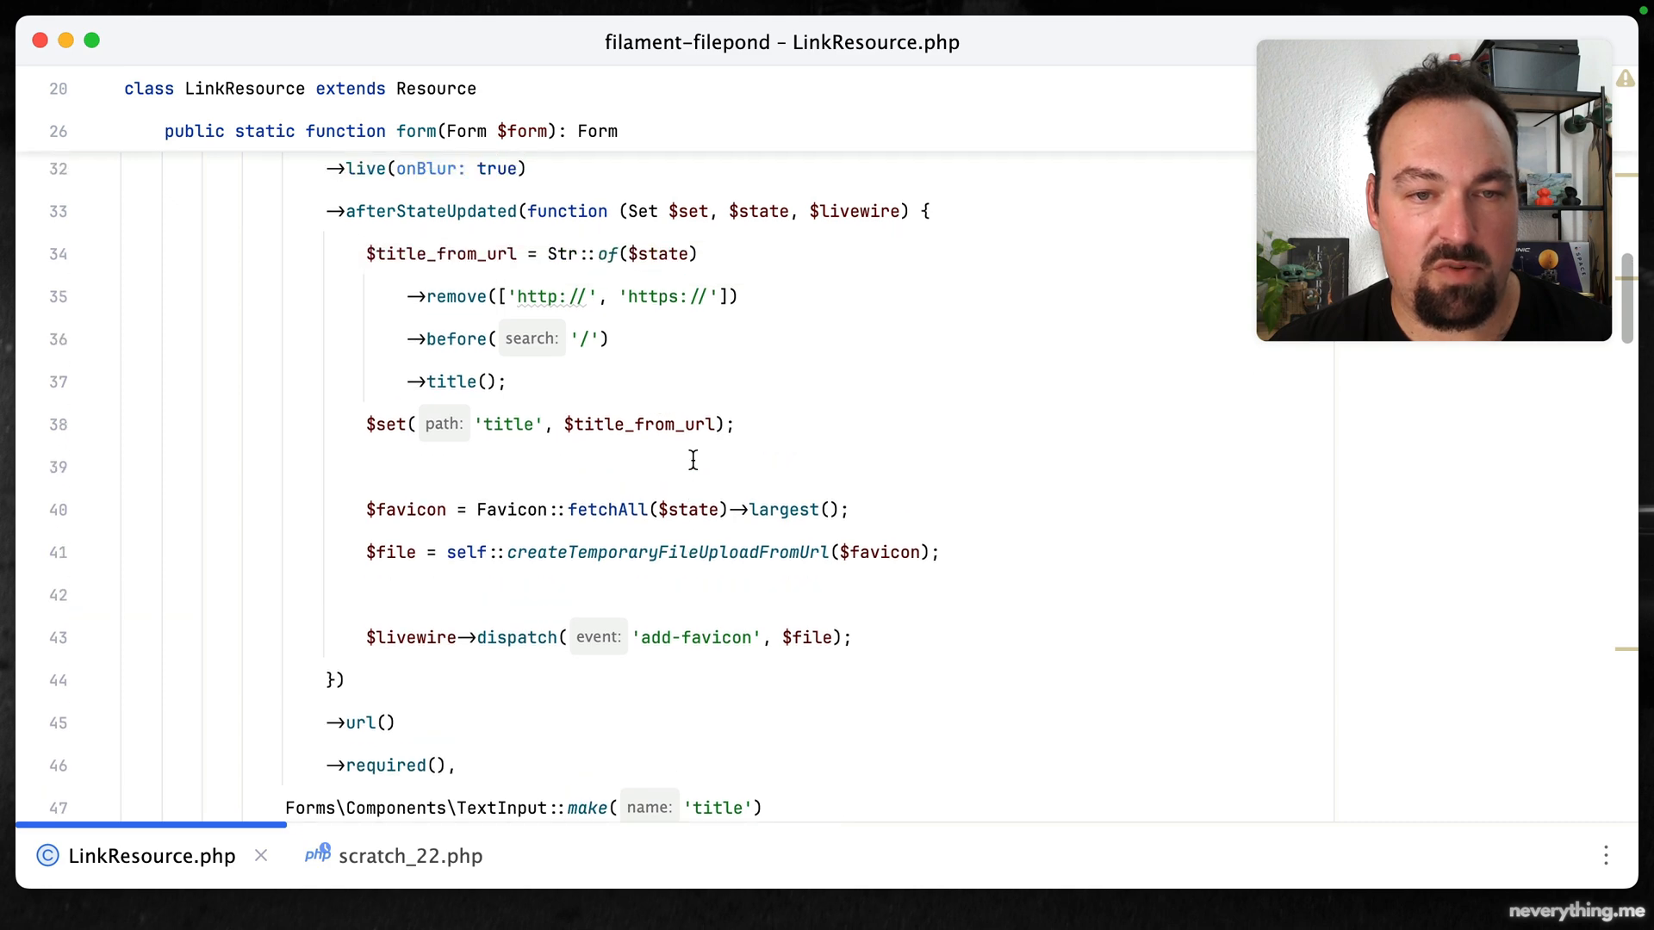
scroll(down, 3)
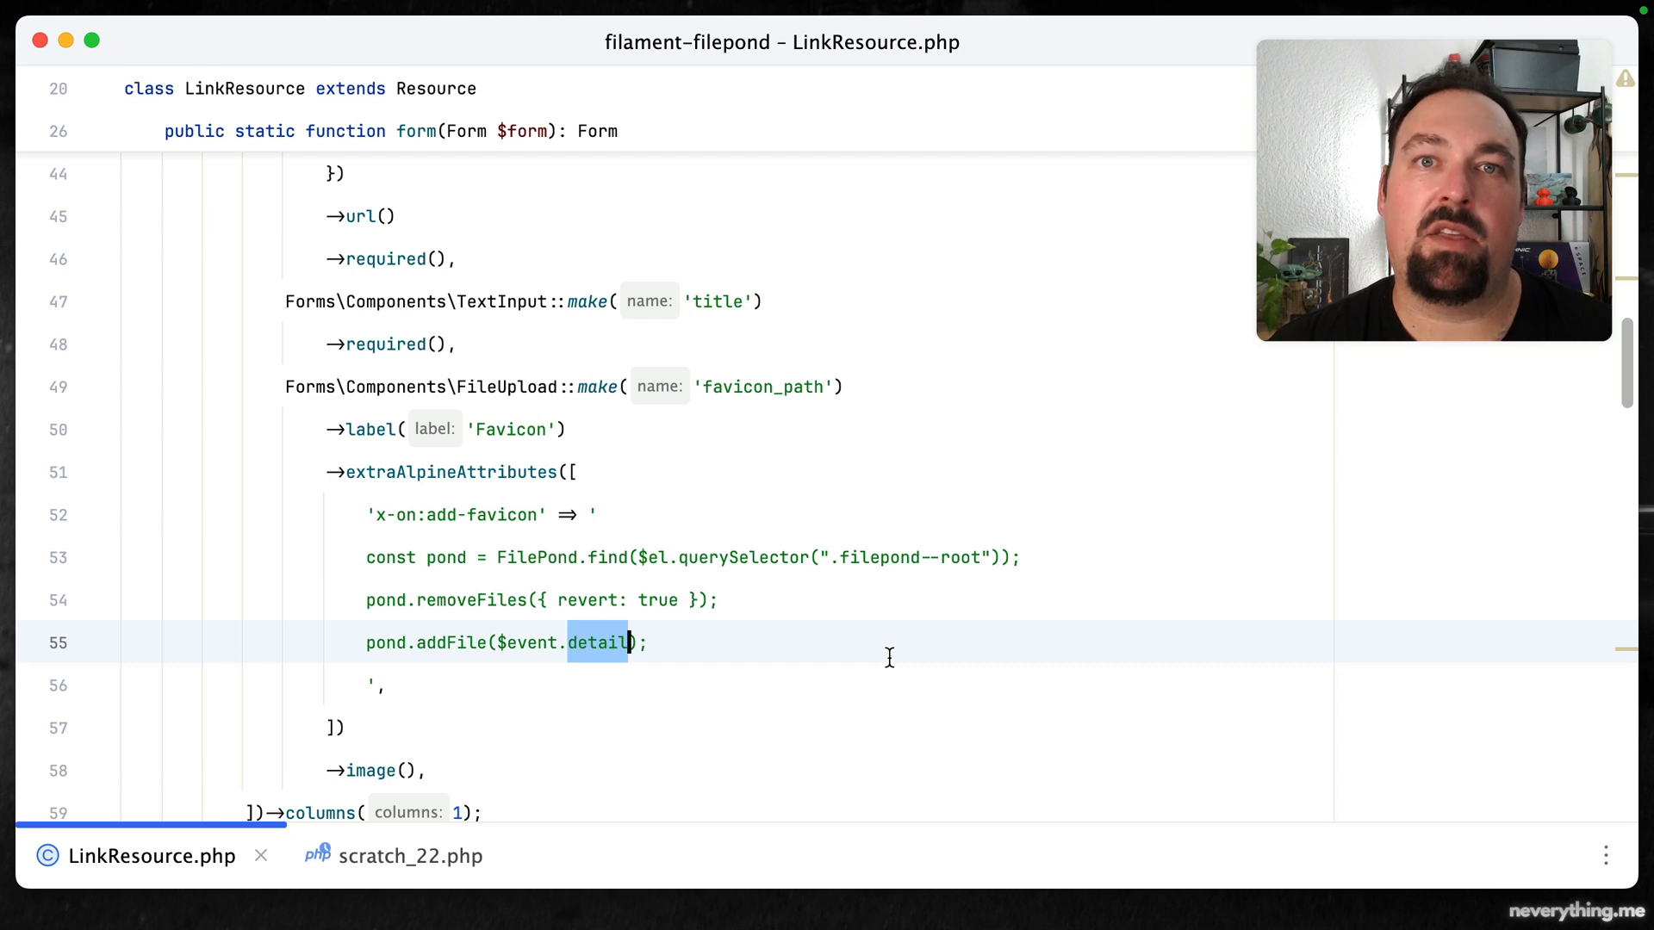
Review the helper's returned temporary signed livewire.preview-file route for the stored favicon
scroll(up, 3)
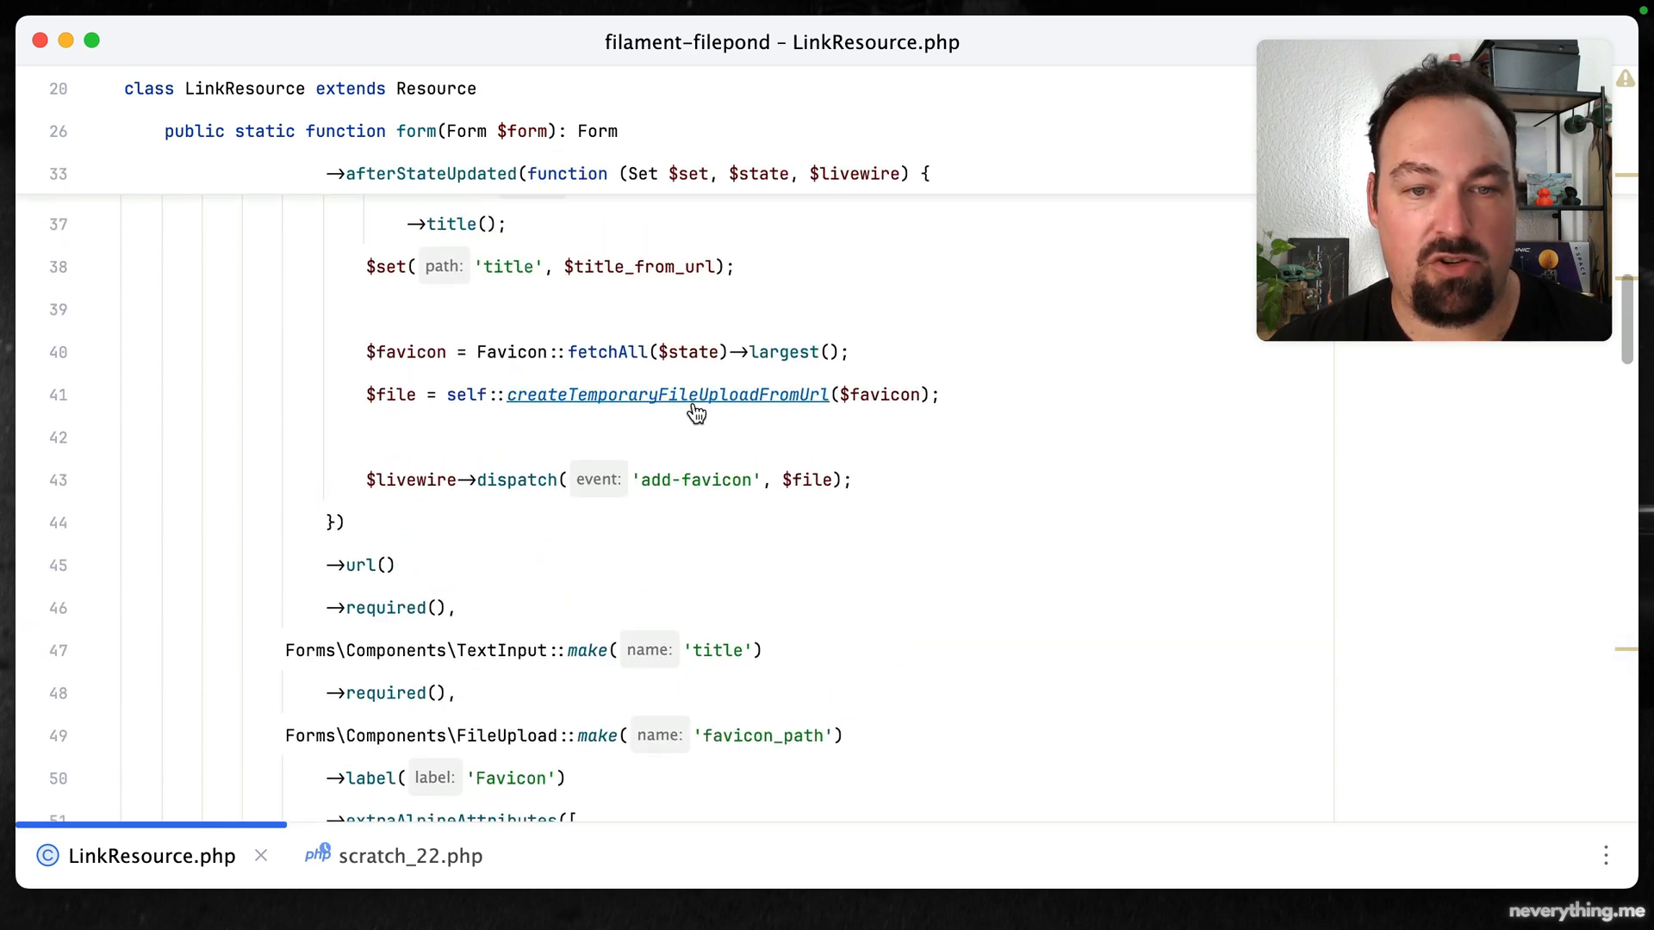
mouse_move(696, 424)
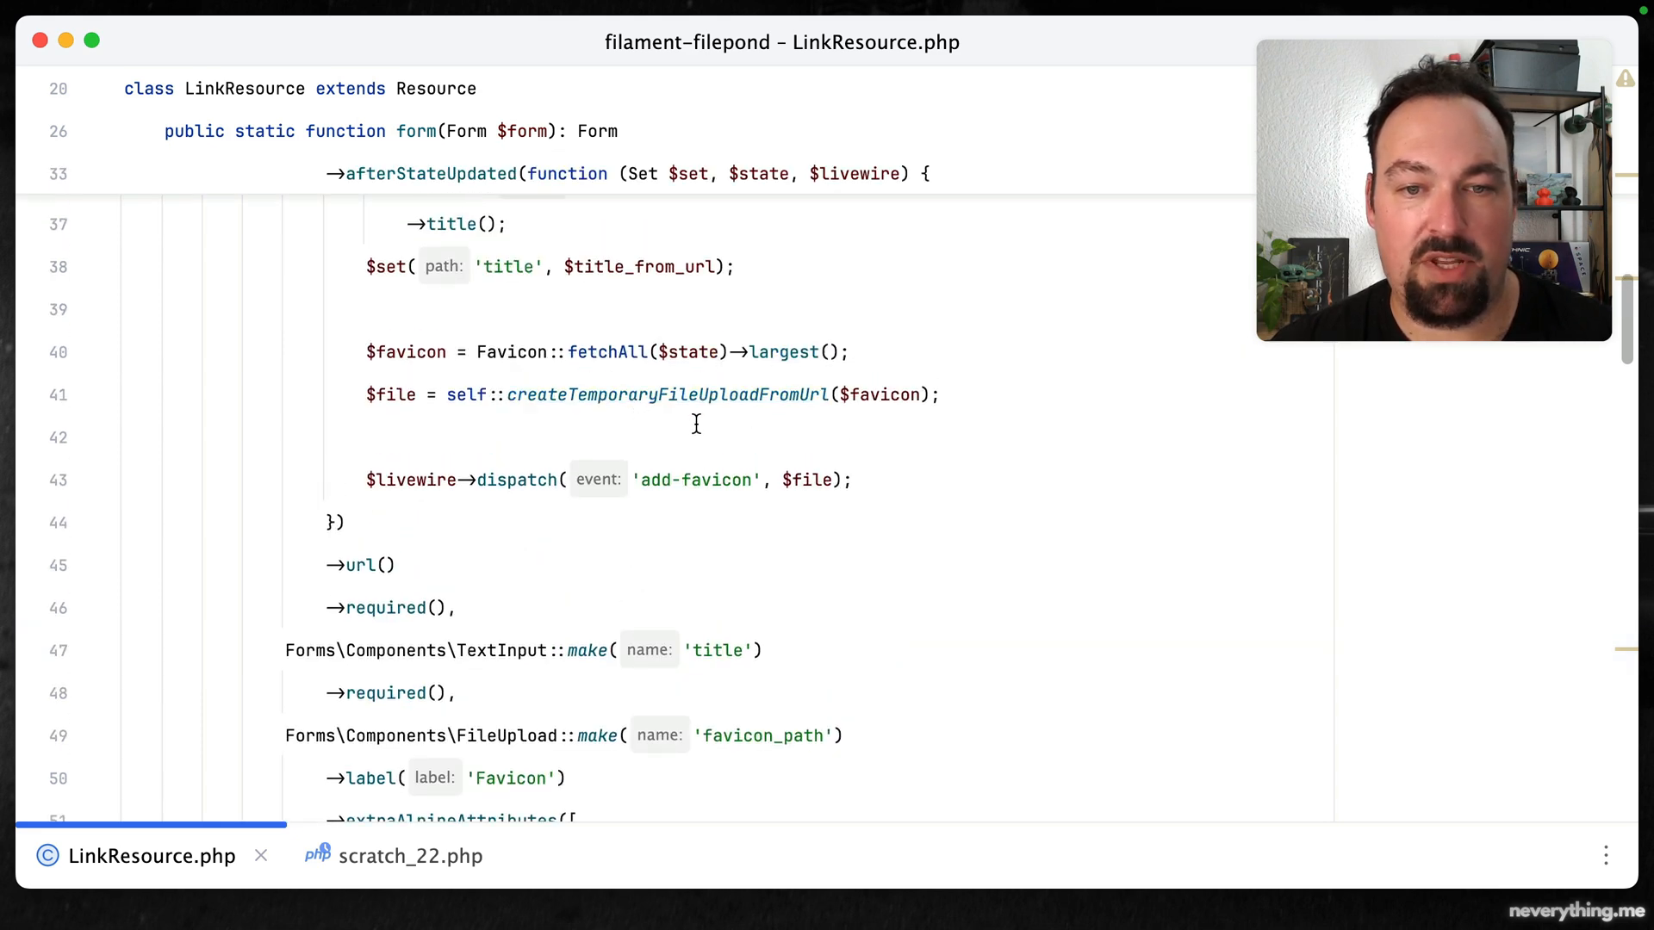
mouse_move(812, 433)
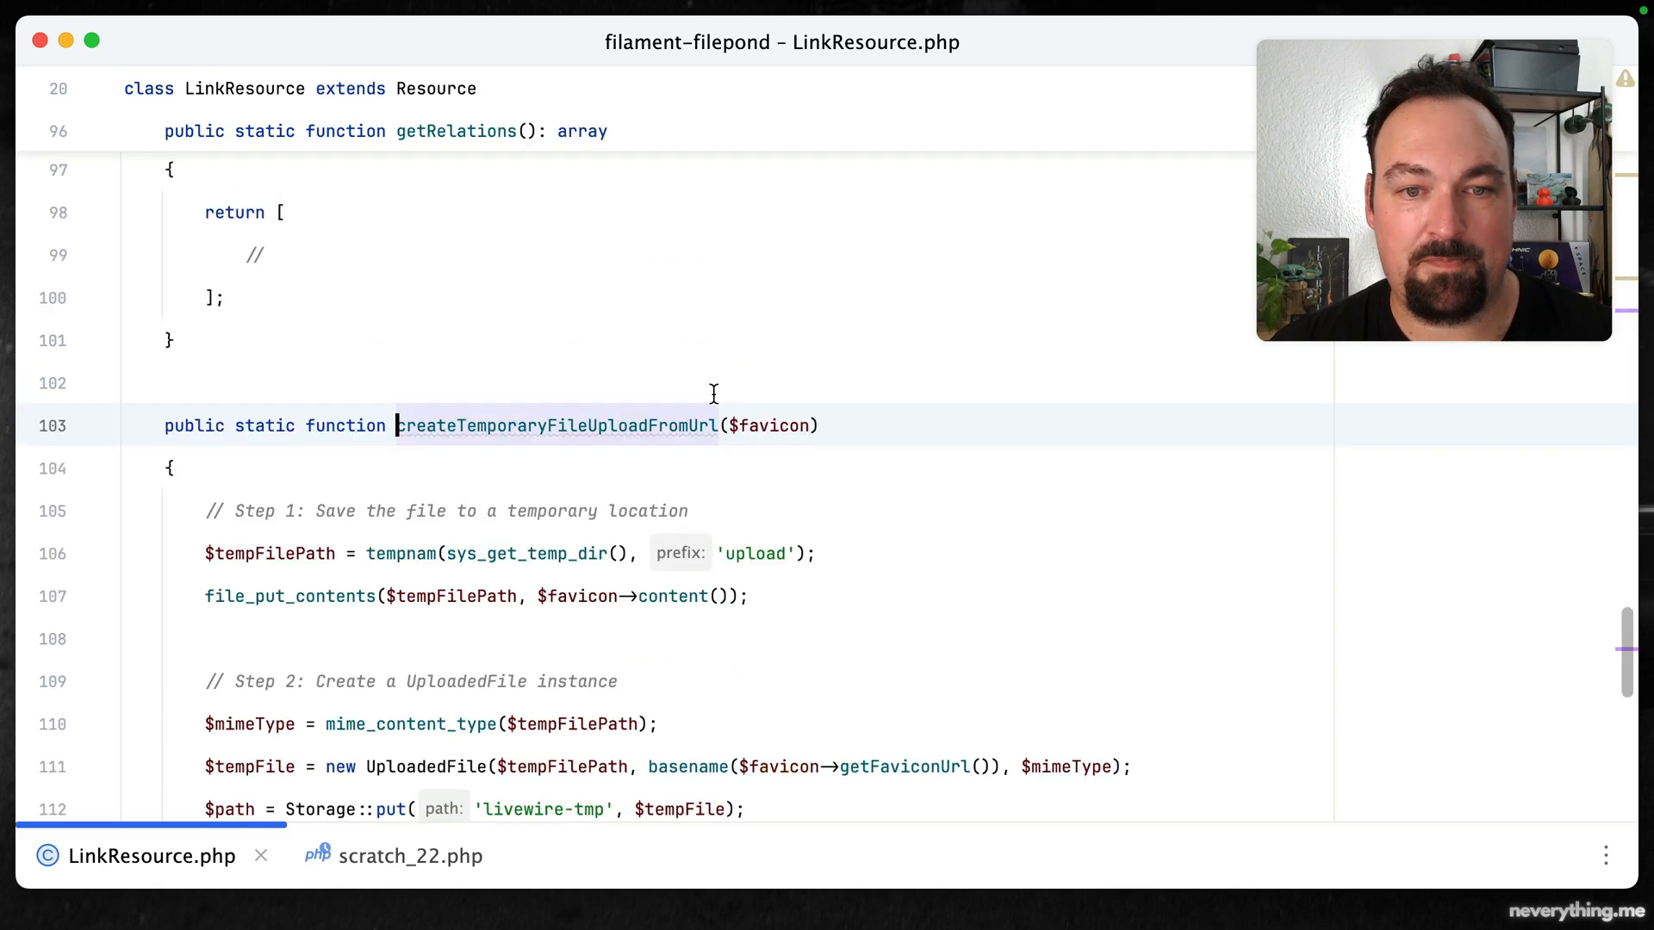
scroll(down, 3)
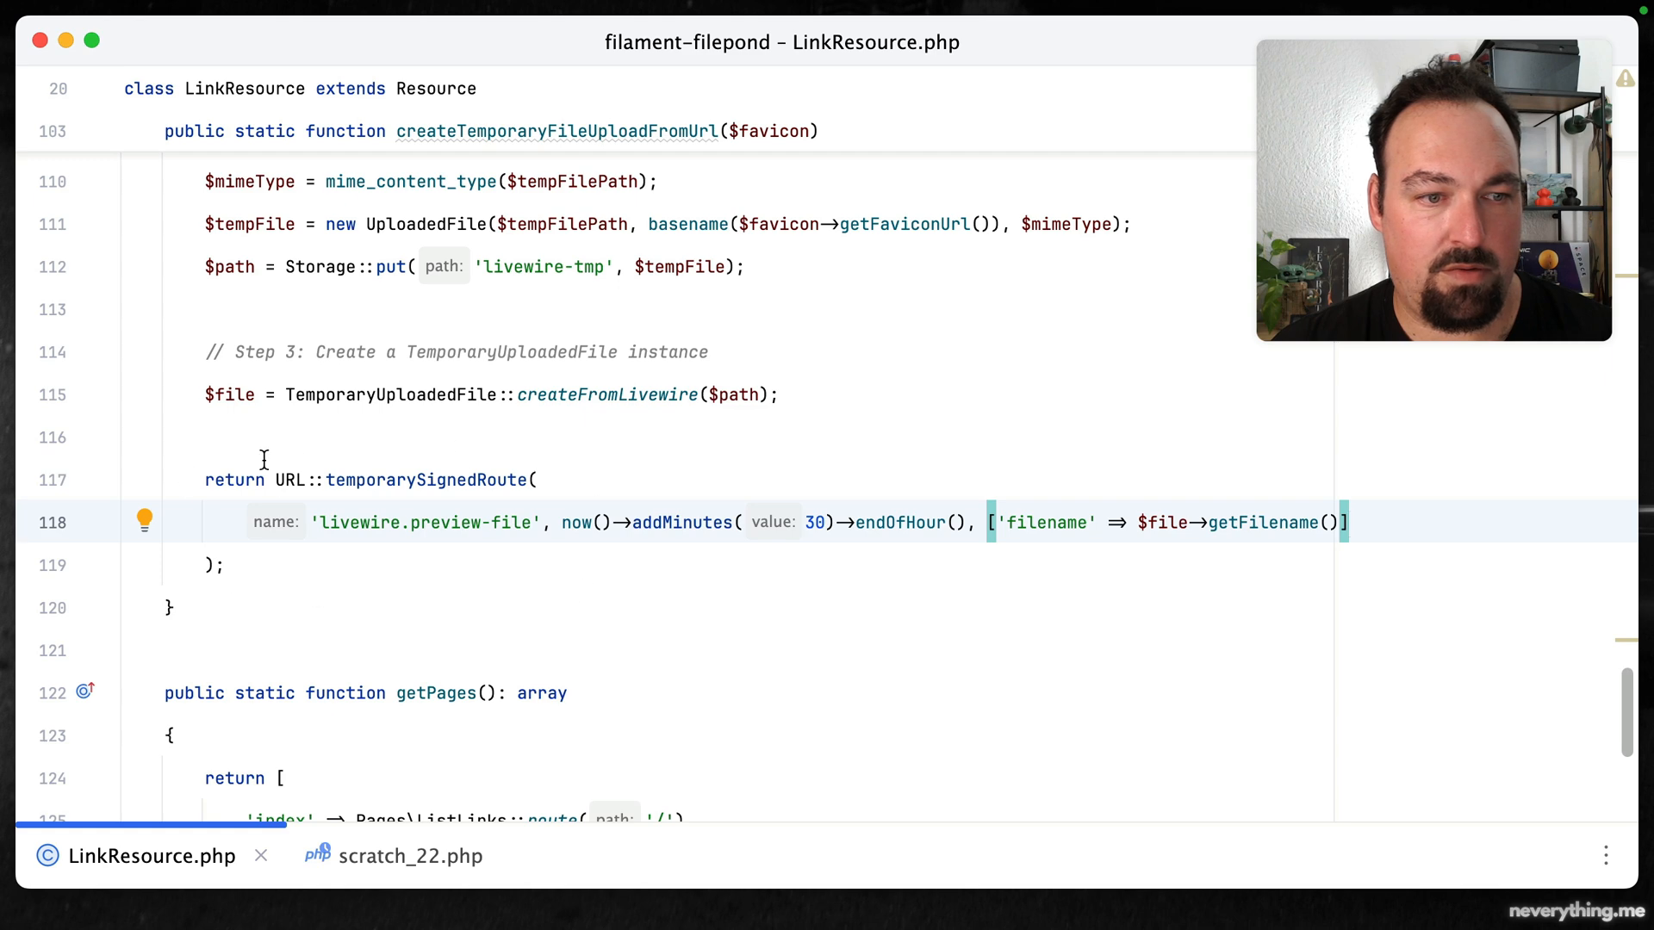
double_click(426, 480)
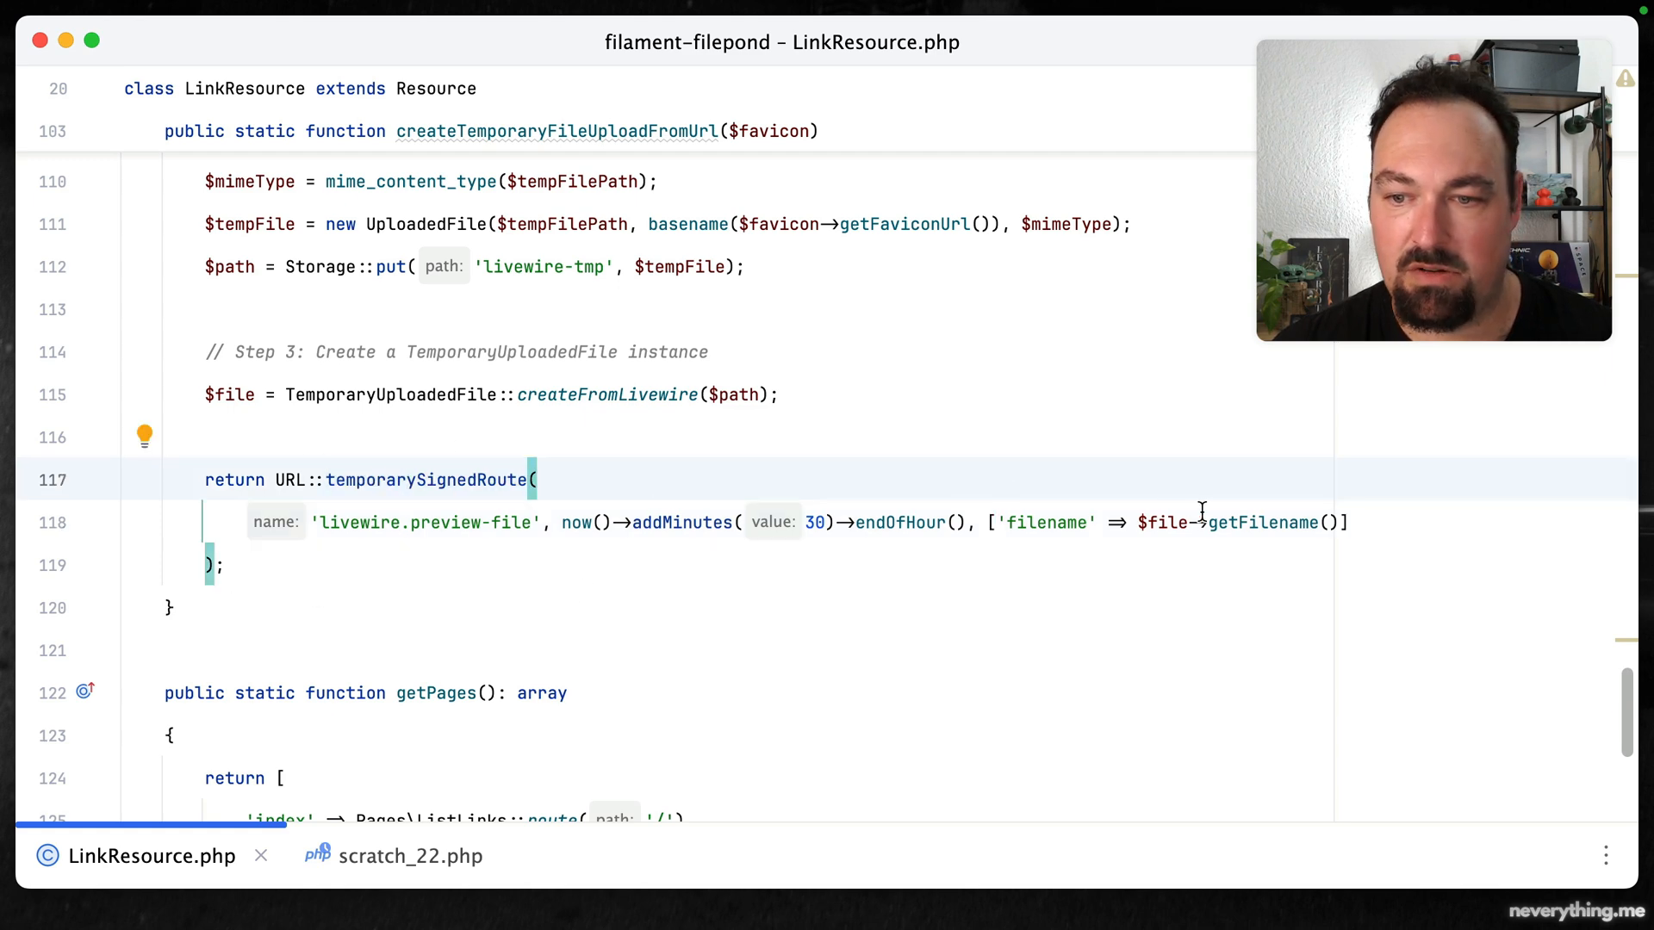
mouse_move(565, 562)
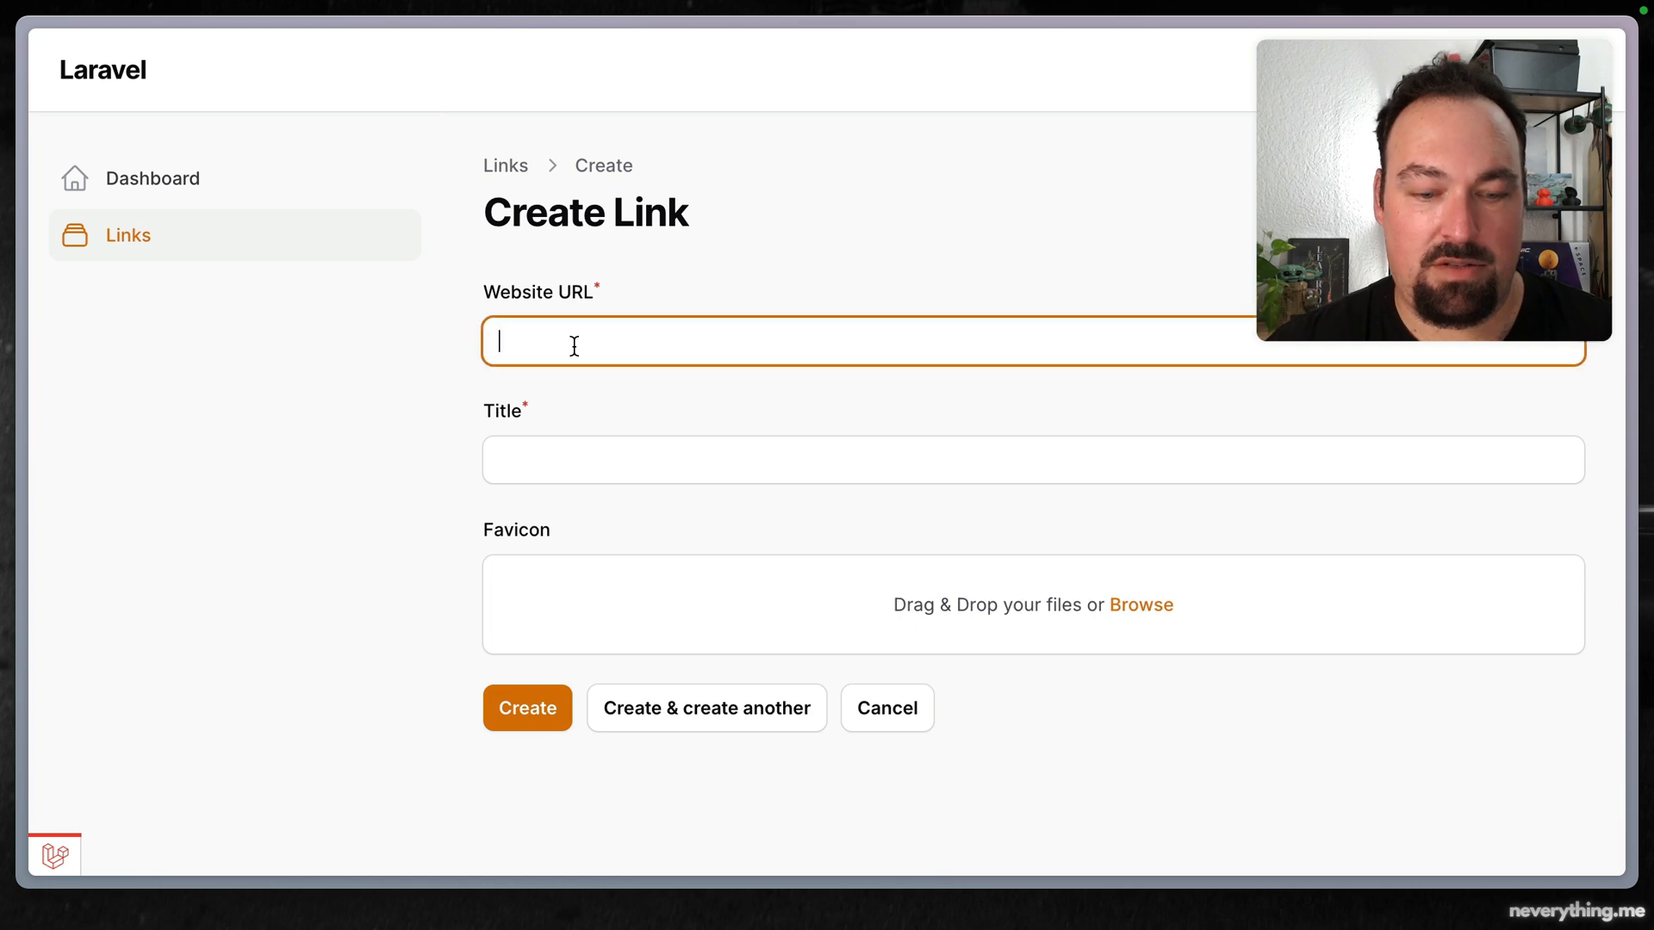
text(https://)
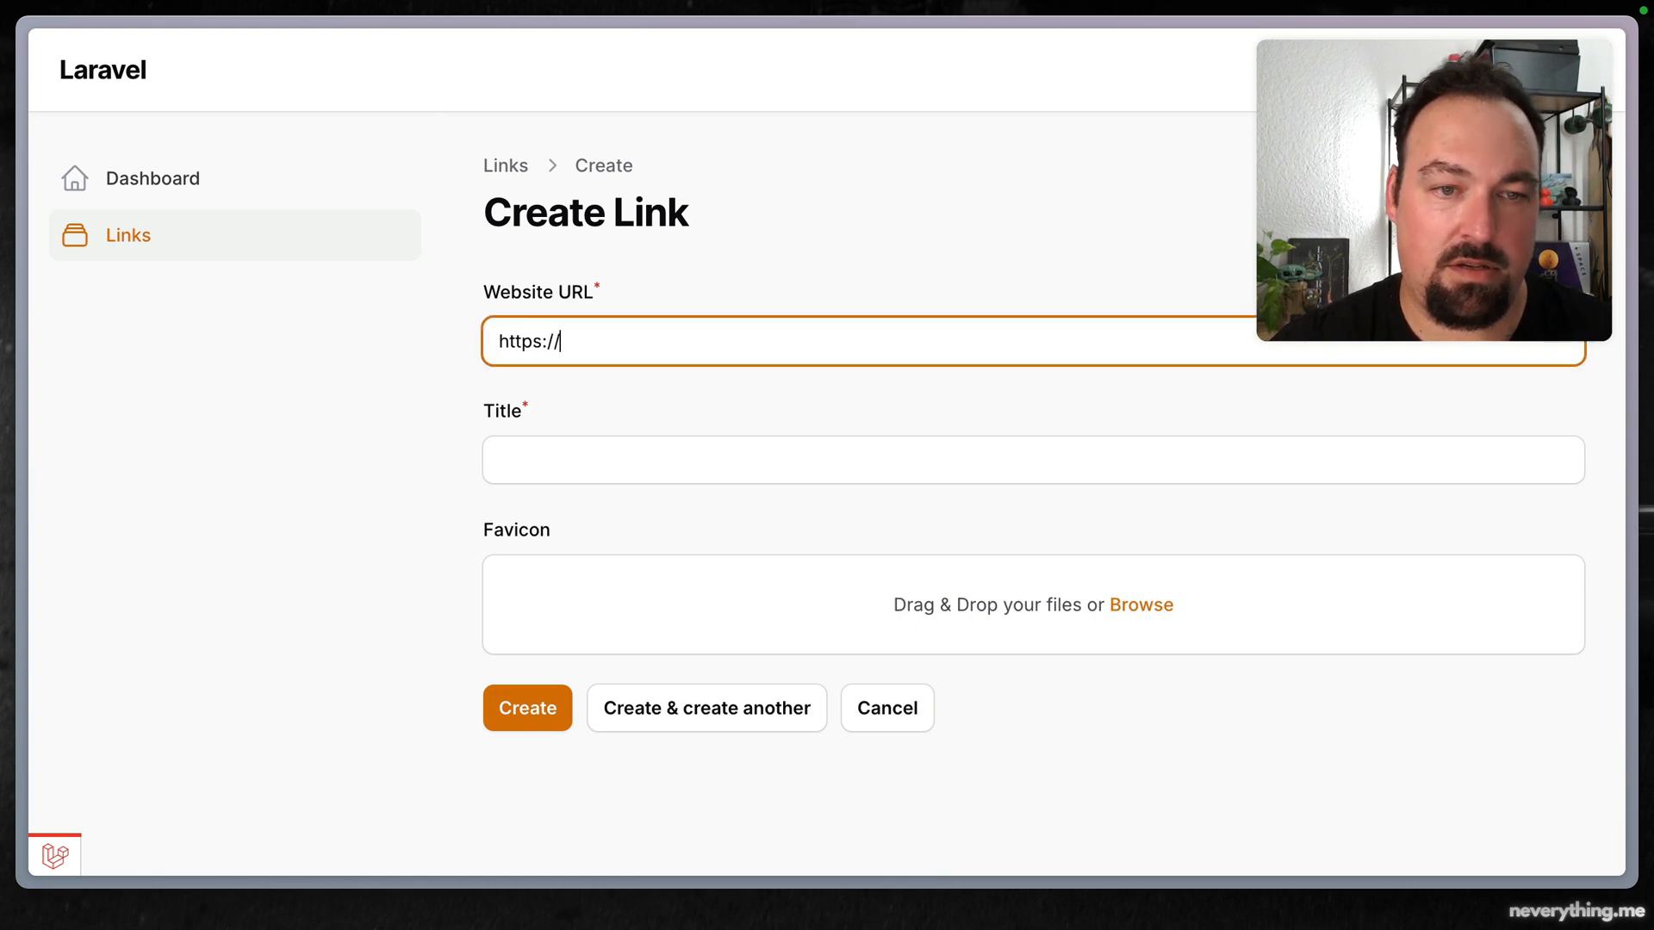
text(silvanhagen.c)
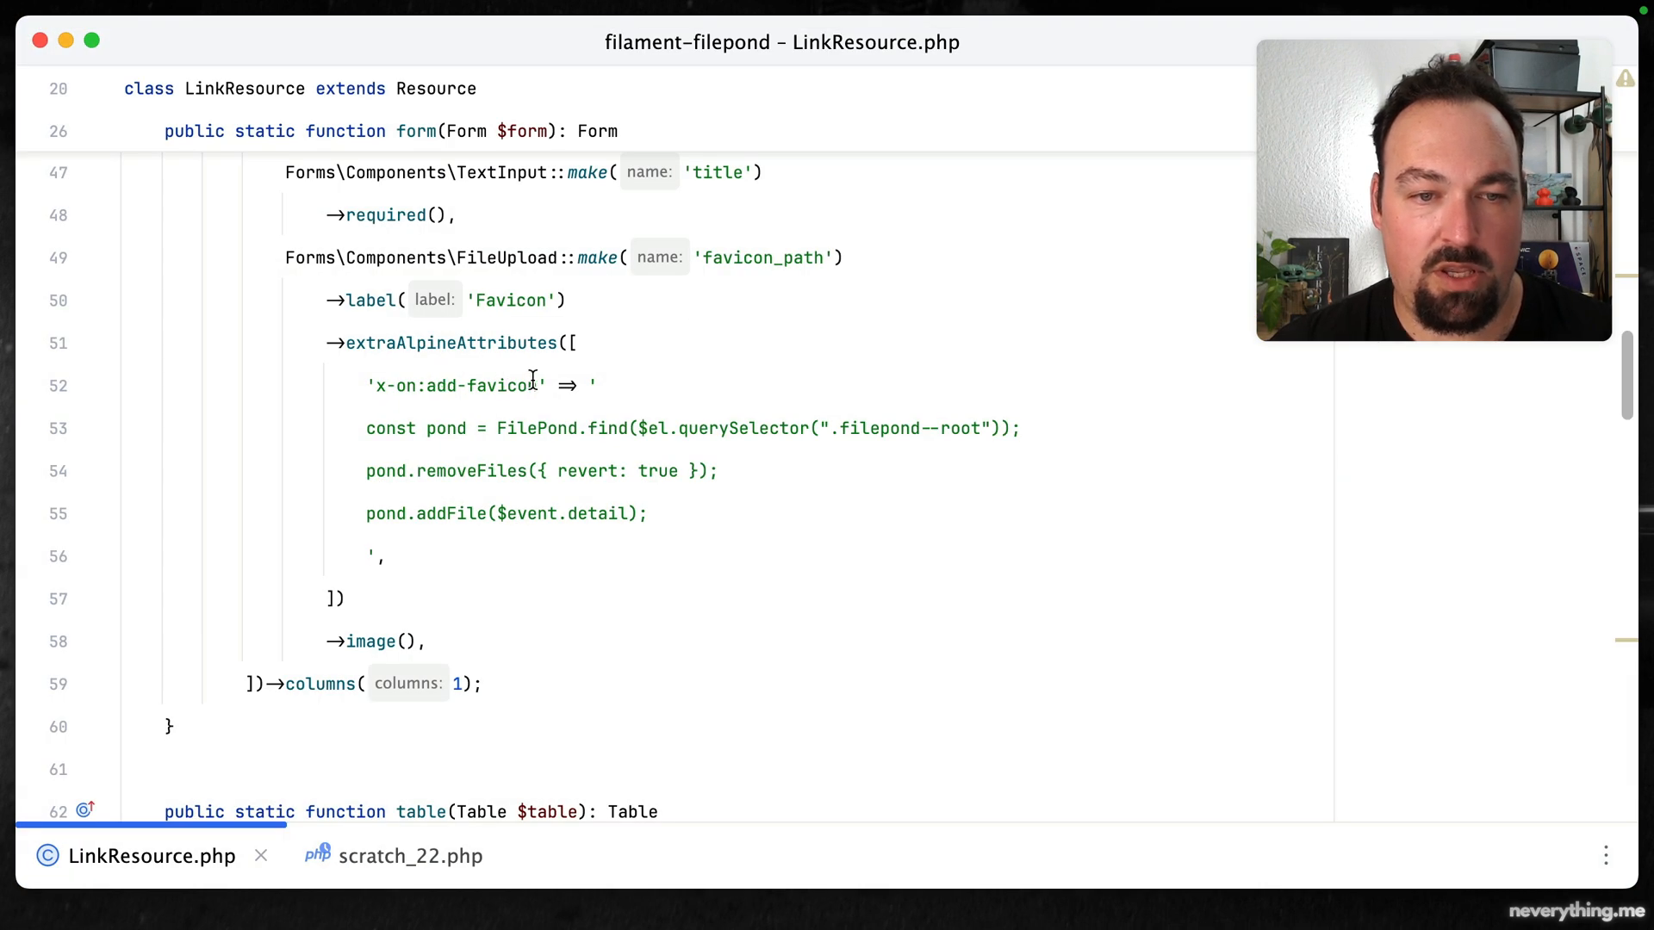
Append the .window modifier to the x-on:add-favicon listener attribute
text(.windo)
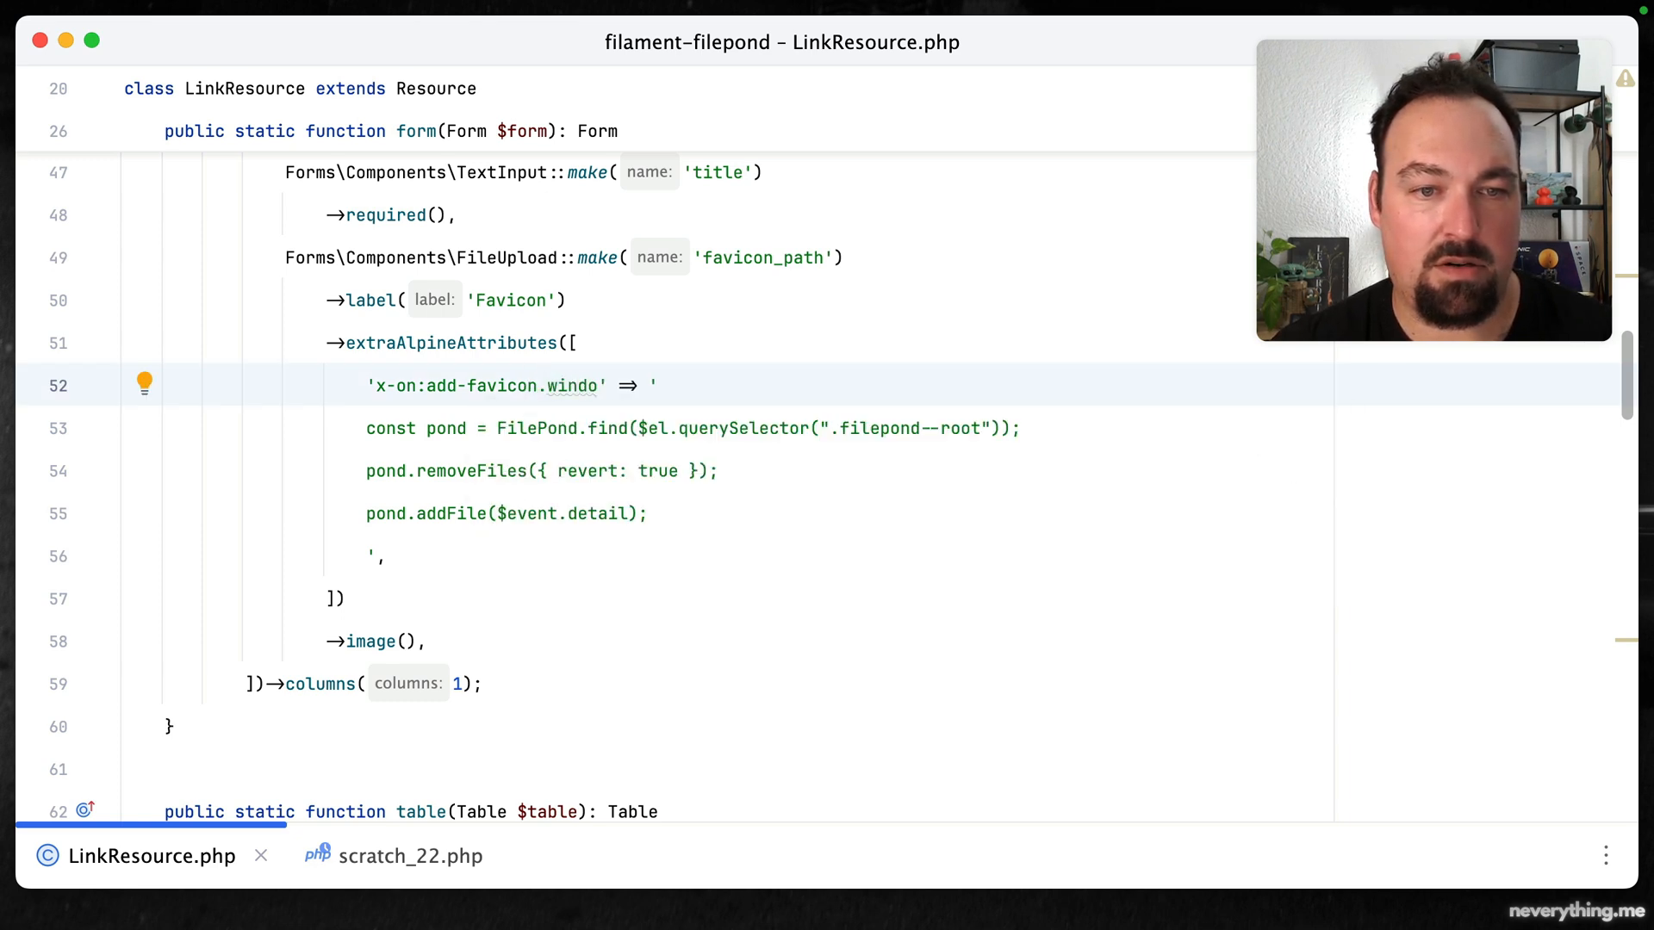
text(w)
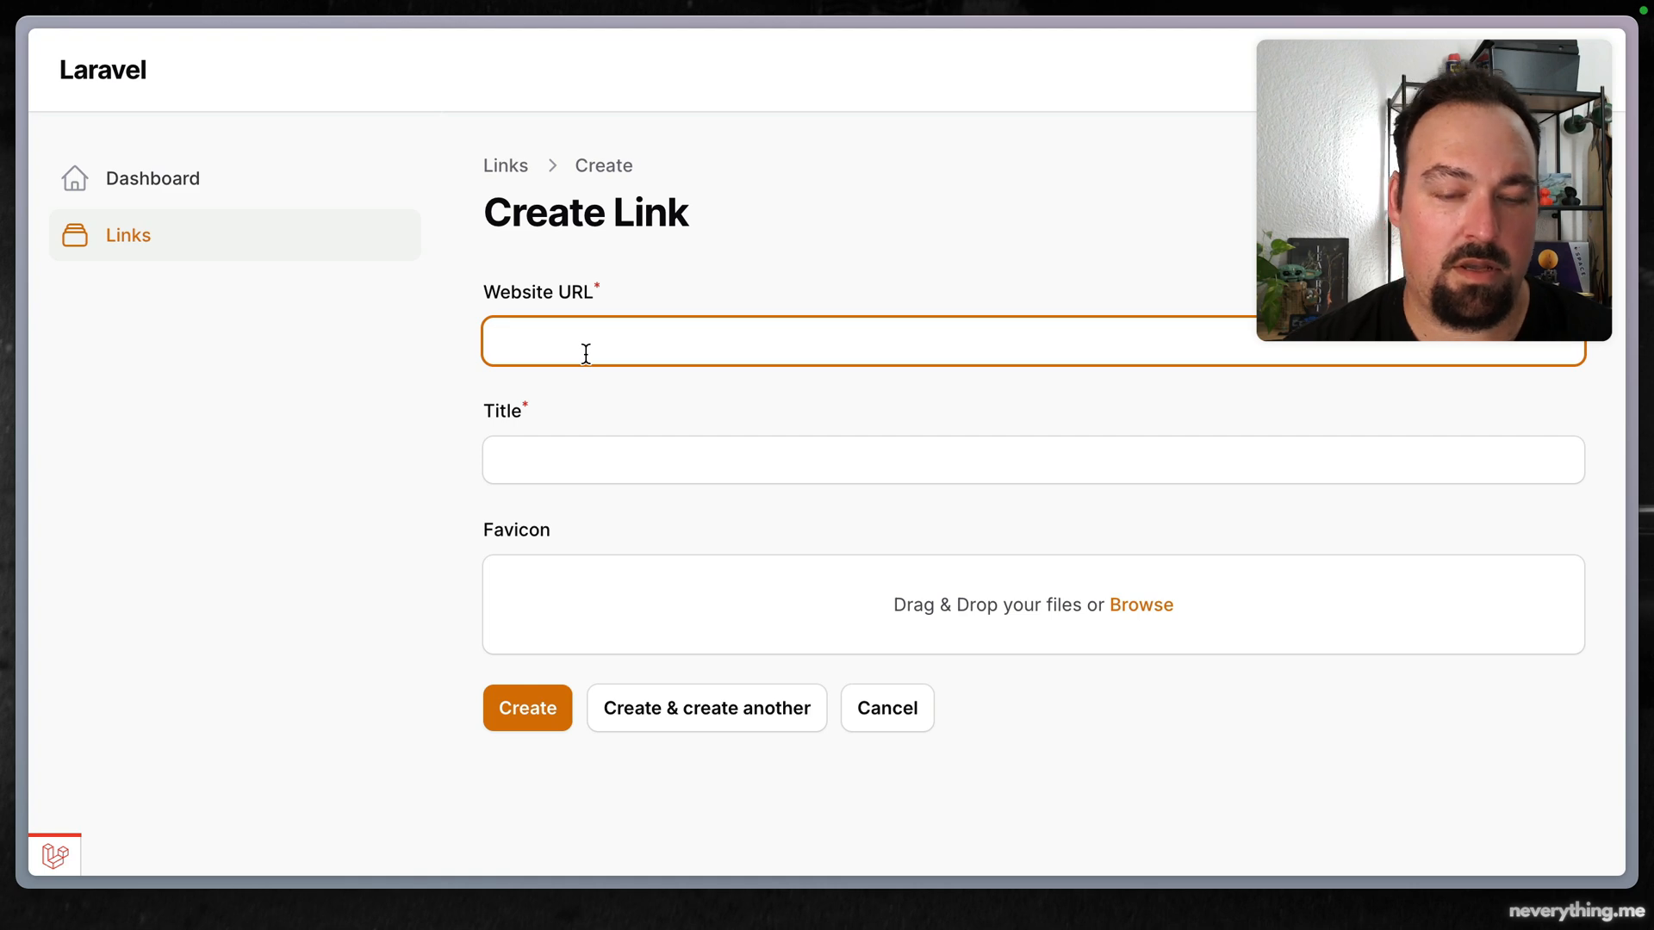
text(https://christoph-rumpel.com)
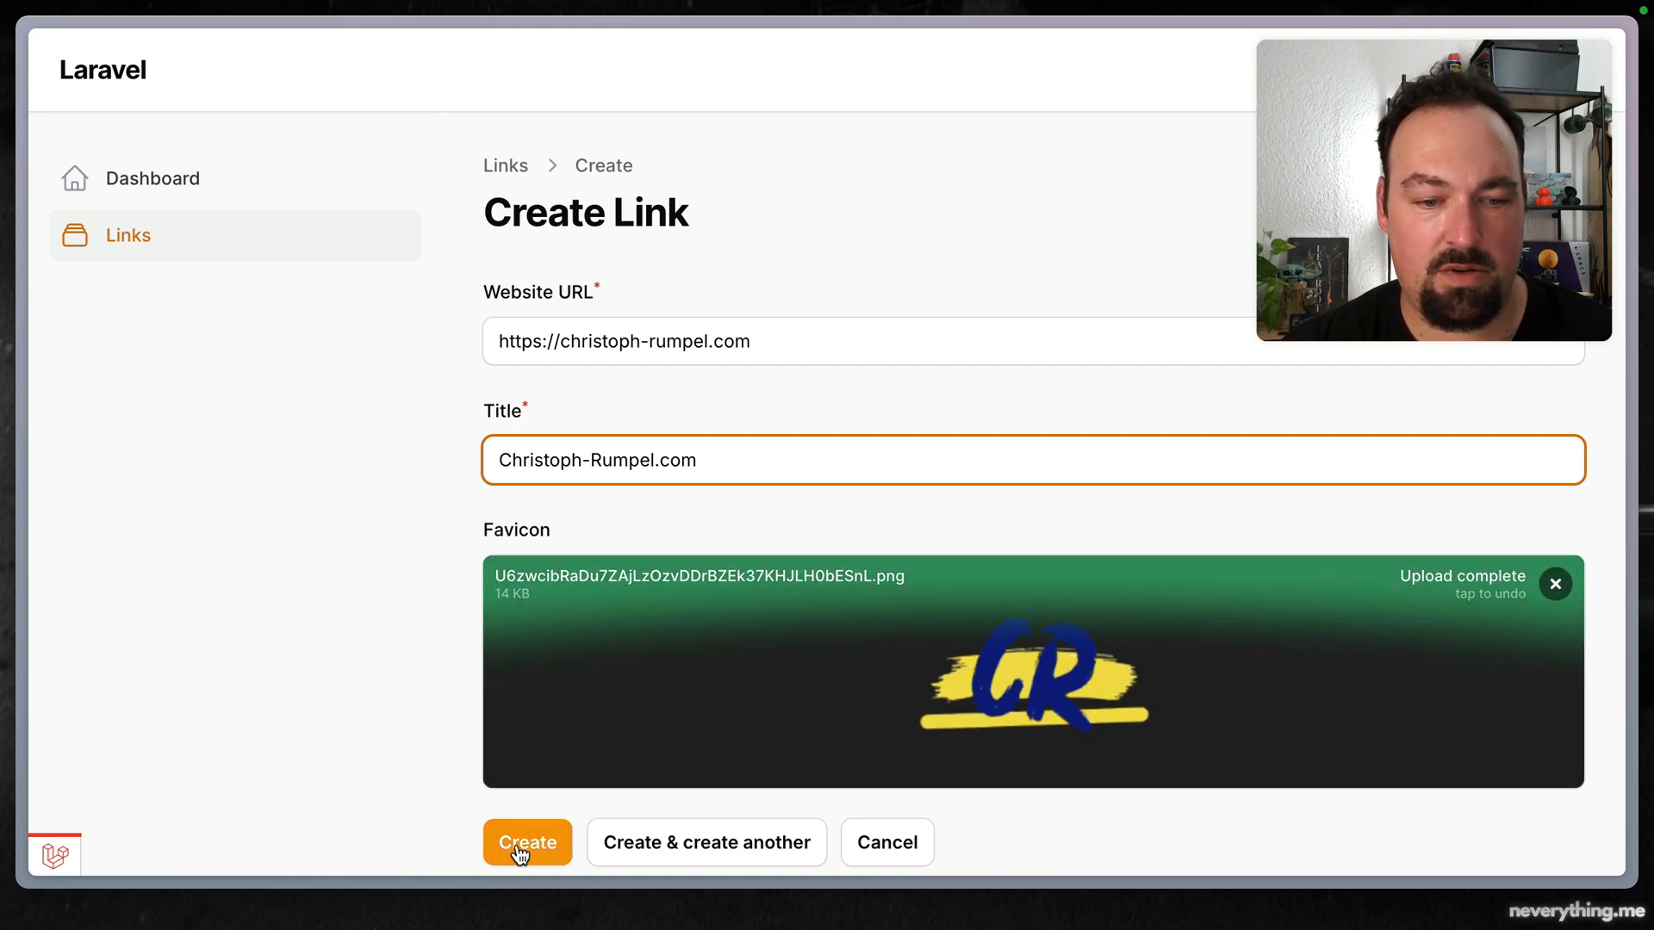
click(527, 842)
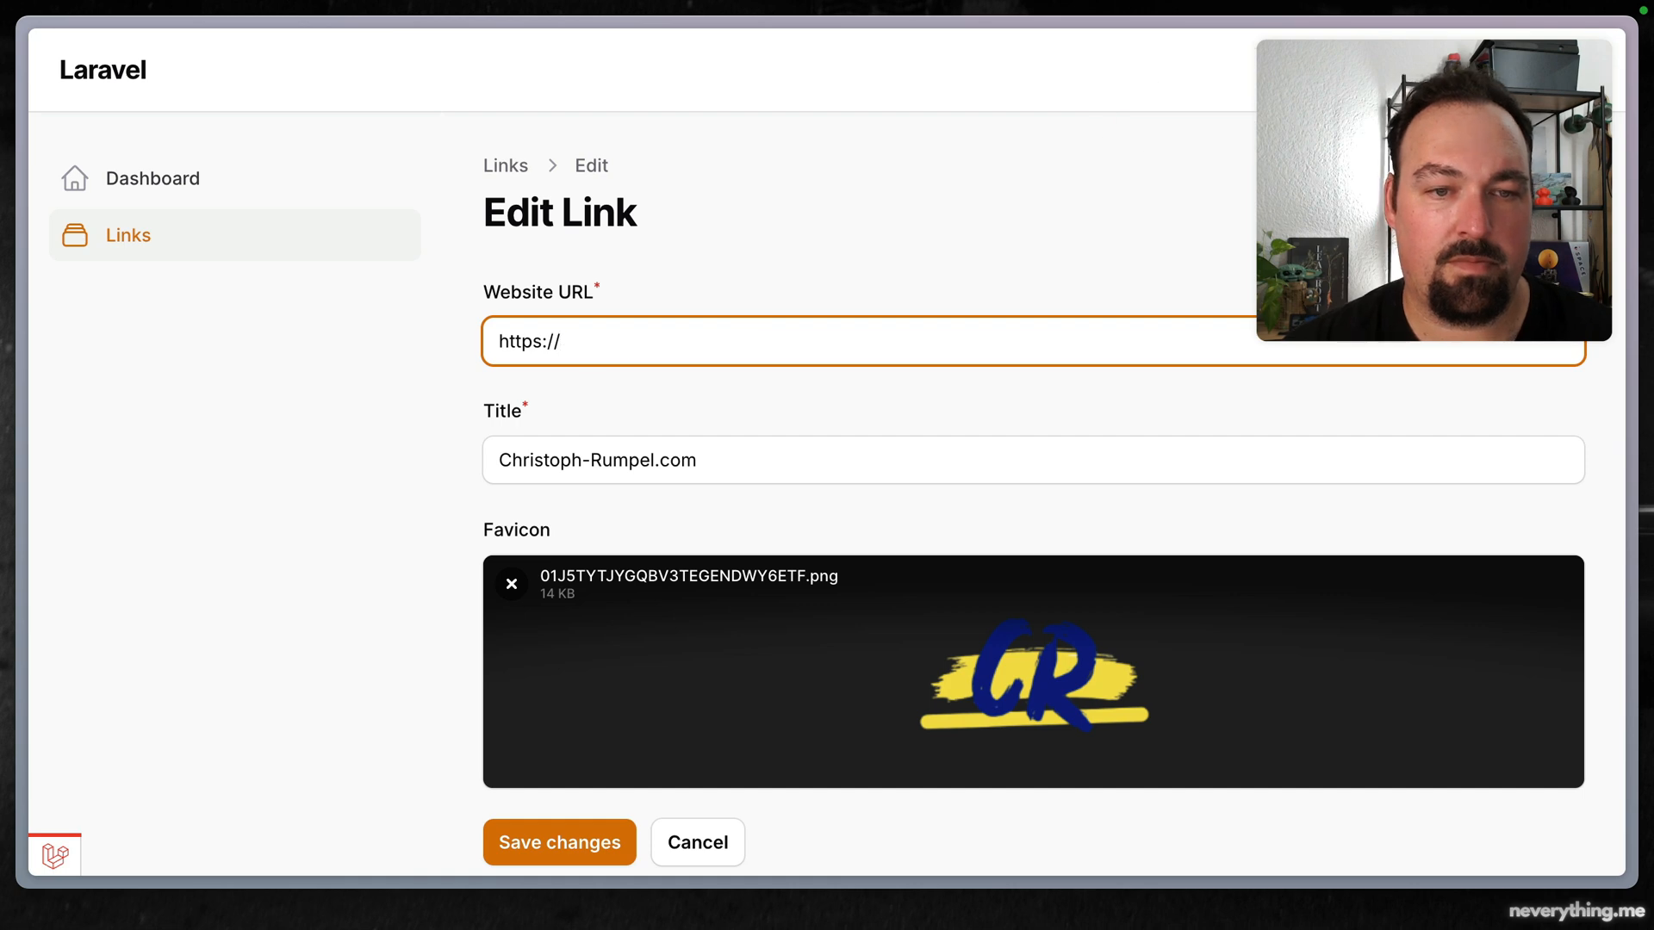
Change the link's URL to joshcirre.com, save the edit, and return to the links list
text(joshcirre.com)
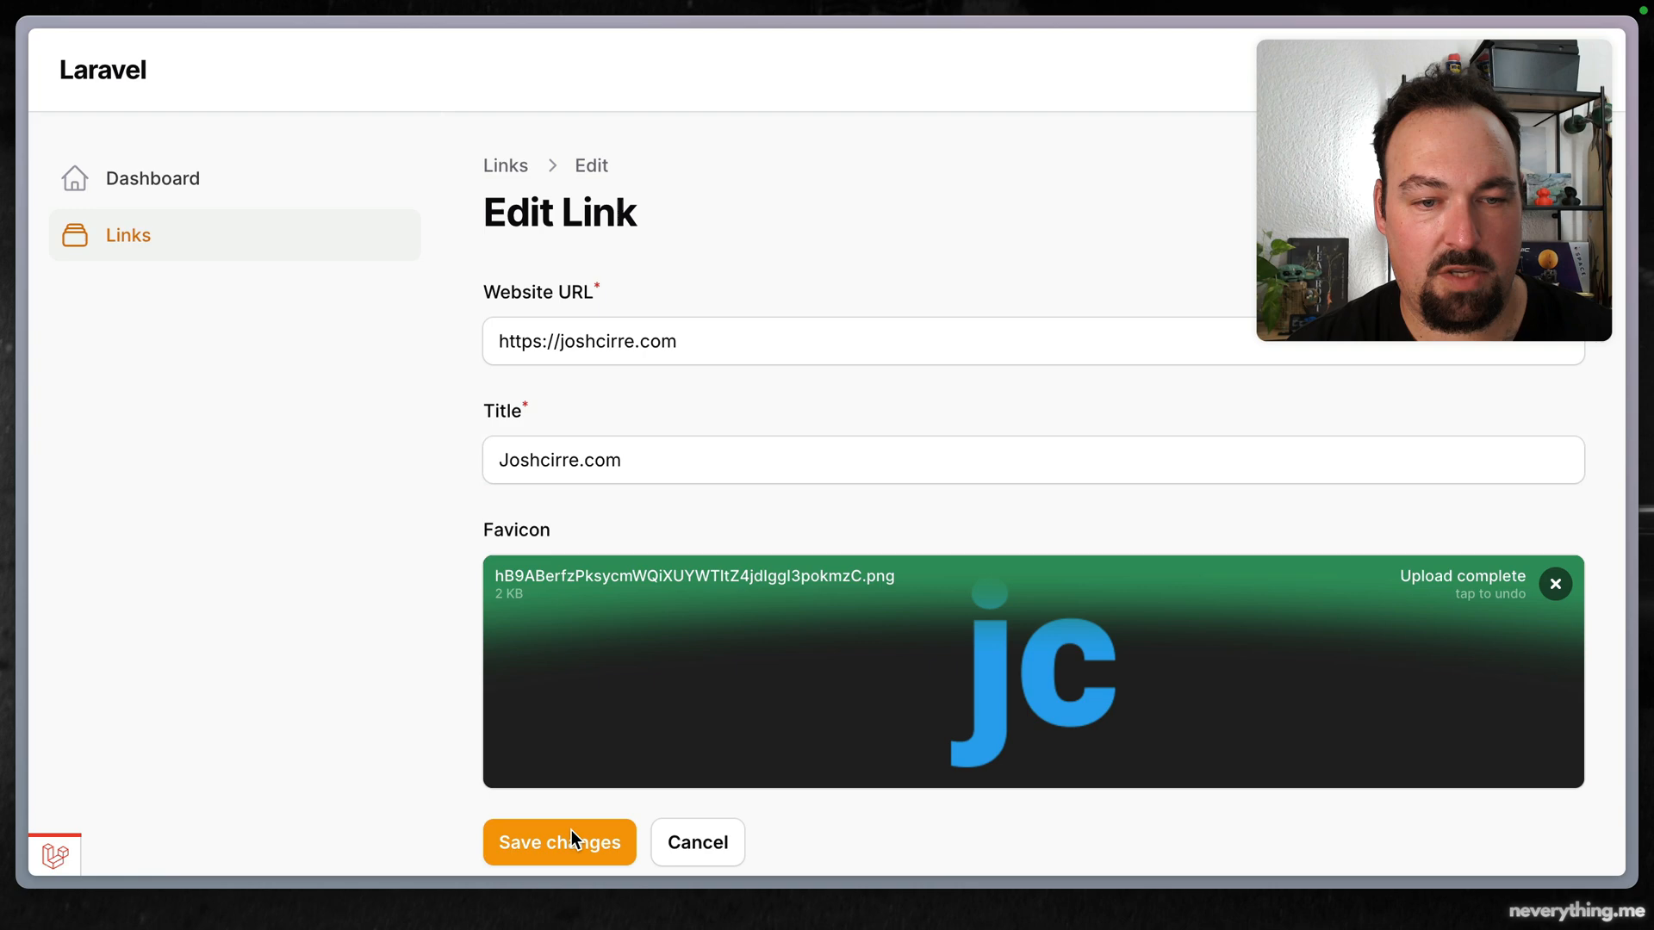
click(559, 842)
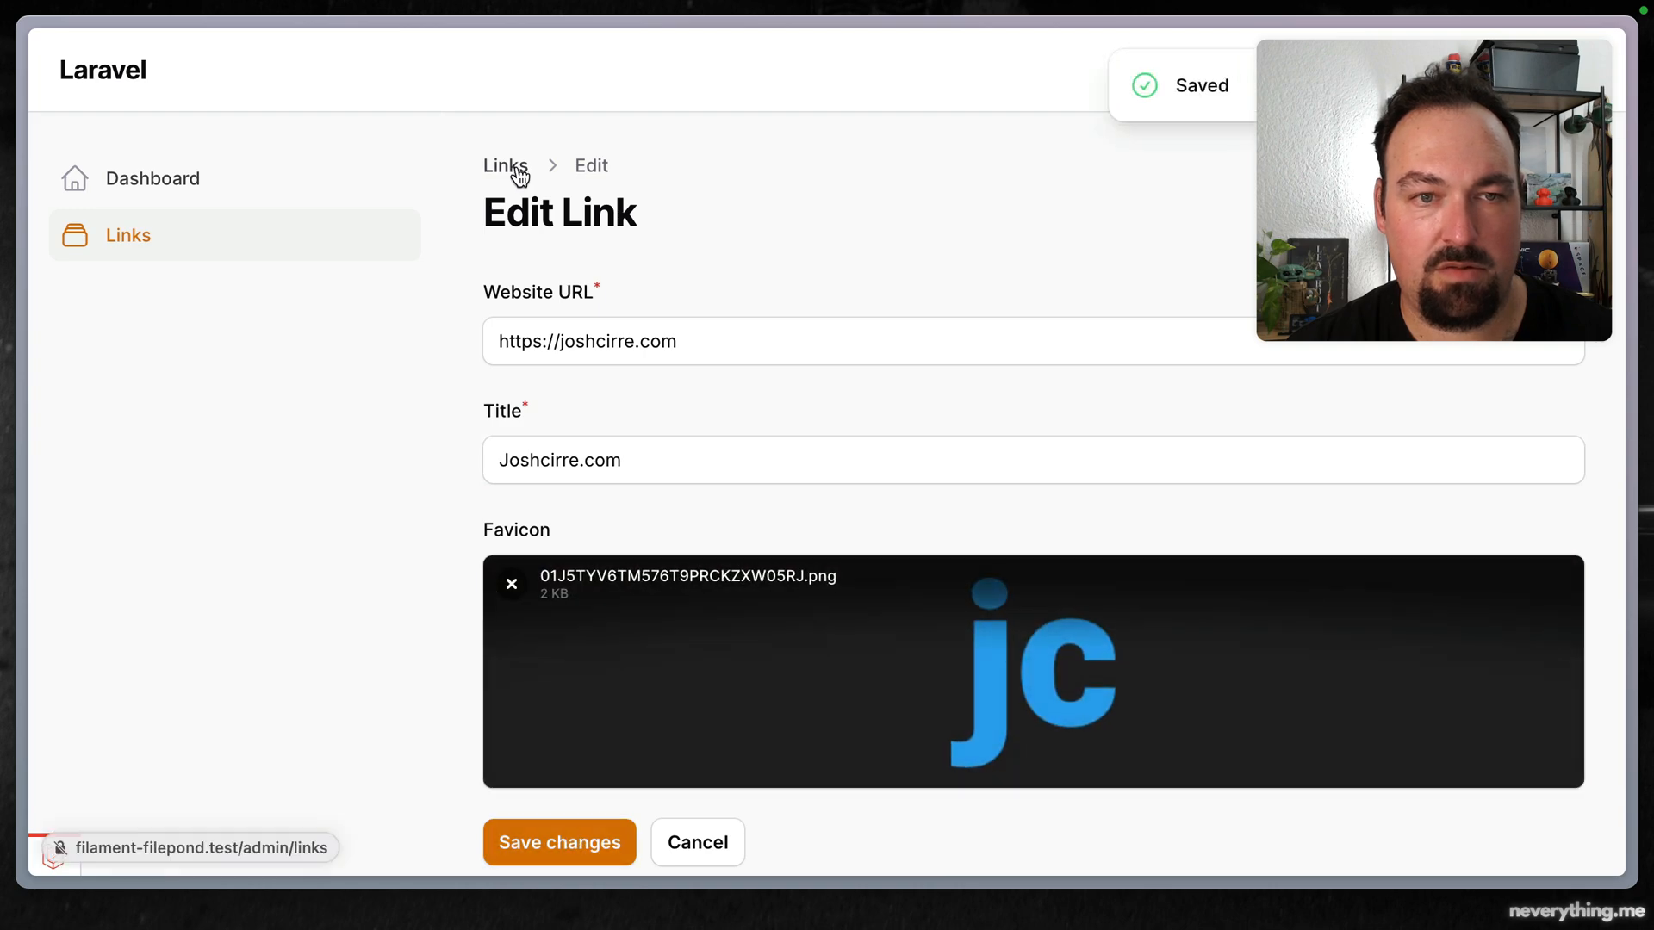
click(503, 165)
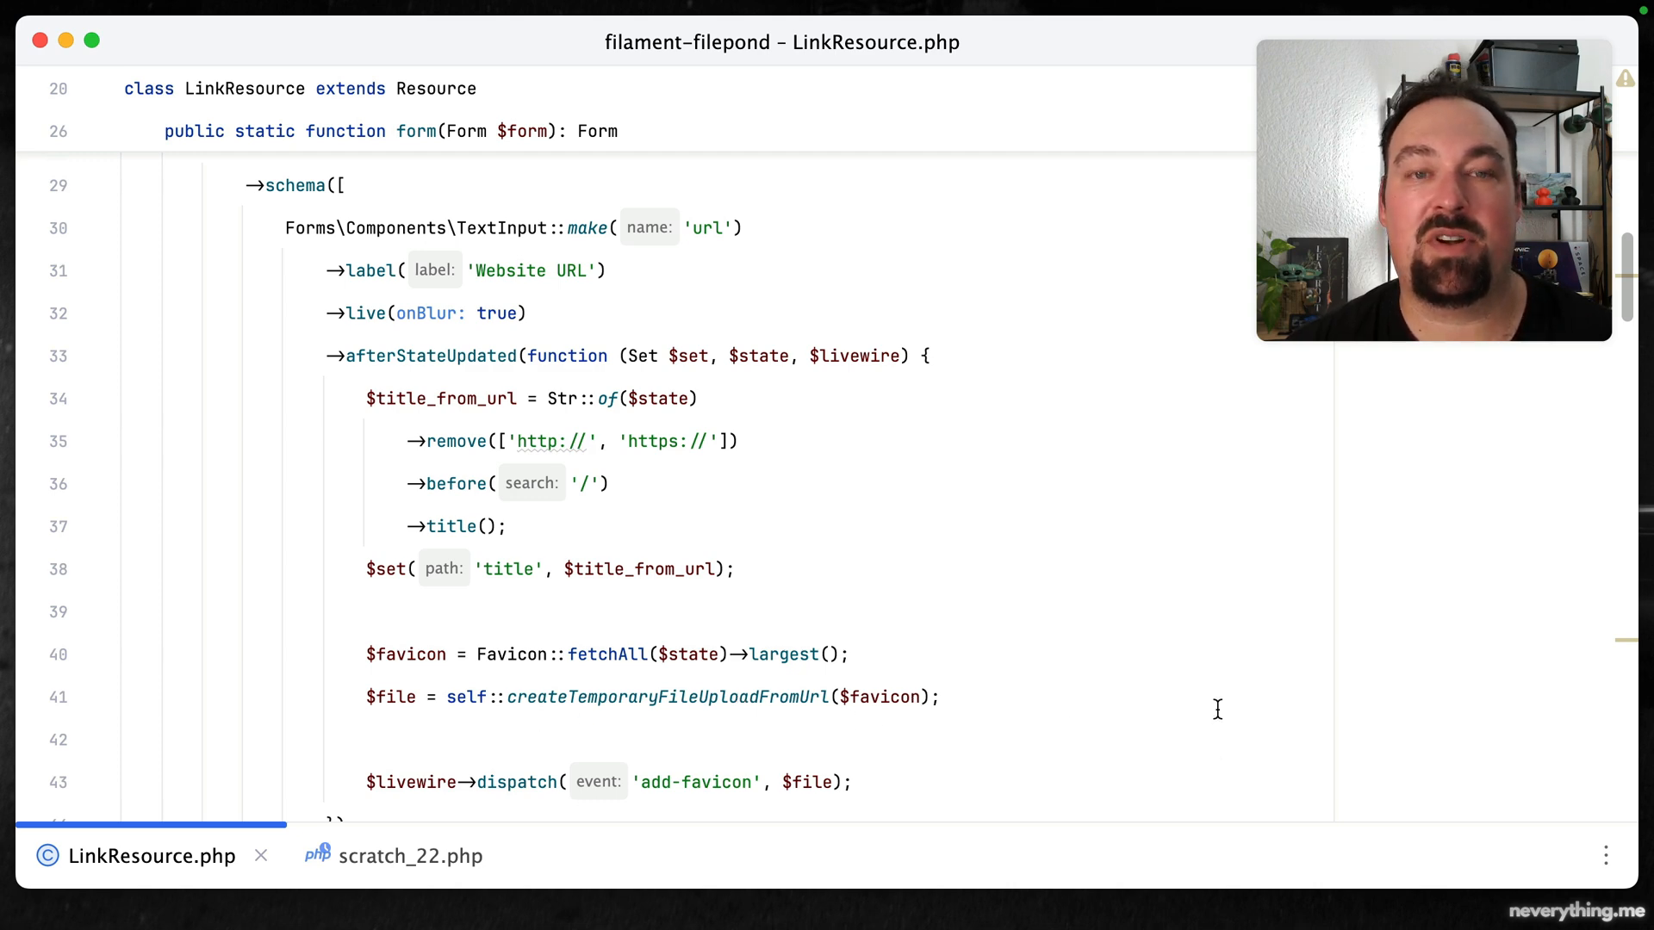
scroll(down, 3)
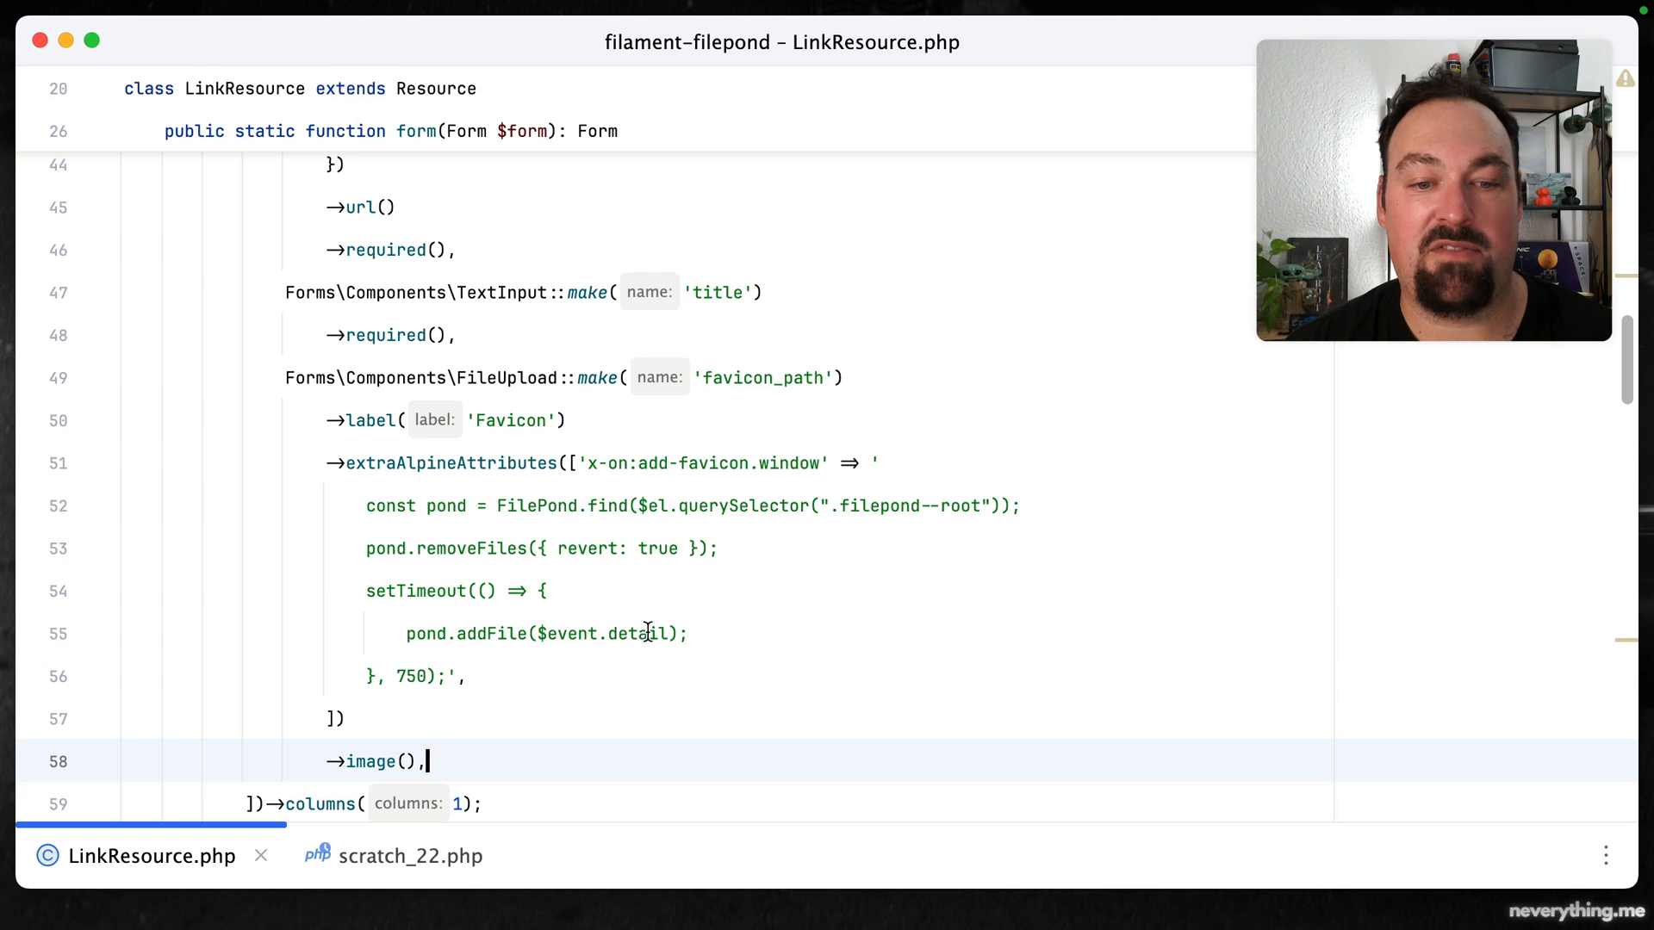
mouse_move(757, 648)
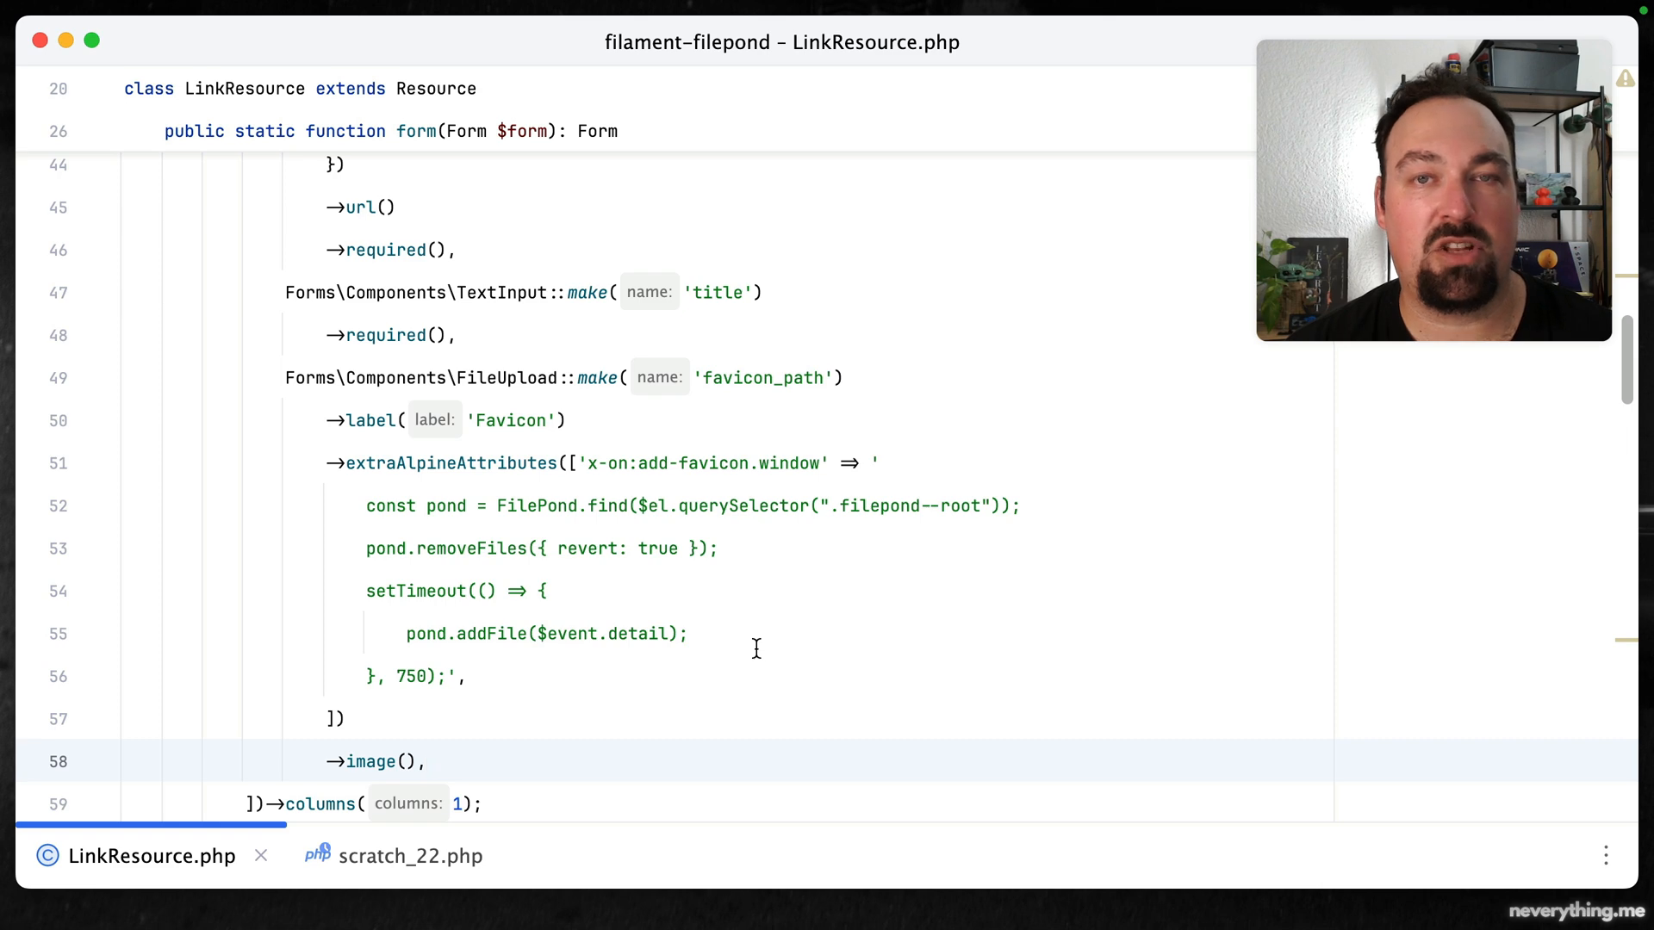
click(427, 761)
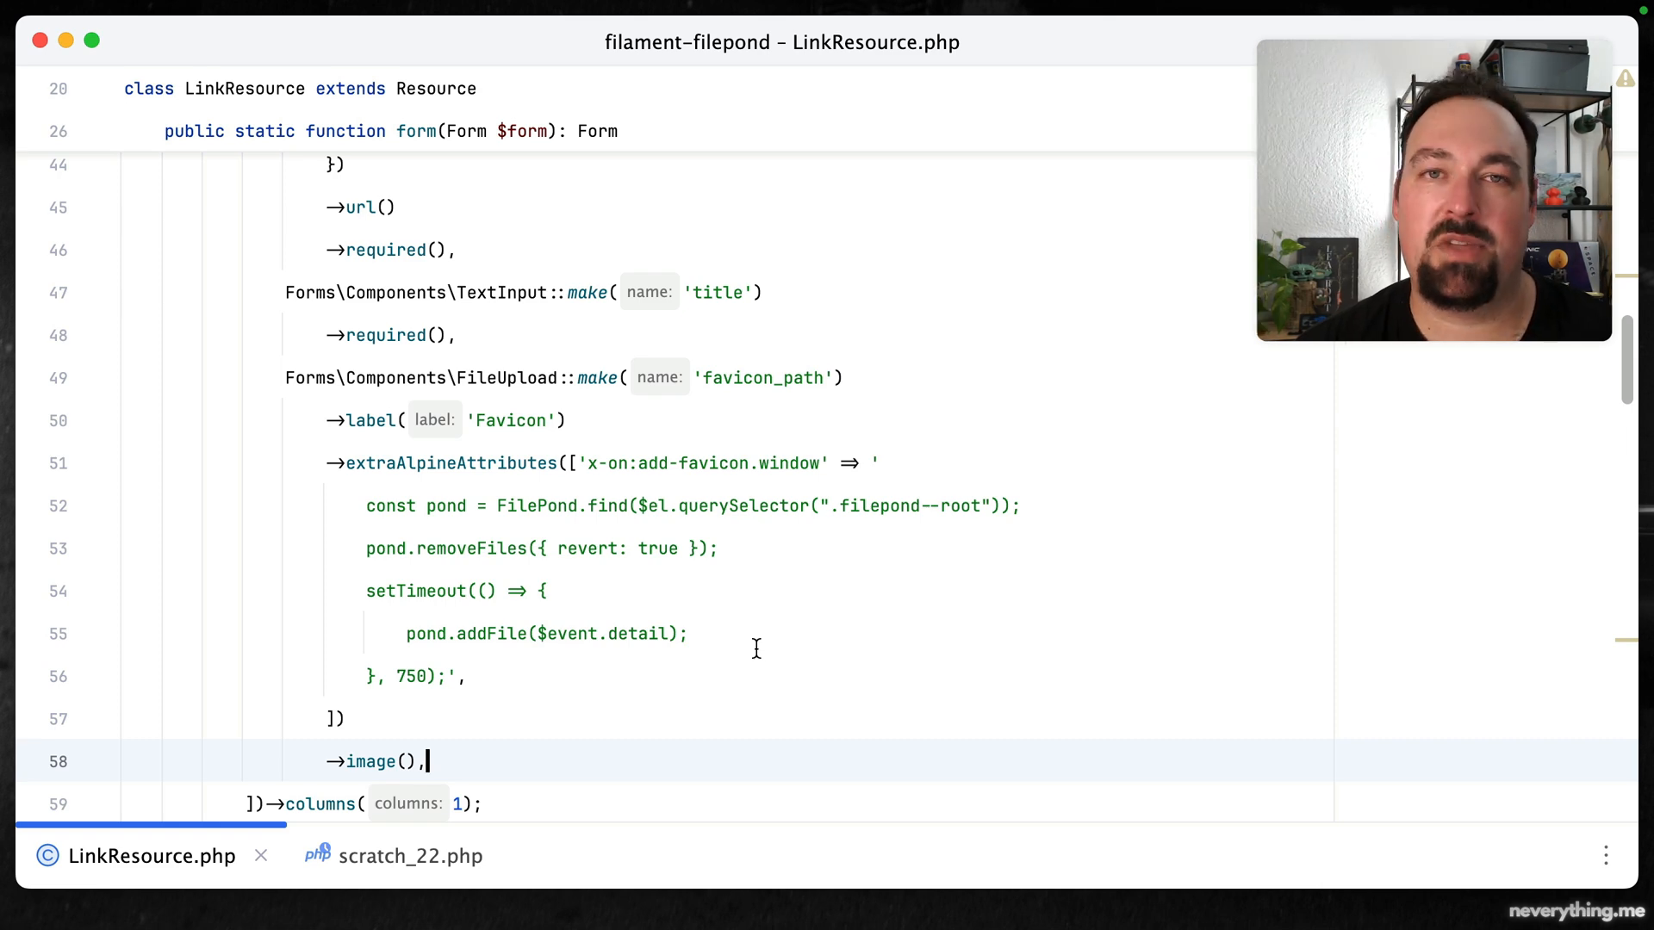